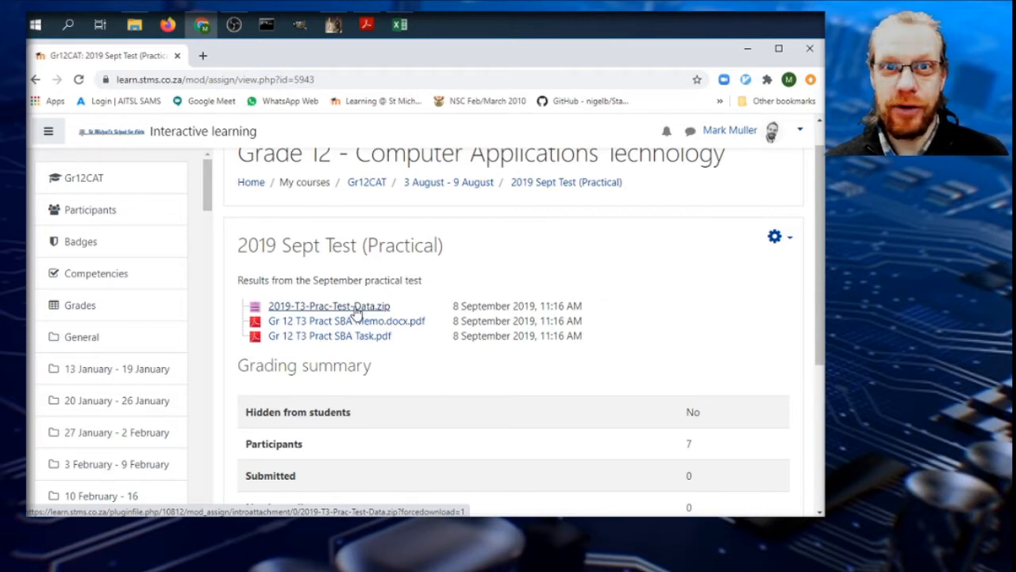
{"action": "mouse_move", "coordinate": [298, 340]}
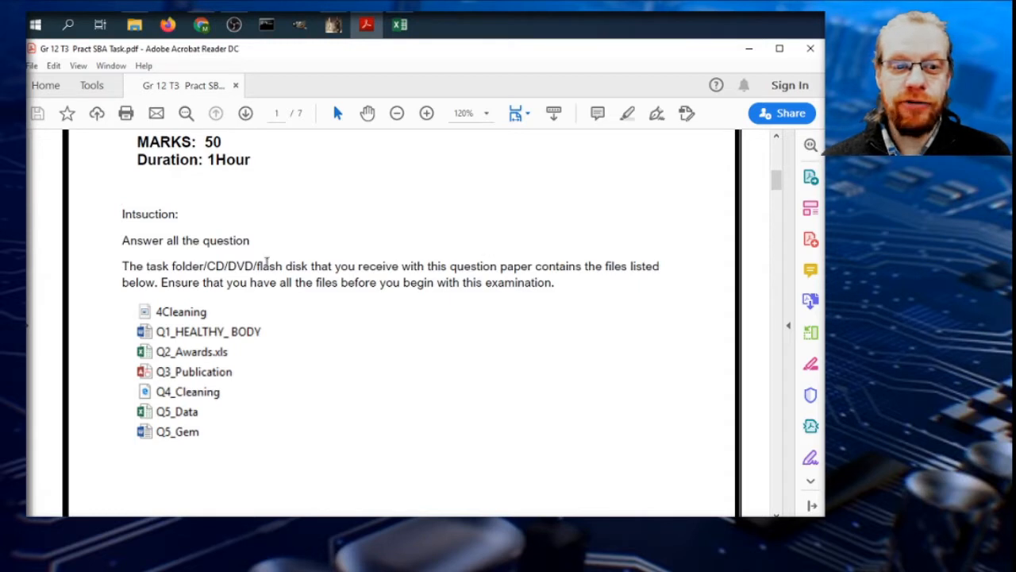
{"action": "mouse_move", "coordinate": [117, 300]}
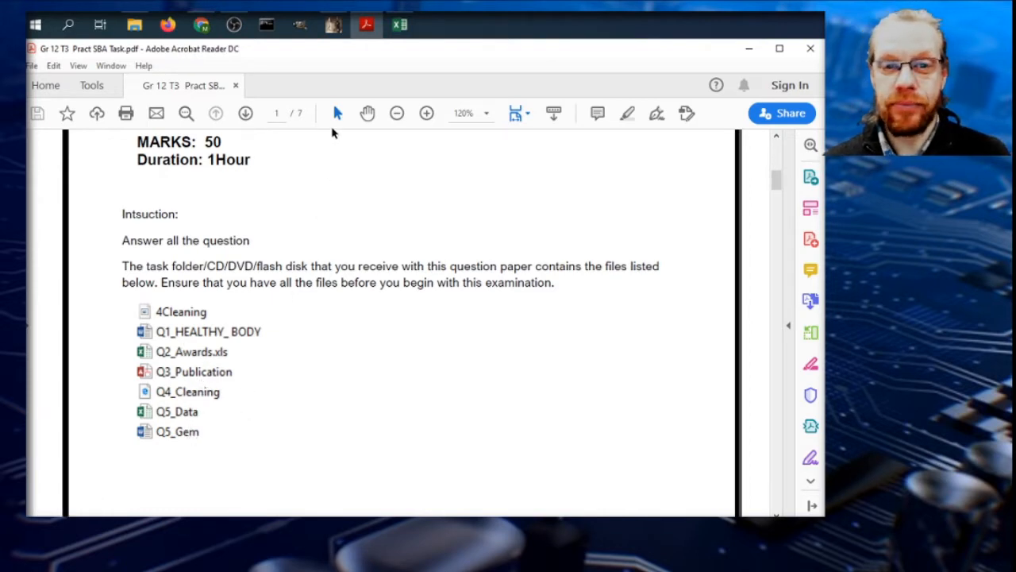
{"action": "mouse_move", "coordinate": [385, 54]}
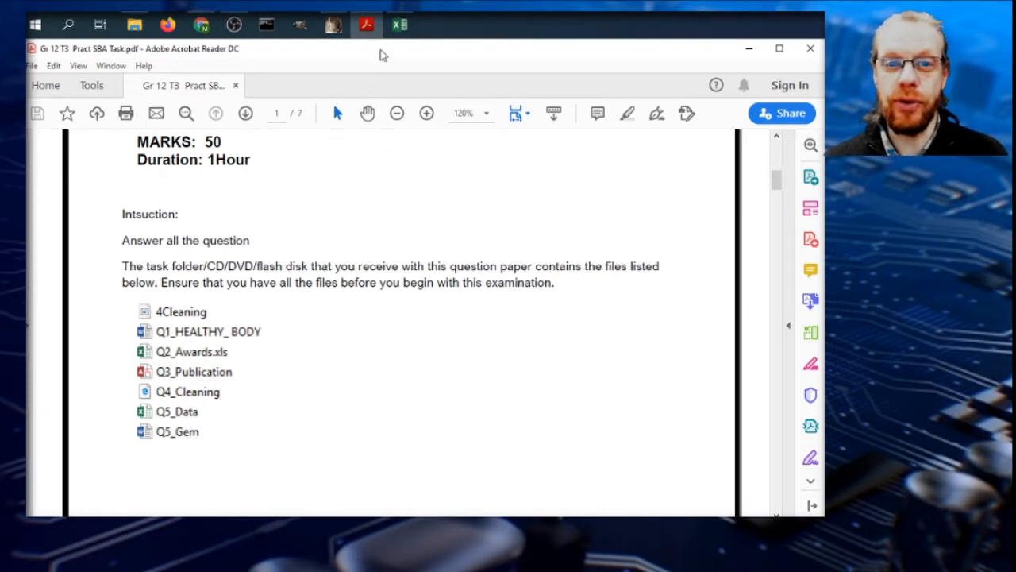
- Scroll the practical task PDF down to the start of Question 1 Word-processing
{"action": "scroll", "scroll_direction": "down", "scroll_amount": 3}
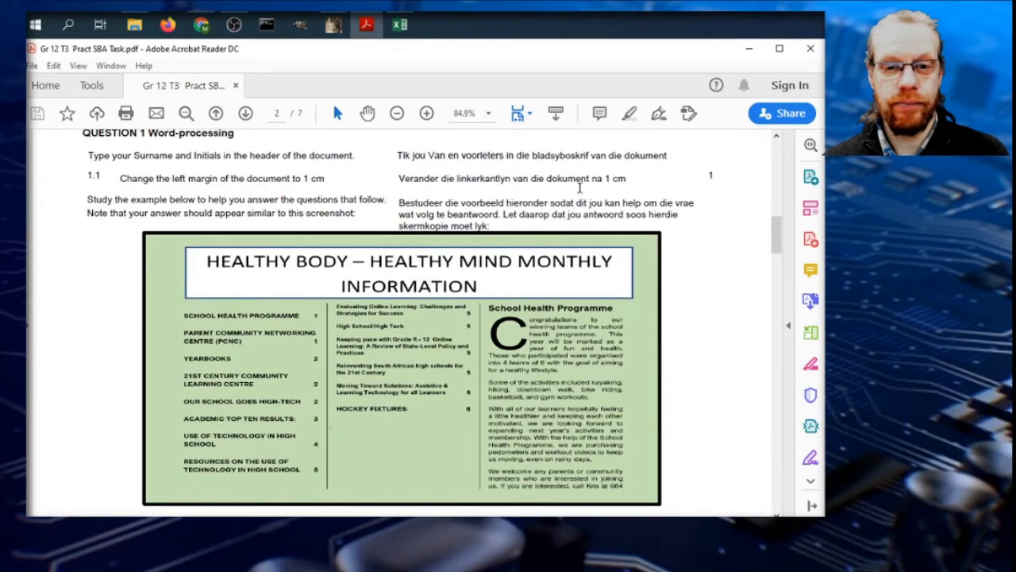
{"action": "scroll", "scroll_direction": "down", "scroll_amount": 3}
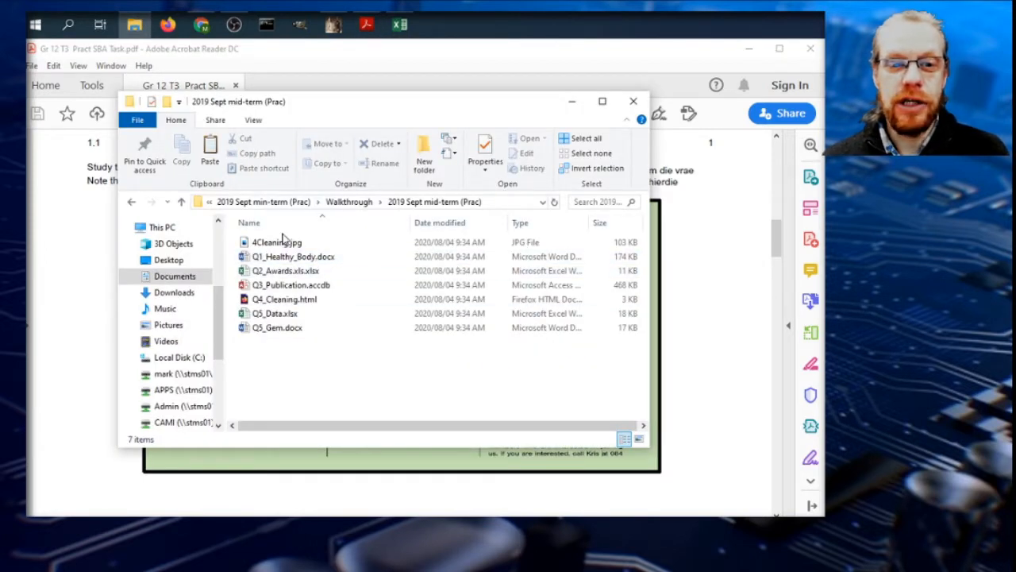
- Open Q1_Healthy_Body.docx from the data folder in Word and enable editing
{"action": "left_click", "coordinate": [292, 256]}
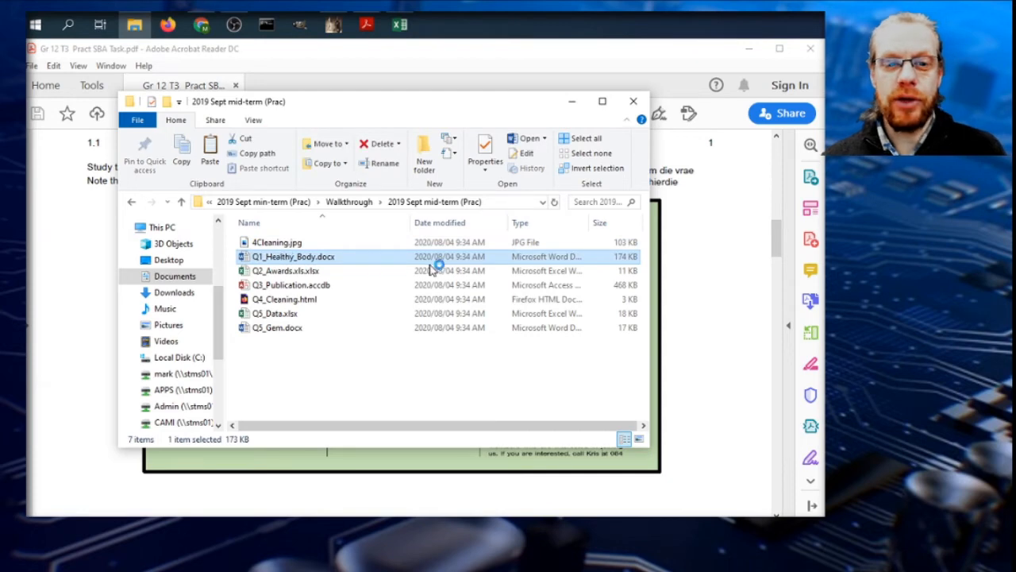
{"action": "double_click", "coordinate": [294, 255]}
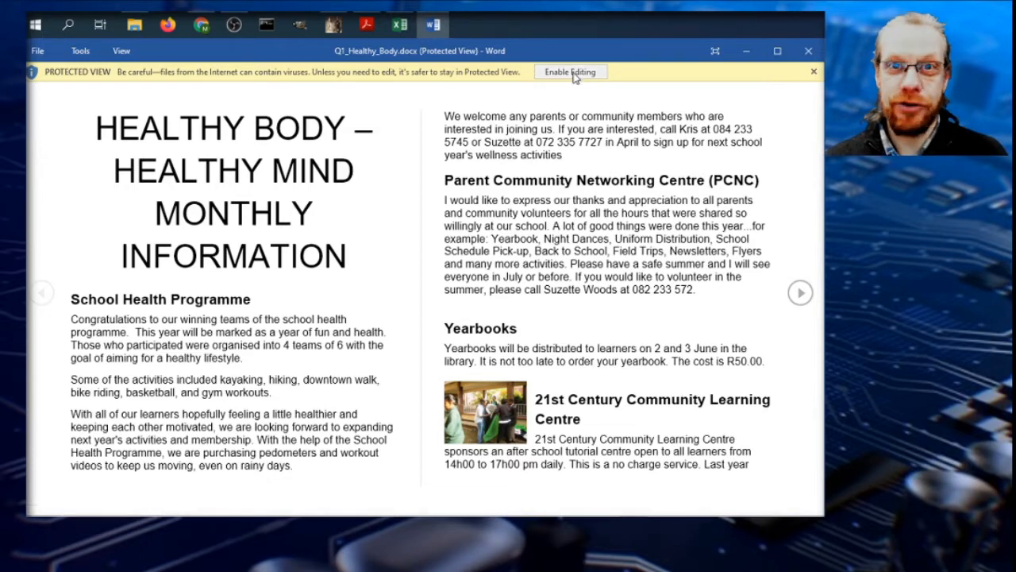
{"action": "left_click", "coordinate": [569, 71]}
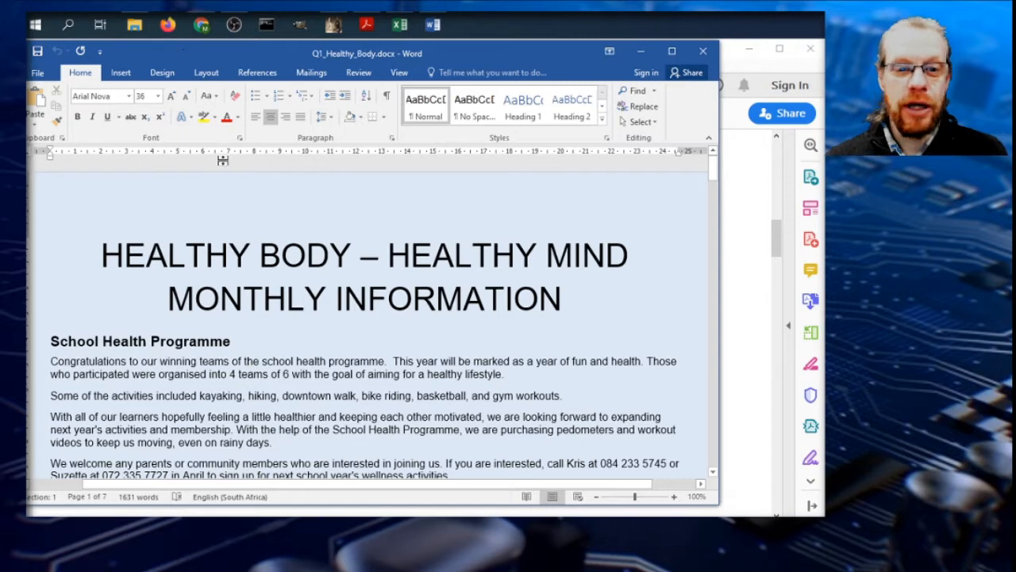
{"action": "left_click", "coordinate": [102, 254]}
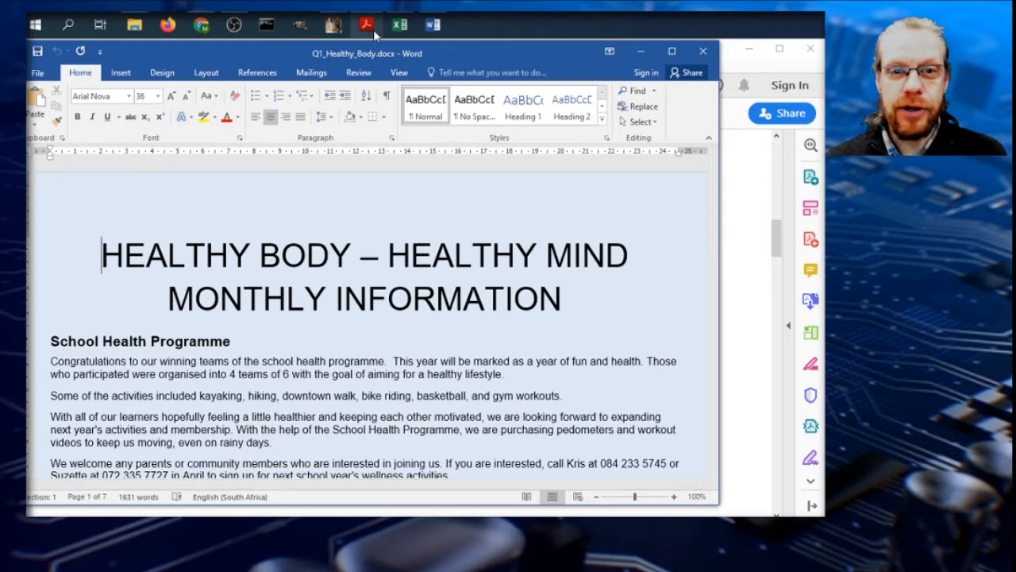
- Set the left page margin to 1 cm via Custom Margins
{"action": "left_click", "coordinate": [366, 26]}
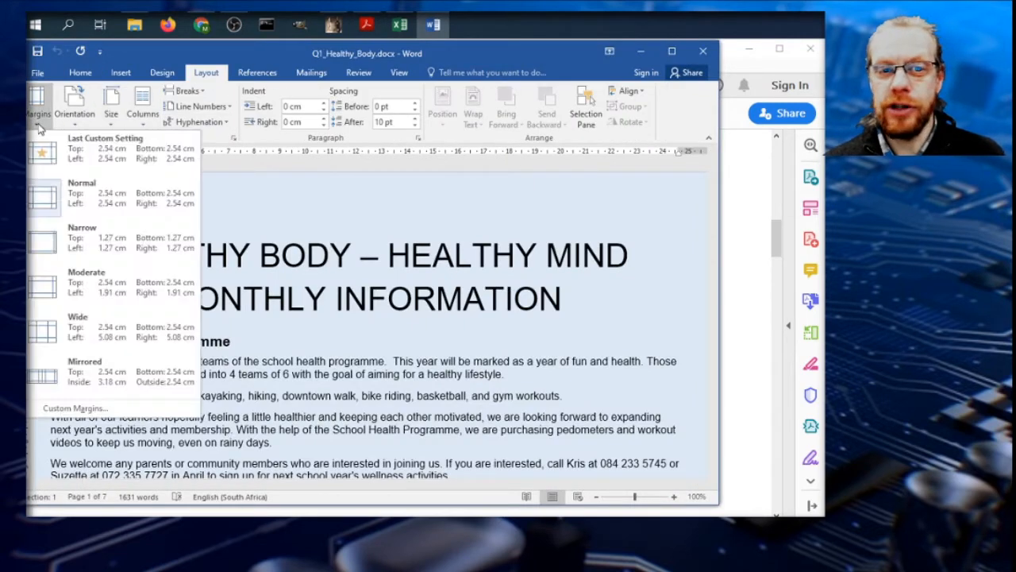
{"action": "mouse_move", "coordinate": [76, 407]}
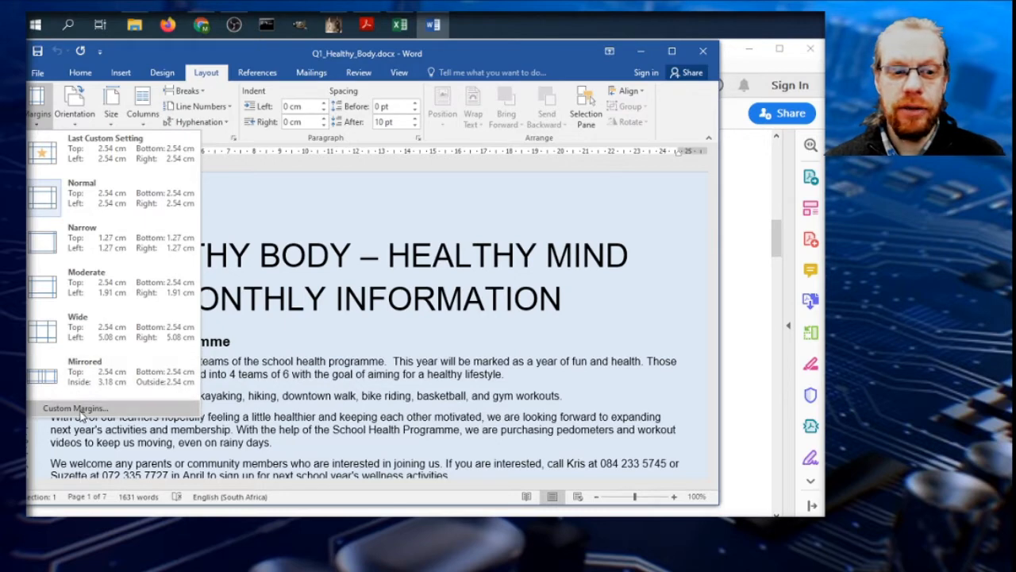
{"action": "left_click", "coordinate": [77, 407]}
{"action": "type", "text": "1"}
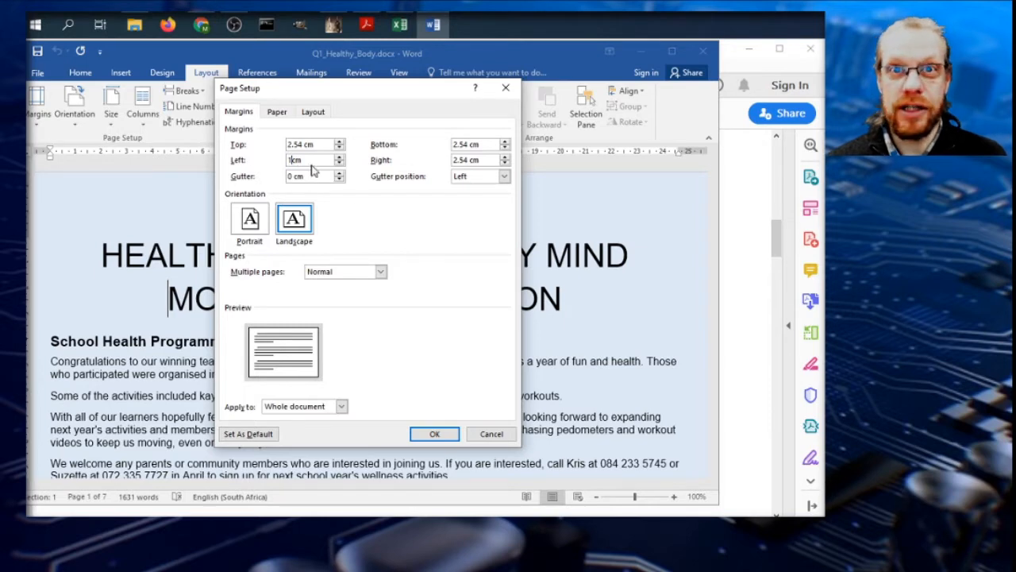
{"action": "left_click", "coordinate": [435, 434]}
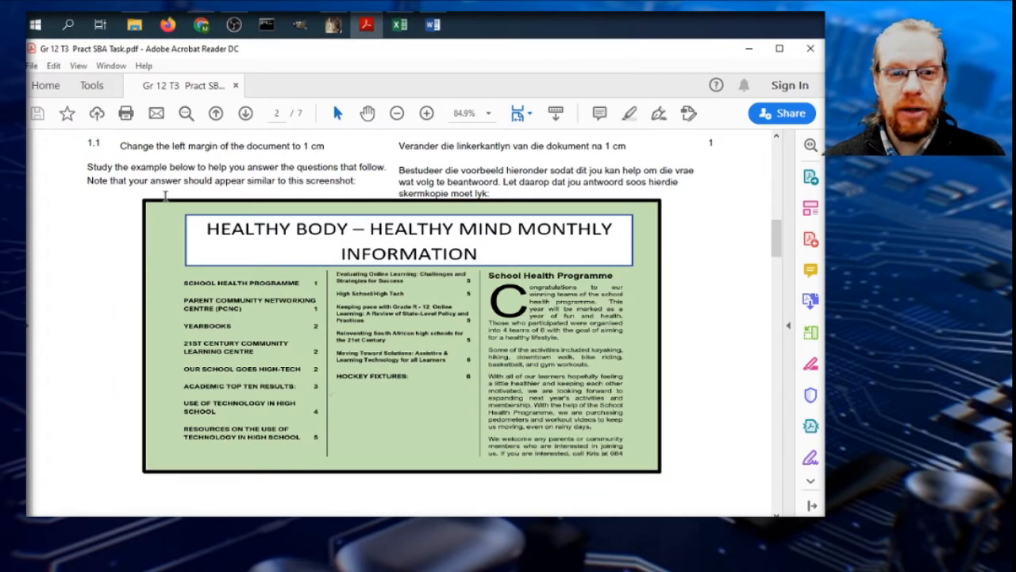
- Select all the document text and fully justify it
{"action": "scroll", "scroll_direction": "down", "scroll_amount": 3}
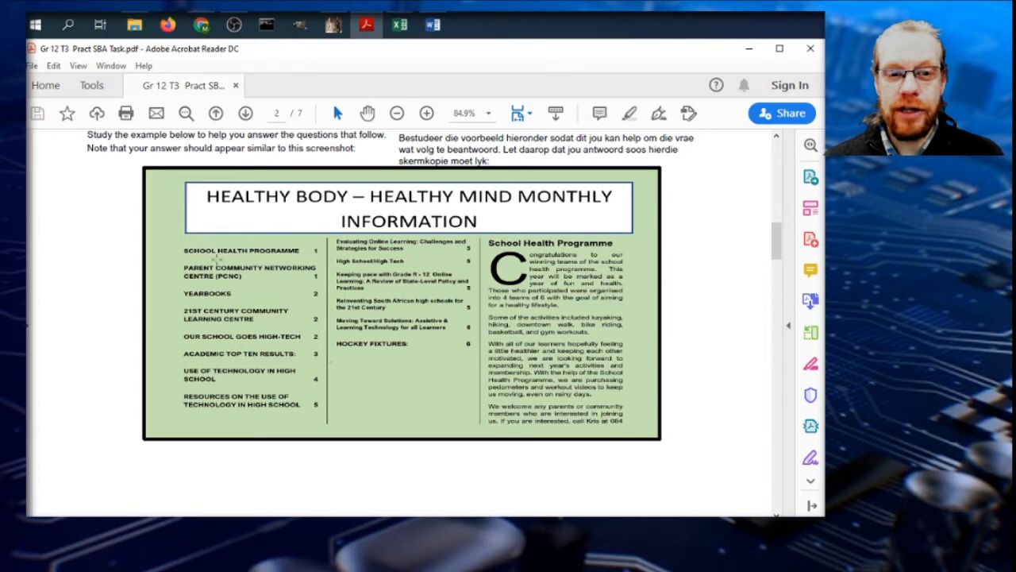
{"action": "mouse_move", "coordinate": [151, 298]}
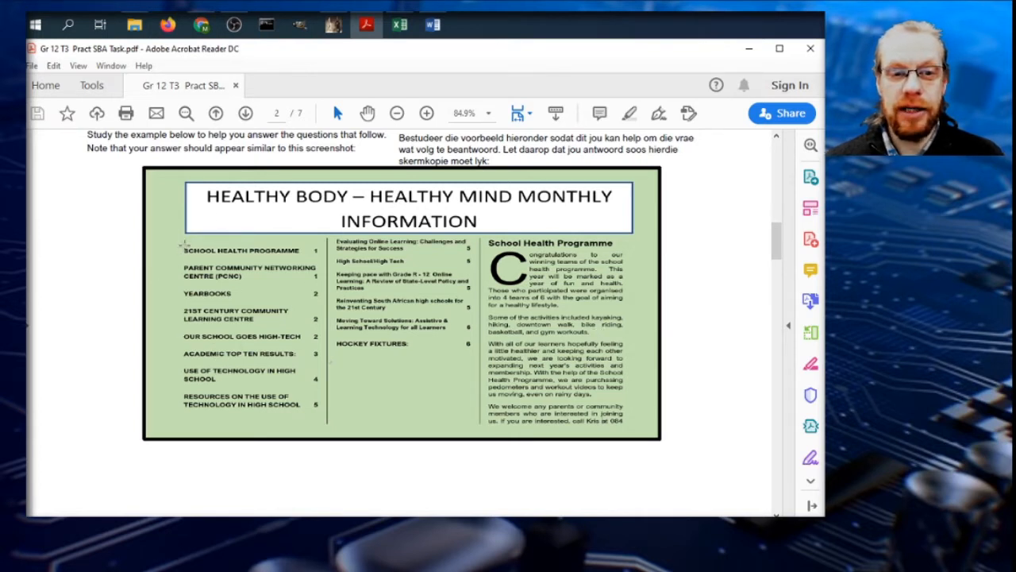
{"action": "mouse_move", "coordinate": [384, 308]}
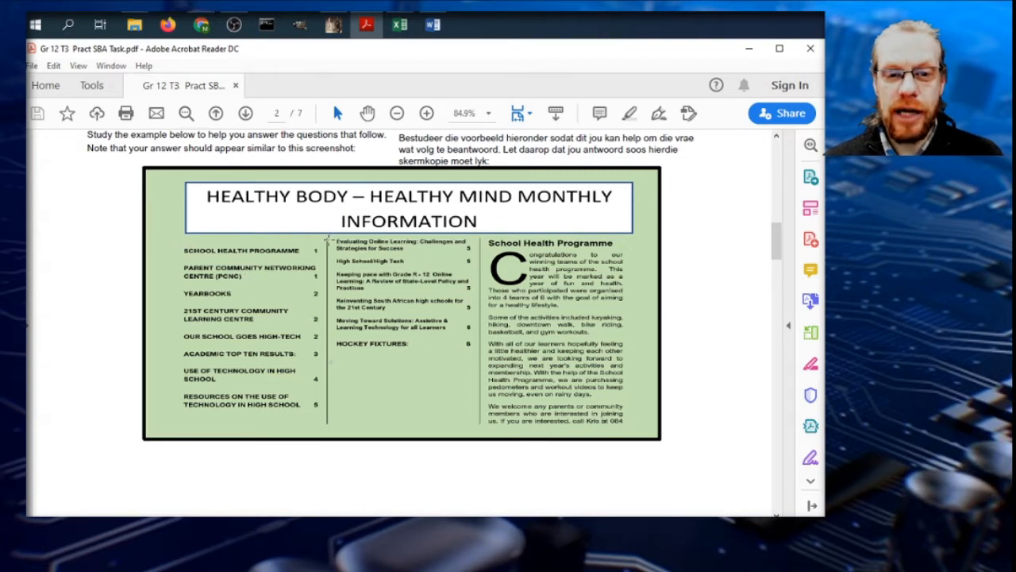
{"action": "scroll", "scroll_direction": "down", "scroll_amount": 3}
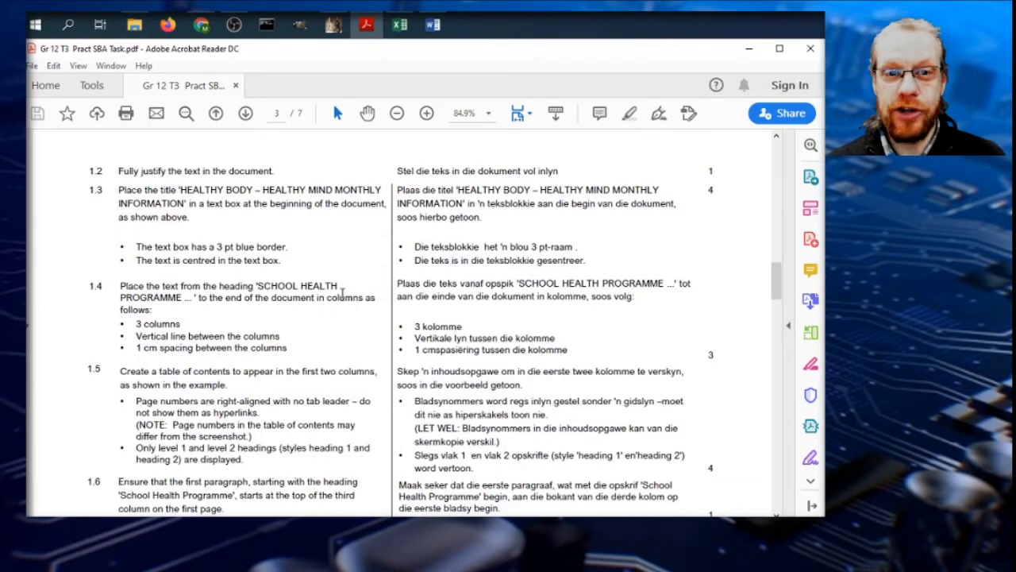
{"action": "left_click", "coordinate": [431, 25]}
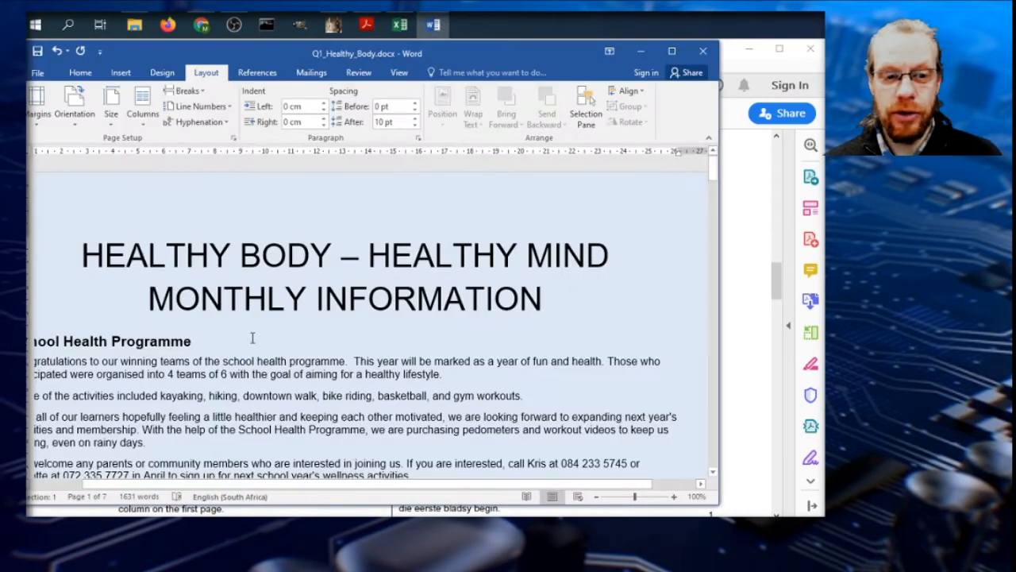
{"action": "key", "text": "ctrl+a"}
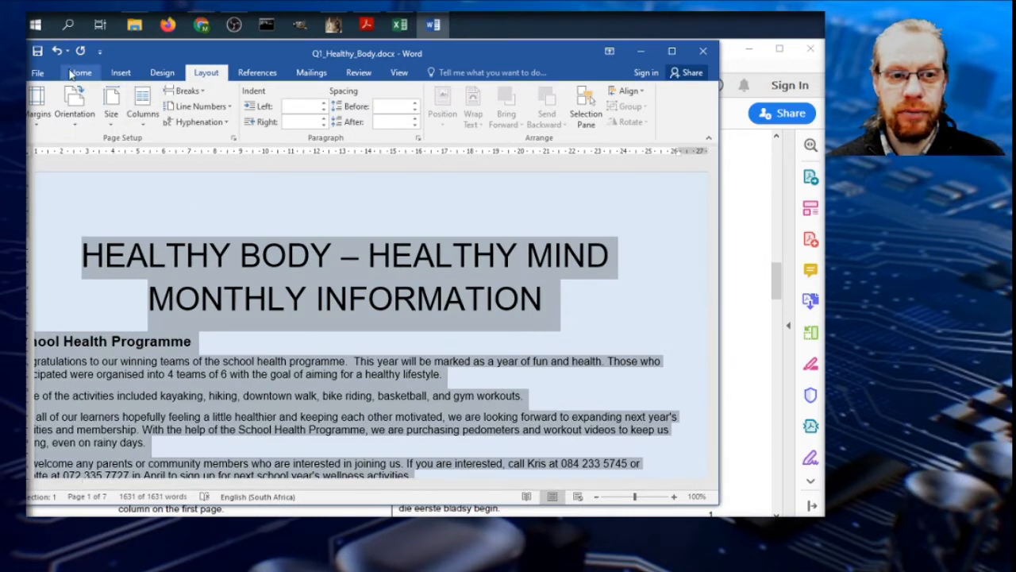
{"action": "left_click", "coordinate": [79, 73]}
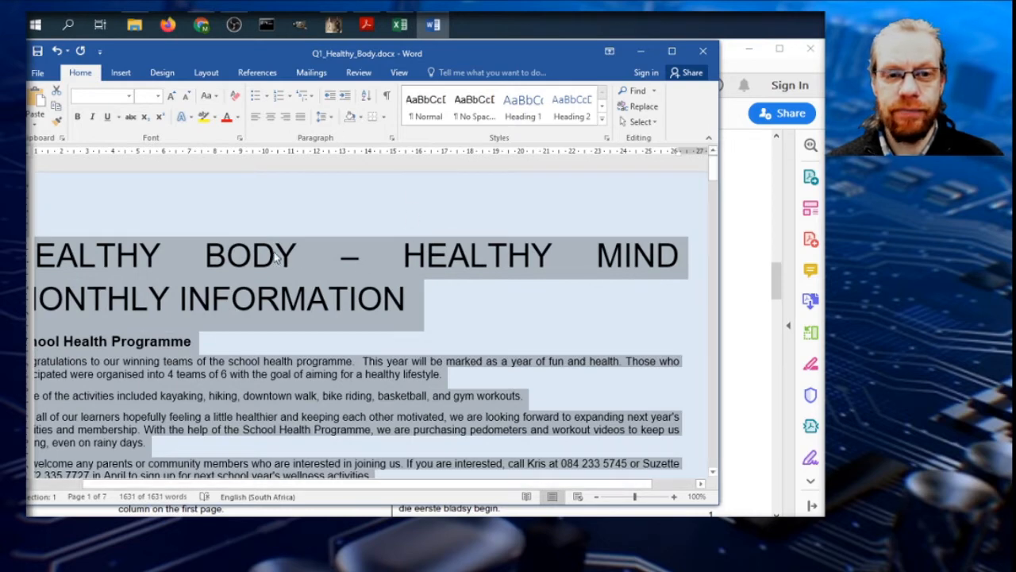
{"action": "left_click", "coordinate": [366, 25]}
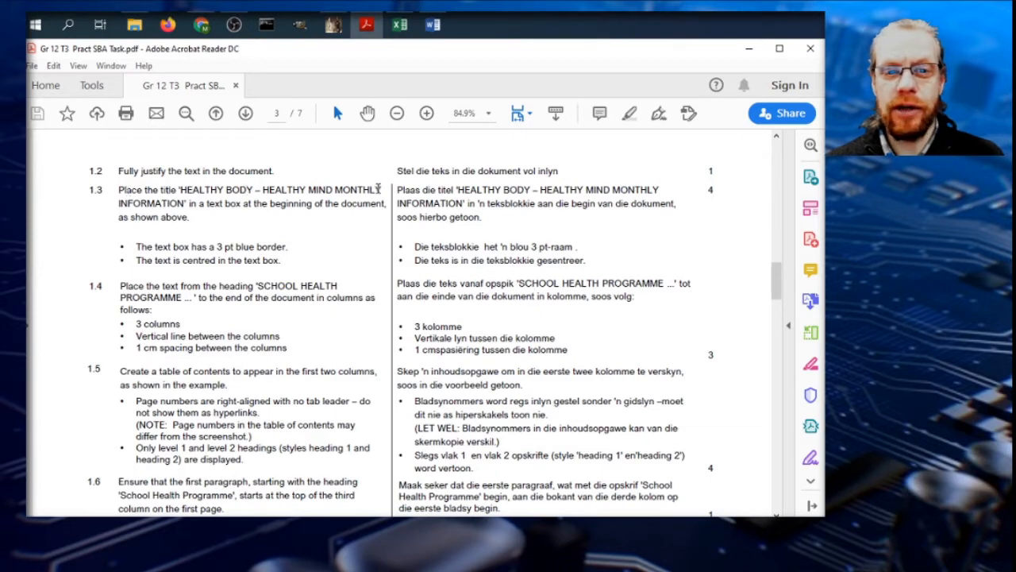
{"action": "mouse_move", "coordinate": [205, 203]}
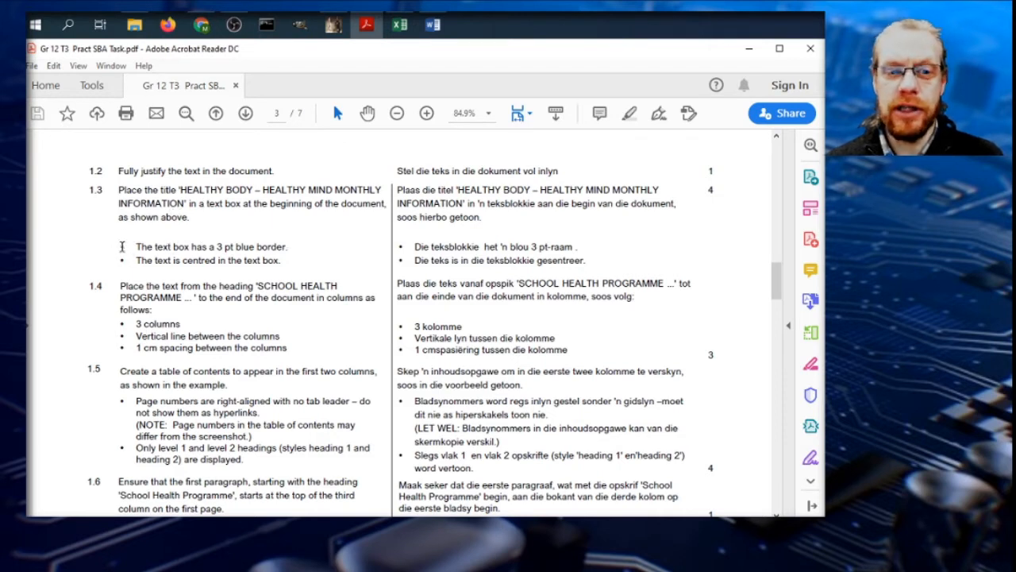
- Show formatting marks and select the whole HEALTHY BODY title for cutting
{"action": "left_click", "coordinate": [432, 26]}
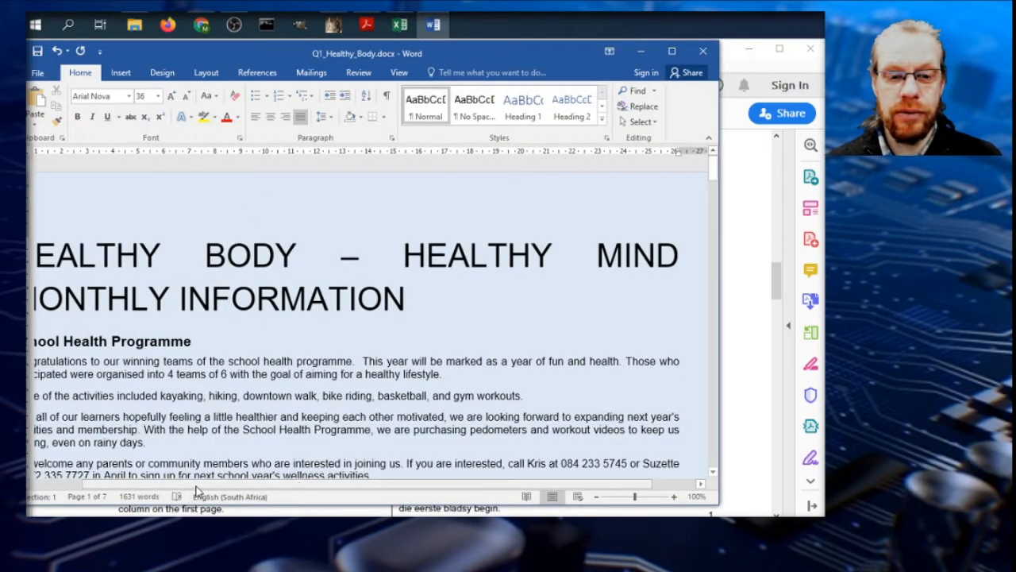
{"action": "scroll", "scroll_direction": "left", "scroll_amount": 3}
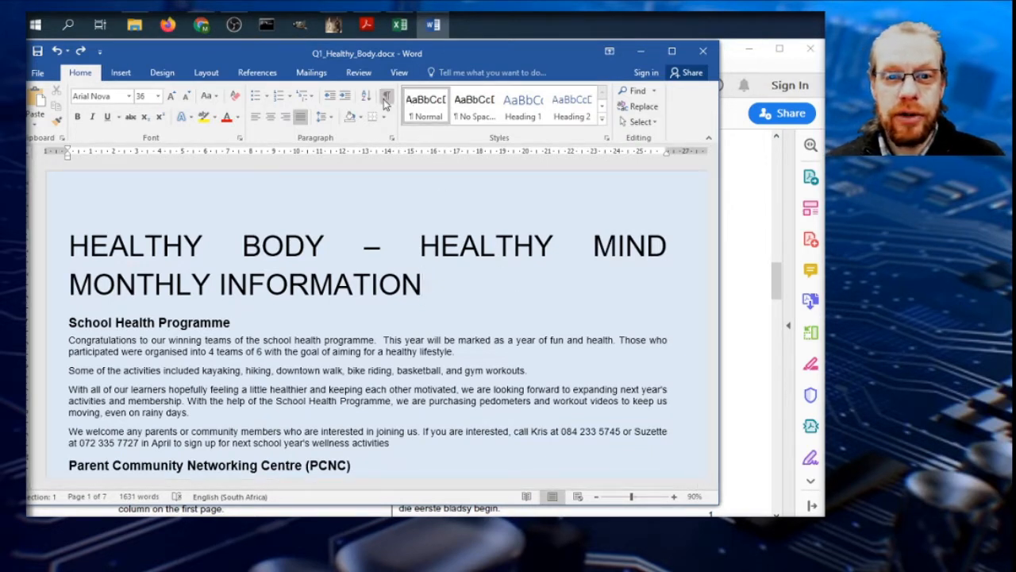
{"action": "left_click", "coordinate": [386, 96]}
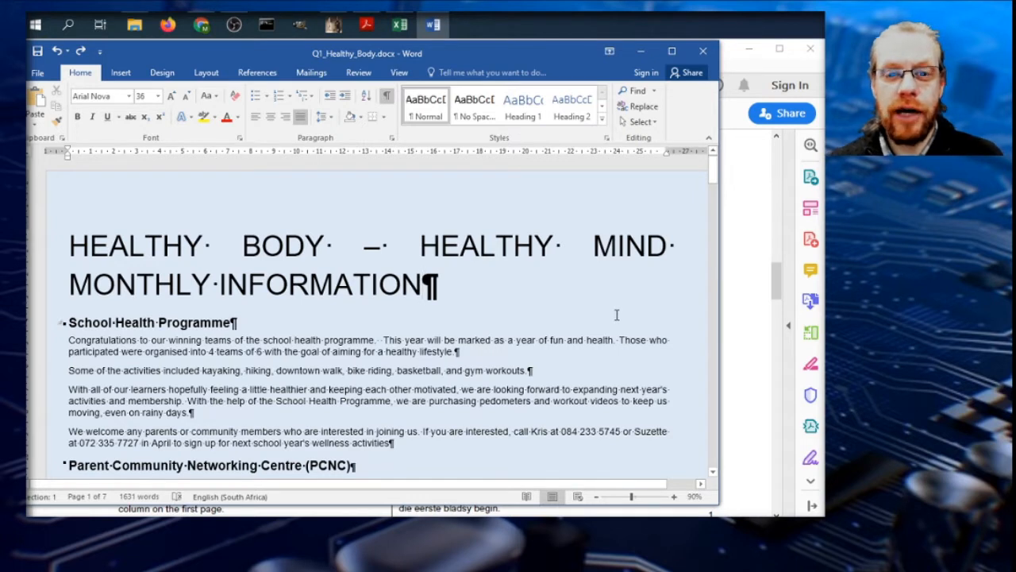
{"action": "left_click", "coordinate": [421, 285]}
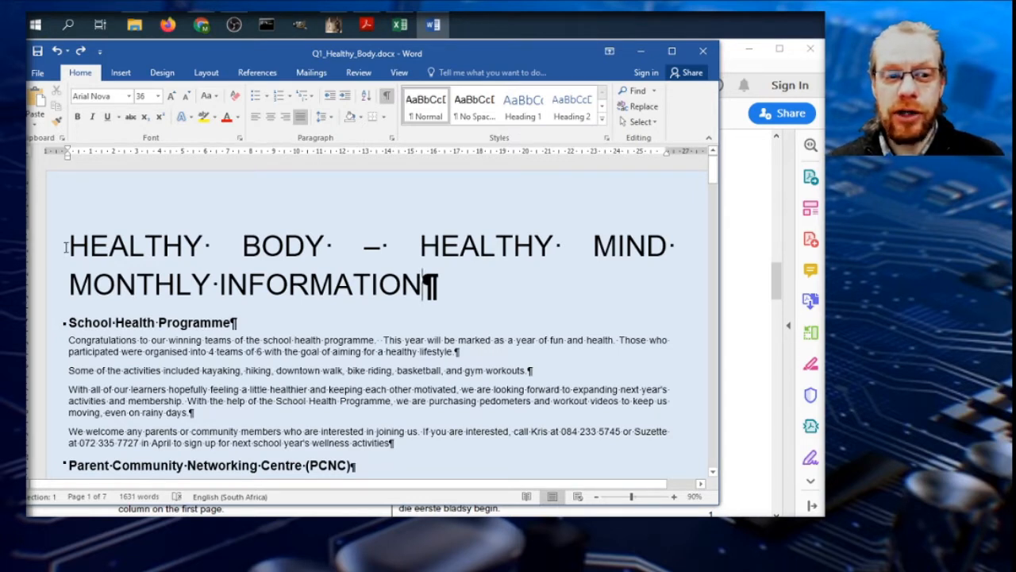
{"action": "left_click_drag", "start_coordinate": [67, 244], "coordinate": [436, 286]}
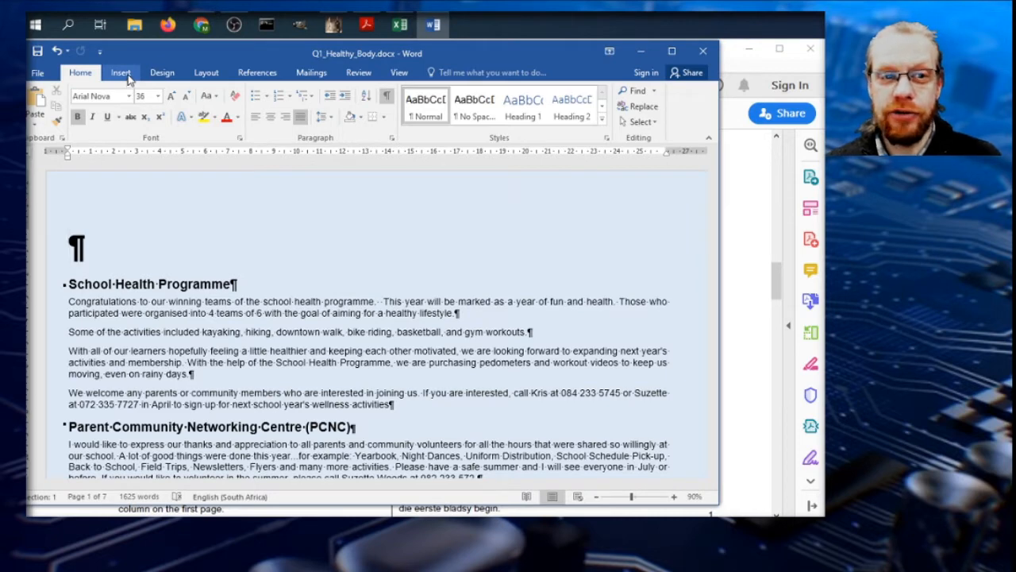
- Draw a text box at the top of the page for the HEALTHY BODY title
{"action": "left_click", "coordinate": [527, 108]}
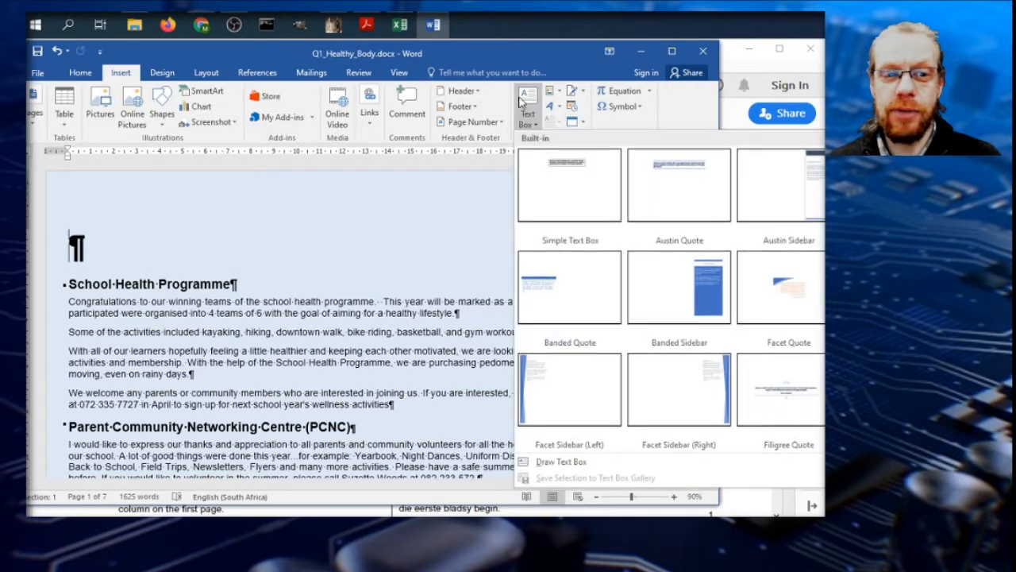
{"action": "left_click", "coordinate": [568, 184]}
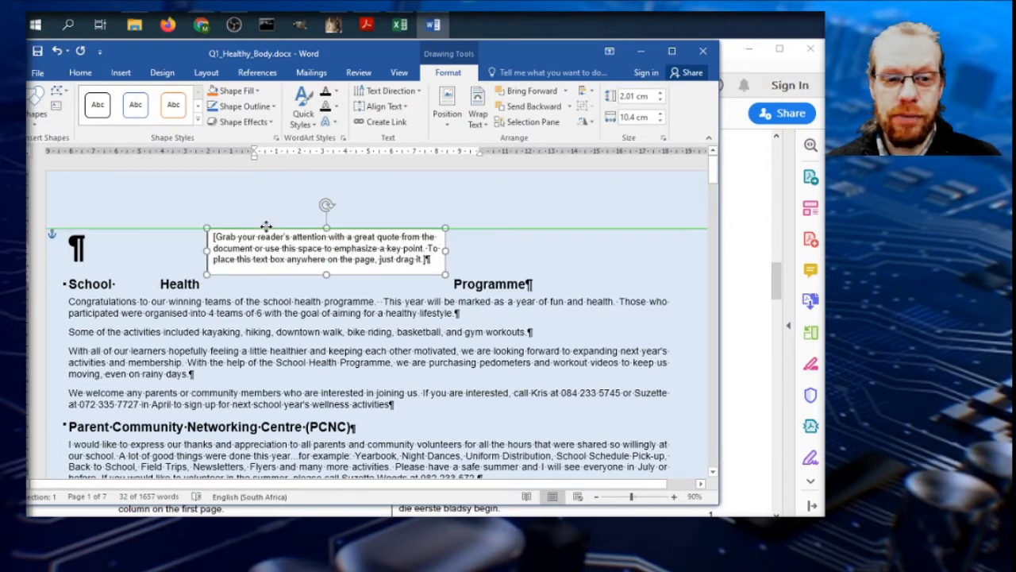
{"action": "left_click_drag", "start_coordinate": [325, 250], "coordinate": [214, 251]}
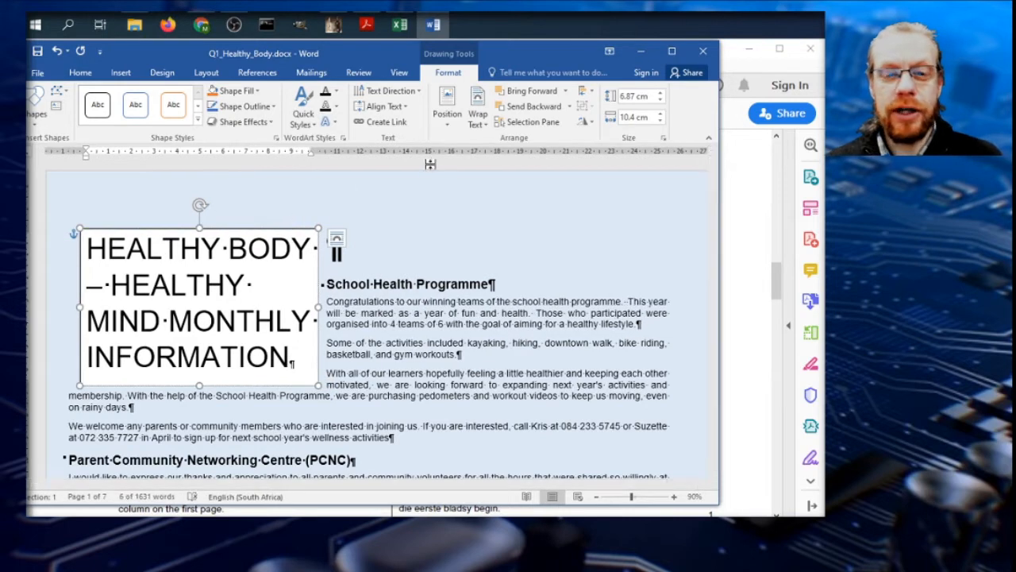
- Give the title box Top and Bottom wrapping so body text starts below it
{"action": "left_click", "coordinate": [476, 108]}
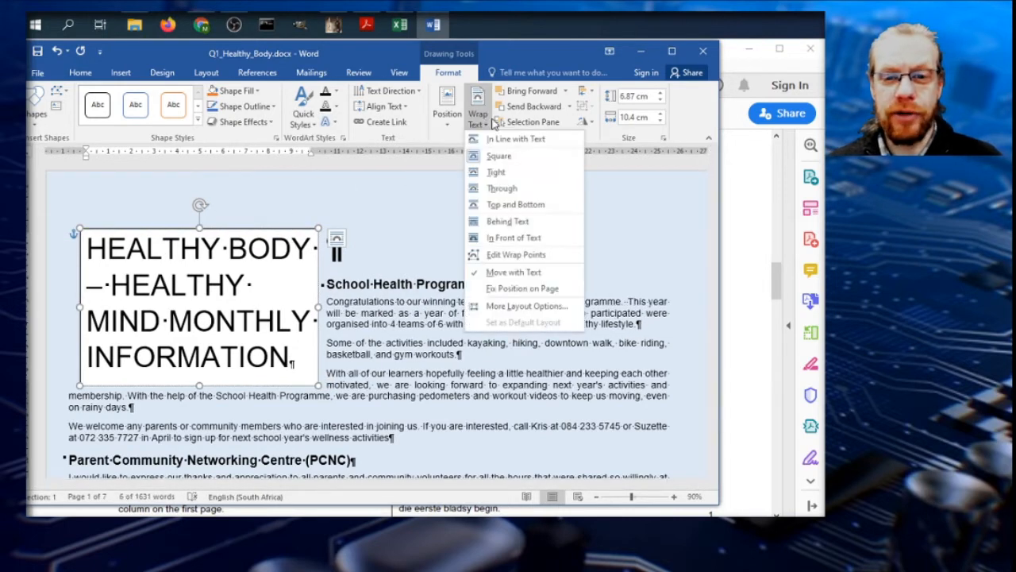
{"action": "left_click", "coordinate": [514, 138]}
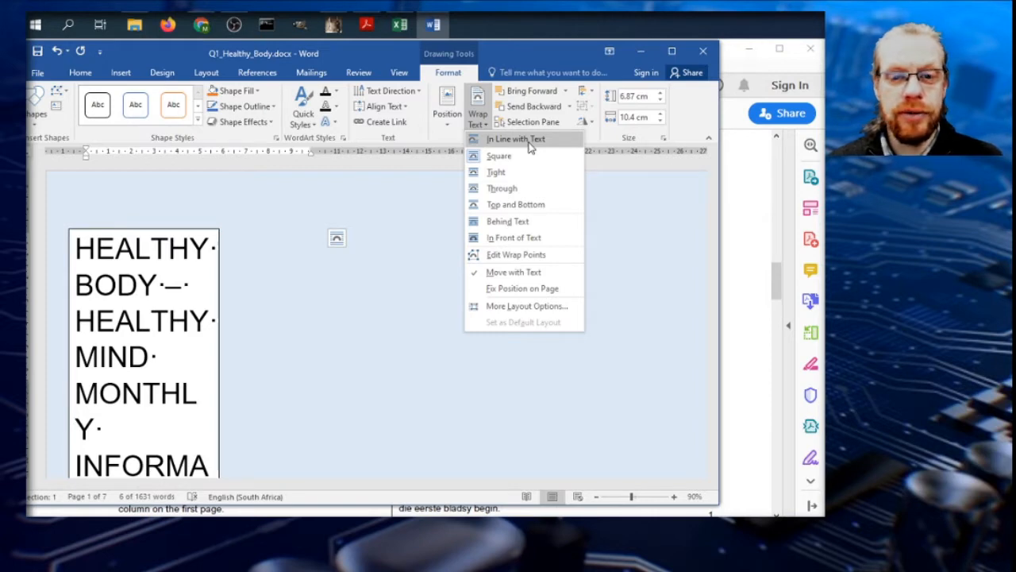
{"action": "left_click", "coordinate": [515, 138]}
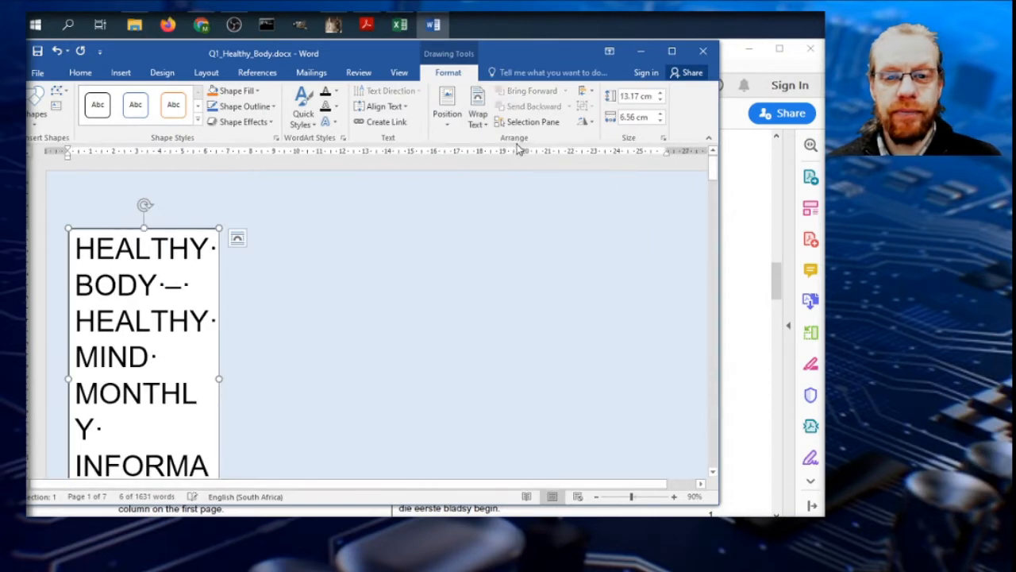
{"action": "left_click", "coordinate": [476, 108]}
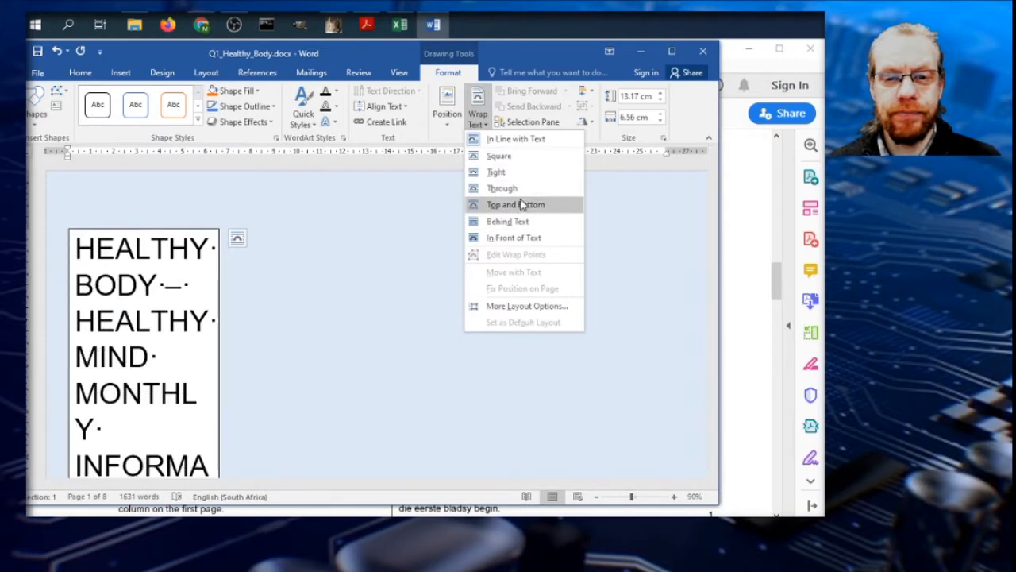
{"action": "left_click", "coordinate": [514, 203]}
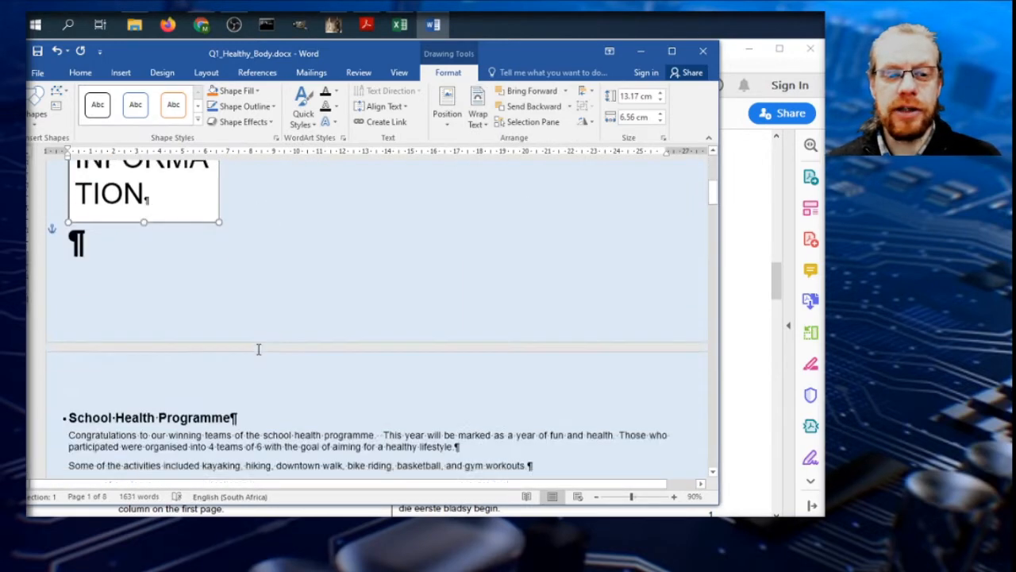
{"action": "left_click", "coordinate": [236, 261]}
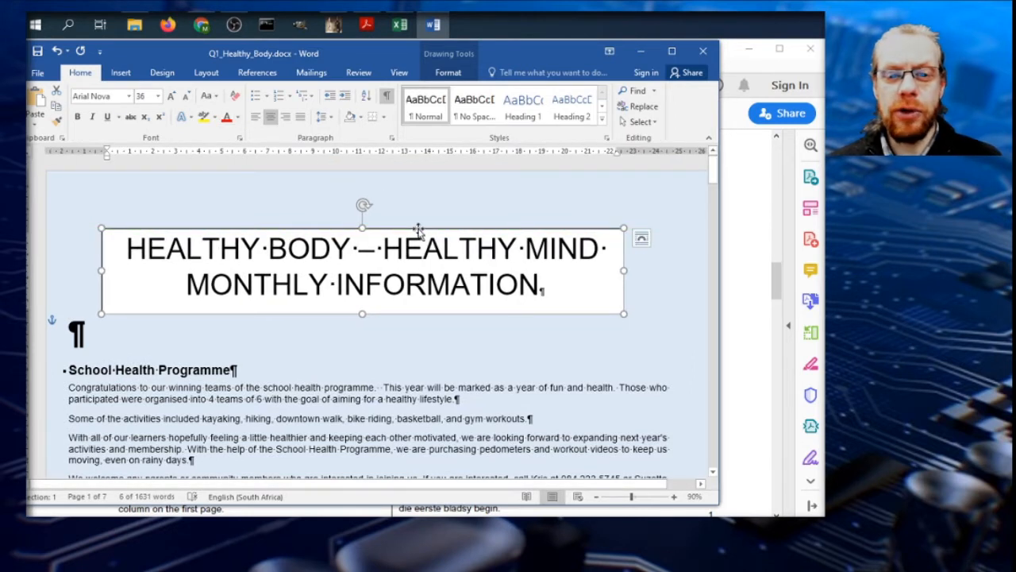
- Give the title text box a solid 3 pt blue border via Format Shape
{"action": "right_click", "coordinate": [416, 232]}
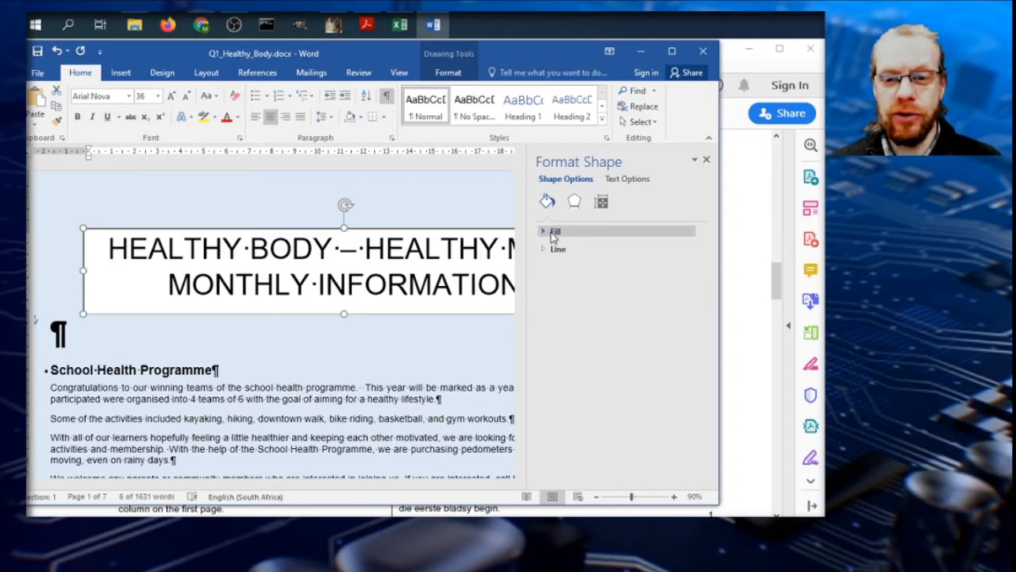
{"action": "left_click", "coordinate": [559, 247]}
{"action": "type", "text": "3"}
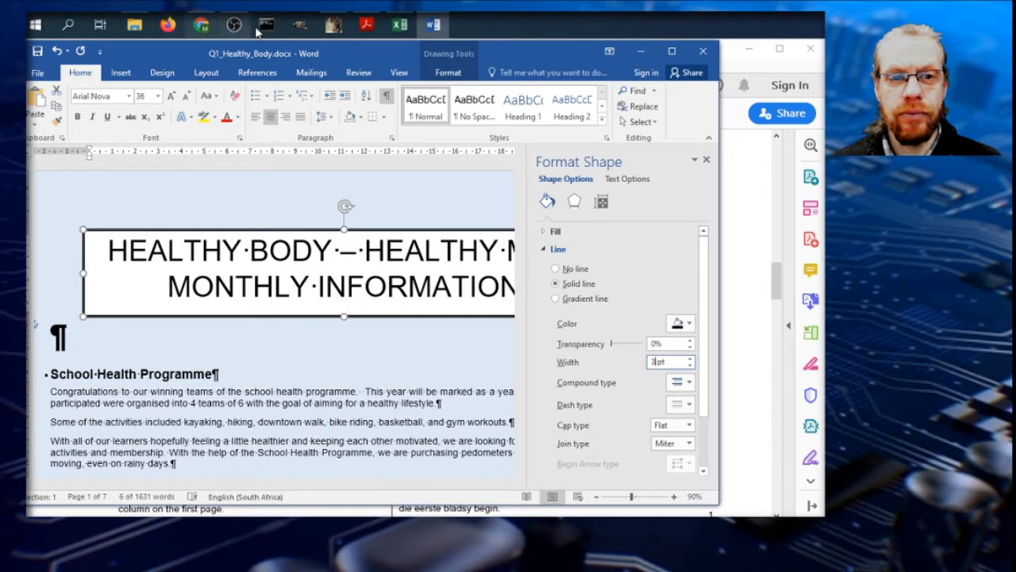
{"action": "left_click", "coordinate": [365, 25]}
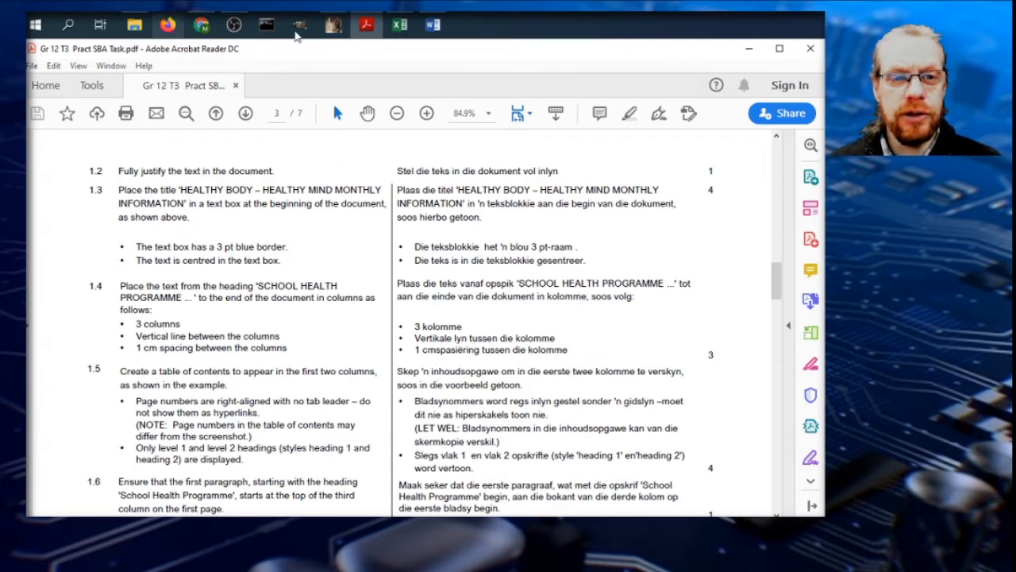
{"action": "mouse_move", "coordinate": [431, 26]}
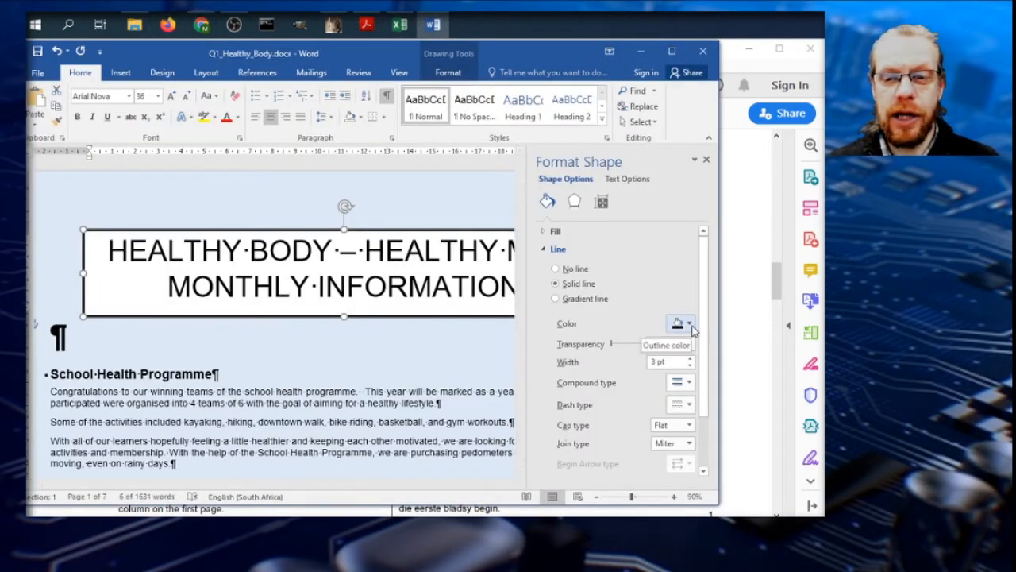
{"action": "left_click", "coordinate": [689, 324]}
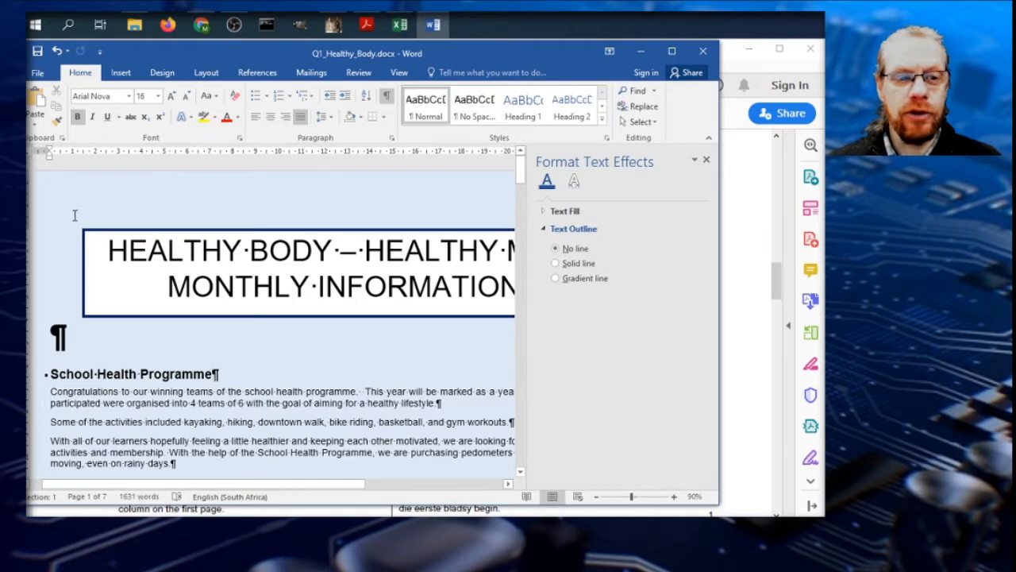
{"action": "mouse_move", "coordinate": [274, 346]}
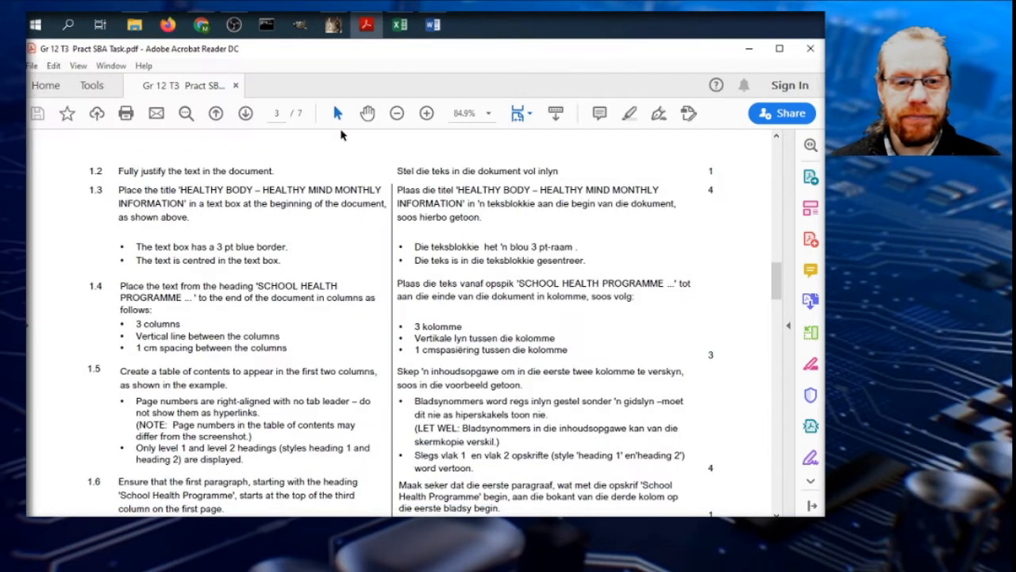
- Select the text from the School Health Programme heading to the end of the document
{"action": "scroll", "scroll_direction": "down", "scroll_amount": 3}
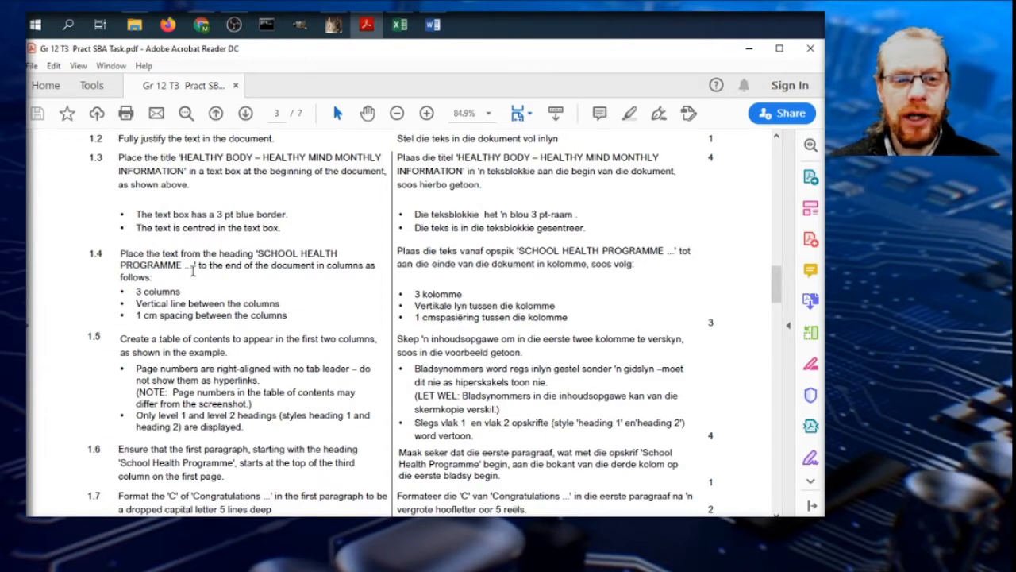
{"action": "mouse_move", "coordinate": [256, 270]}
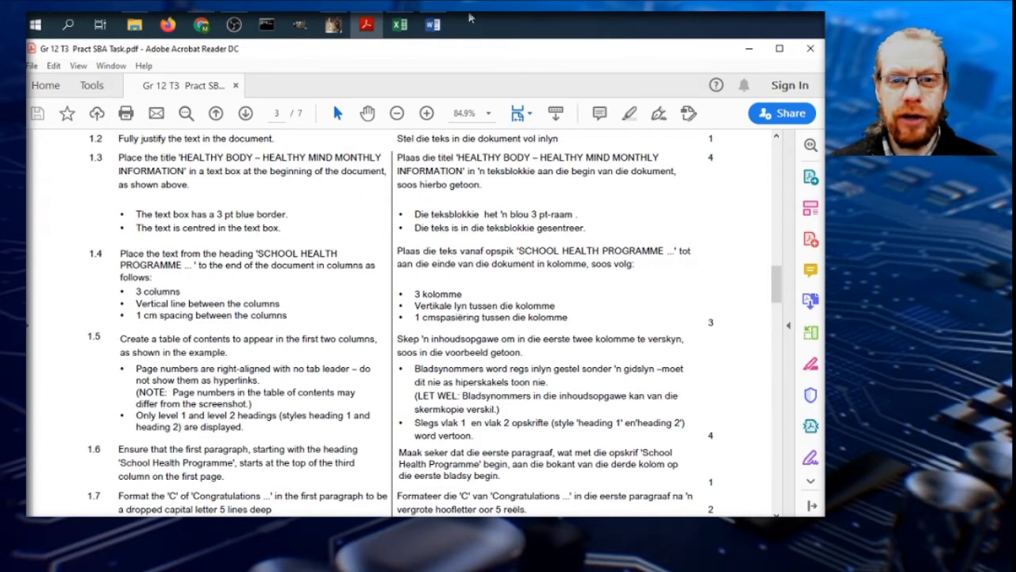
{"action": "left_click", "coordinate": [432, 25]}
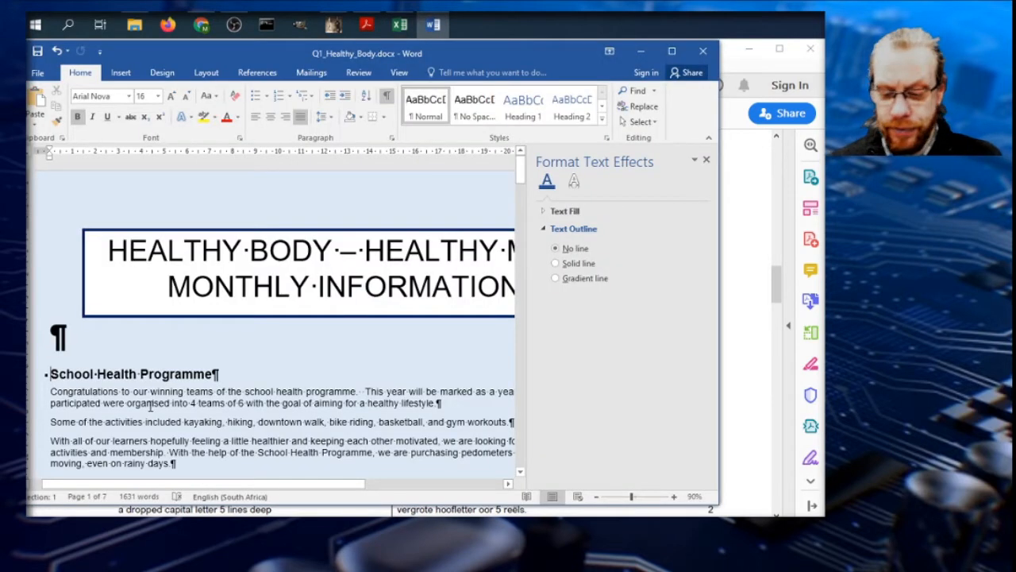
{"action": "scroll", "scroll_direction": "down", "scroll_amount": 3}
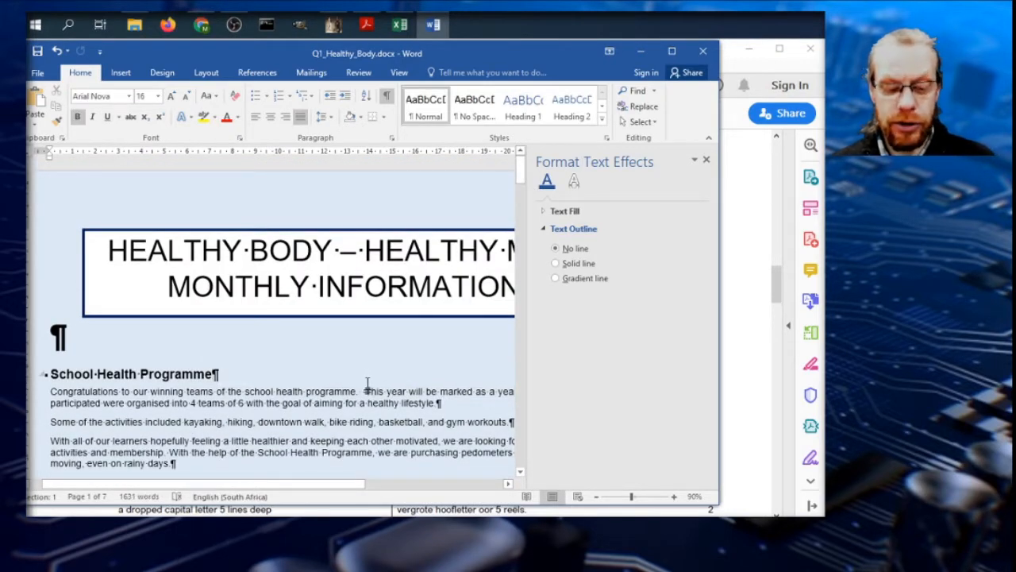
{"action": "key", "text": "ctrl+a"}
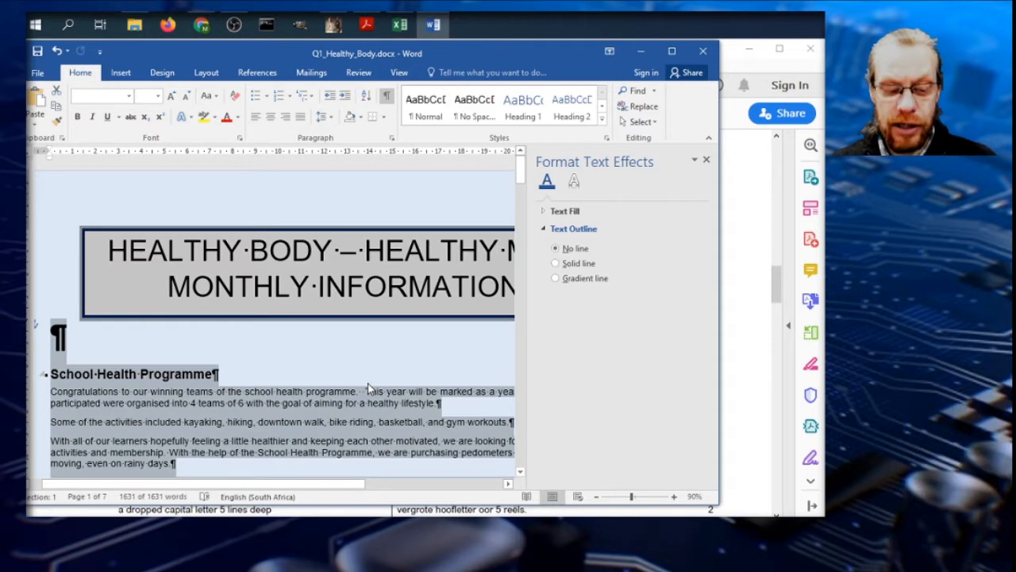
{"action": "mouse_move", "coordinate": [304, 324]}
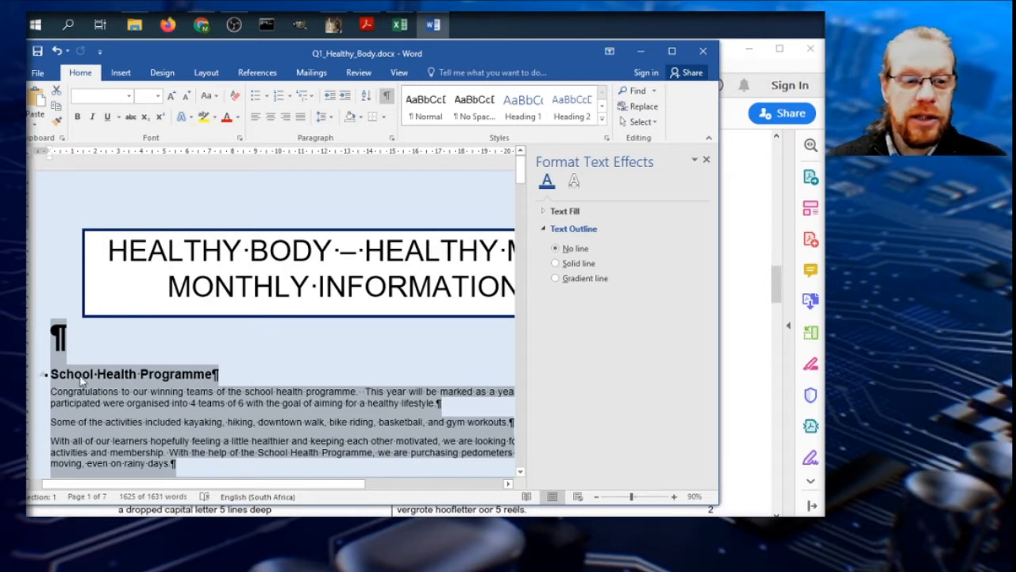
{"action": "mouse_move", "coordinate": [117, 407]}
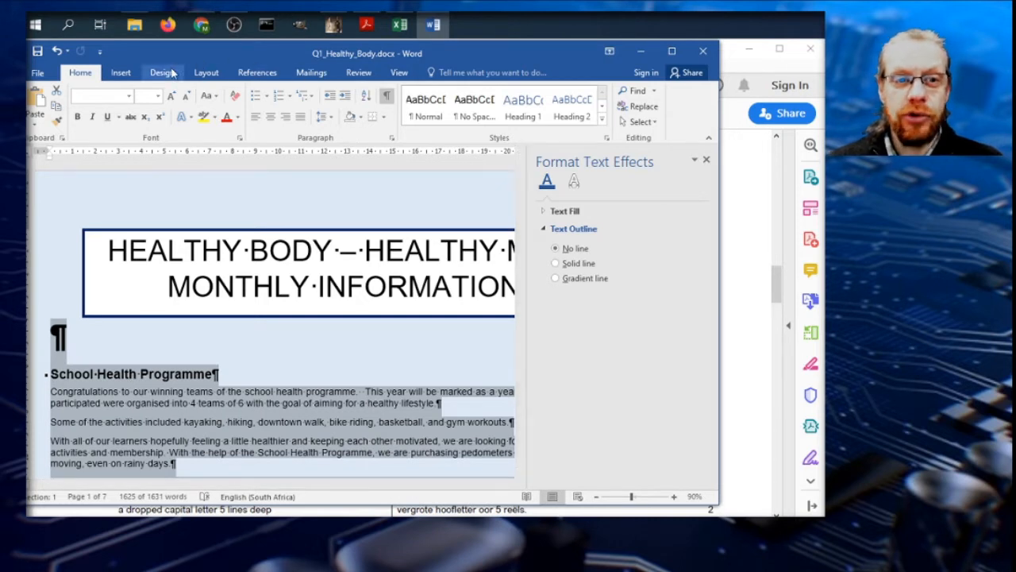
- Lay the selected text out in three equal-width columns with a line between
{"action": "left_click", "coordinate": [206, 73]}
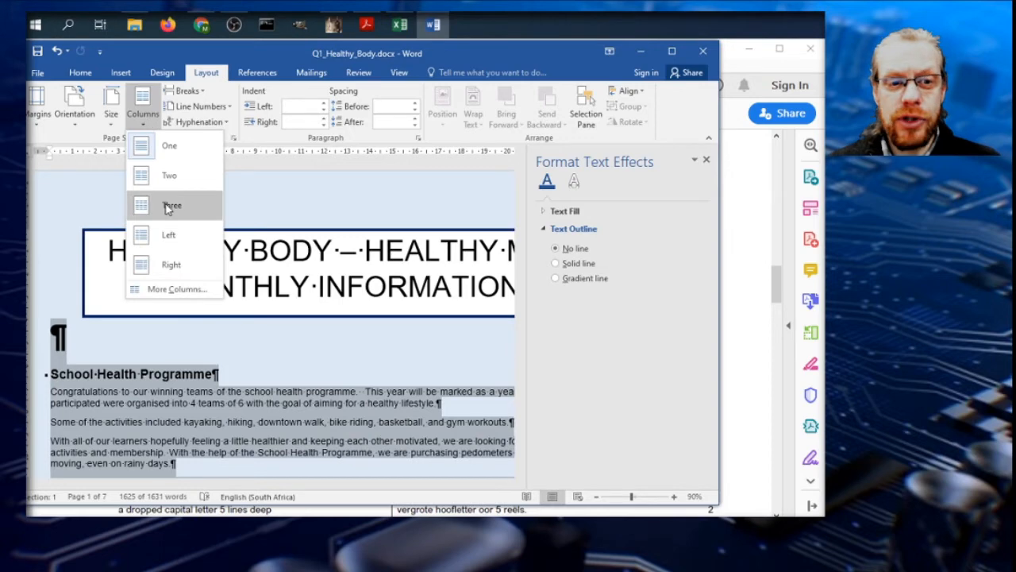
{"action": "mouse_move", "coordinate": [171, 264]}
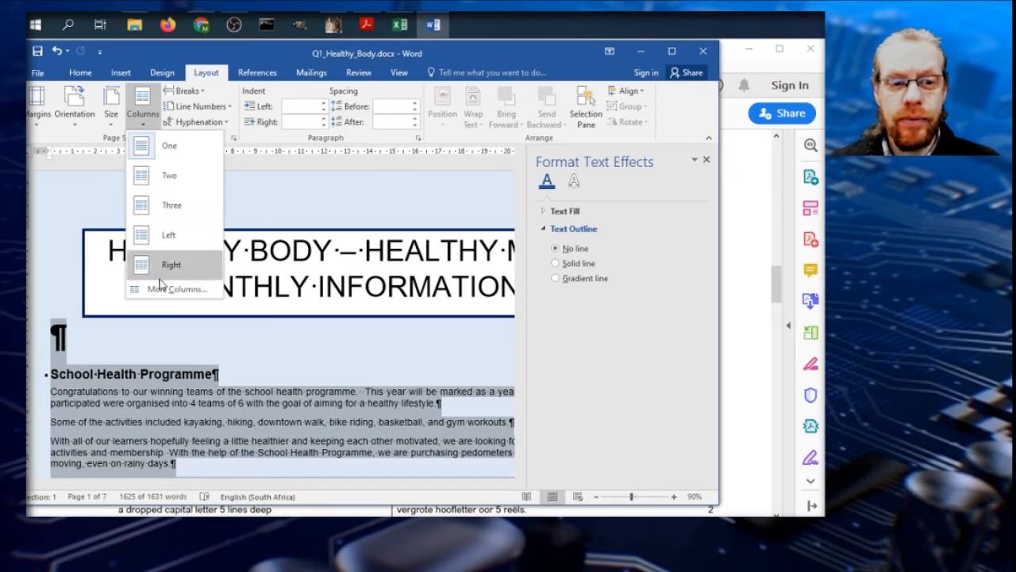
{"action": "left_click", "coordinate": [175, 289]}
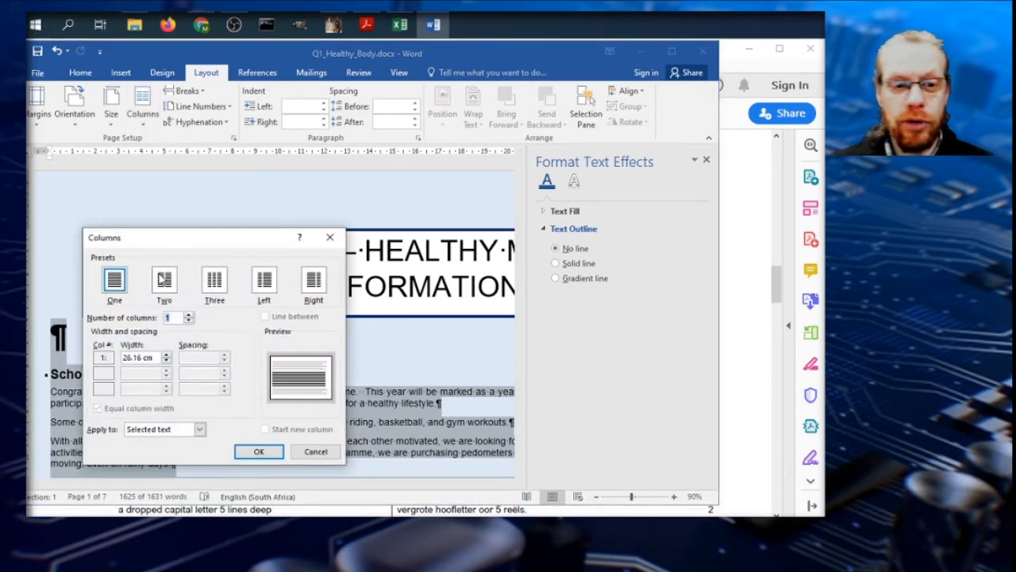
{"action": "left_click", "coordinate": [213, 284]}
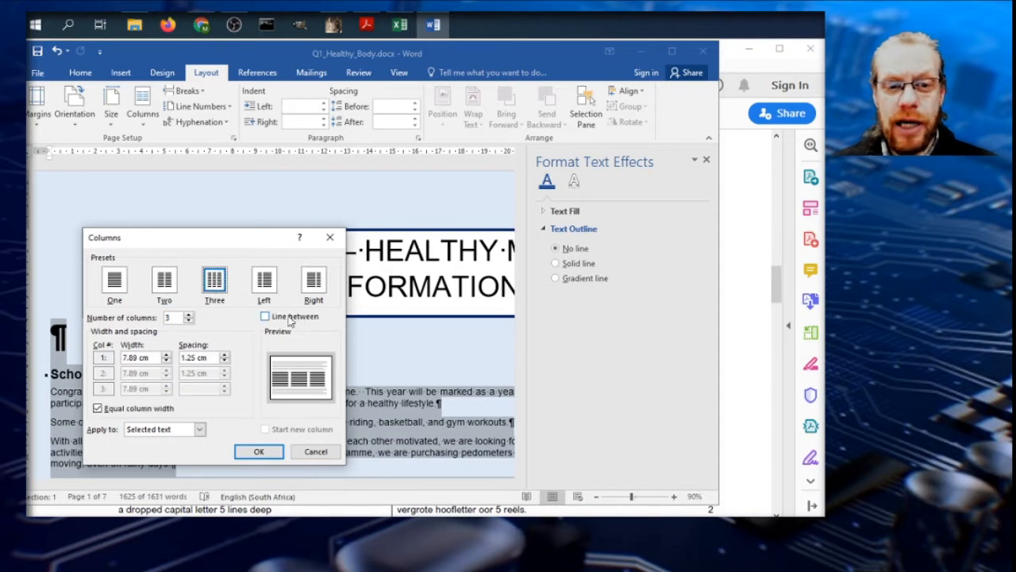
{"action": "left_click", "coordinate": [264, 316]}
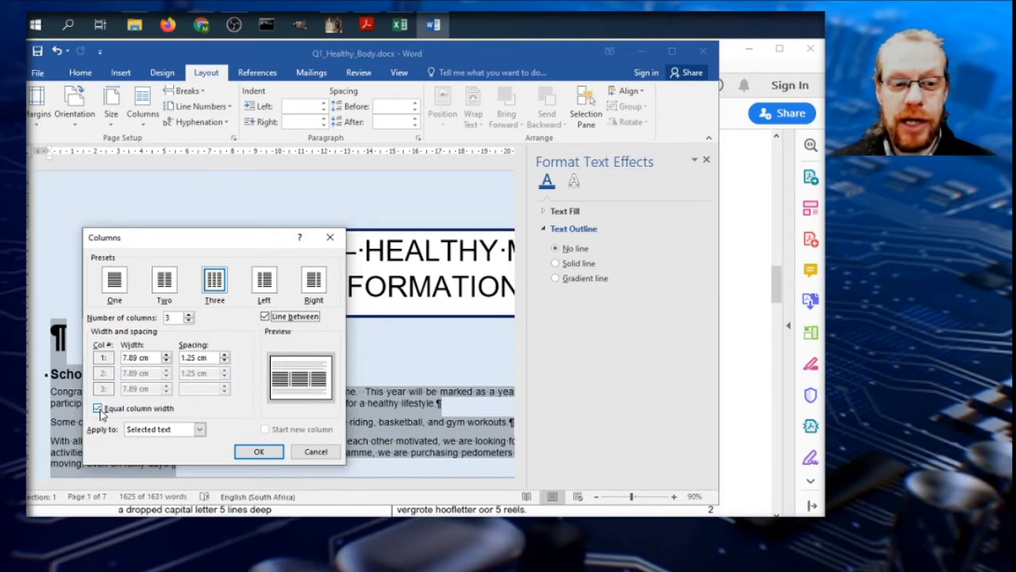
{"action": "left_click", "coordinate": [99, 408]}
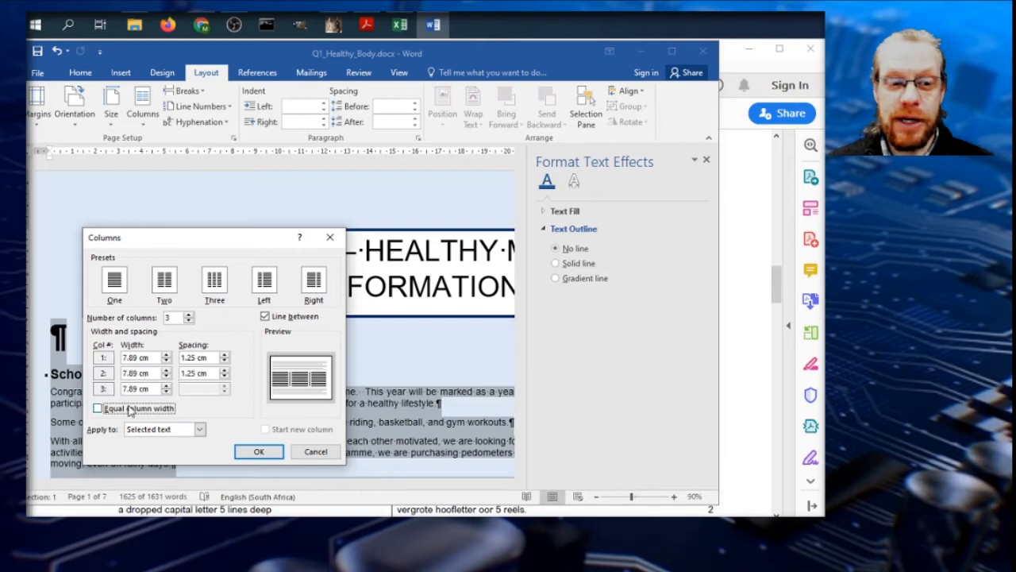
{"action": "left_click", "coordinate": [99, 406]}
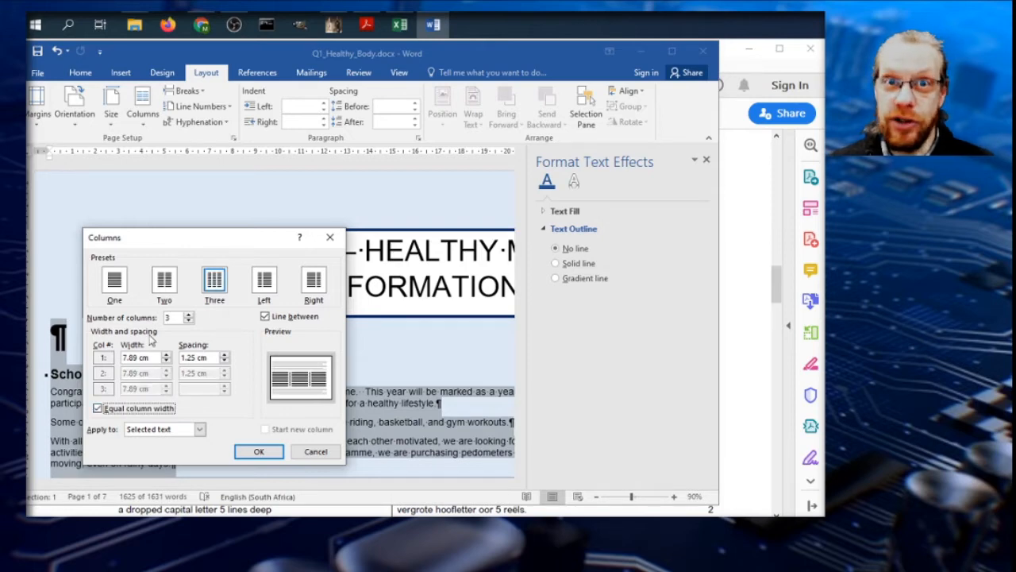
{"action": "left_click", "coordinate": [259, 451]}
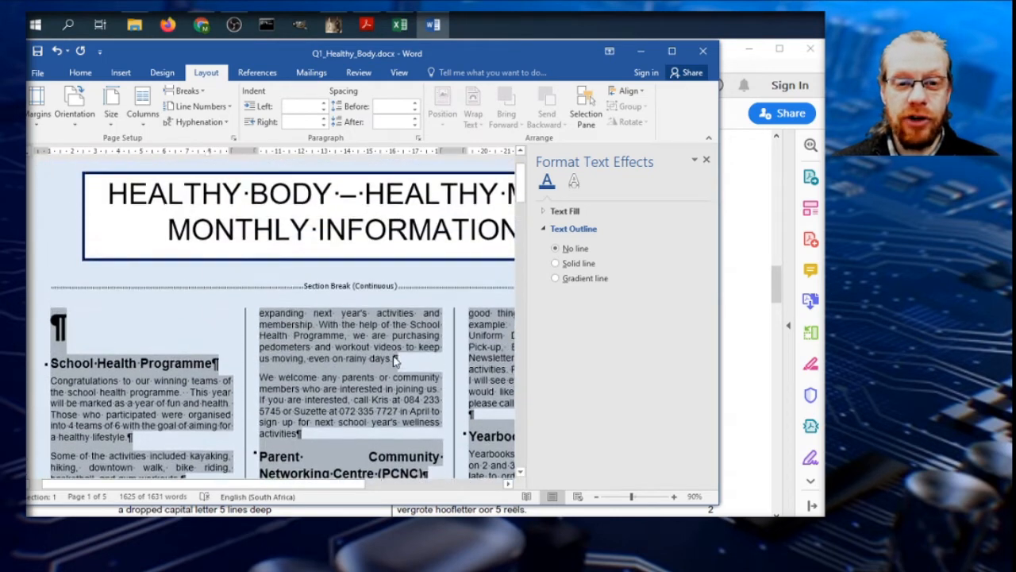
{"action": "scroll", "scroll_direction": "down", "scroll_amount": 3}
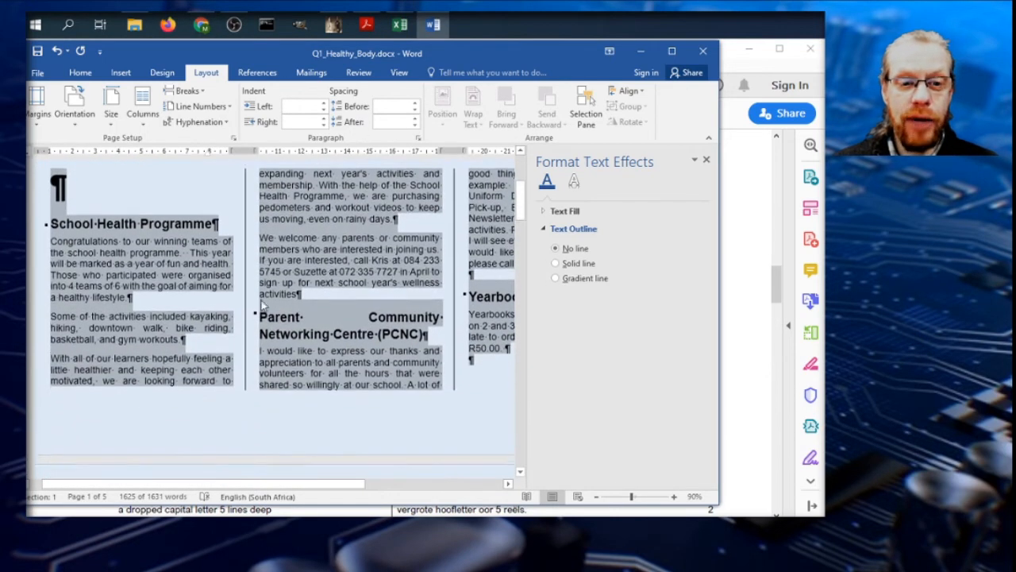
{"action": "left_click", "coordinate": [705, 159]}
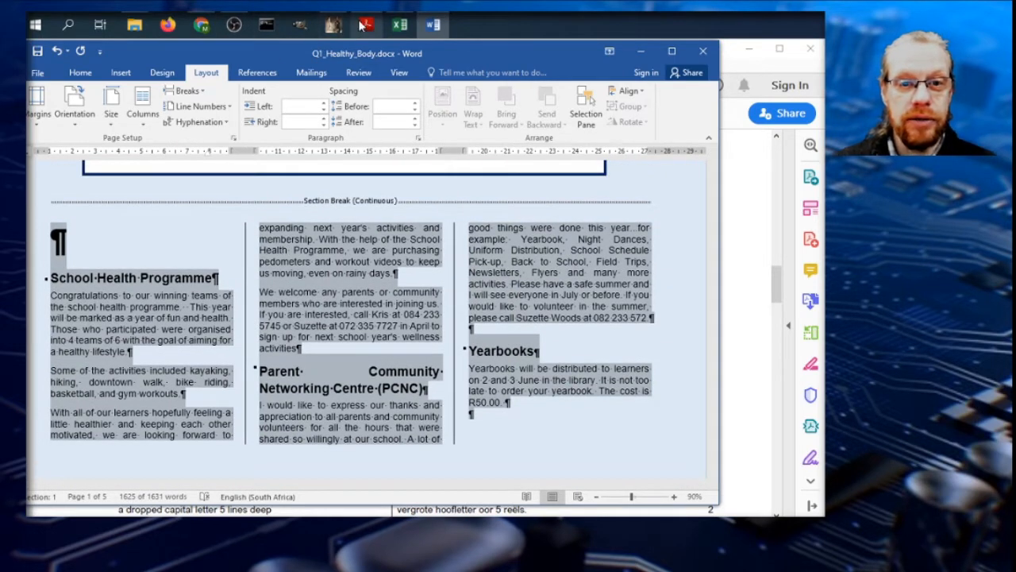
- Adjust the three-column spacing to 1 cm and apply it to the selected text
{"action": "left_click", "coordinate": [366, 26]}
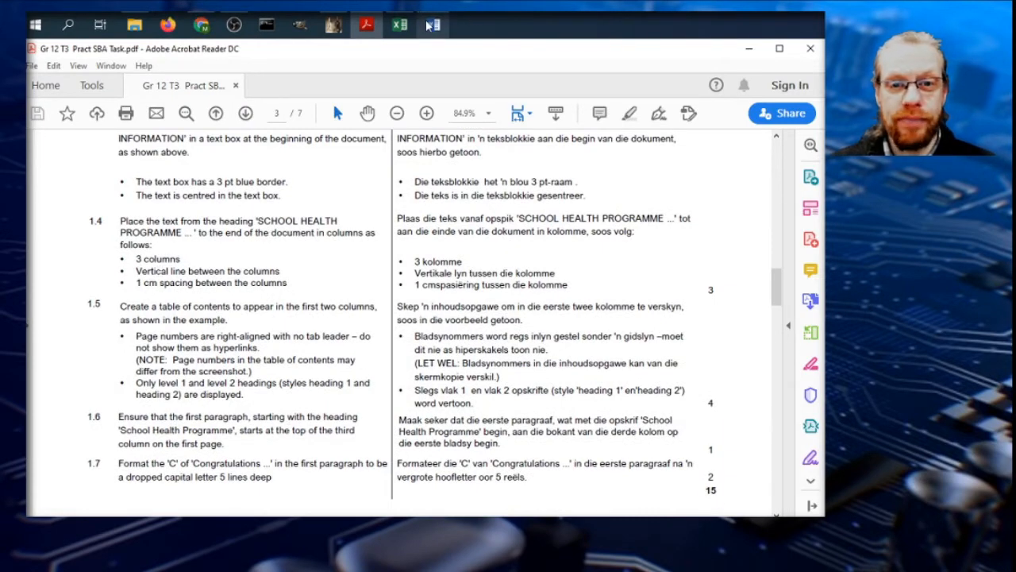
{"action": "left_click", "coordinate": [432, 26]}
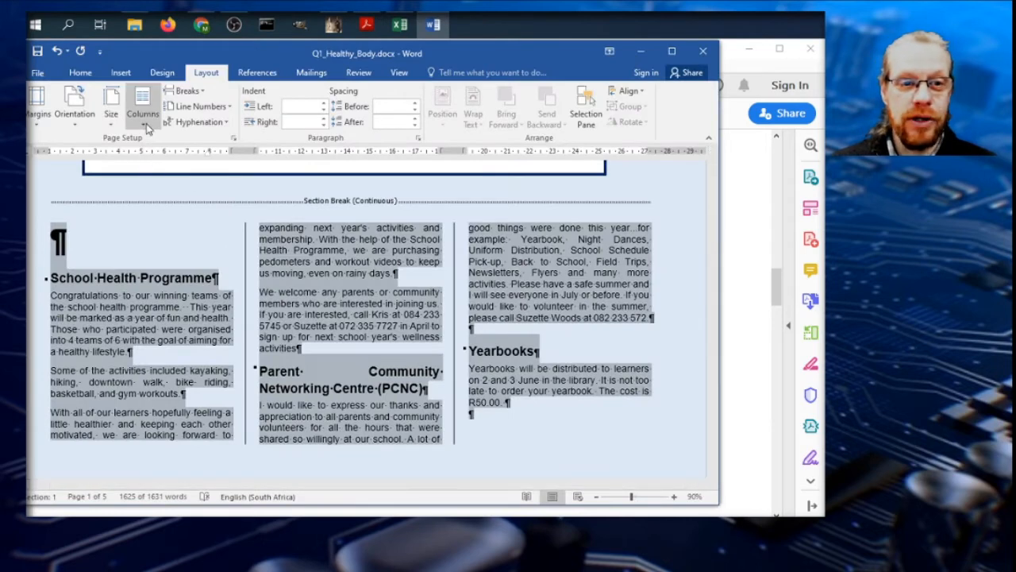
{"action": "left_click", "coordinate": [142, 103]}
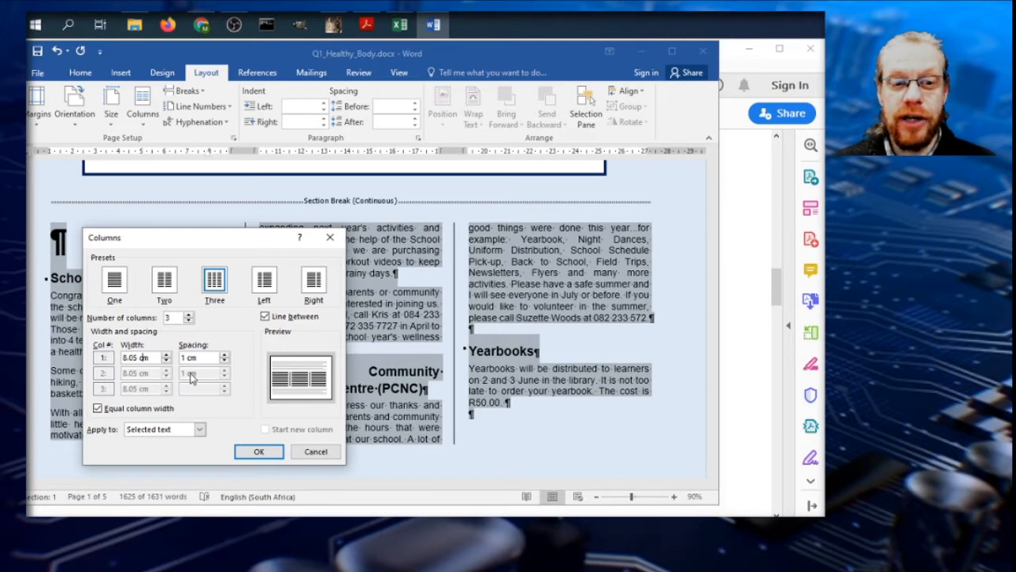
{"action": "left_click", "coordinate": [258, 451]}
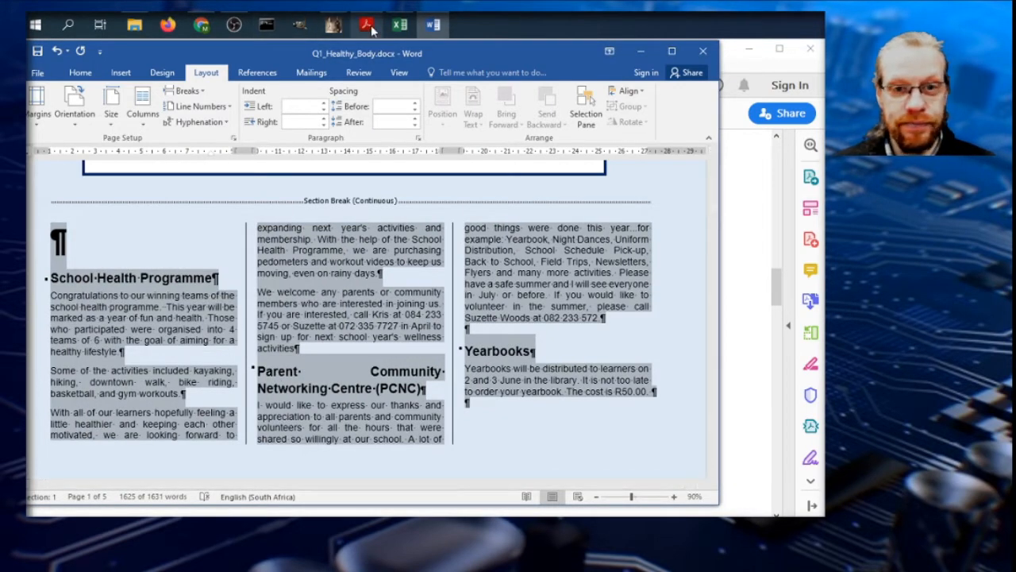
{"action": "left_click", "coordinate": [365, 26]}
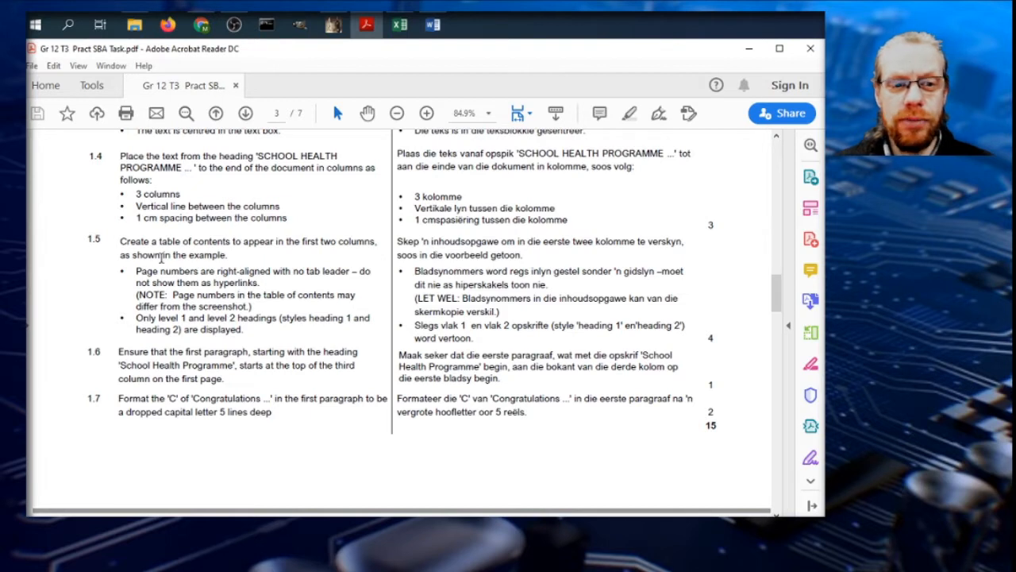
{"action": "mouse_move", "coordinate": [233, 273]}
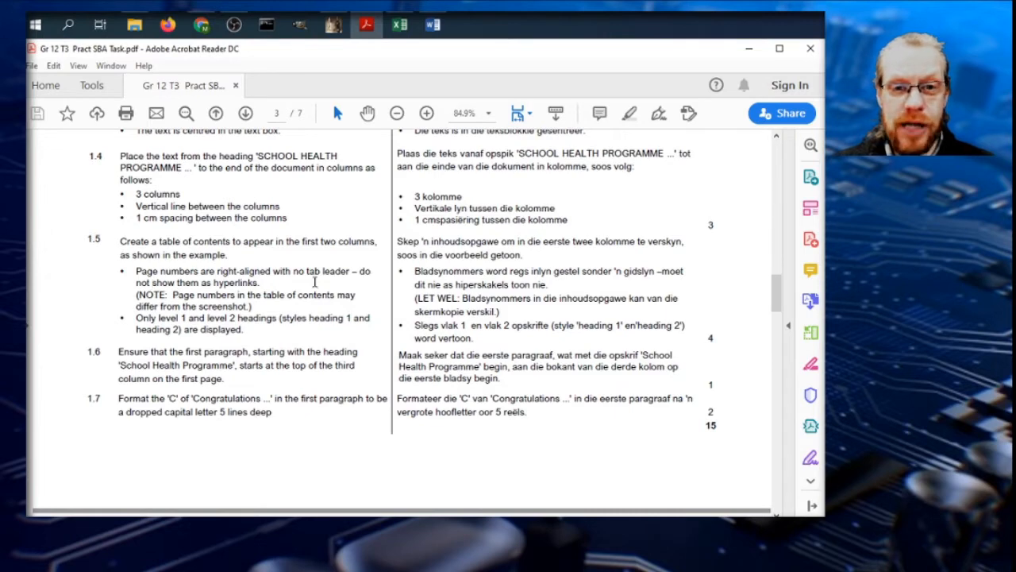
{"action": "left_click", "coordinate": [432, 25]}
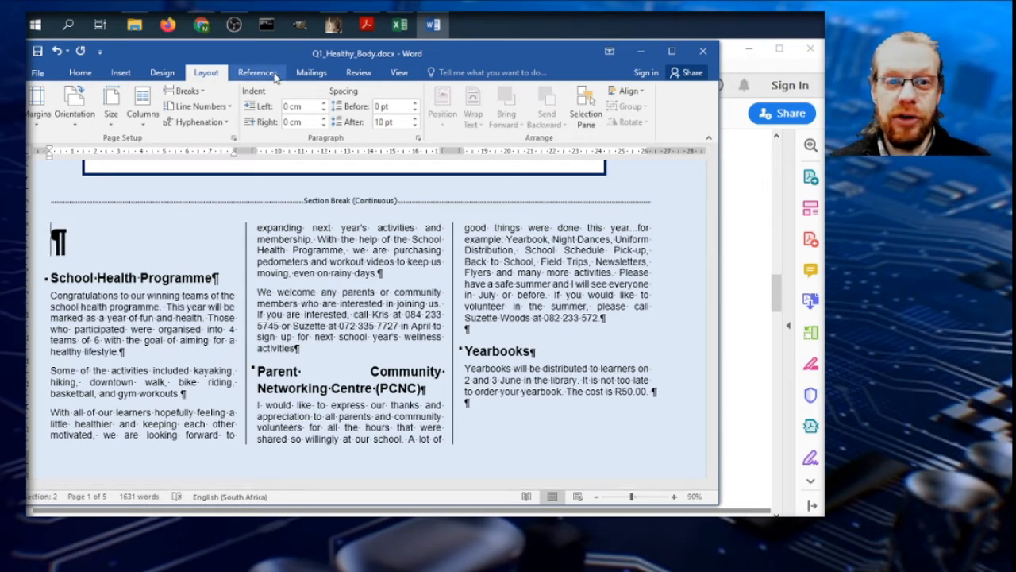
- Start a custom table of contents with no tab leader and right-aligned page numbers kept on
{"action": "left_click", "coordinate": [257, 73]}
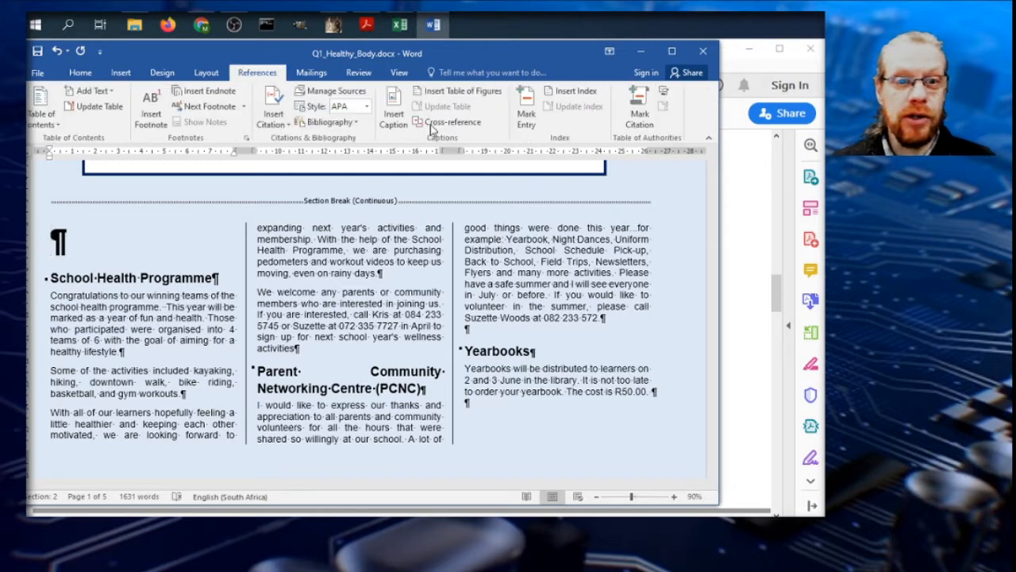
{"action": "mouse_move", "coordinate": [64, 127]}
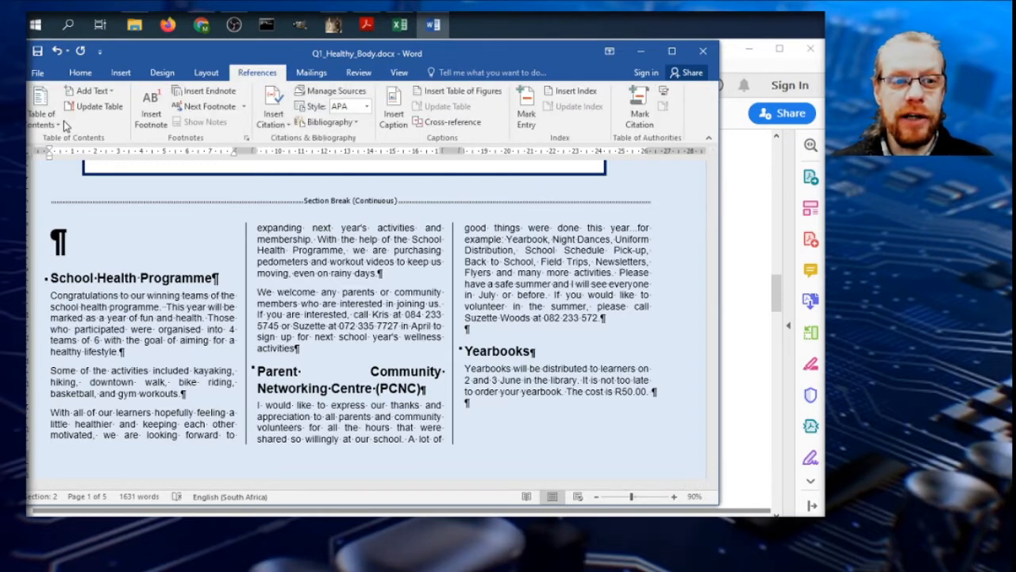
{"action": "left_click", "coordinate": [41, 108]}
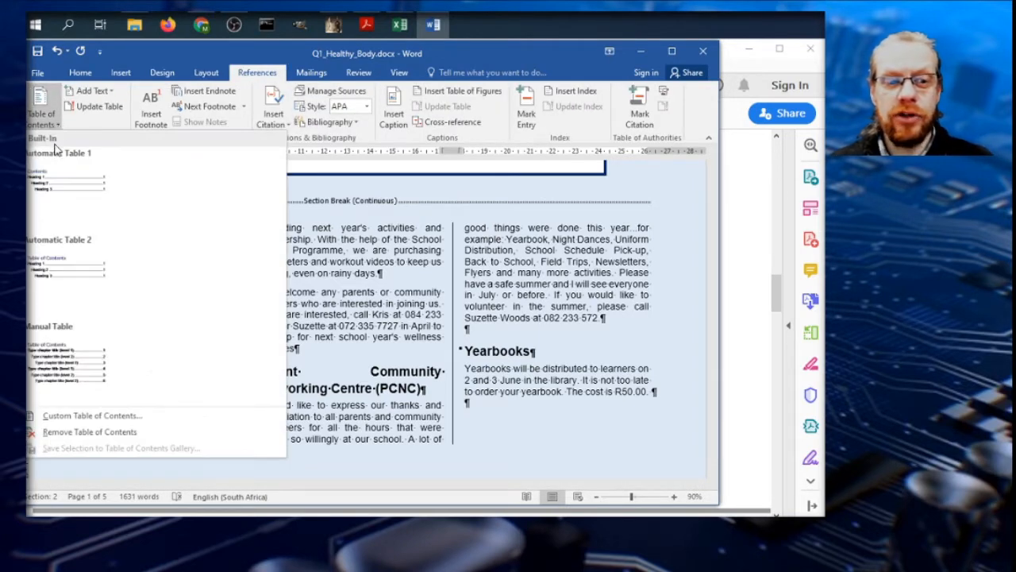
{"action": "mouse_move", "coordinate": [92, 416]}
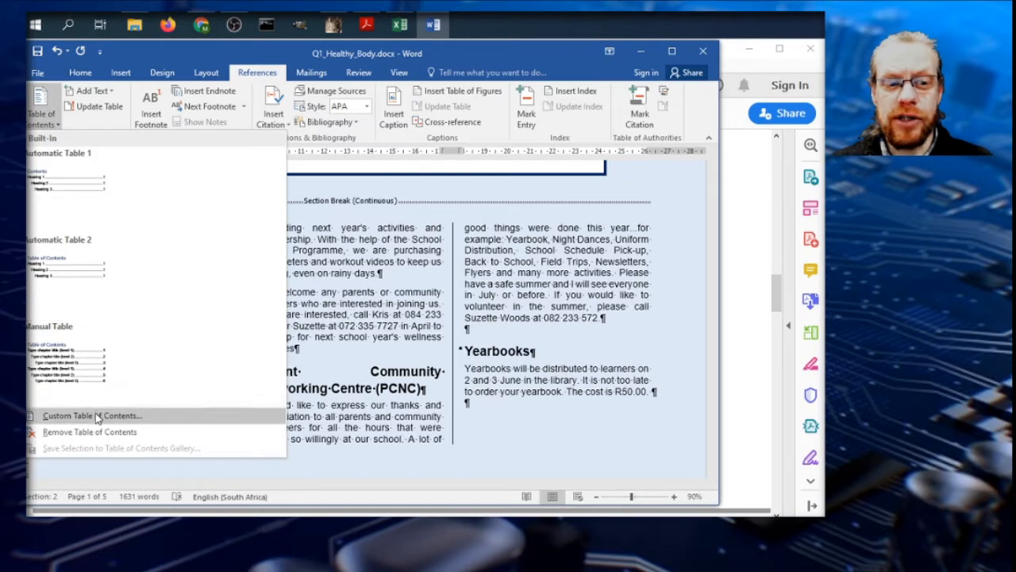
{"action": "left_click", "coordinate": [96, 416]}
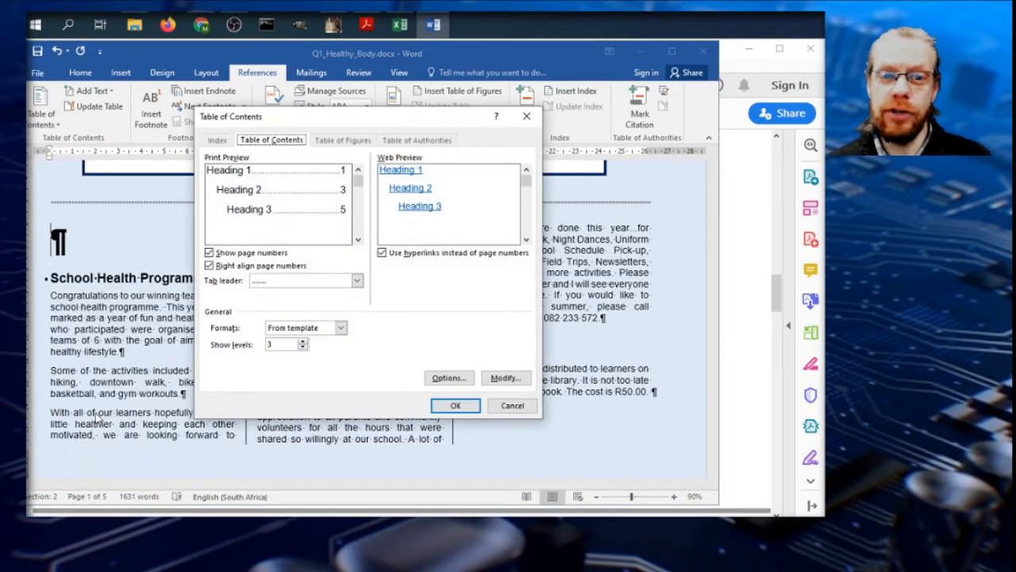
{"action": "mouse_move", "coordinate": [356, 259]}
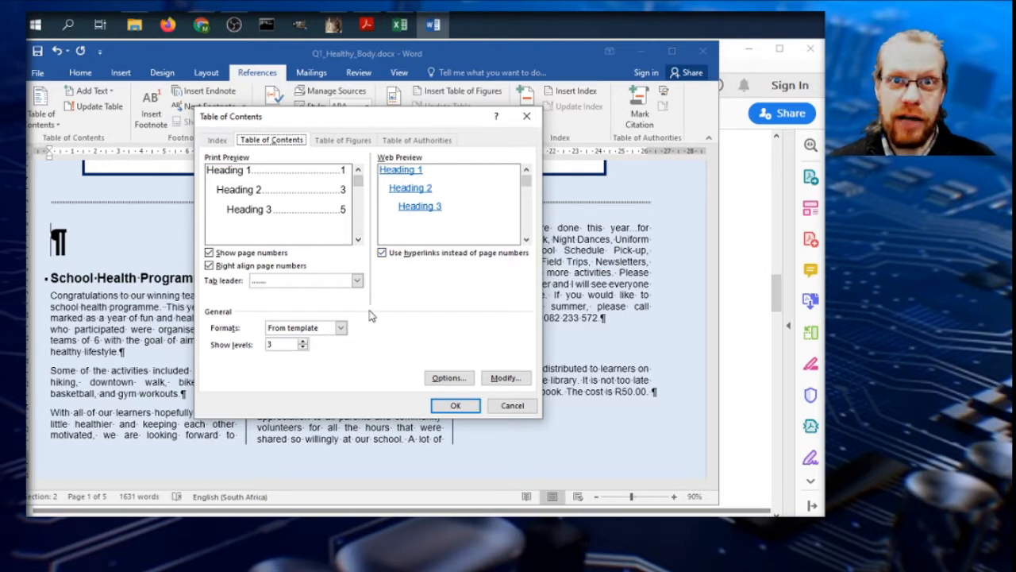
{"action": "mouse_move", "coordinate": [400, 308]}
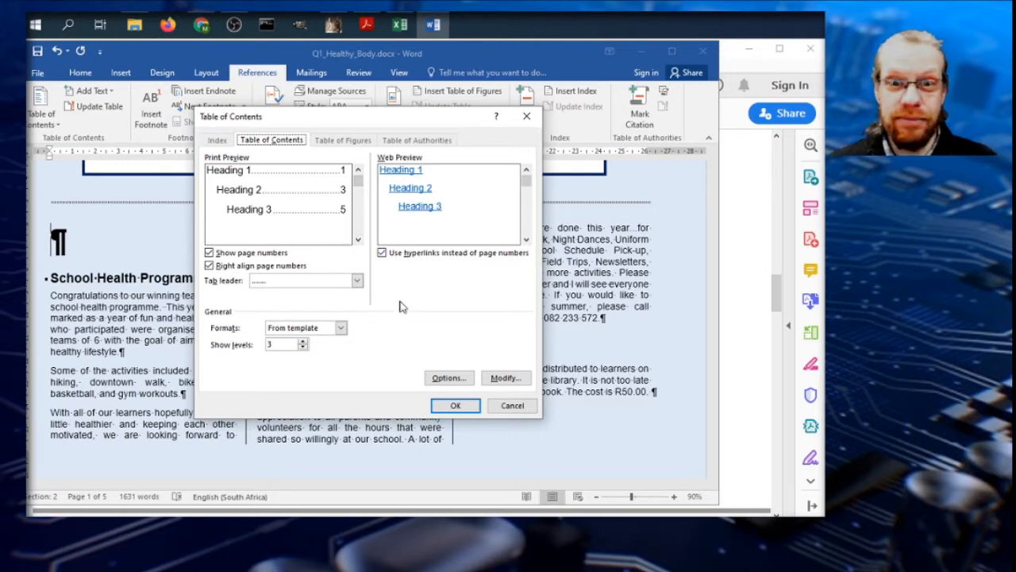
{"action": "mouse_move", "coordinate": [257, 308]}
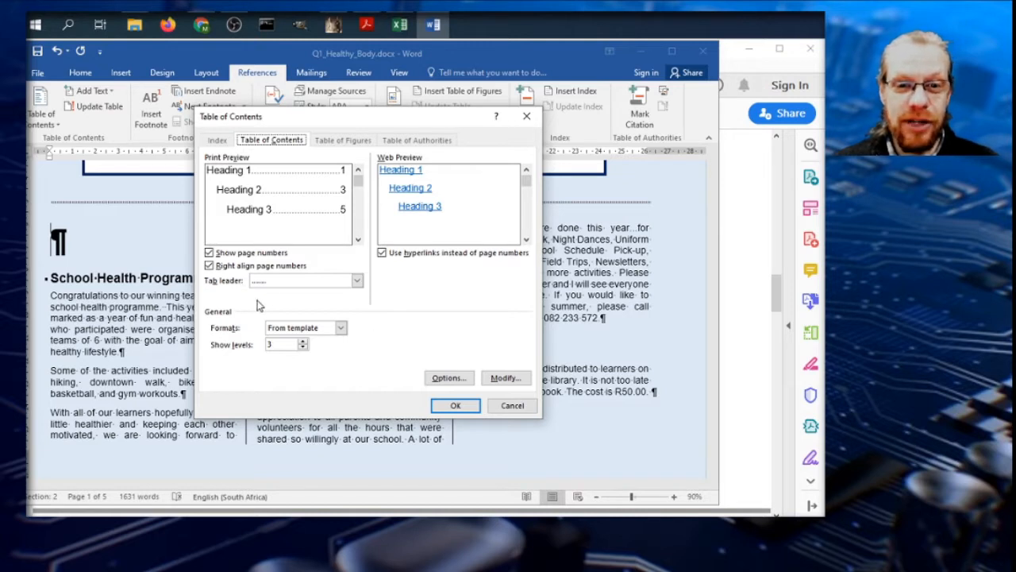
{"action": "mouse_move", "coordinate": [219, 289]}
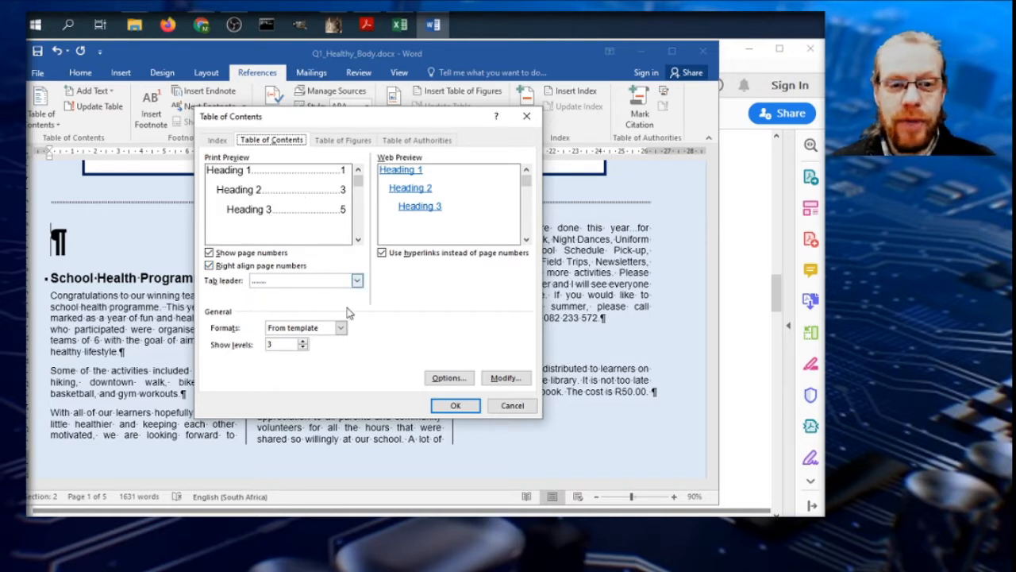
{"action": "left_click", "coordinate": [356, 280]}
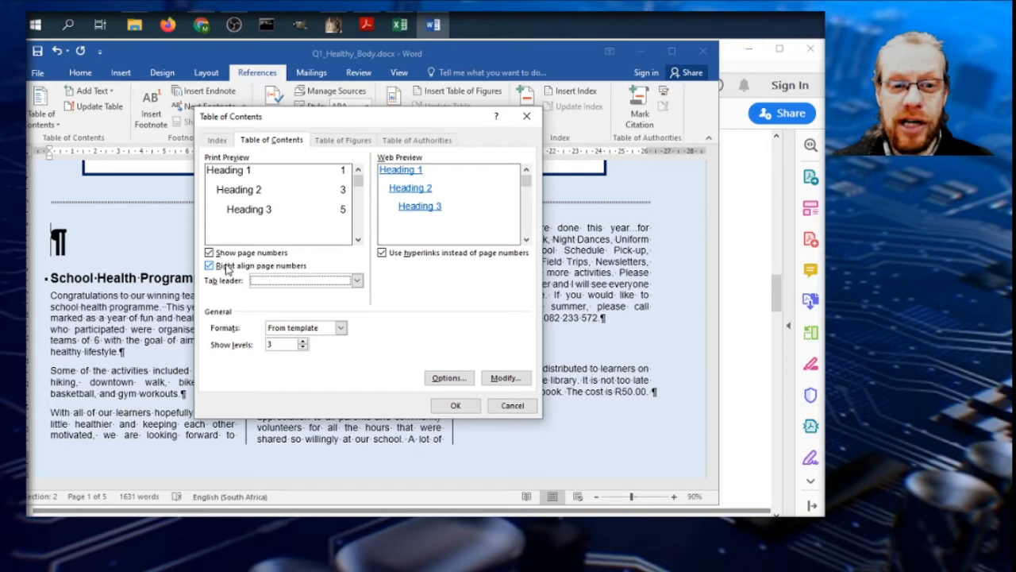
{"action": "left_click", "coordinate": [209, 265]}
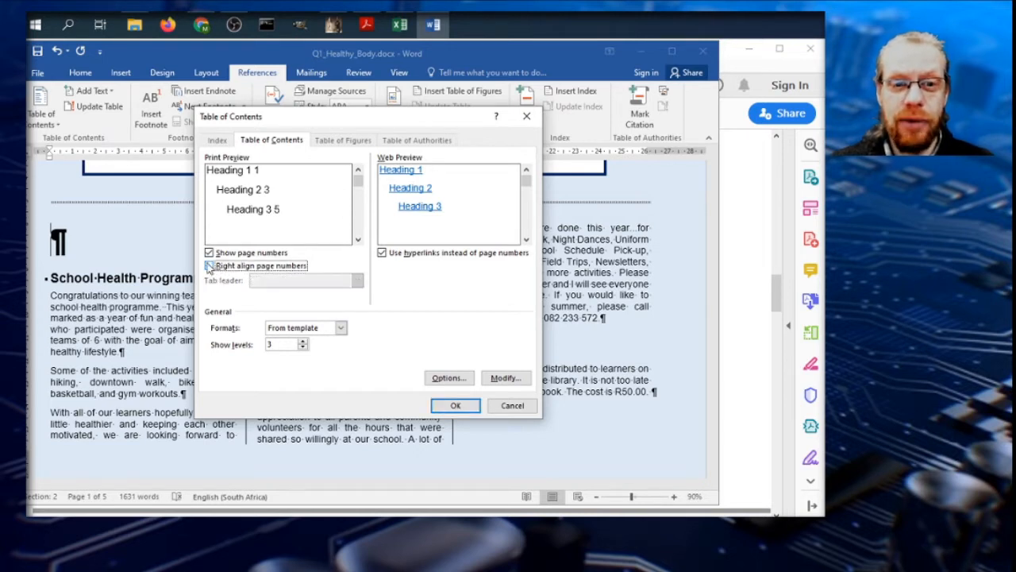
{"action": "left_click", "coordinate": [209, 265]}
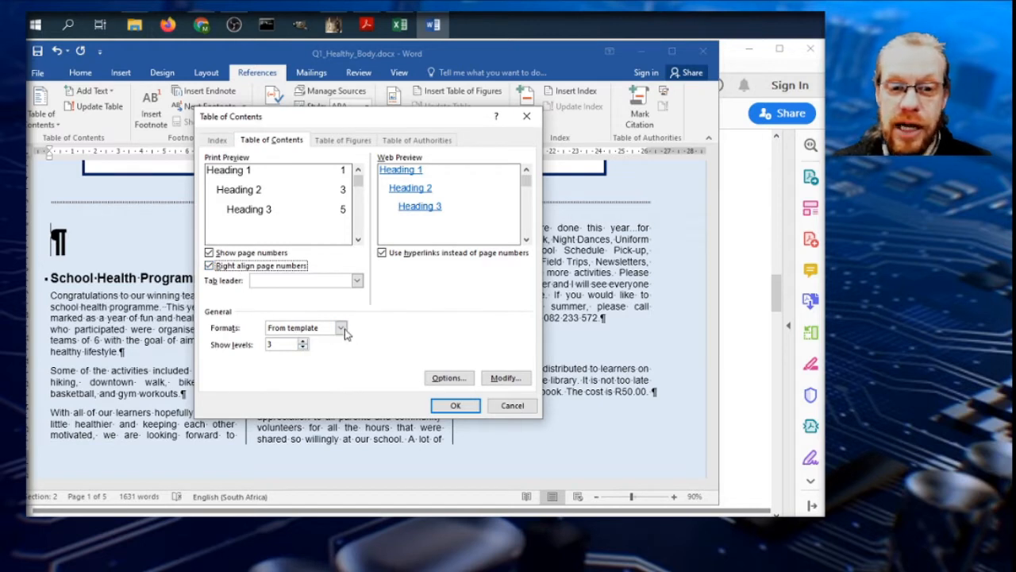
- Show heading levels 1 and 2, turn off hyperlinks and insert the table of contents
{"action": "left_click", "coordinate": [342, 327]}
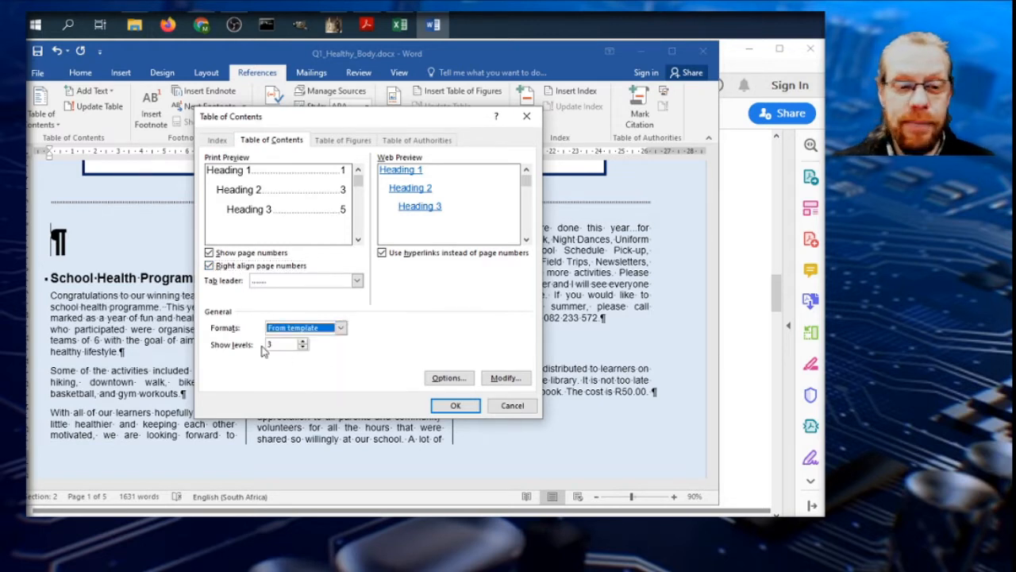
{"action": "left_click", "coordinate": [302, 346]}
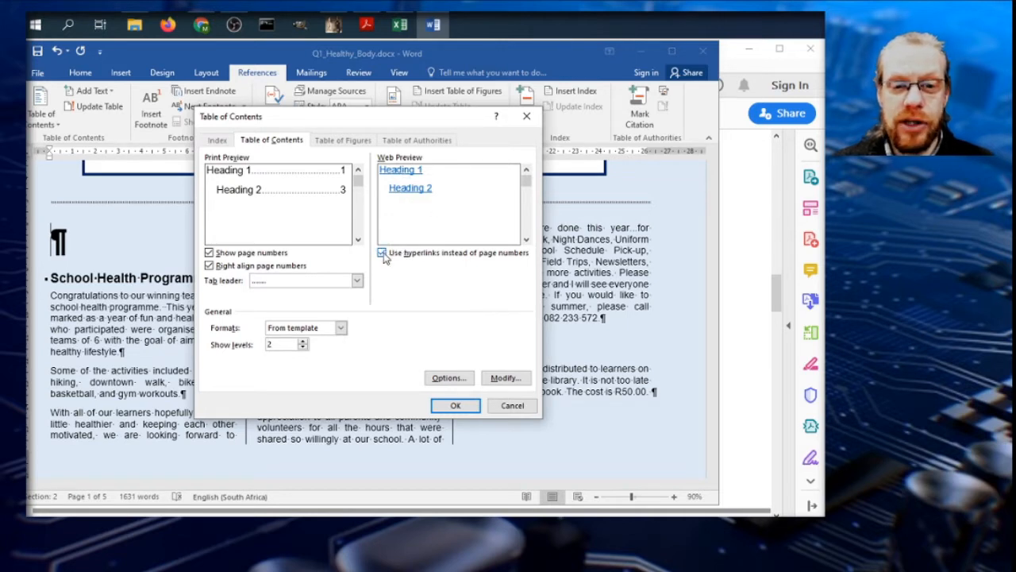
{"action": "left_click", "coordinate": [381, 252]}
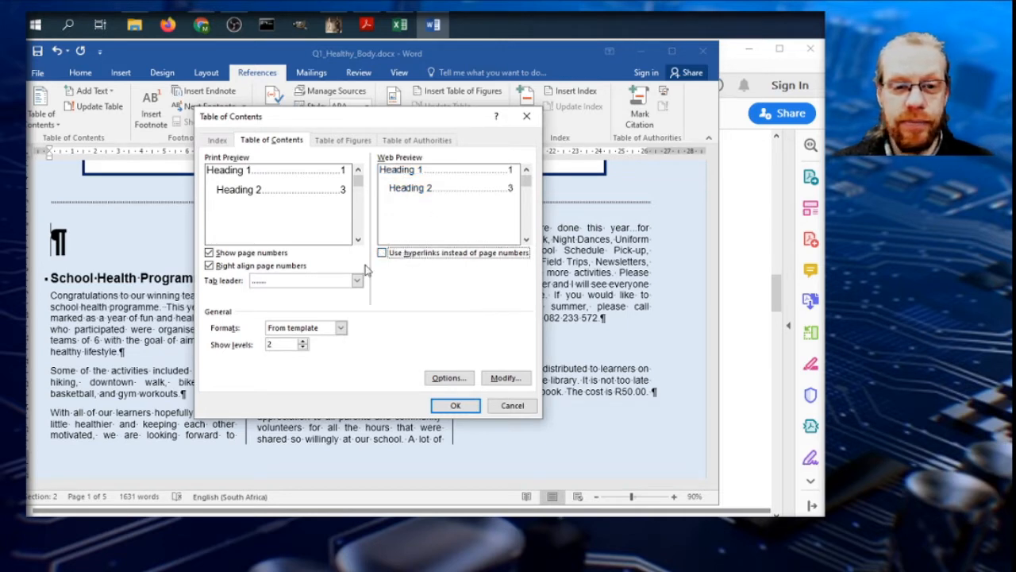
{"action": "left_click", "coordinate": [356, 279]}
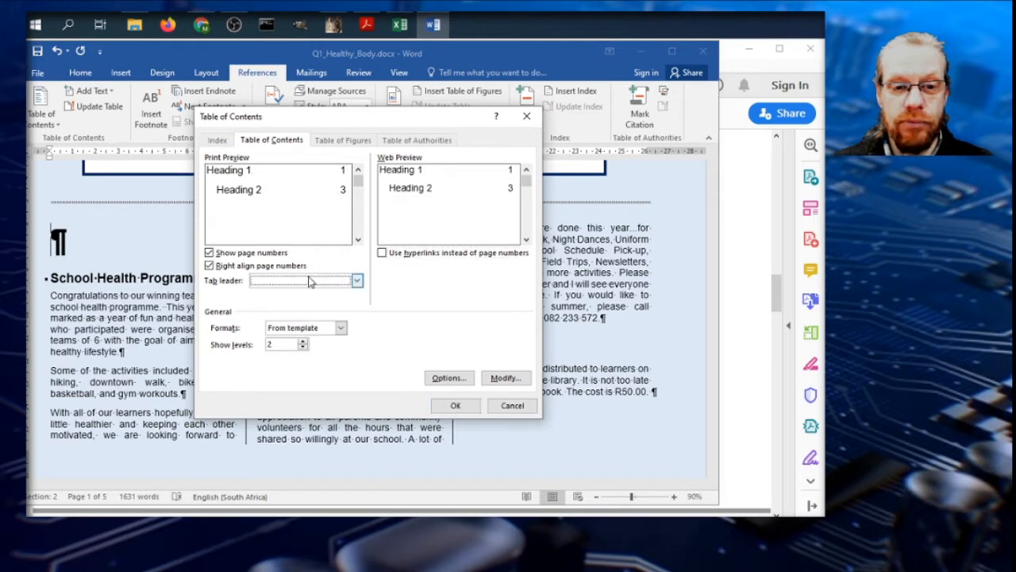
{"action": "left_click", "coordinate": [455, 405]}
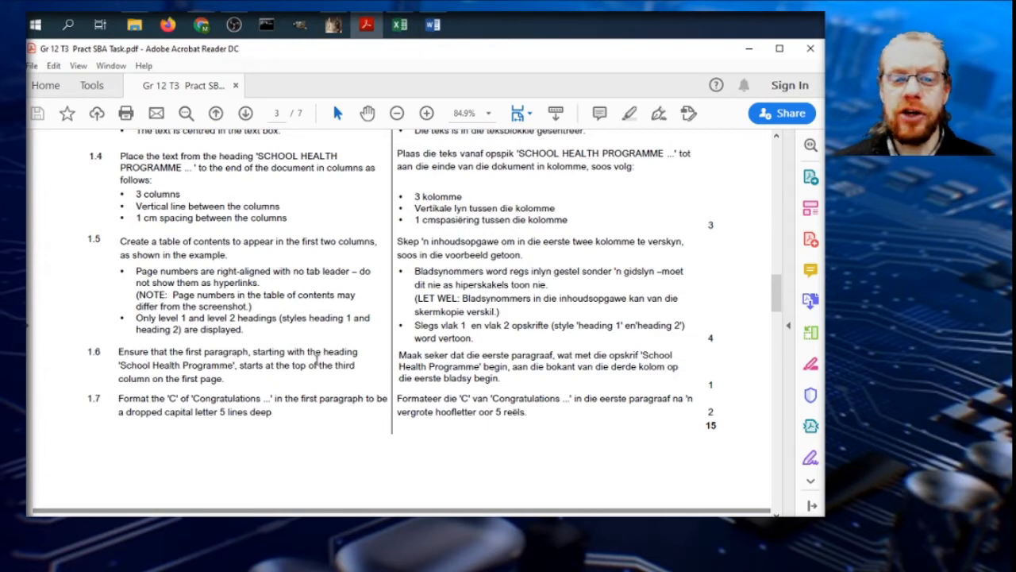
{"action": "left_click", "coordinate": [431, 26]}
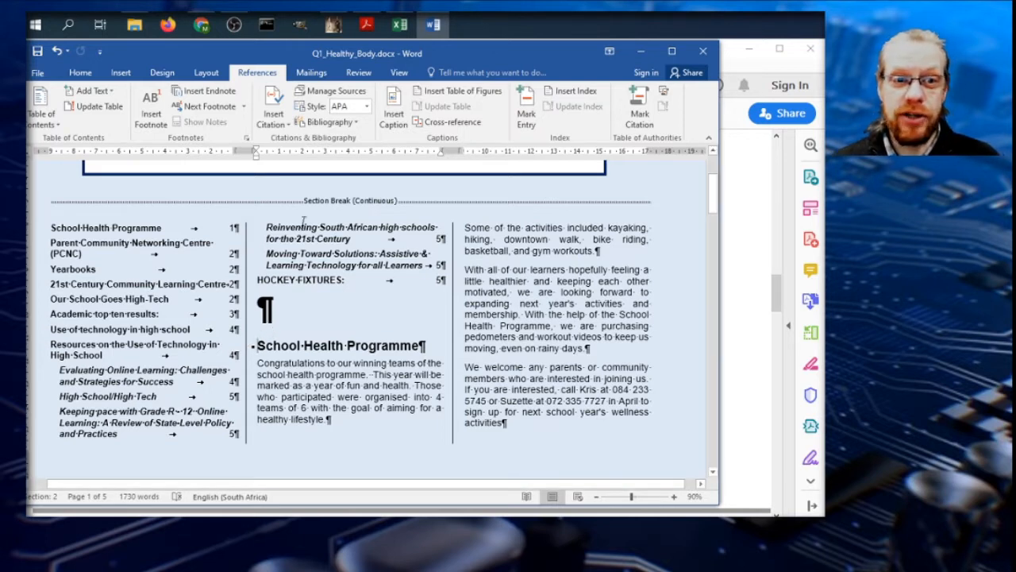
- Insert a column break before the School Health Programme heading, then check task 1.7 in the PDF
{"action": "left_click", "coordinate": [207, 73]}
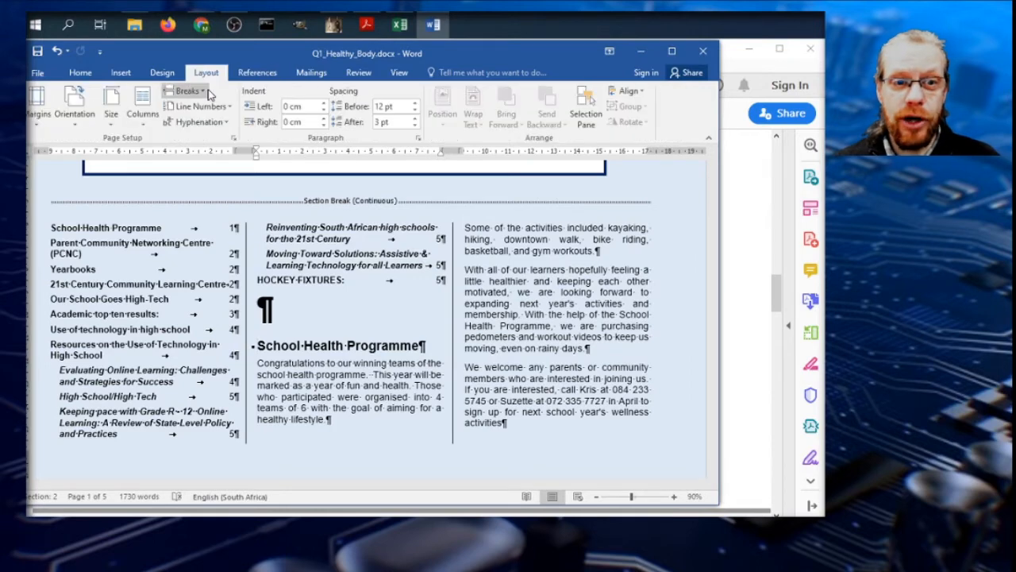
{"action": "mouse_move", "coordinate": [187, 94]}
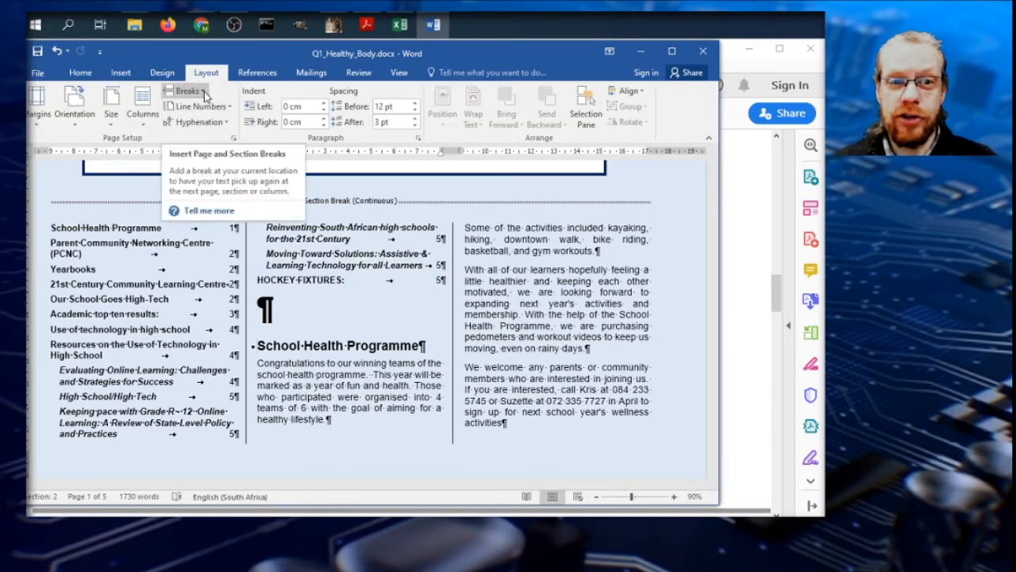
{"action": "left_click", "coordinate": [186, 91]}
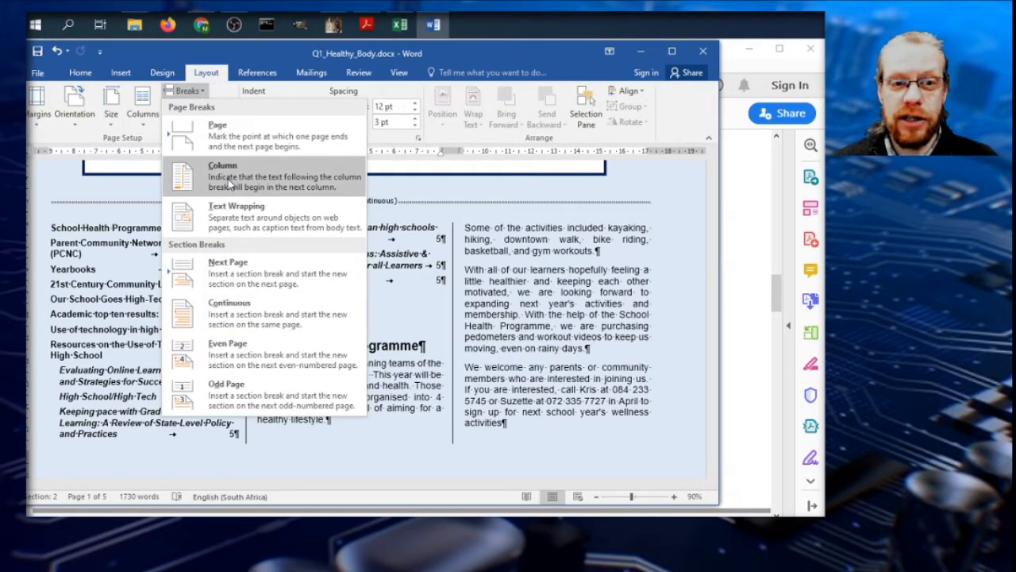
{"action": "left_click", "coordinate": [222, 175]}
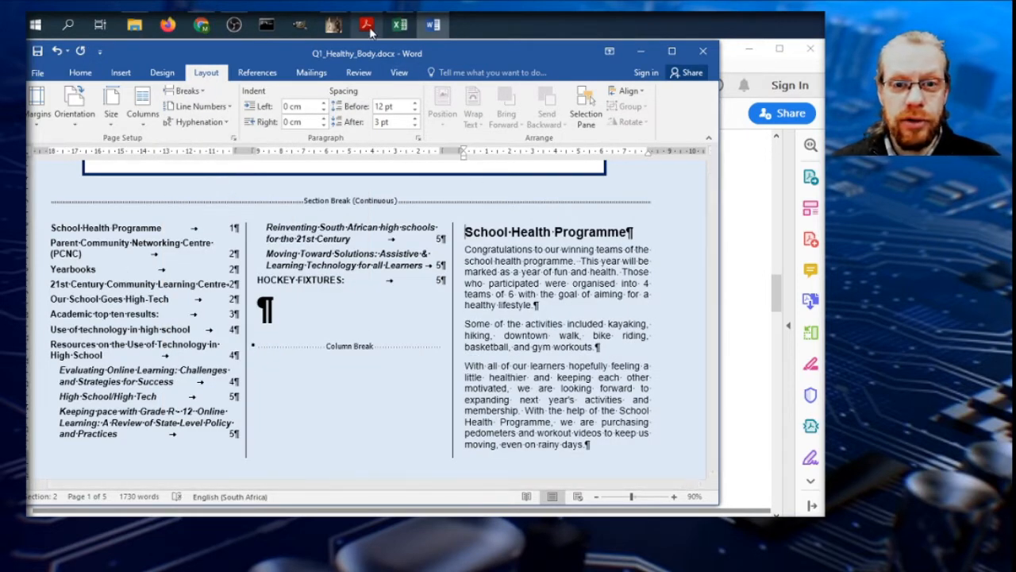
{"action": "left_click", "coordinate": [365, 25]}
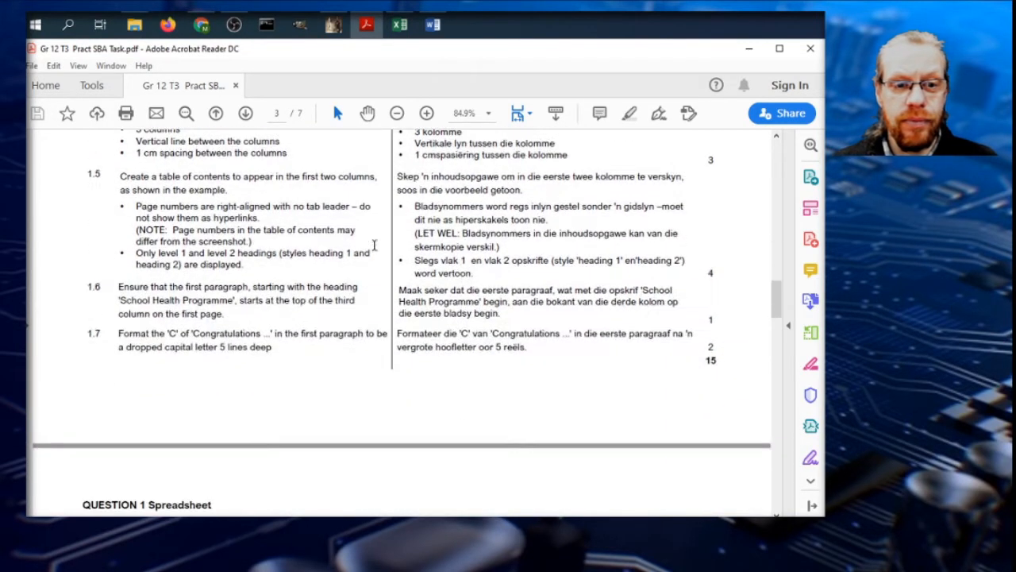
{"action": "scroll", "scroll_direction": "down", "scroll_amount": 3}
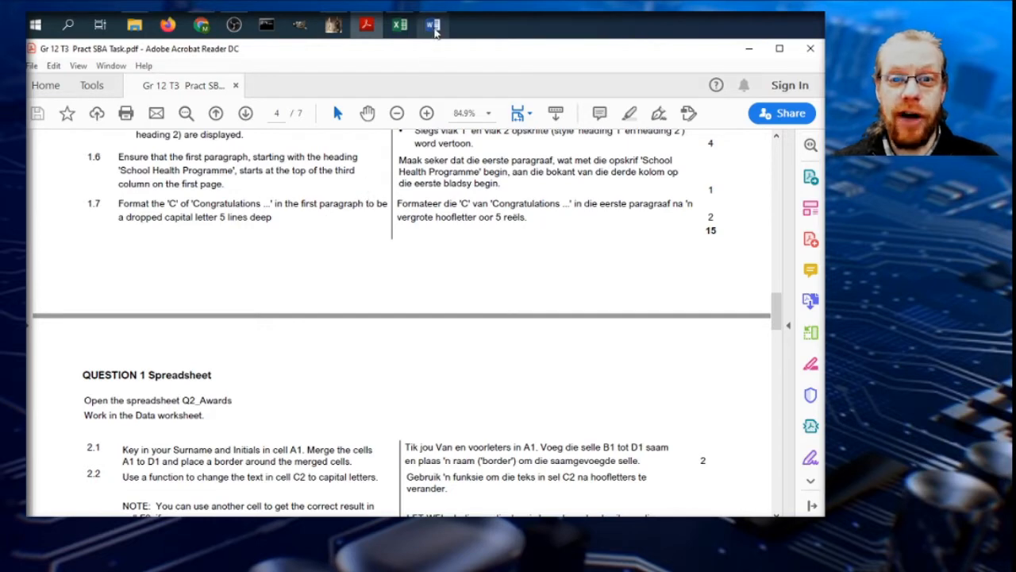
{"action": "left_click", "coordinate": [432, 25]}
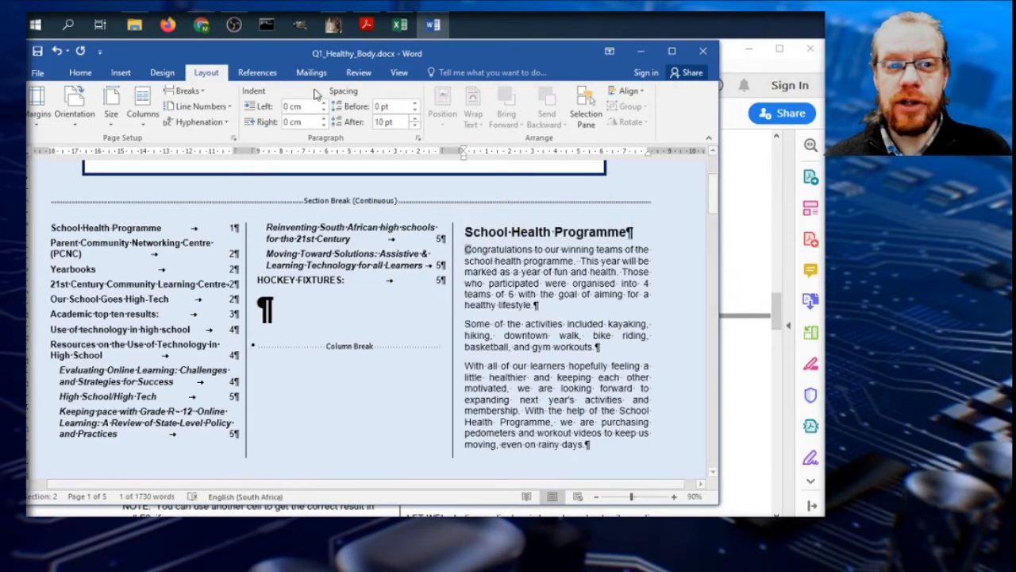
- Make the C of Congratulations a Dropped capital with Lines to drop 5 via Drop Cap Options
{"action": "left_click", "coordinate": [121, 73]}
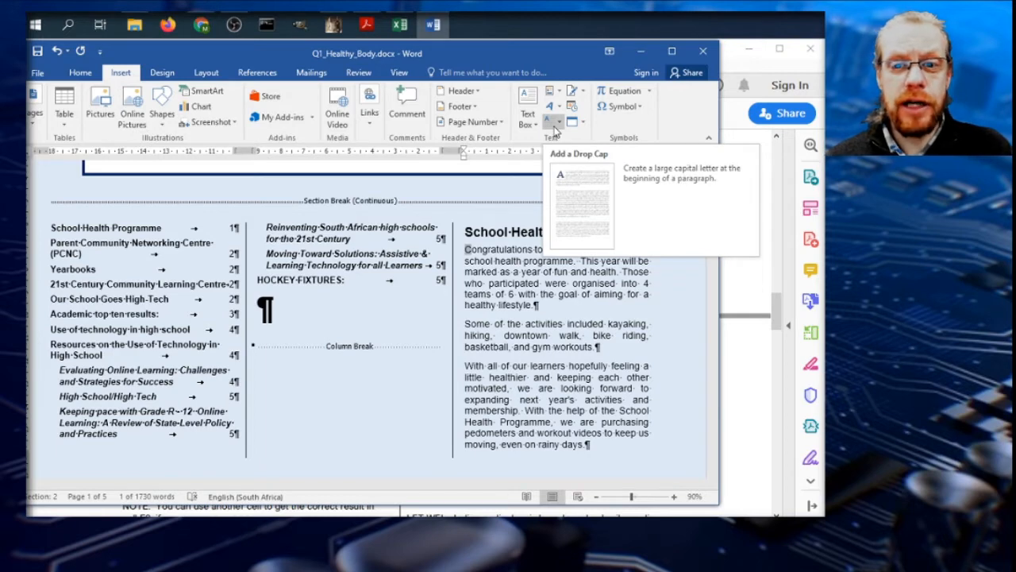
{"action": "left_click", "coordinate": [552, 121]}
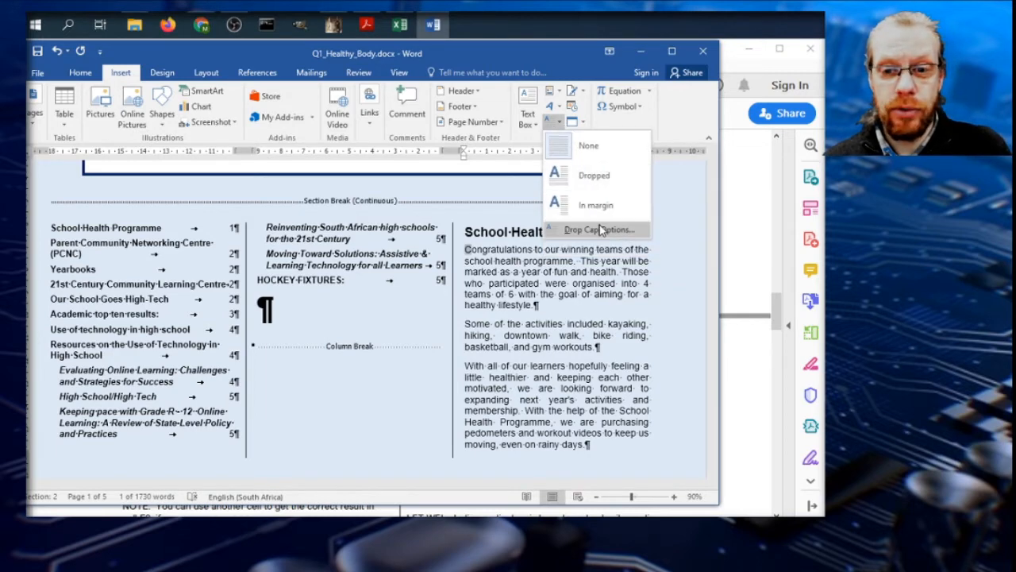
{"action": "left_click", "coordinate": [597, 229]}
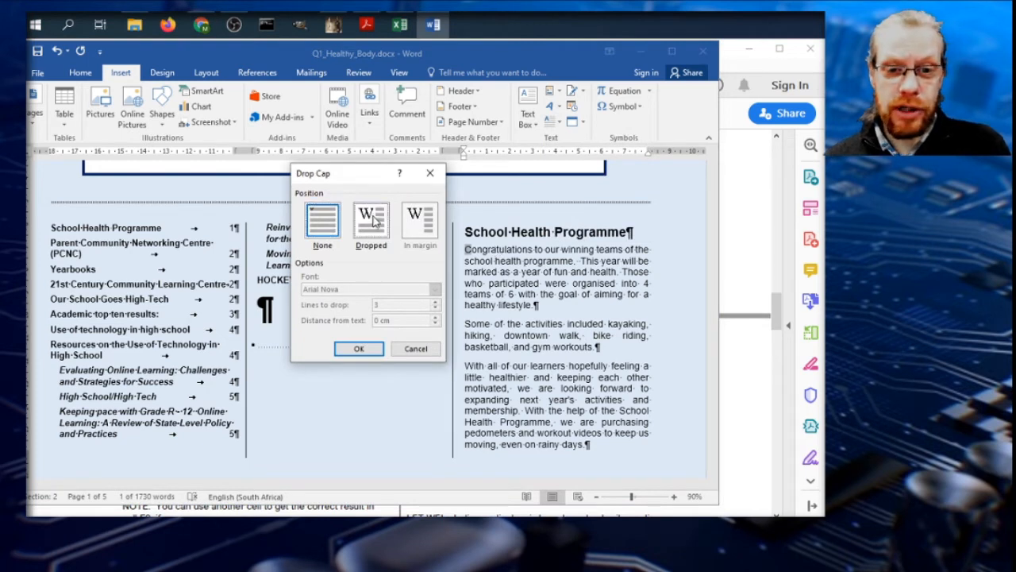
{"action": "left_click", "coordinate": [371, 219]}
{"action": "type", "text": "5"}
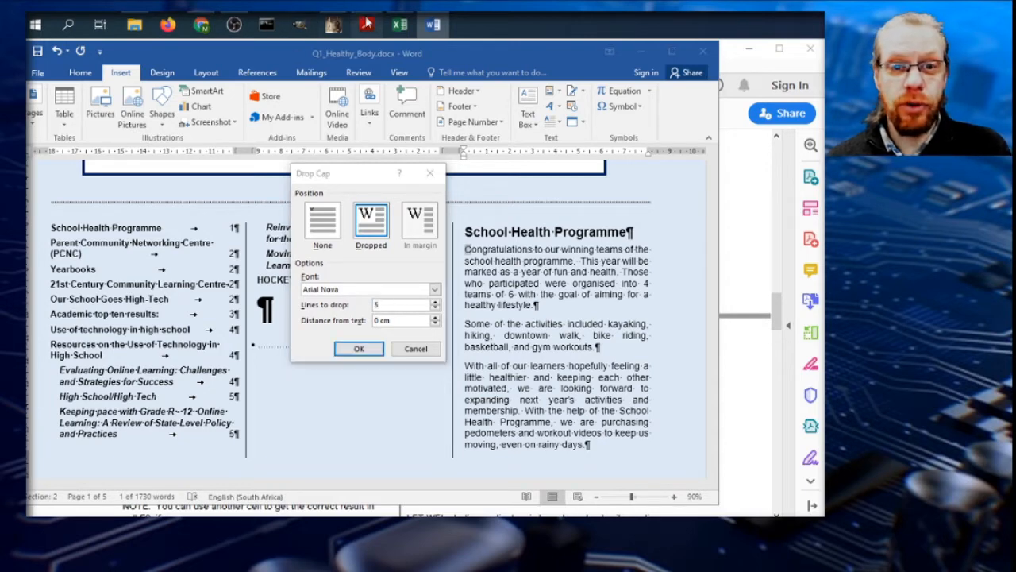
{"action": "left_click", "coordinate": [365, 24]}
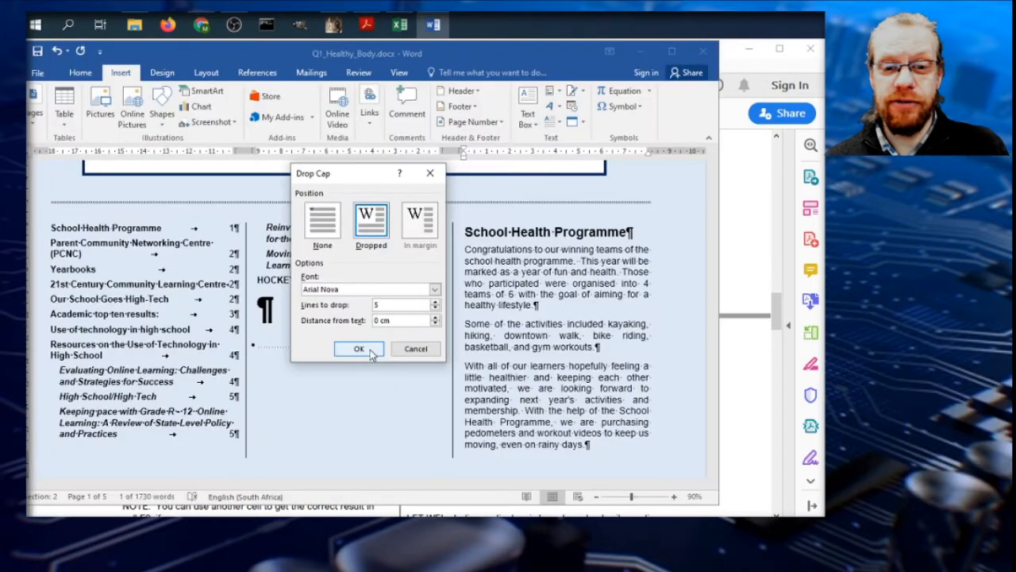
{"action": "left_click", "coordinate": [359, 349]}
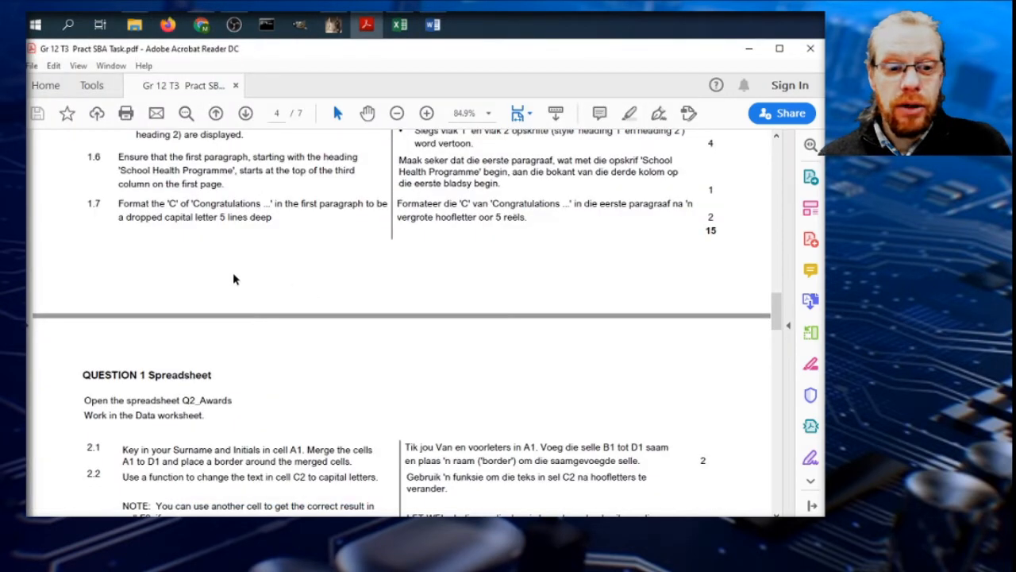
{"action": "scroll", "scroll_direction": "down", "scroll_amount": 3}
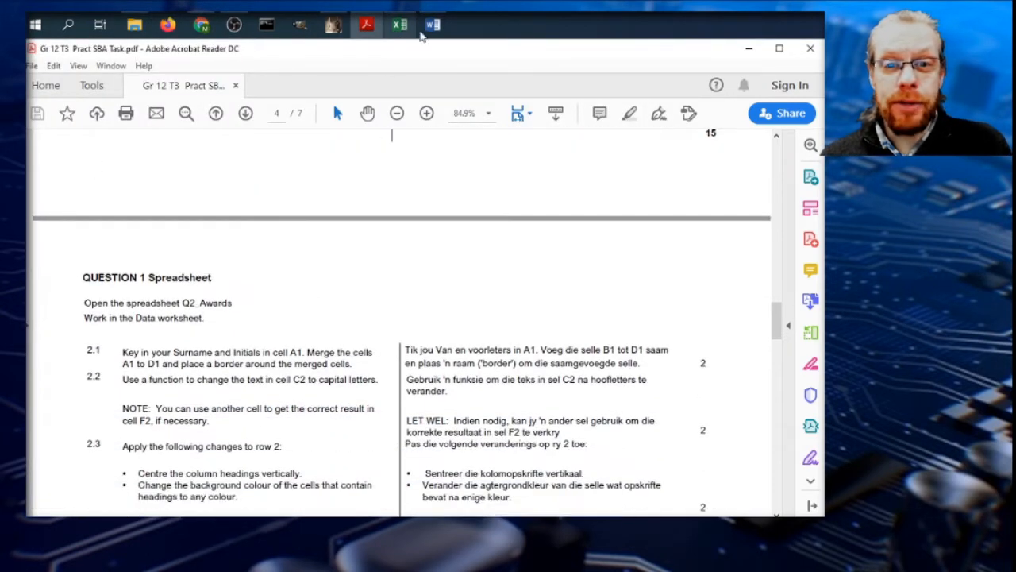
- Read Question 1 in the task PDF and bring up the Q2_Awards Data sheet in Excel
{"action": "left_click", "coordinate": [432, 26]}
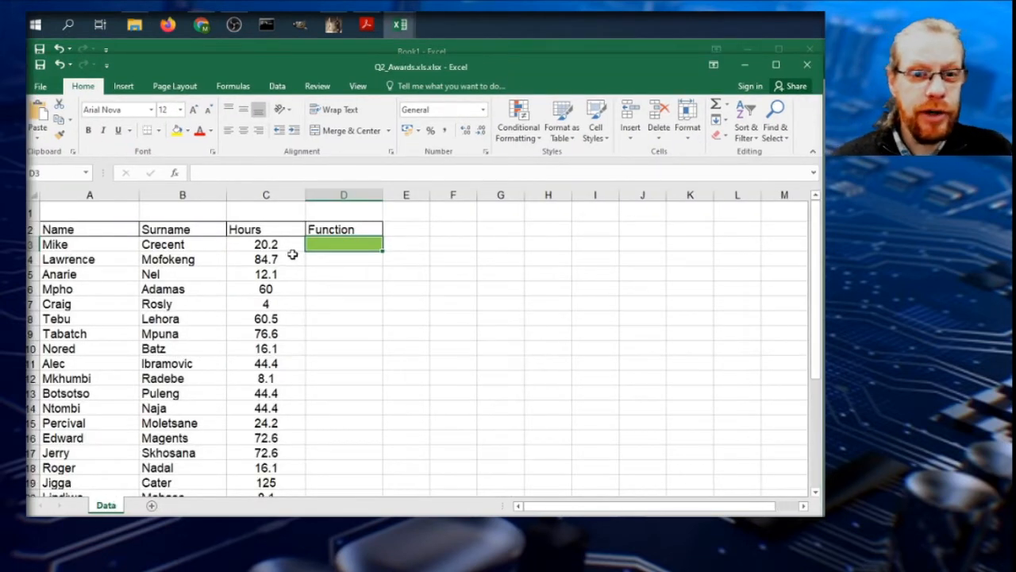
{"action": "left_click", "coordinate": [365, 25]}
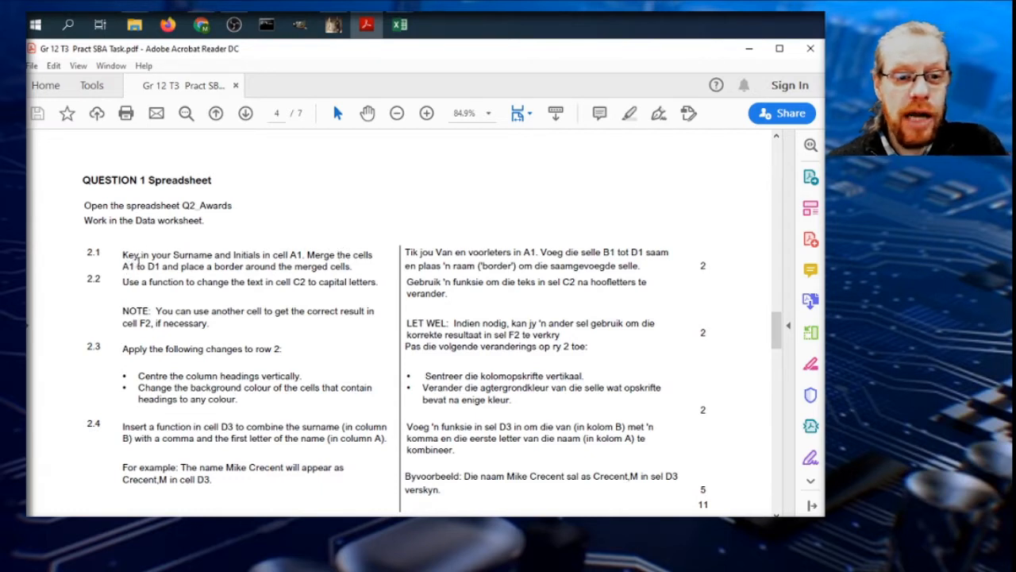
{"action": "mouse_move", "coordinate": [419, 251]}
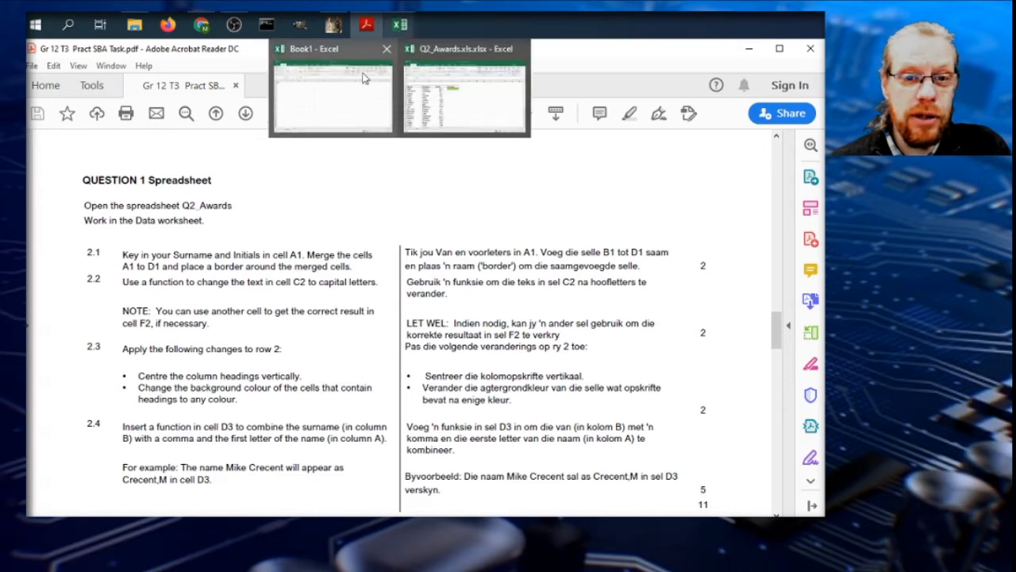
{"action": "left_click", "coordinate": [464, 95]}
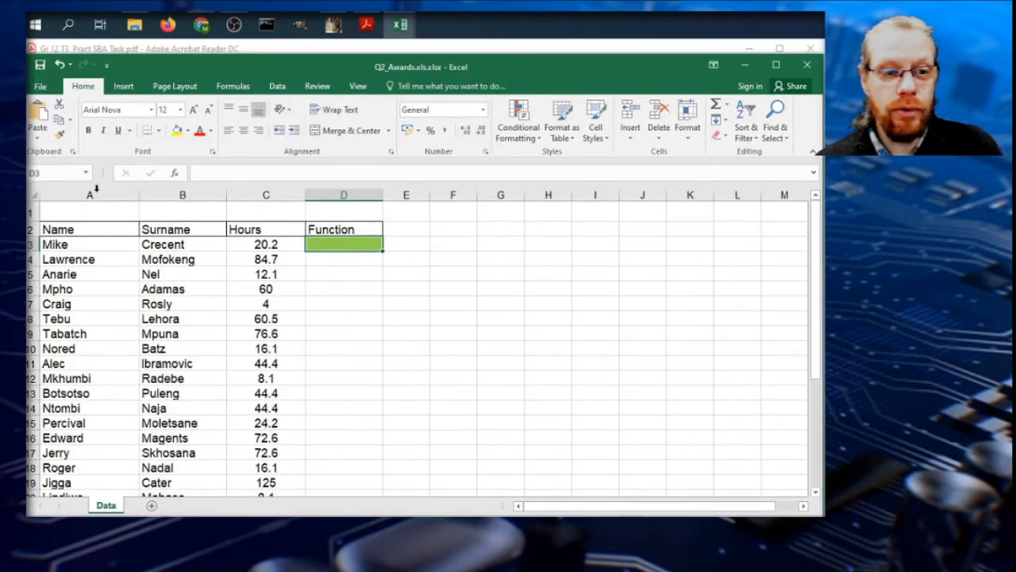
- Enter 'Your name' in A1 and Merge & Center it across A1:D1
{"action": "left_click", "coordinate": [88, 213]}
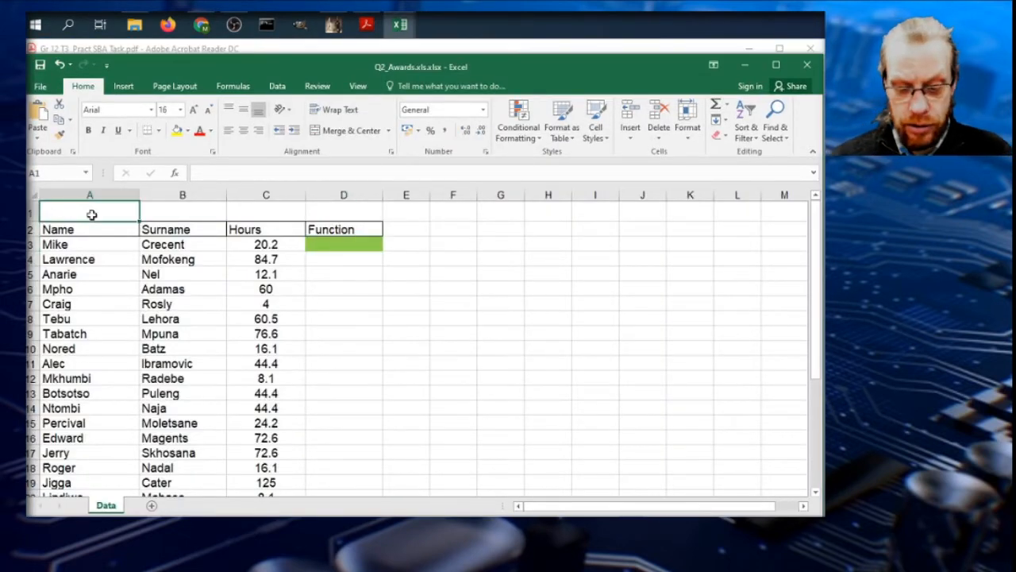
{"action": "type", "text": "Your name"}
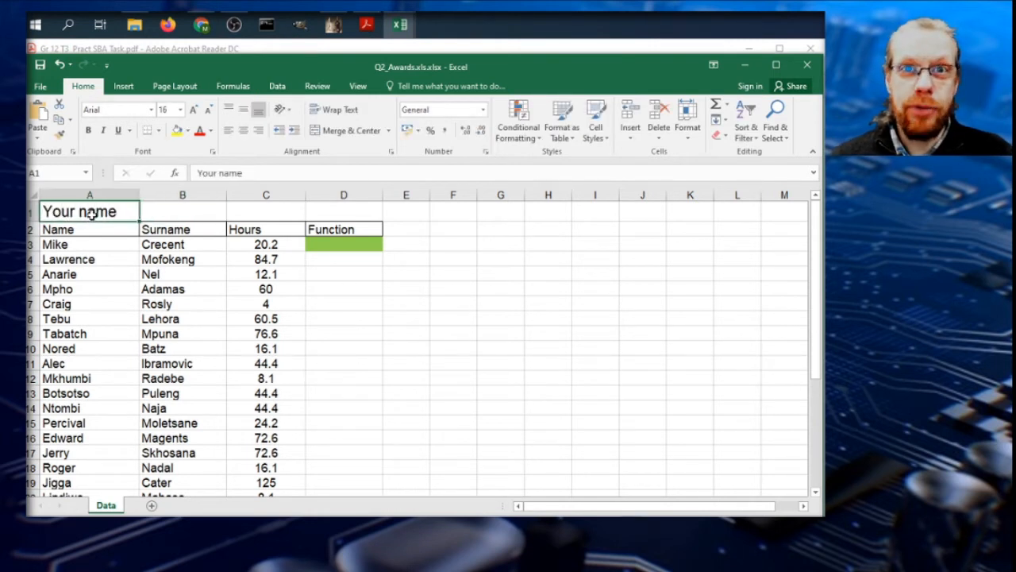
{"action": "left_click_drag", "start_coordinate": [89, 212], "coordinate": [343, 229]}
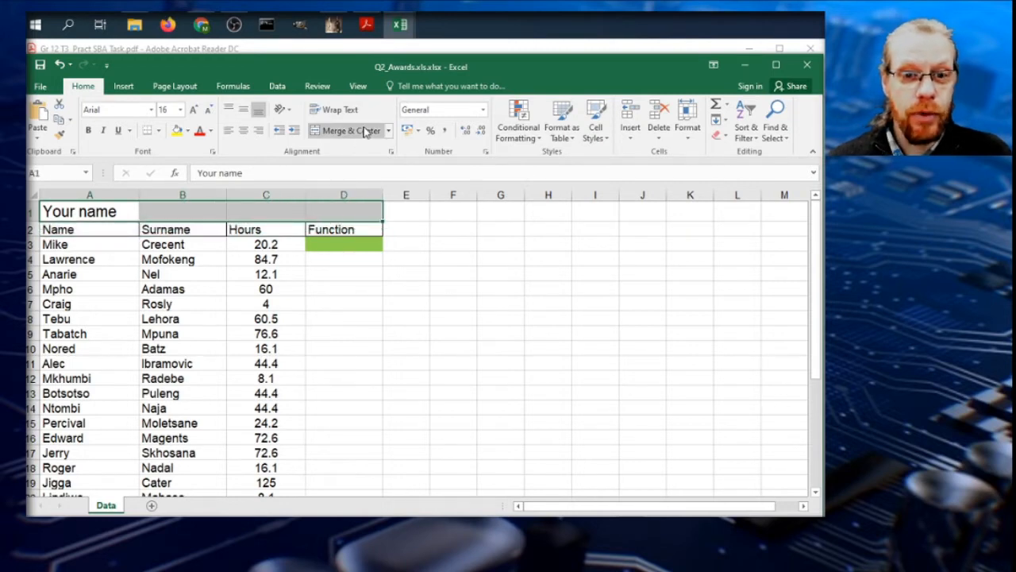
{"action": "left_click", "coordinate": [365, 25]}
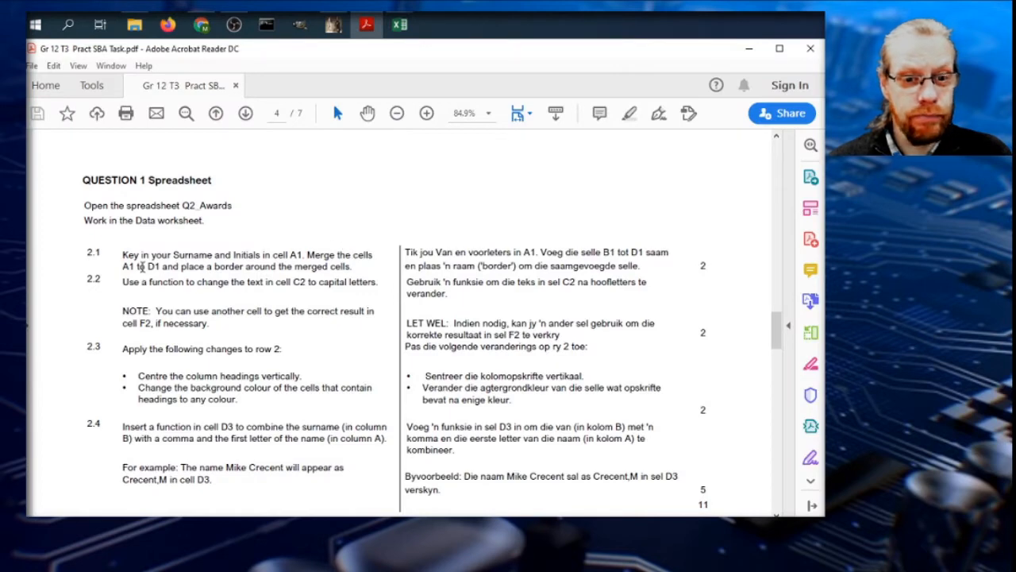
{"action": "mouse_move", "coordinate": [400, 25]}
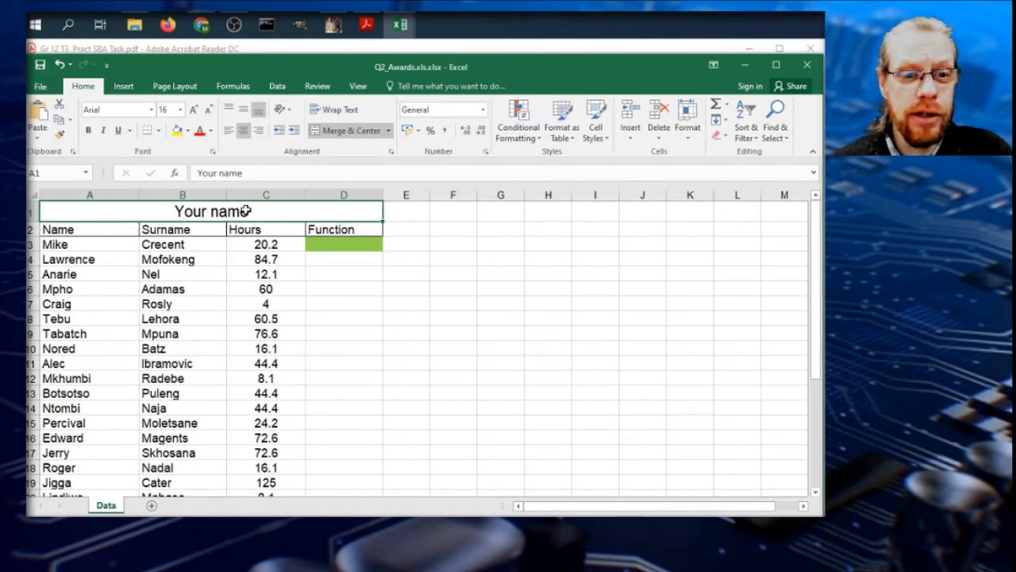
{"action": "left_click", "coordinate": [149, 130]}
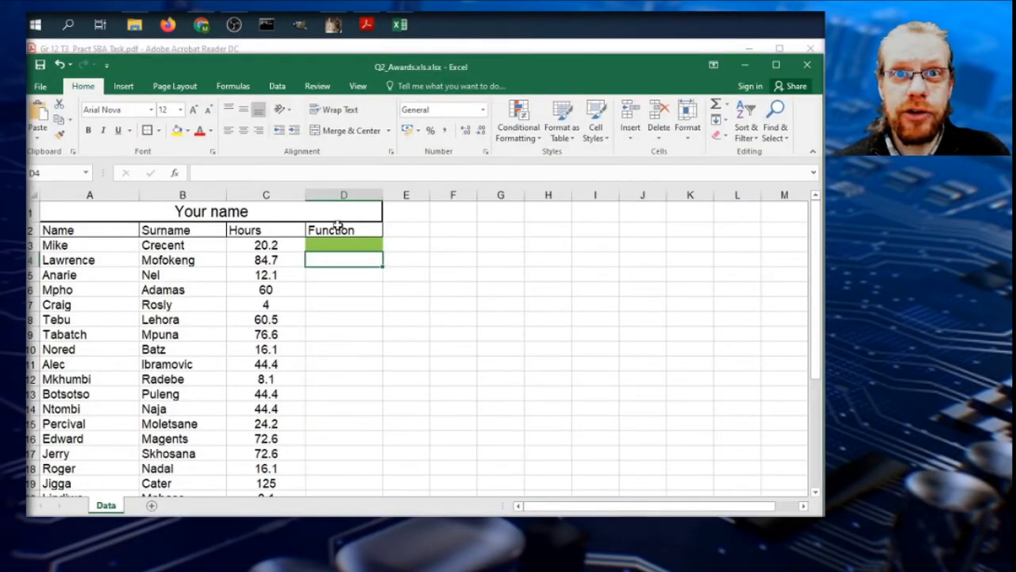
- Open More Borders for the merged name cell and pick a first border colour
{"action": "left_click", "coordinate": [209, 211]}
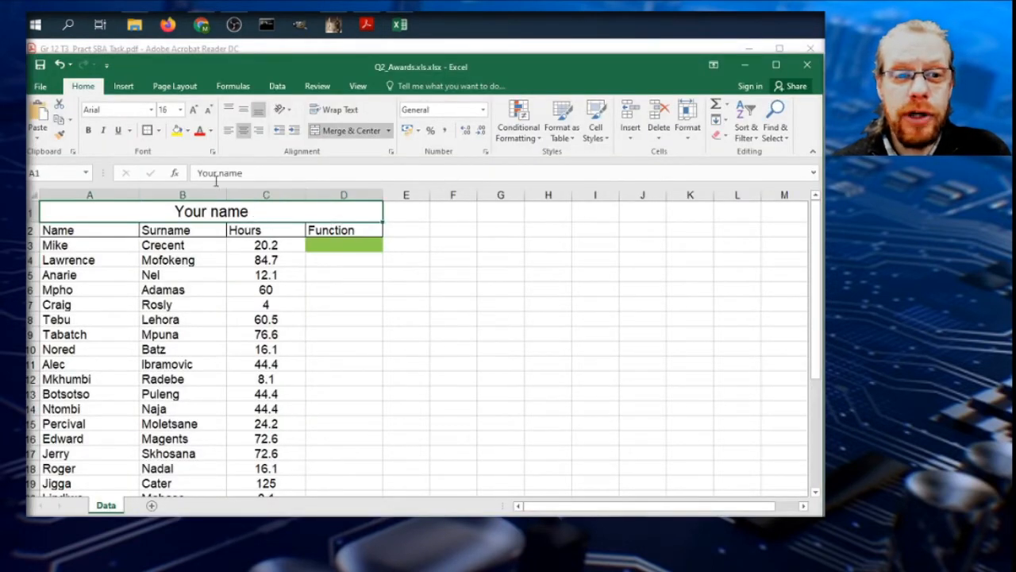
{"action": "left_click", "coordinate": [159, 130]}
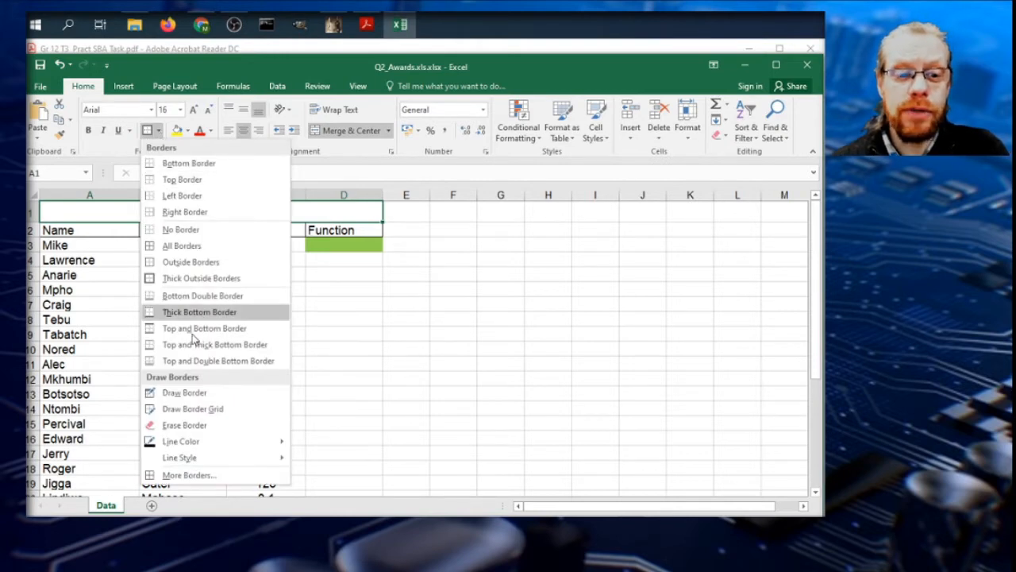
{"action": "left_click", "coordinate": [189, 473]}
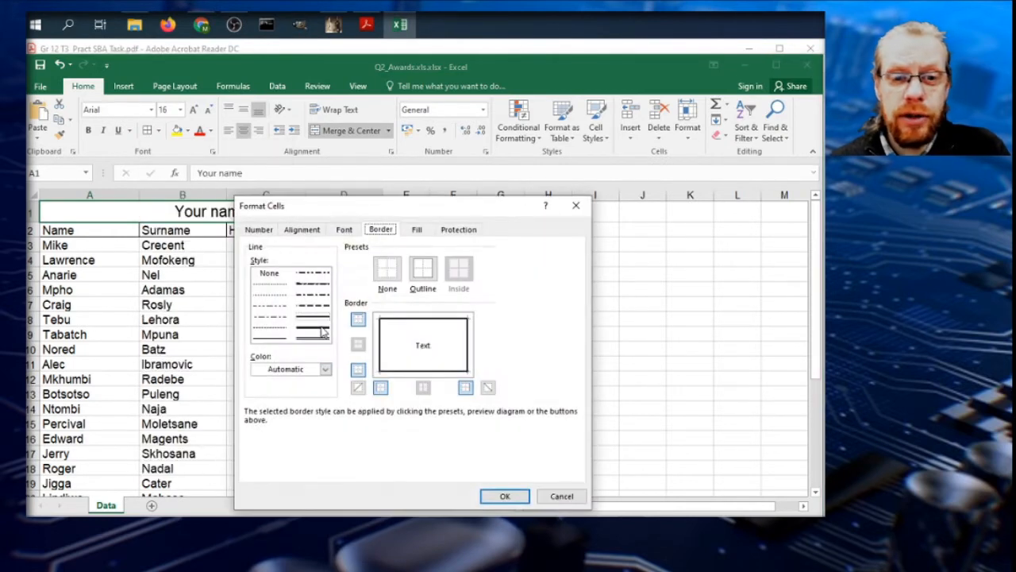
{"action": "left_click", "coordinate": [326, 368]}
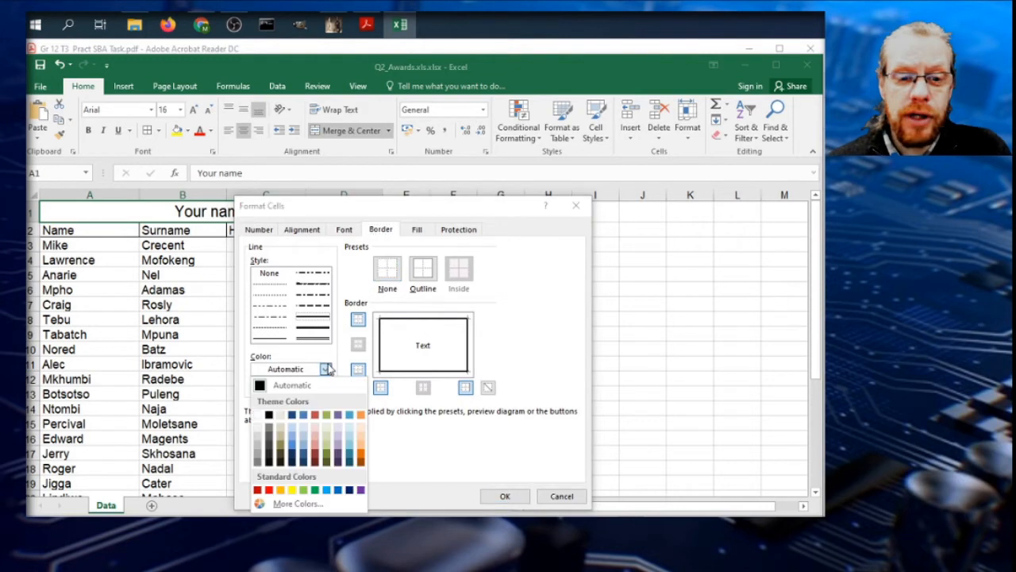
{"action": "left_click", "coordinate": [289, 415]}
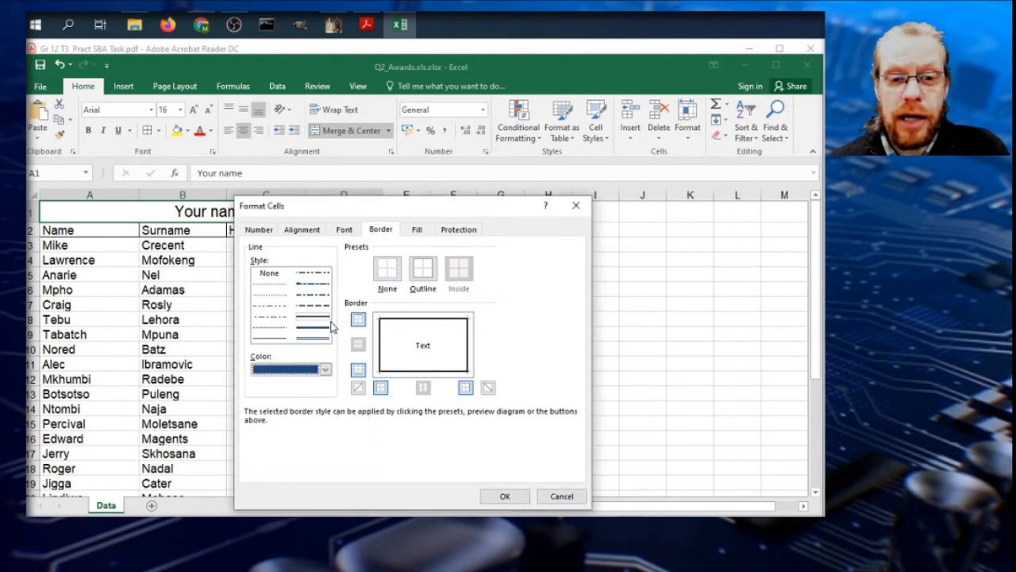
- Choose a thick line style, make the colour red and apply the outline border to A1:D1
{"action": "left_click", "coordinate": [325, 369]}
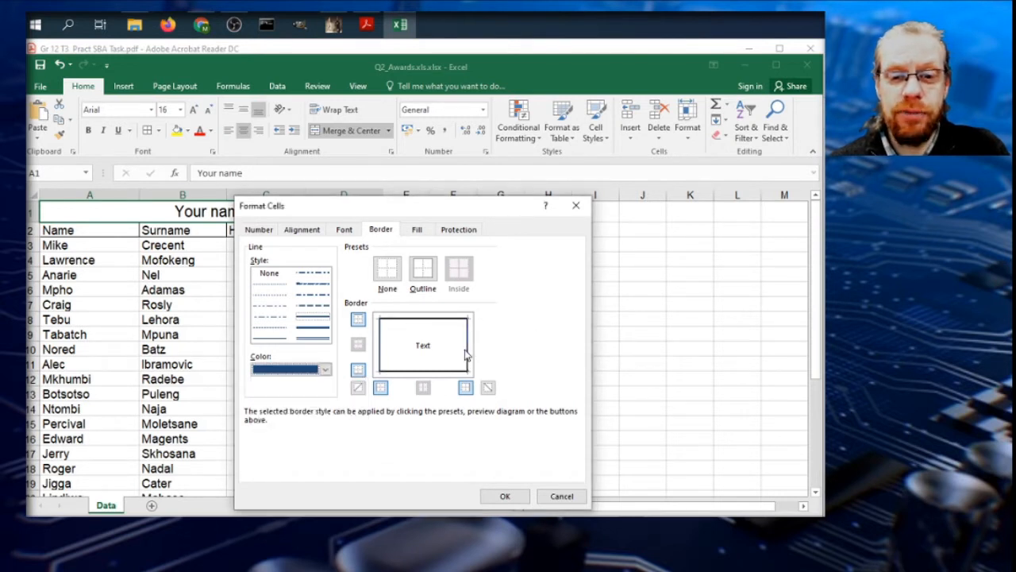
{"action": "left_click", "coordinate": [324, 369]}
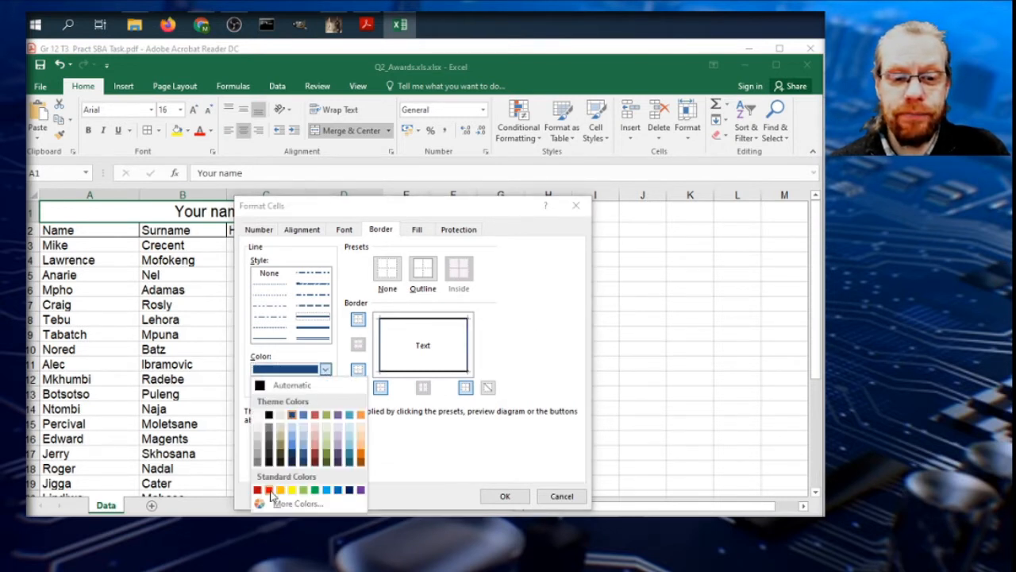
{"action": "left_click", "coordinate": [268, 489]}
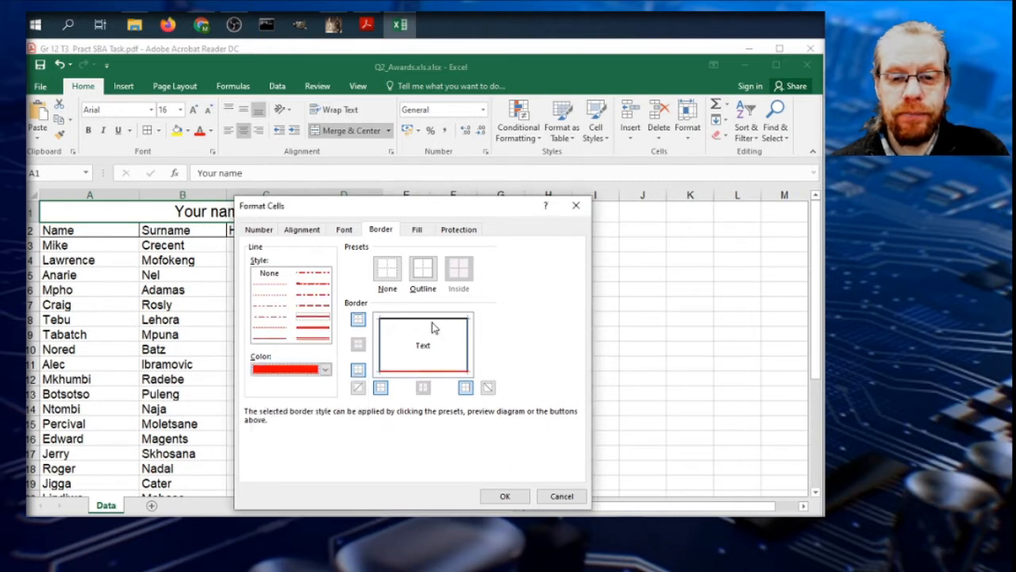
{"action": "left_click", "coordinate": [505, 496]}
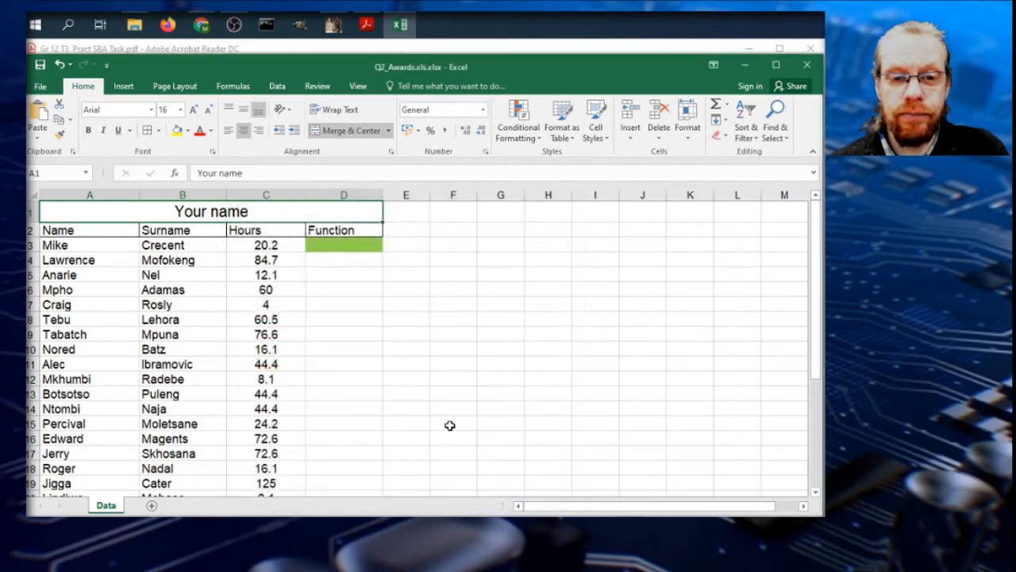
{"action": "left_click", "coordinate": [453, 423]}
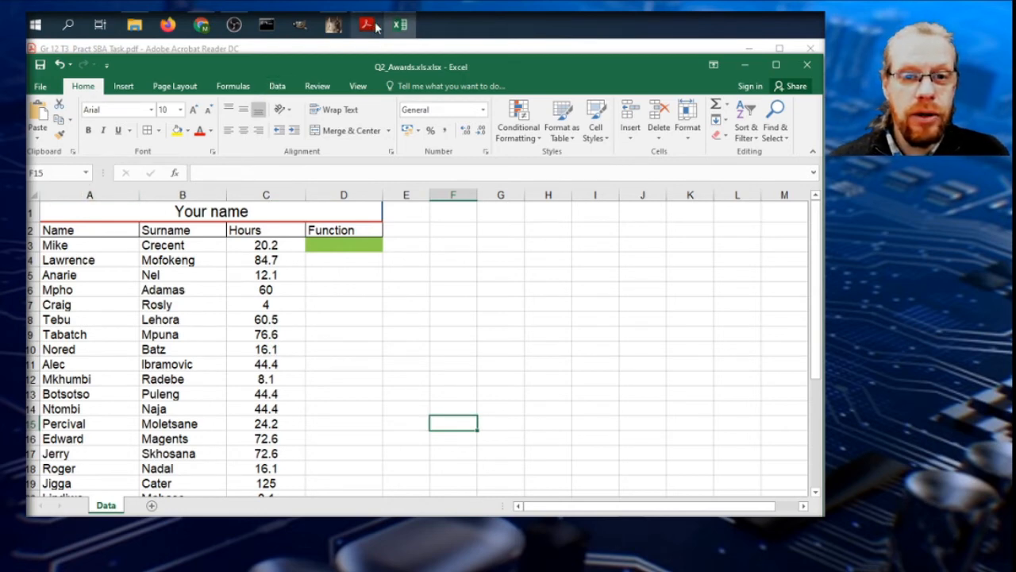
- Change the word Congratulations in the Word newsletter to capital letters with Change Case
{"action": "left_click", "coordinate": [365, 26]}
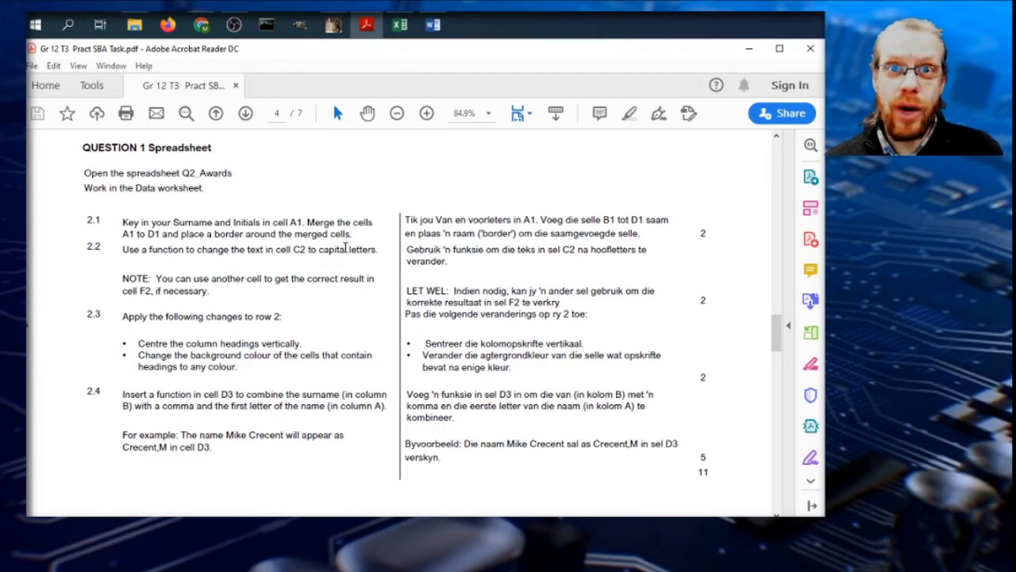
{"action": "left_click", "coordinate": [432, 26]}
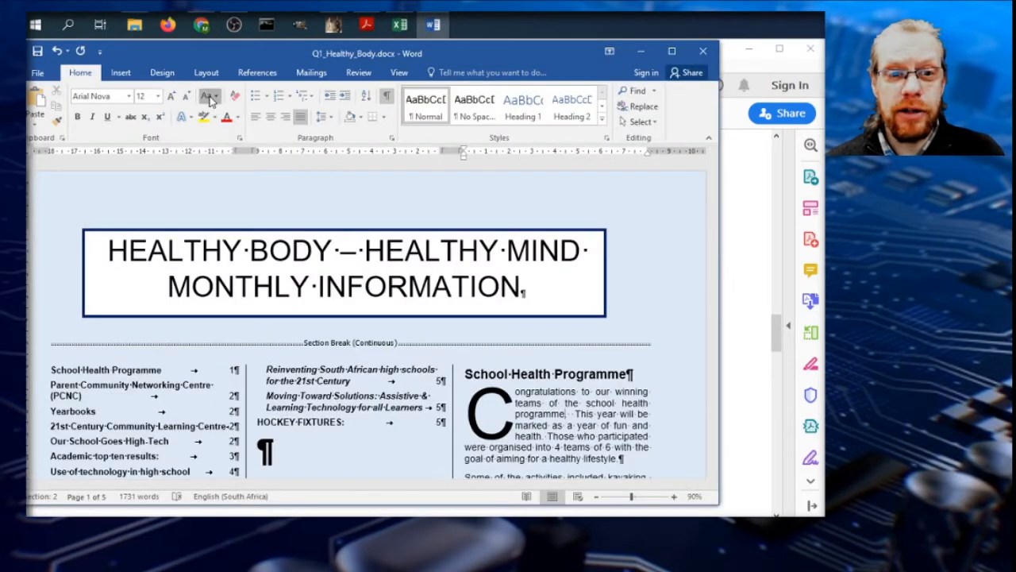
{"action": "left_click", "coordinate": [210, 95]}
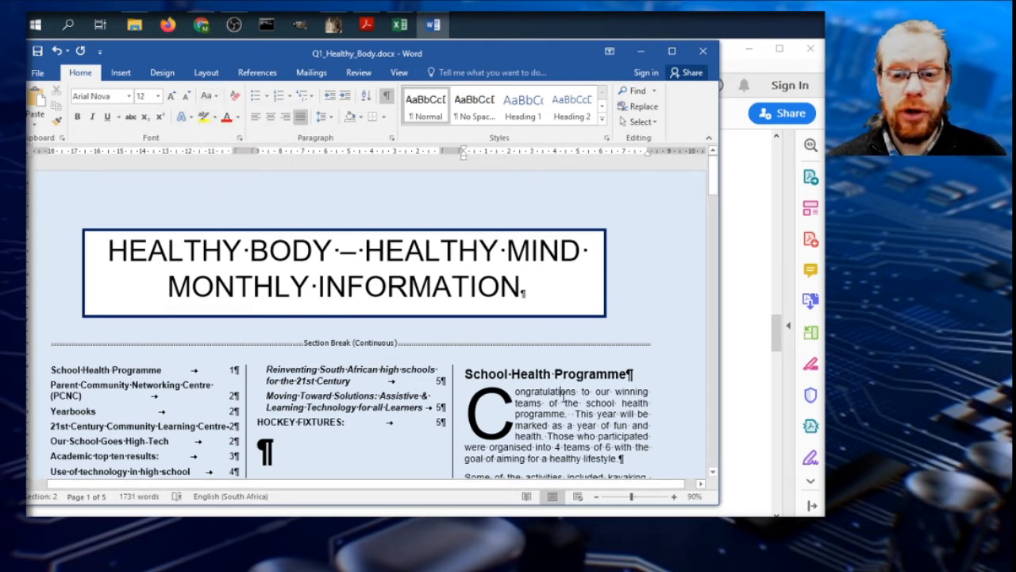
{"action": "double_click", "coordinate": [546, 390]}
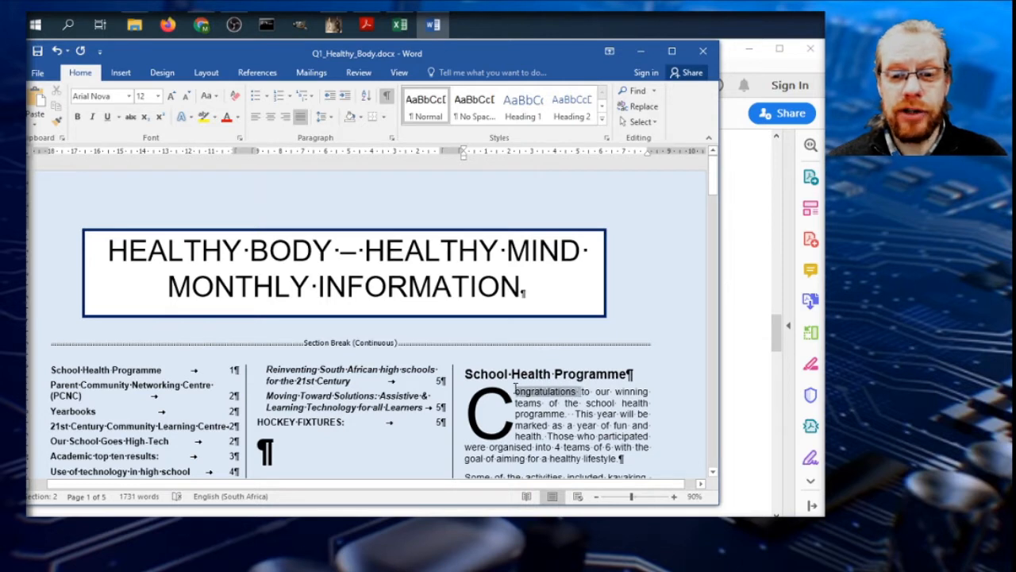
{"action": "left_click", "coordinate": [206, 95]}
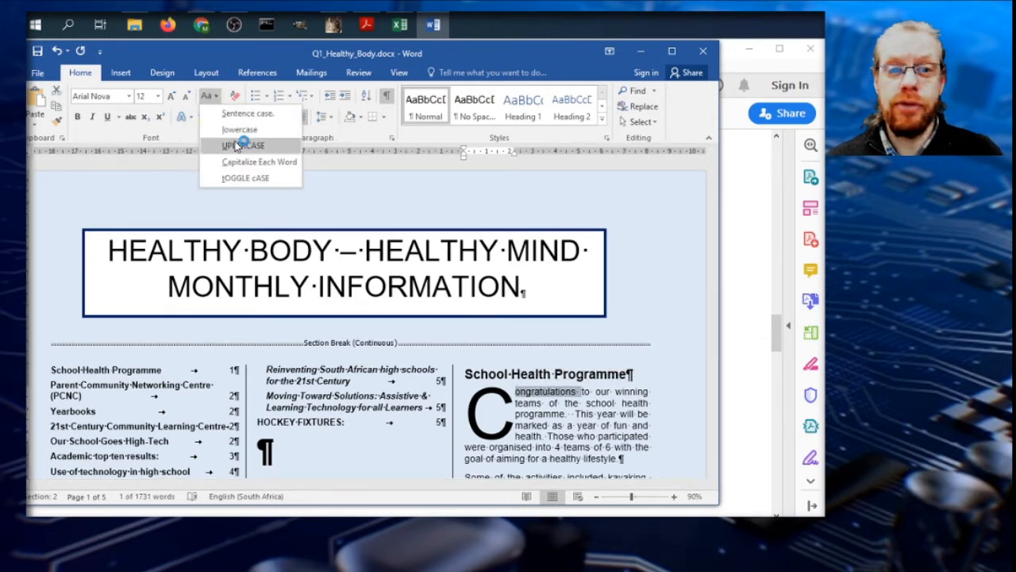
{"action": "left_click", "coordinate": [241, 146]}
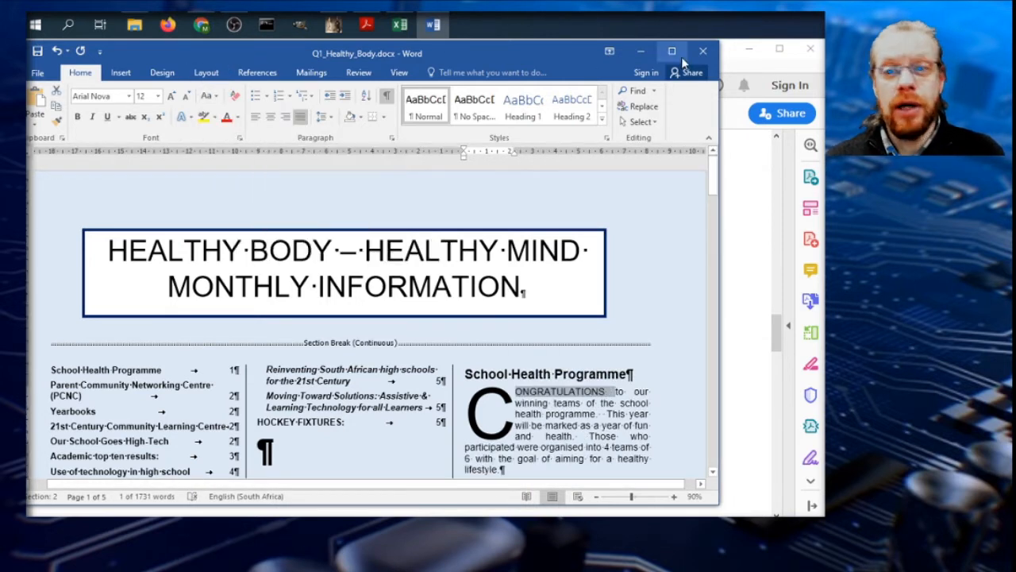
- Check the spreadsheet question in the task paper and return to the Q2_Awards sheet
{"action": "left_click", "coordinate": [702, 51]}
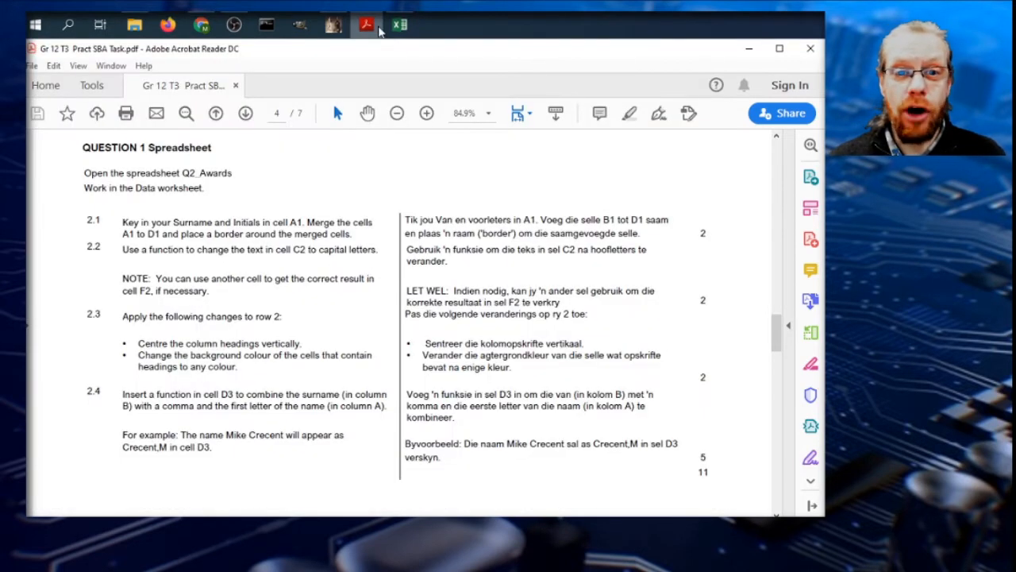
{"action": "left_click", "coordinate": [400, 25]}
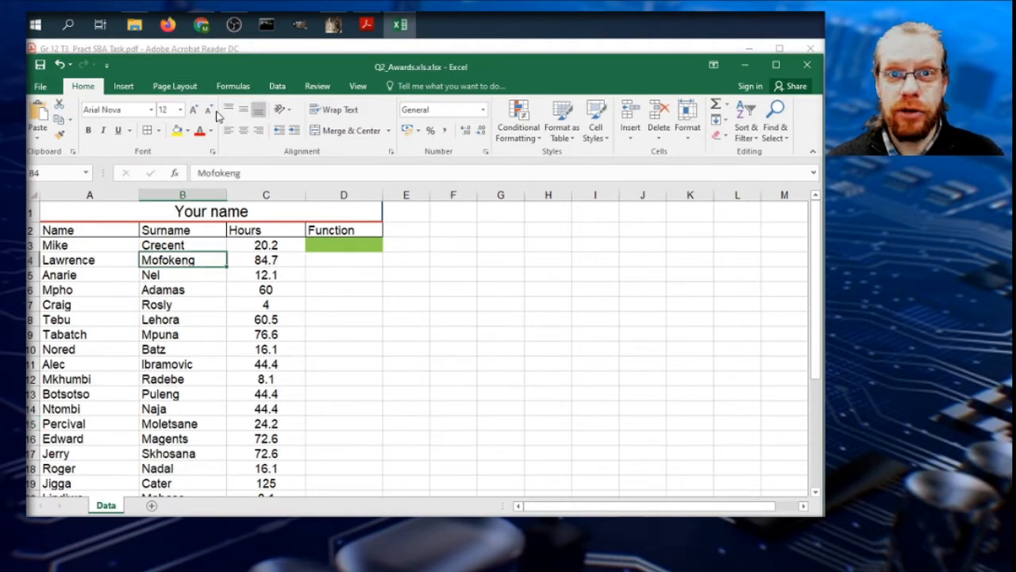
- Begin an =UPPER formula in E2 referring to the Hours heading in C2
{"action": "left_click", "coordinate": [343, 273]}
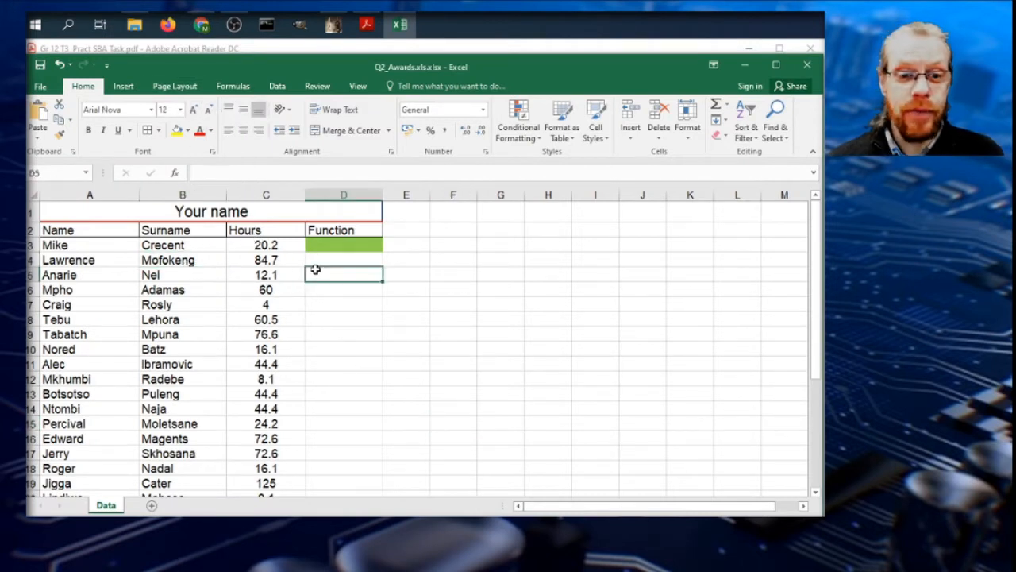
{"action": "left_click", "coordinate": [266, 229]}
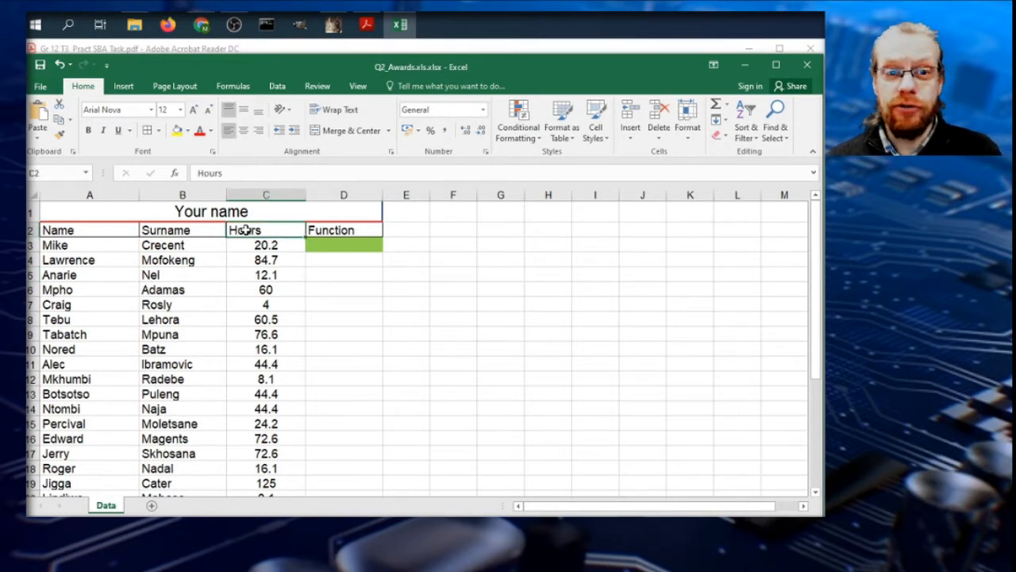
{"action": "mouse_move", "coordinate": [196, 173]}
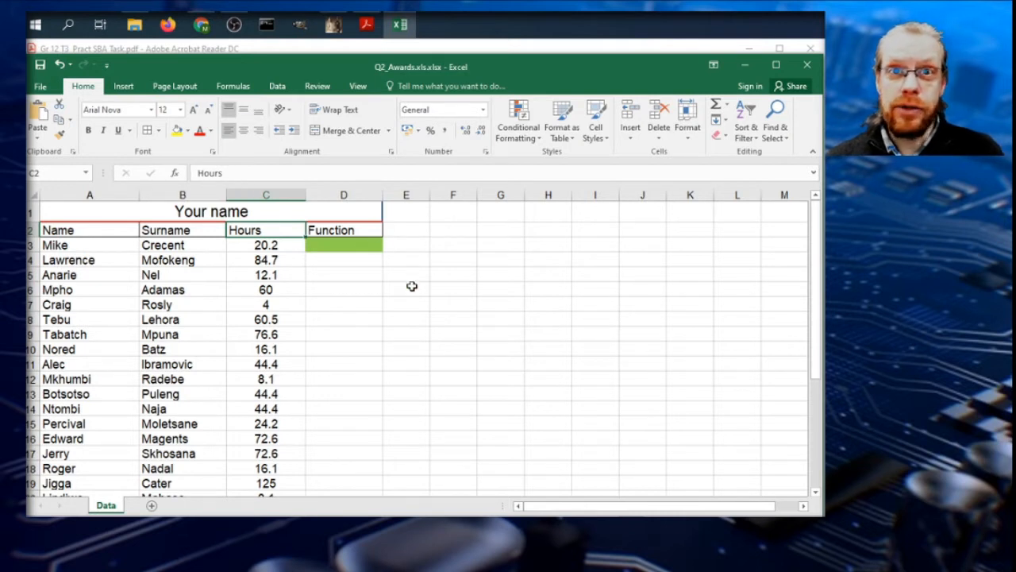
{"action": "mouse_move", "coordinate": [396, 246]}
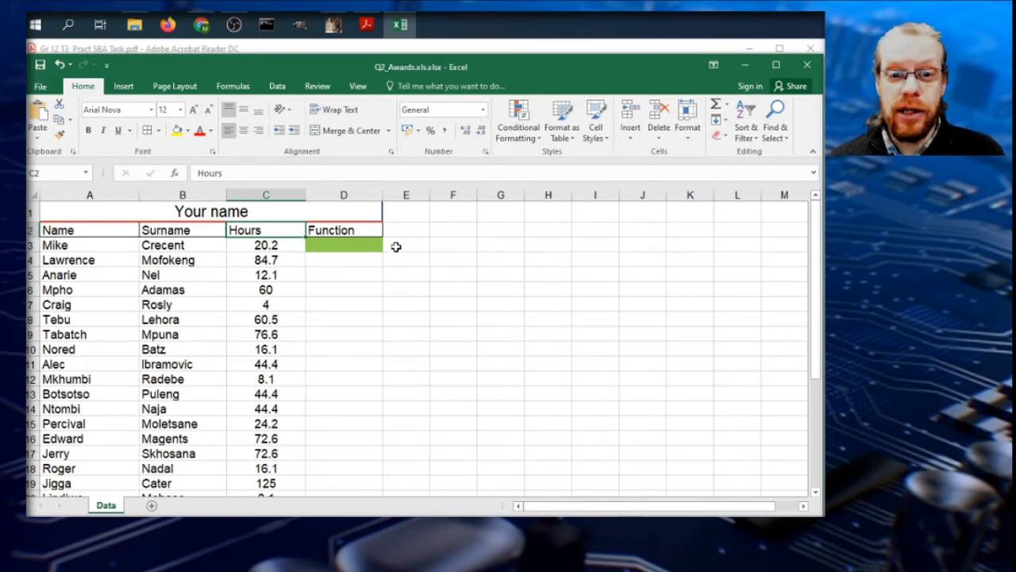
{"action": "left_click", "coordinate": [407, 228]}
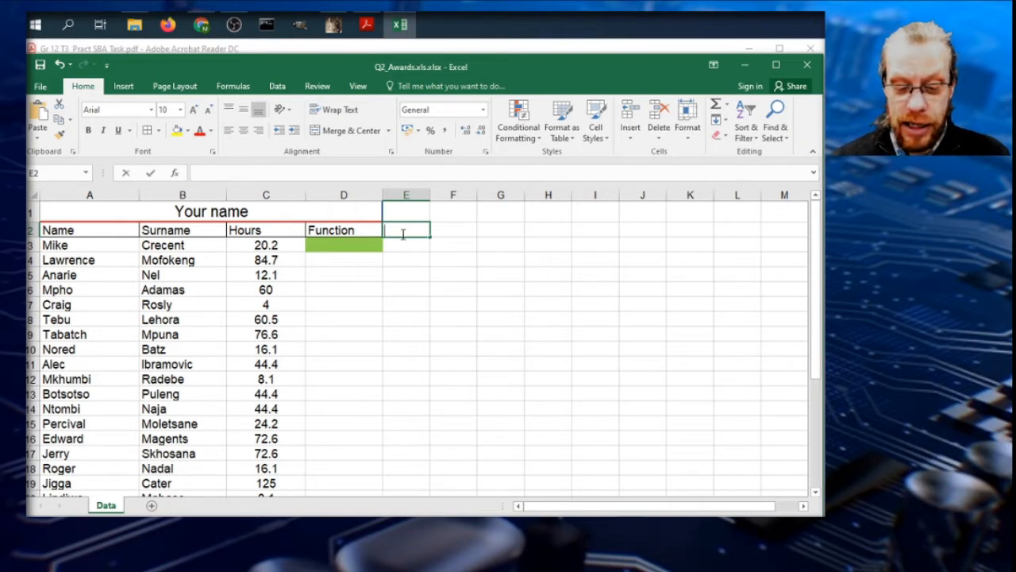
{"action": "type", "text": "=upper("}
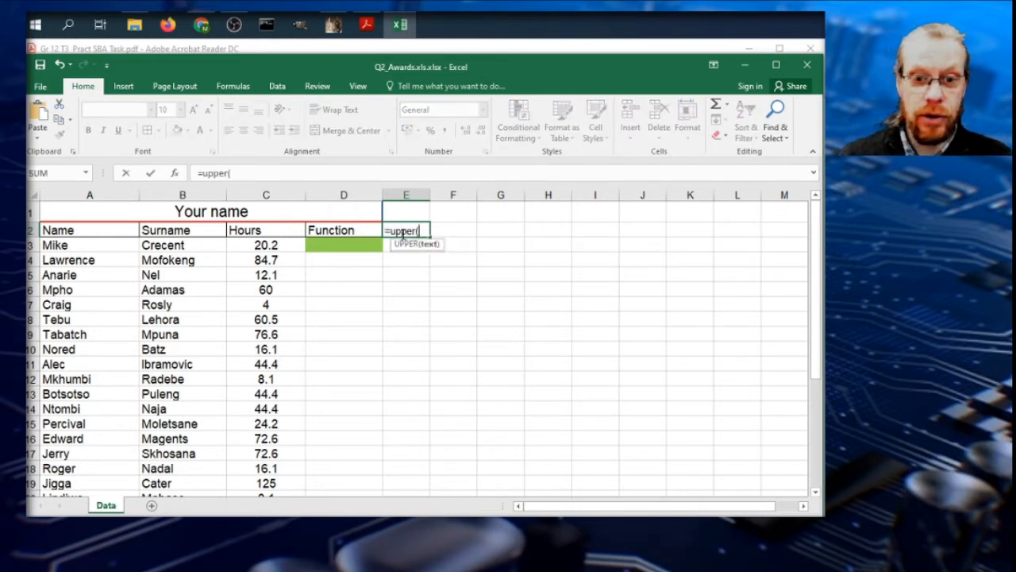
{"action": "left_click", "coordinate": [265, 228]}
{"action": "type", "text": "=upper"}
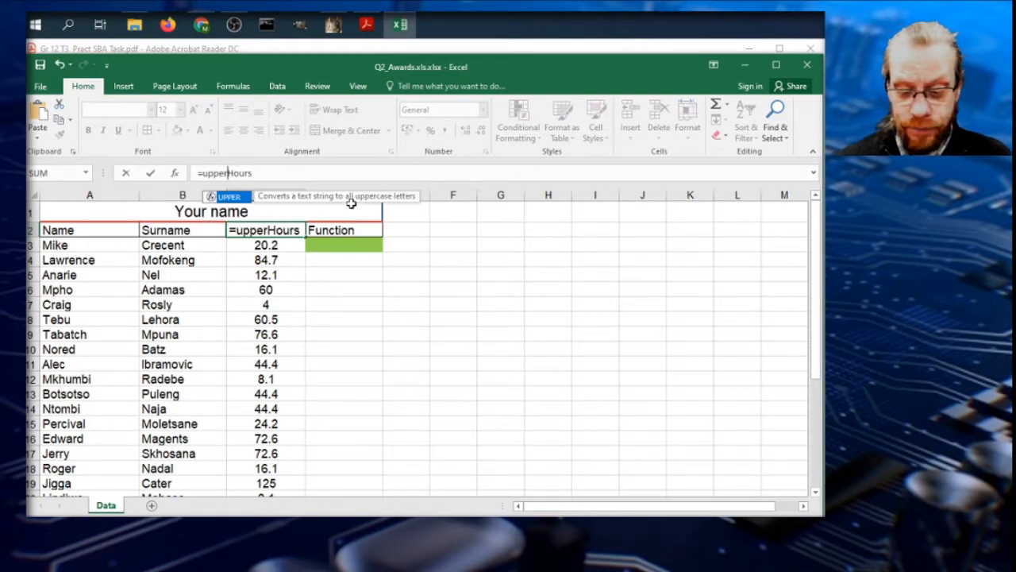
{"action": "type", "text": "(\""}
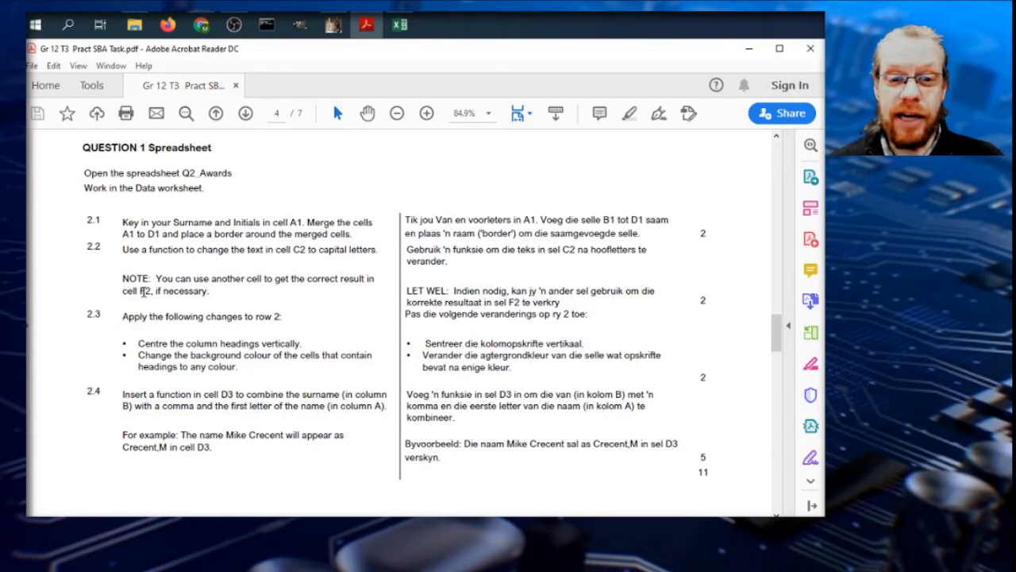
- Set the row-2 headings' vertical alignment to Center in Format Cells and confirm
{"action": "scroll", "scroll_direction": "down", "scroll_amount": 3}
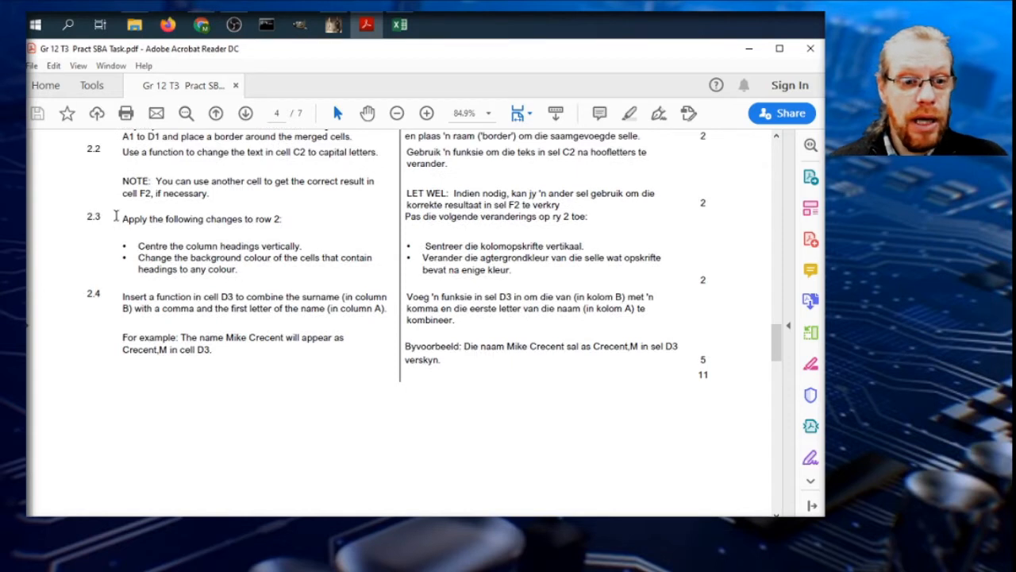
{"action": "mouse_move", "coordinate": [270, 229]}
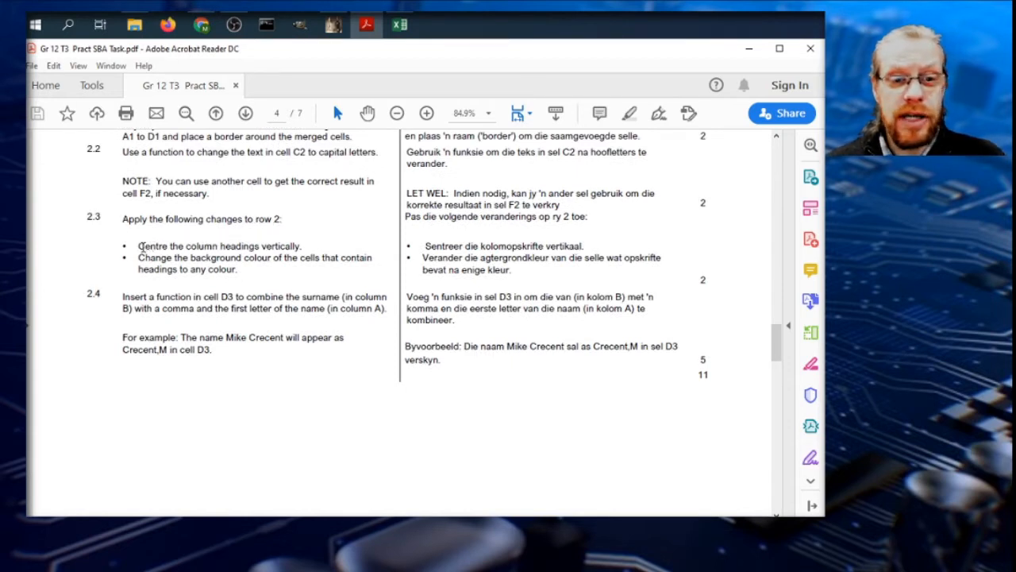
{"action": "left_click", "coordinate": [400, 25]}
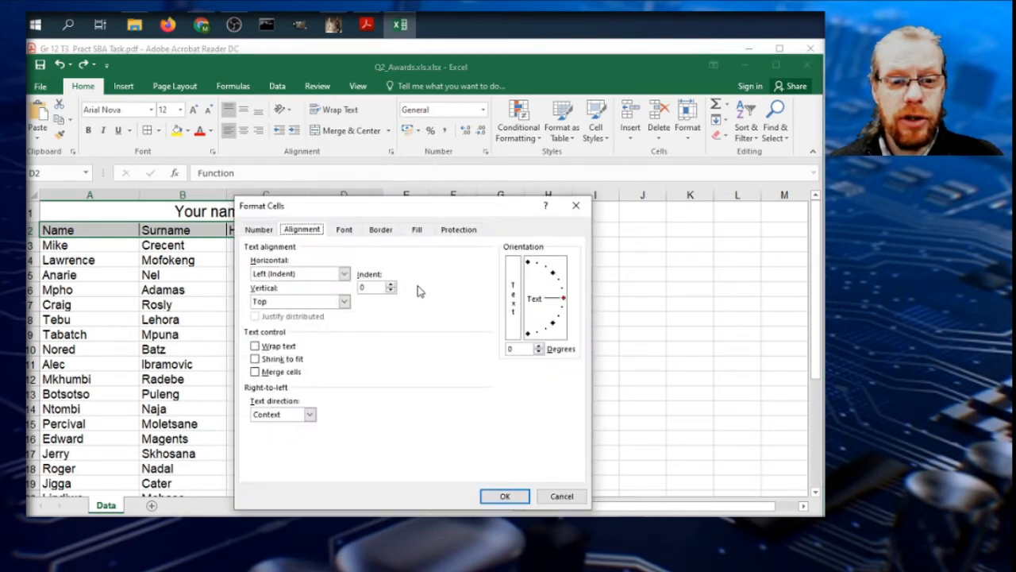
{"action": "left_click", "coordinate": [344, 302]}
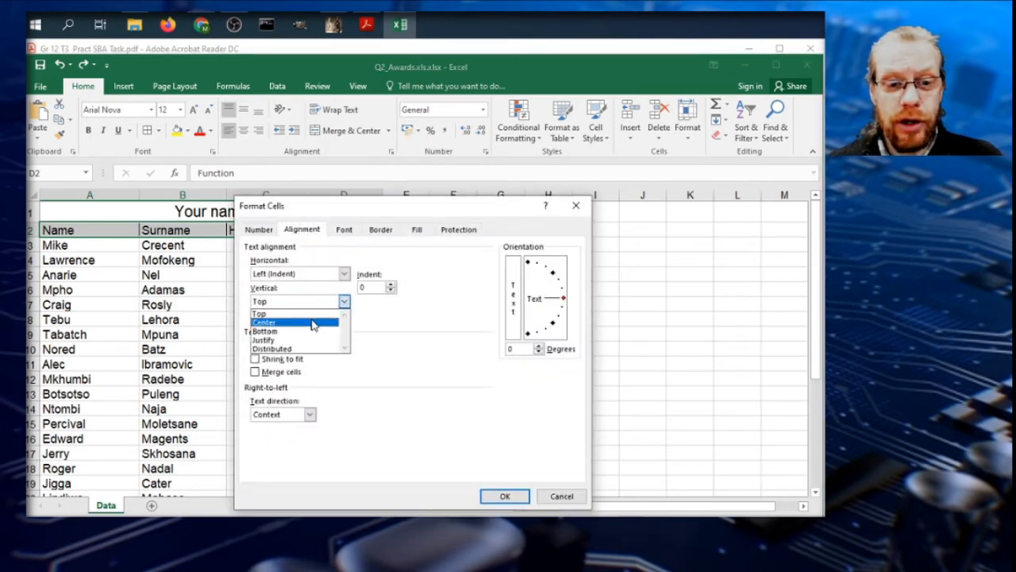
{"action": "left_click", "coordinate": [505, 496]}
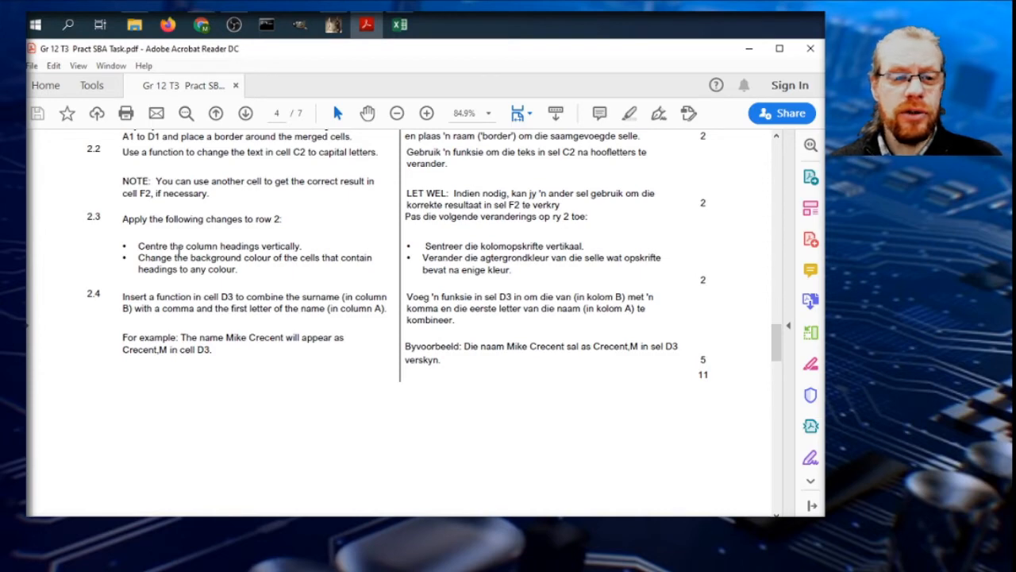
- Give the heading cells A2:D2 a light purple fill colour
{"action": "left_click", "coordinate": [400, 26]}
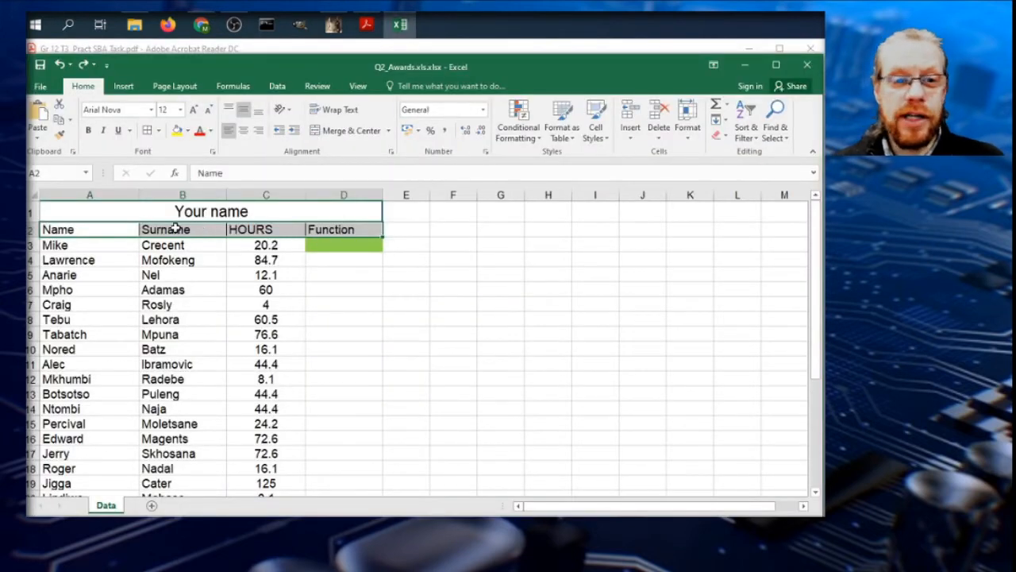
{"action": "left_click", "coordinate": [187, 130]}
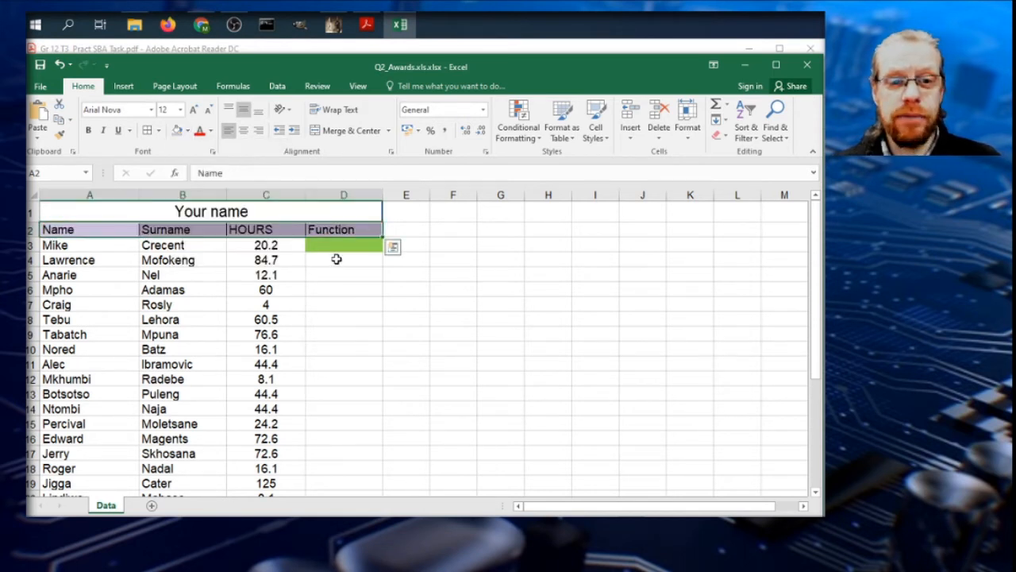
{"action": "left_click", "coordinate": [343, 260]}
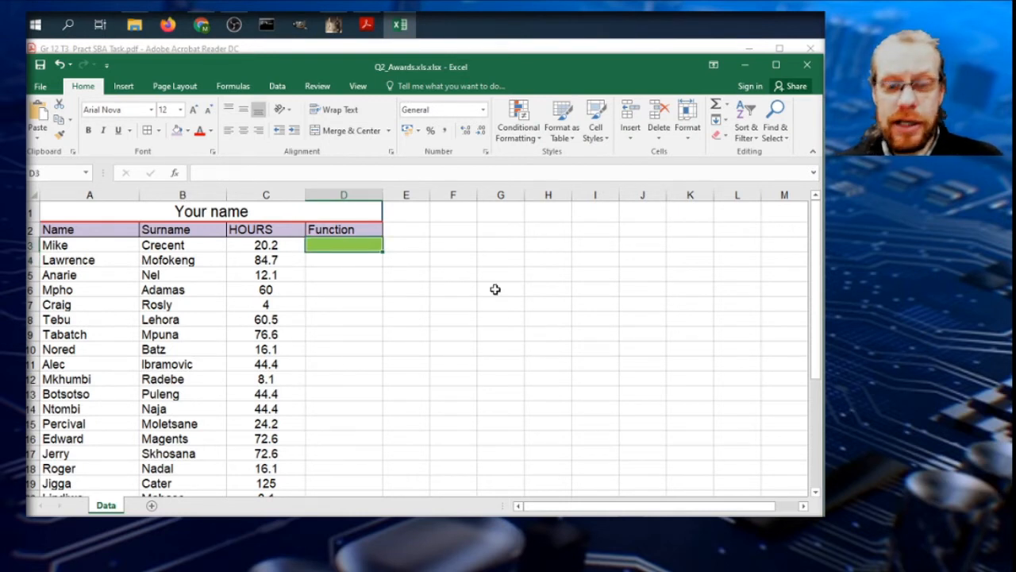
- Abandon a CONCATENATE attempt and start the formula =B3& referencing the surname cell
{"action": "type", "text": "concatenat"}
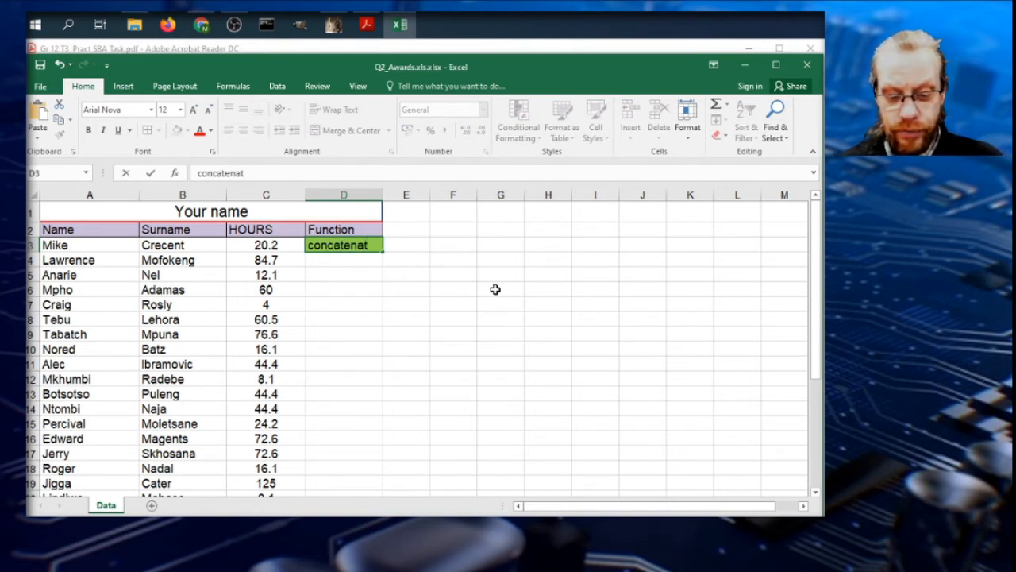
{"action": "type", "text": "e"}
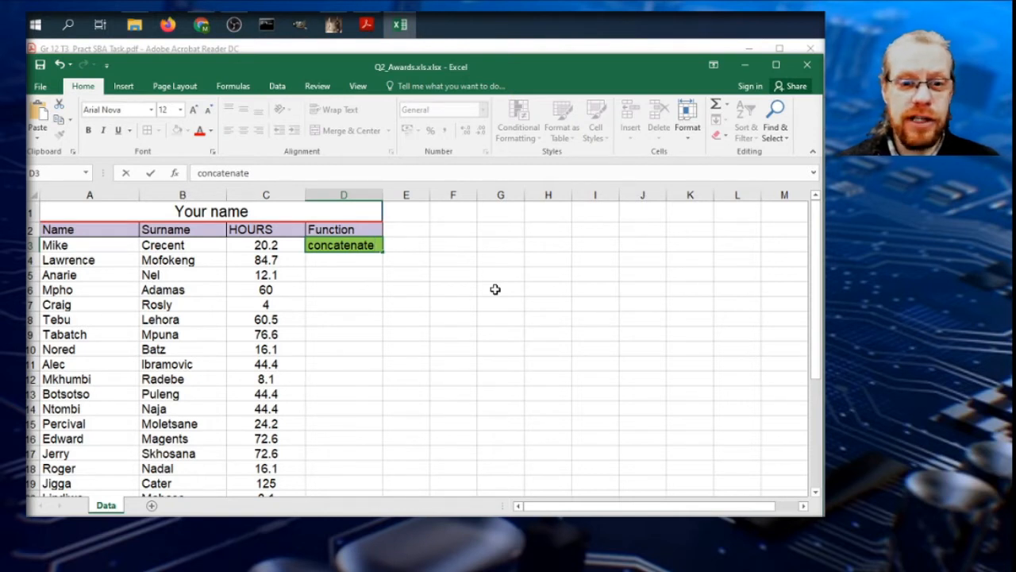
{"action": "key", "text": "BackSpace"}
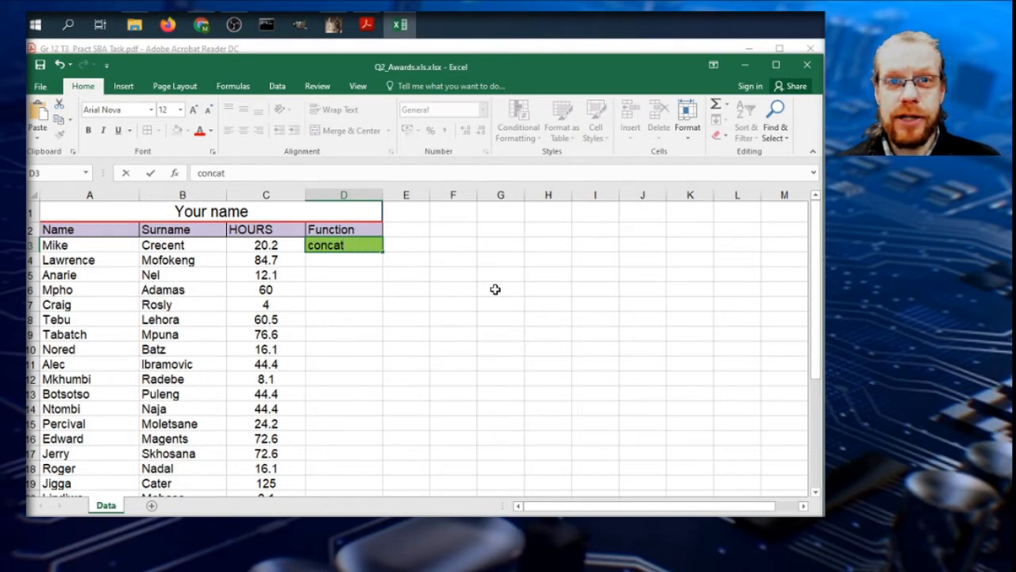
{"action": "key", "text": "BackSpace"}
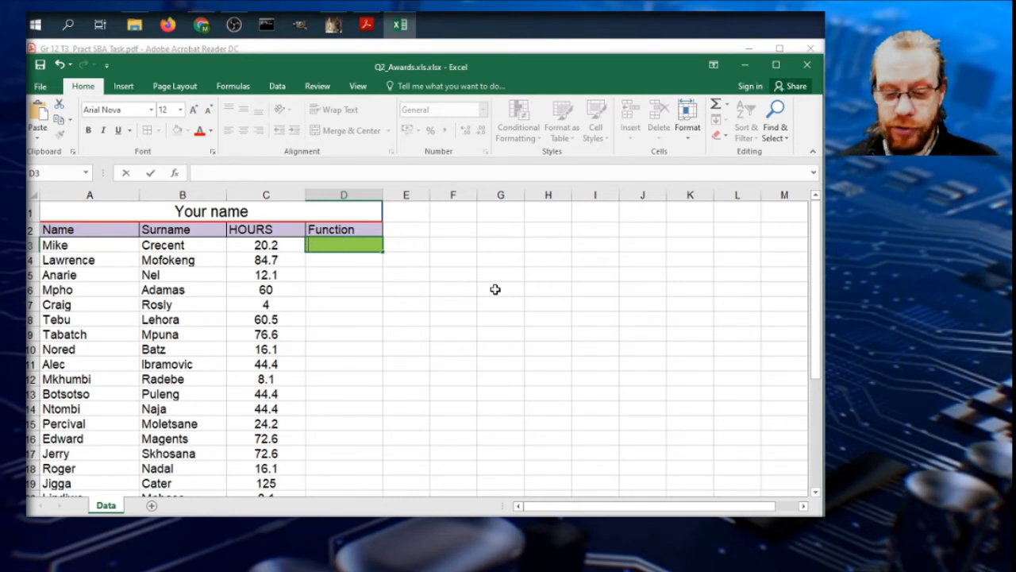
{"action": "type", "text": "&"}
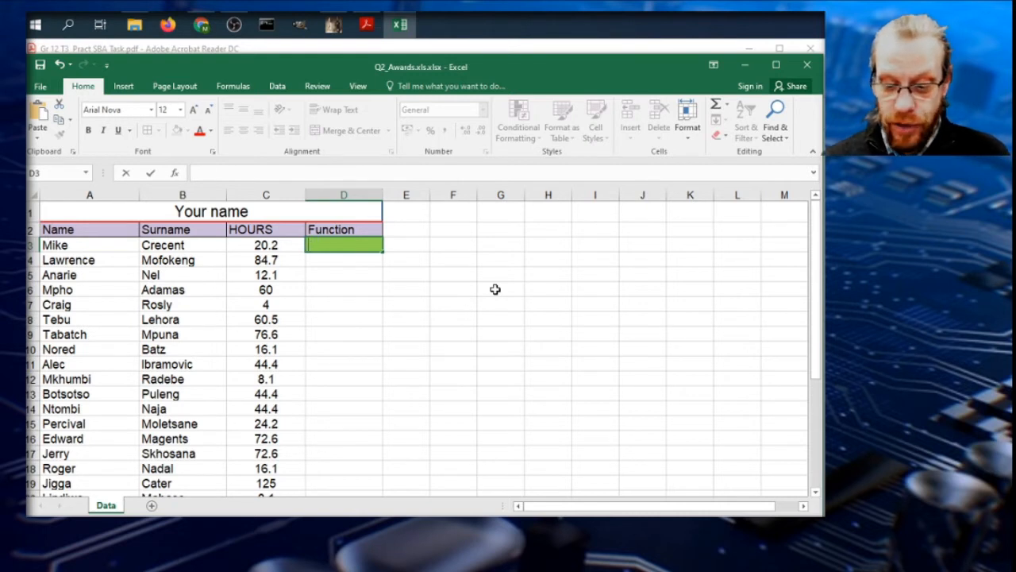
{"action": "type", "text": "="}
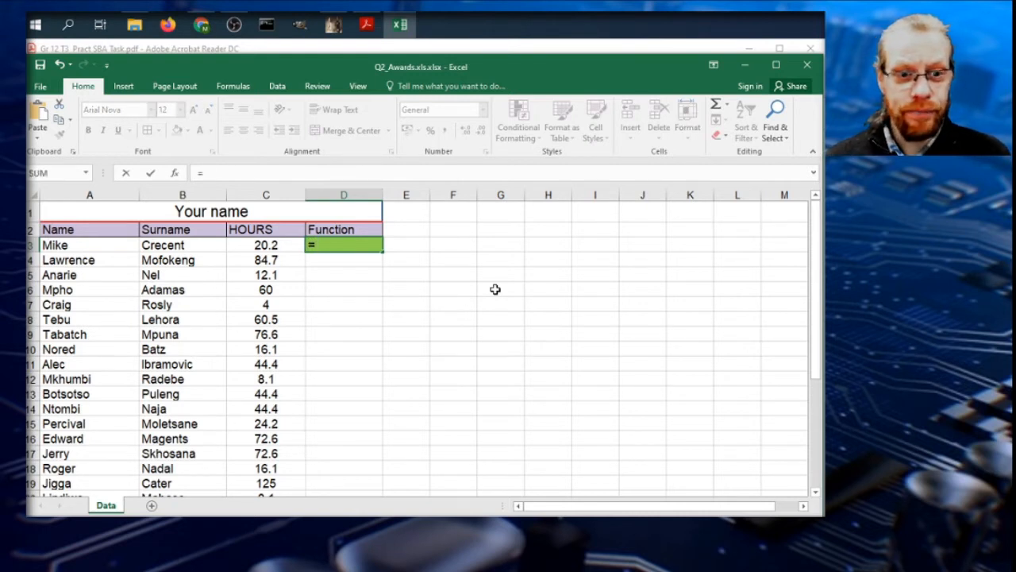
{"action": "mouse_move", "coordinate": [427, 268]}
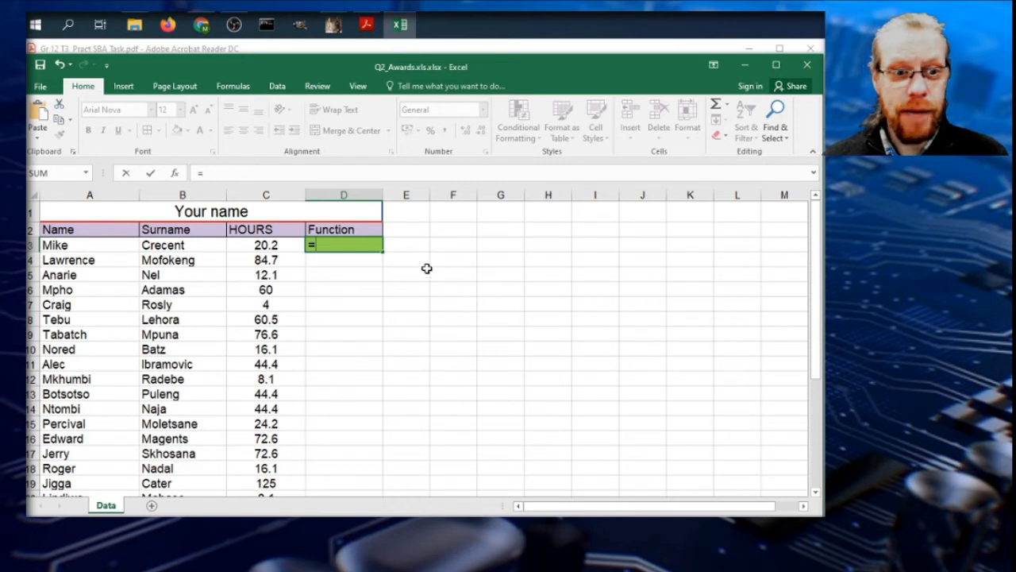
{"action": "left_click", "coordinate": [183, 245]}
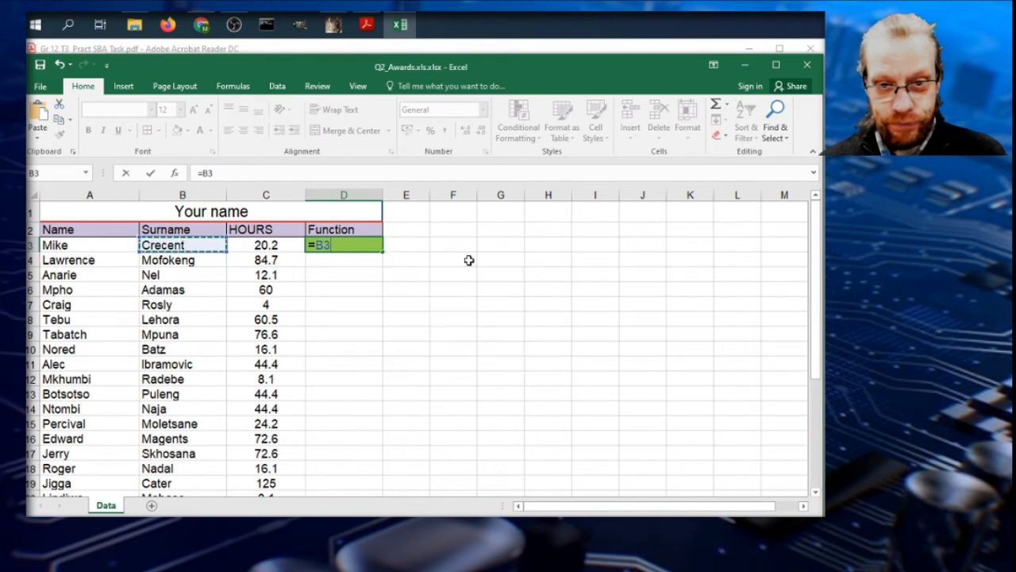
{"action": "type", "text": "&\",\"&"}
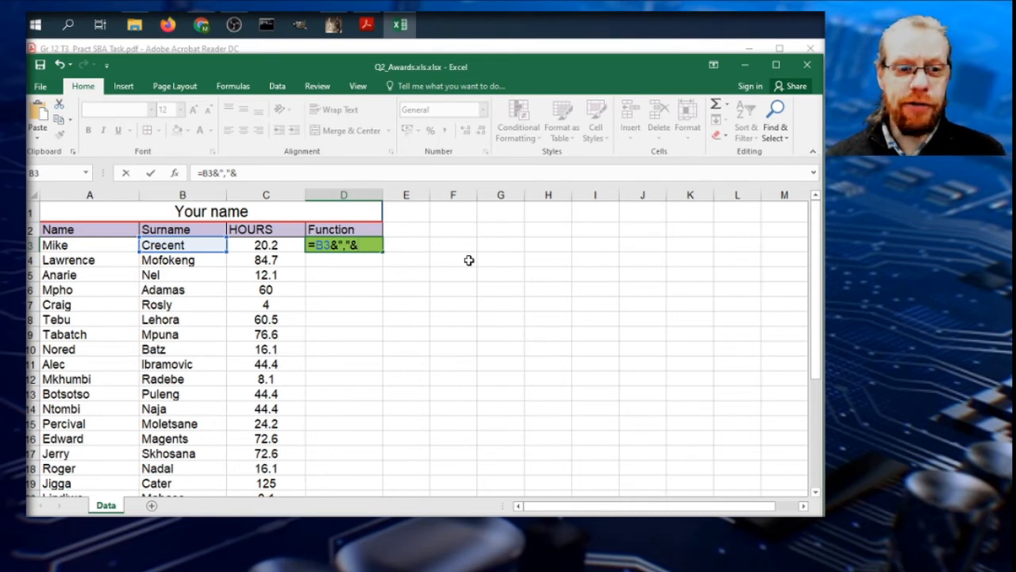
{"action": "mouse_move", "coordinate": [466, 309]}
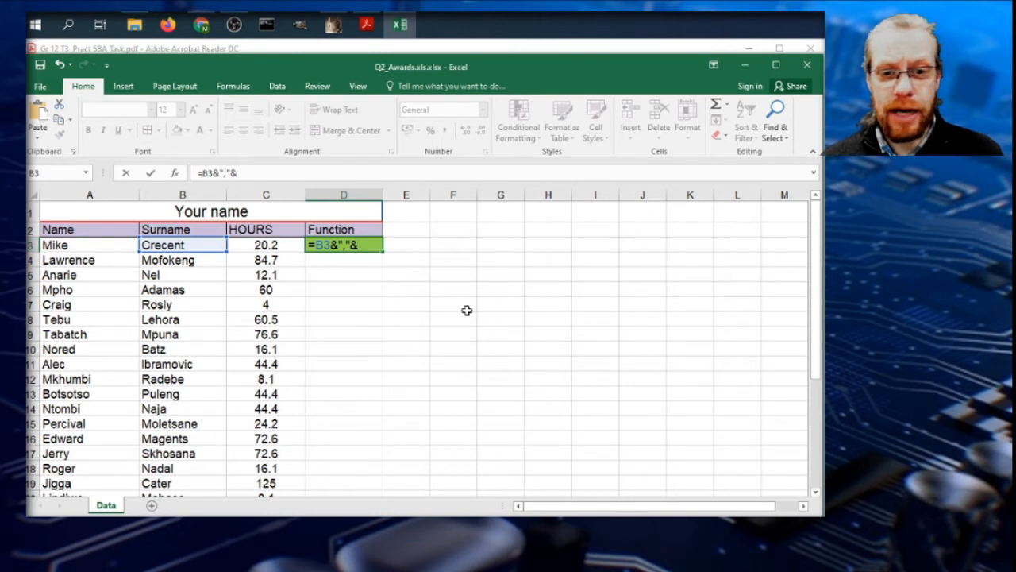
- Complete D3 as =B3&","&LEFT(A3,1) so it shows Crecent,M
{"action": "type", "text": "LEFT"}
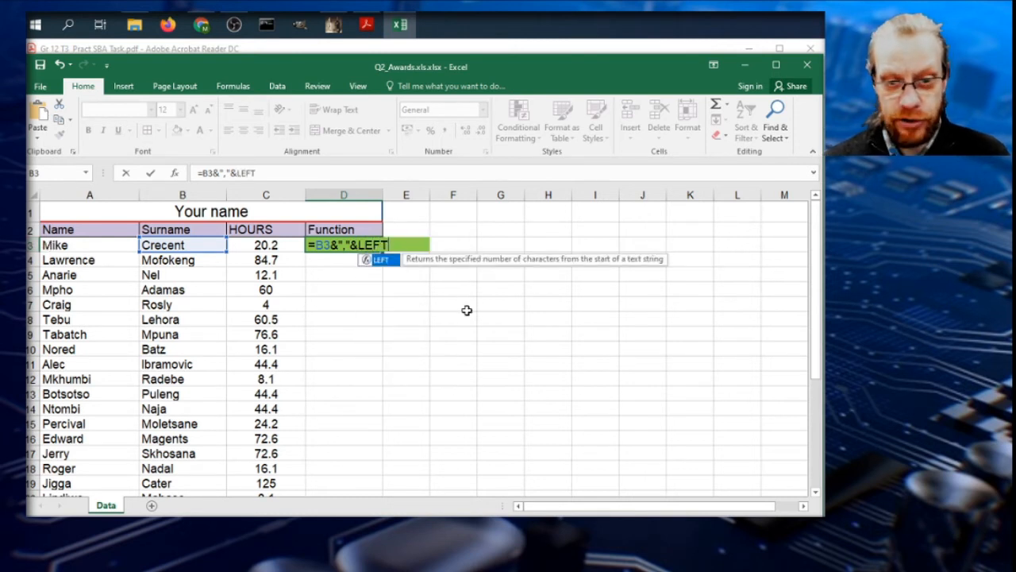
{"action": "type", "text": "(A3"}
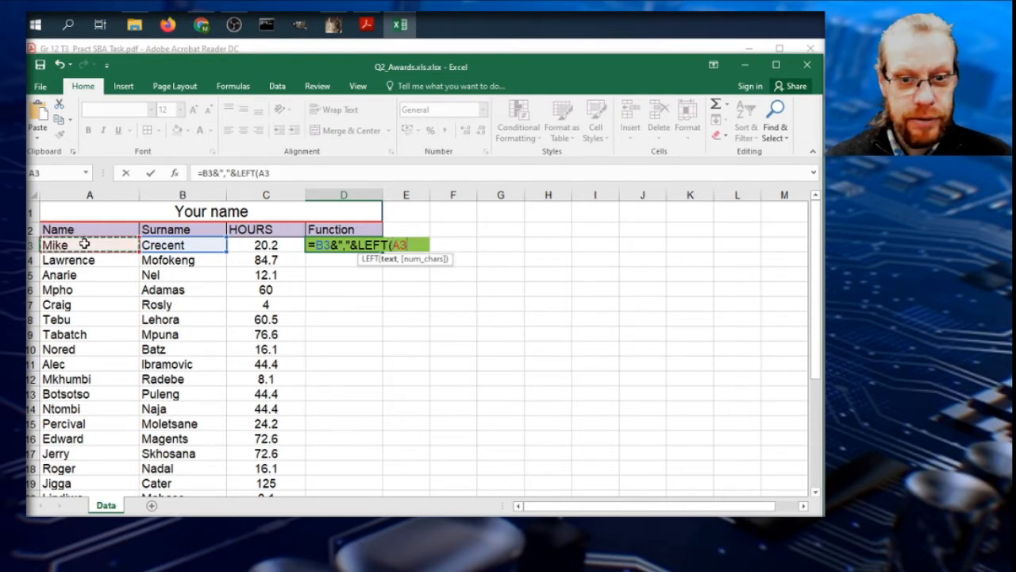
{"action": "type", "text": ","}
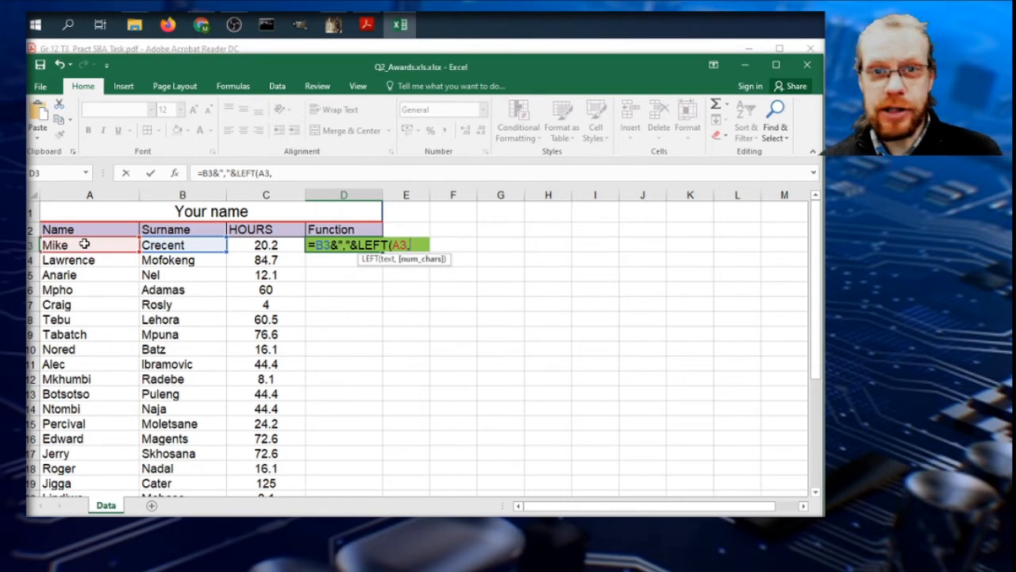
{"action": "type", "text": "1)"}
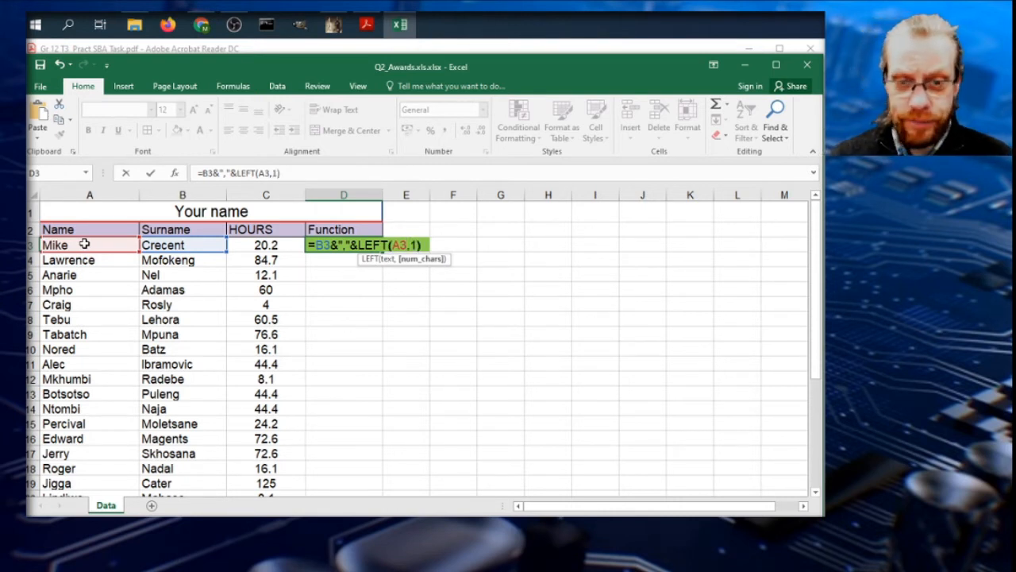
{"action": "key", "text": "enter"}
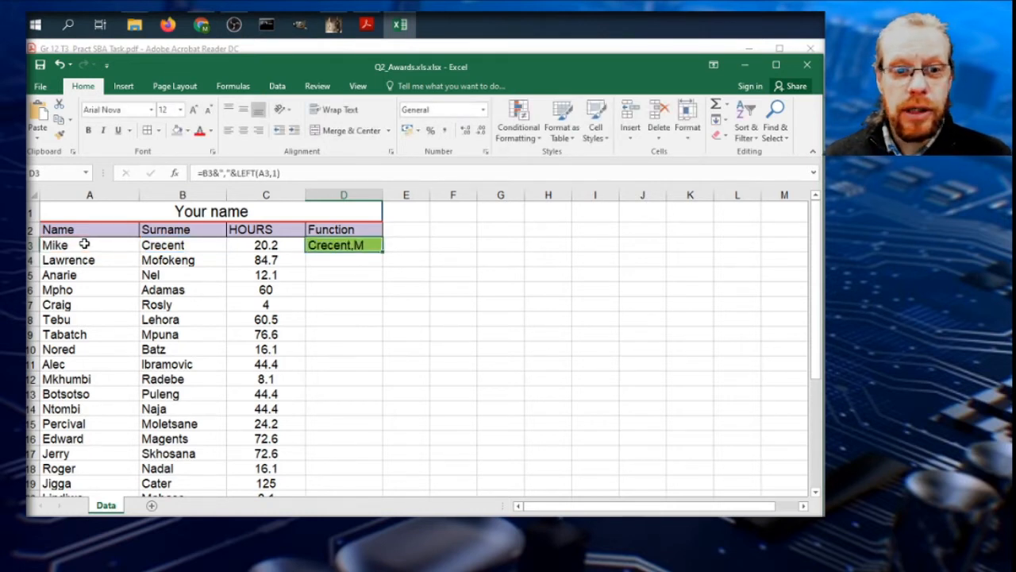
{"action": "mouse_move", "coordinate": [246, 173]}
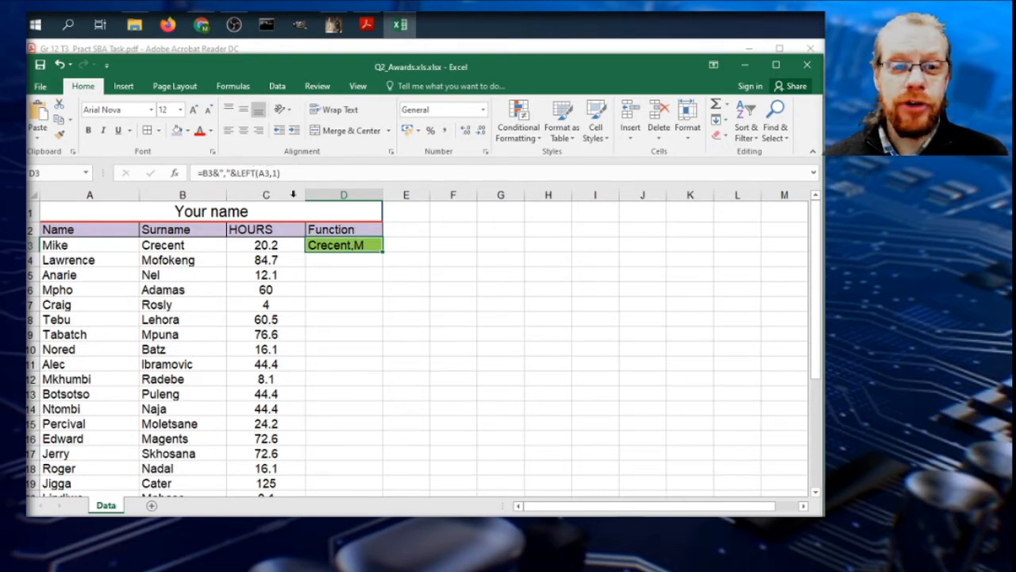
- Re-edit D3 to ensure LEFT(A3,1) takes one letter and confirm the formula
{"action": "double_click", "coordinate": [343, 245]}
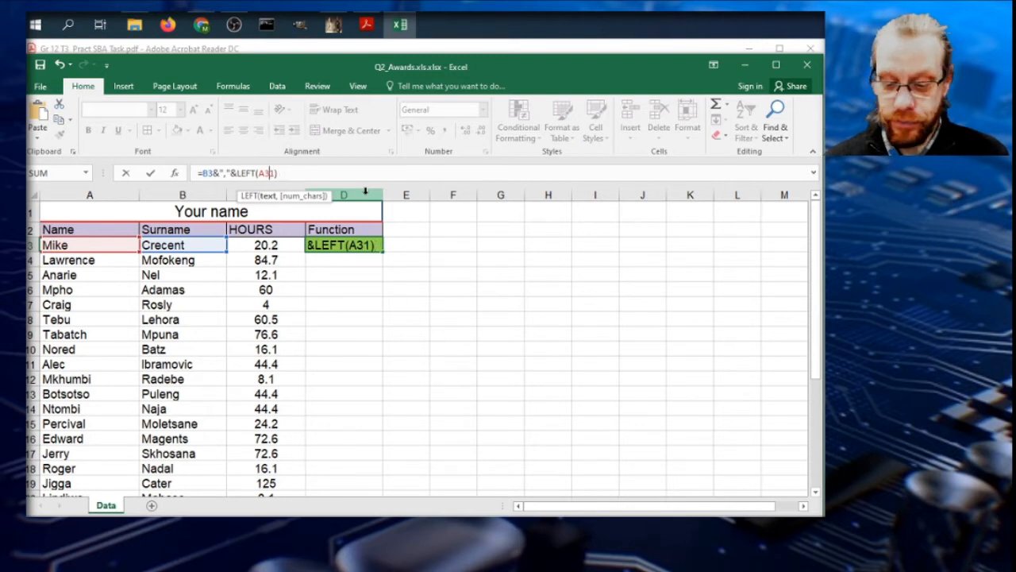
{"action": "type", "text": ",1"}
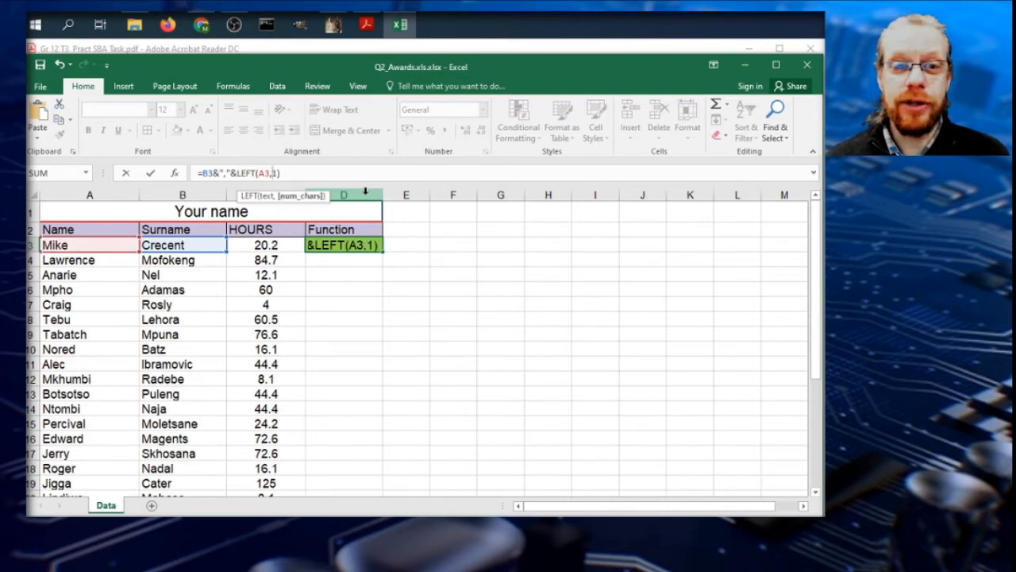
{"action": "key", "text": "enter"}
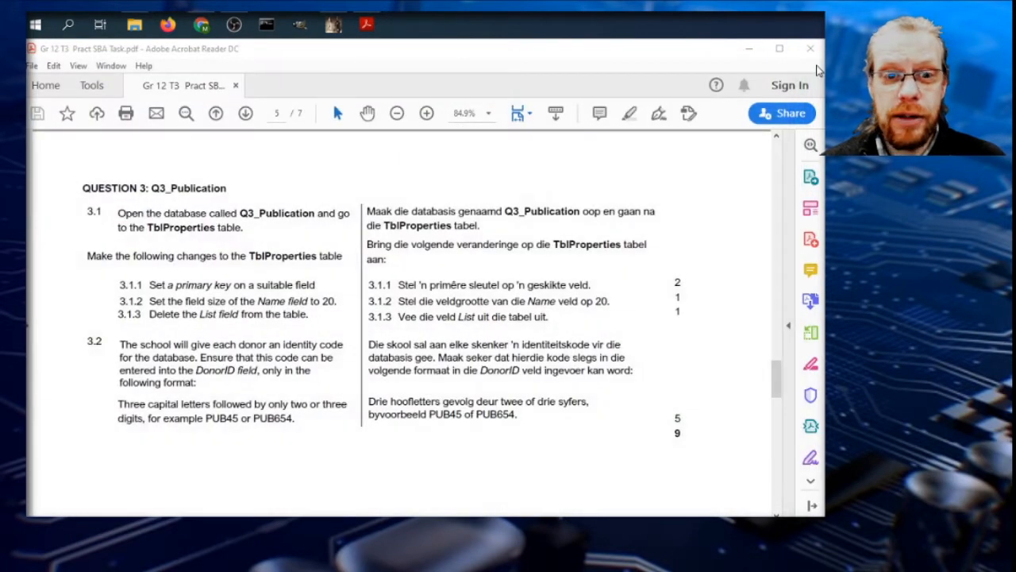
{"action": "mouse_move", "coordinate": [133, 25]}
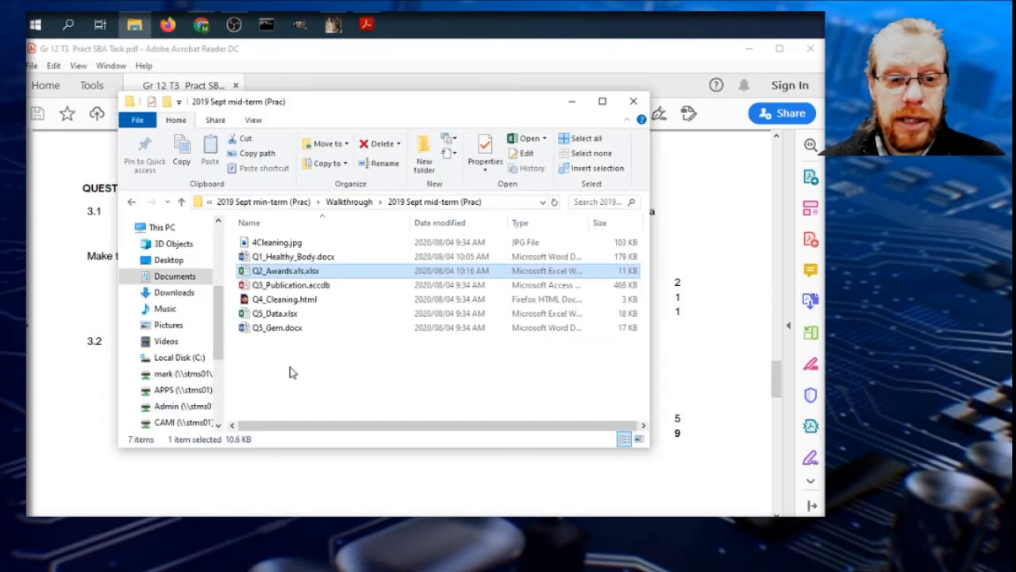
- Open Q3_Publication.accdb from the exam folder in Access
{"action": "left_click", "coordinate": [292, 284]}
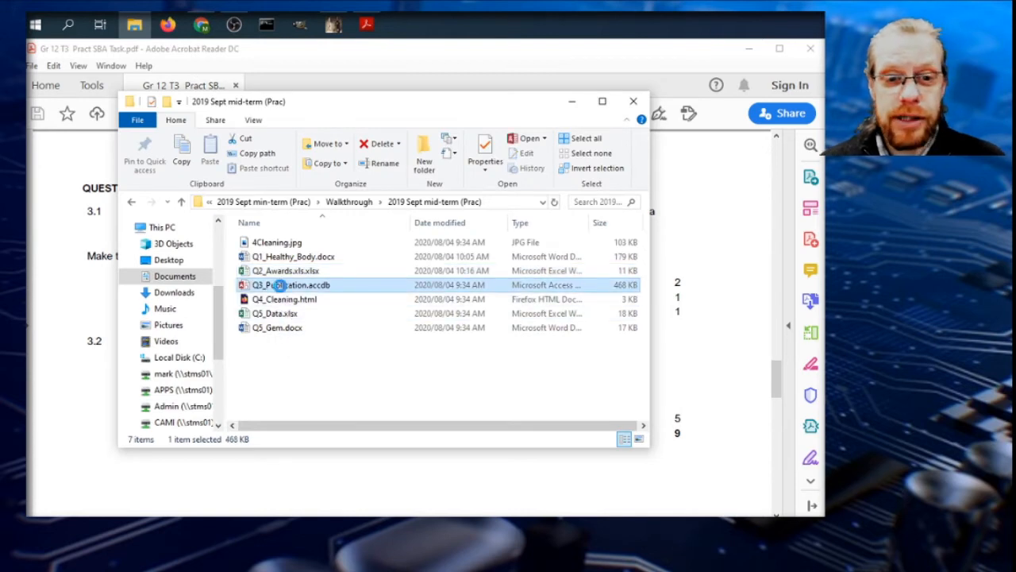
{"action": "double_click", "coordinate": [298, 284]}
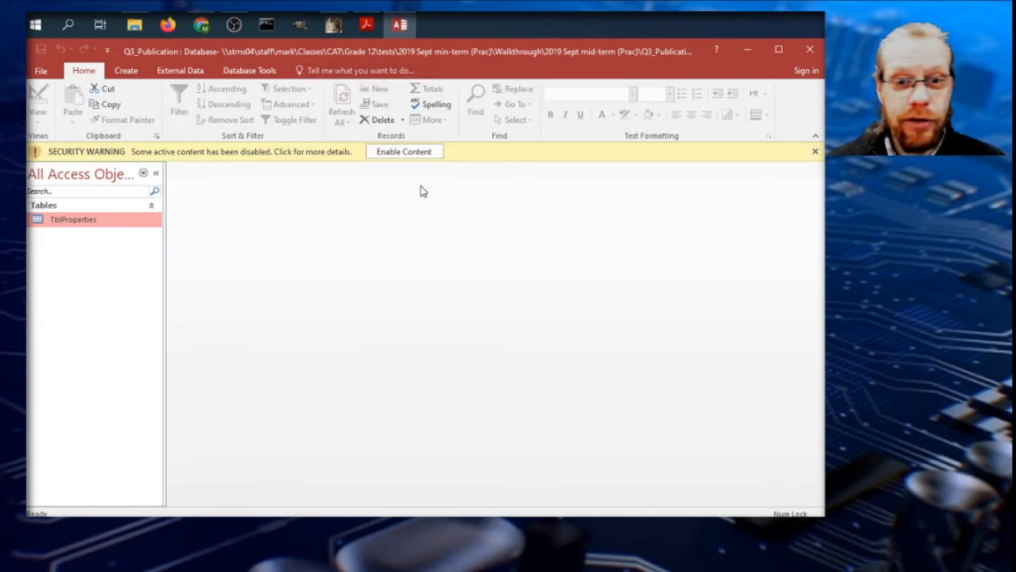
- Enable the database content without trusting it and open the TblProperties table
{"action": "left_click", "coordinate": [403, 151]}
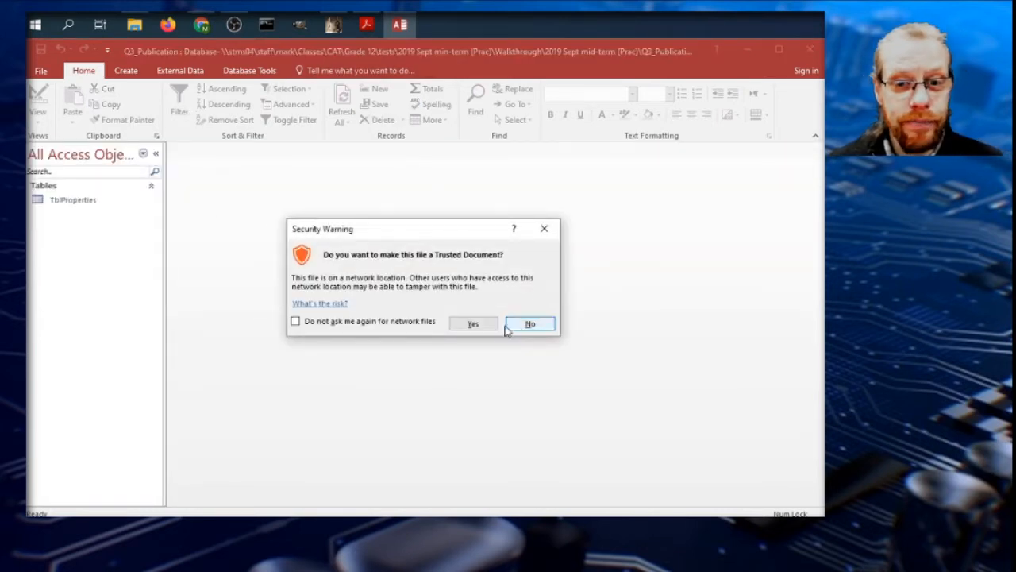
{"action": "left_click", "coordinate": [530, 324]}
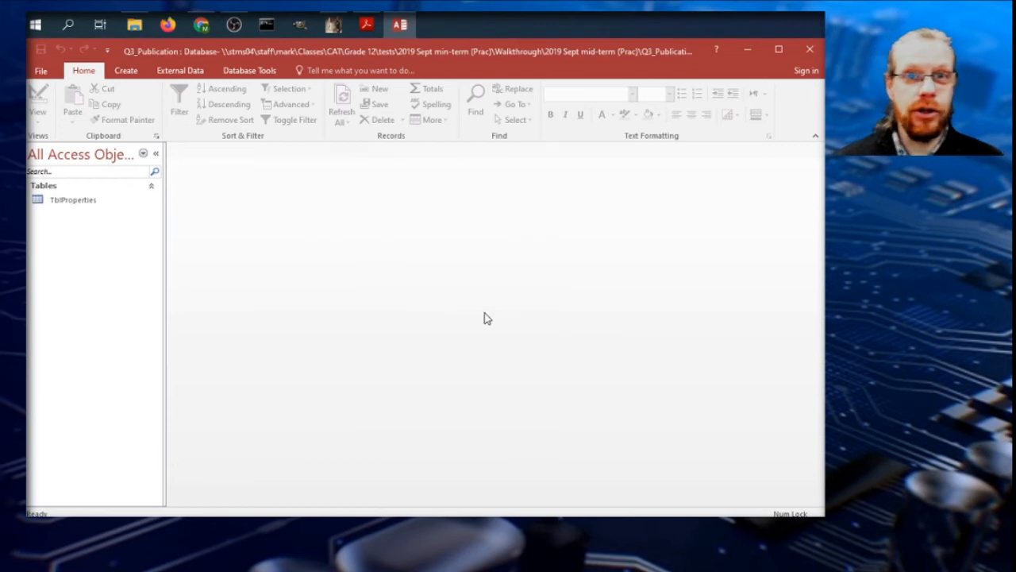
{"action": "mouse_move", "coordinate": [73, 200]}
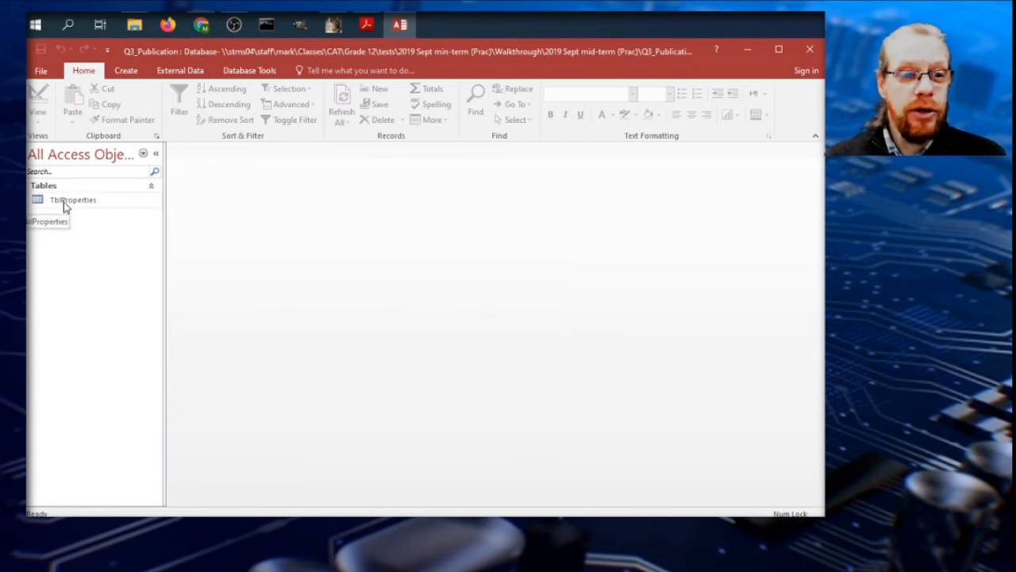
{"action": "left_click", "coordinate": [73, 200]}
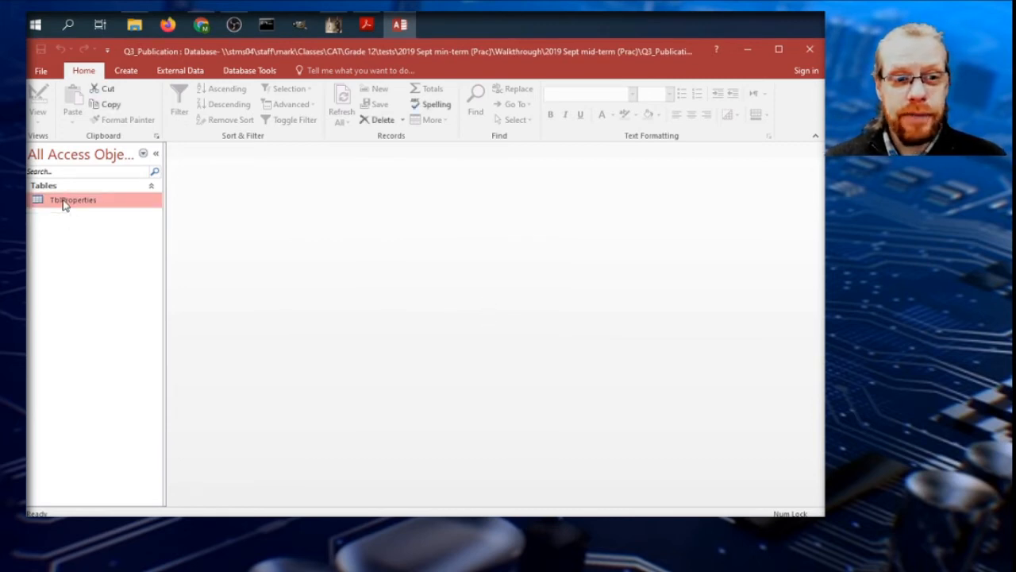
{"action": "double_click", "coordinate": [73, 200]}
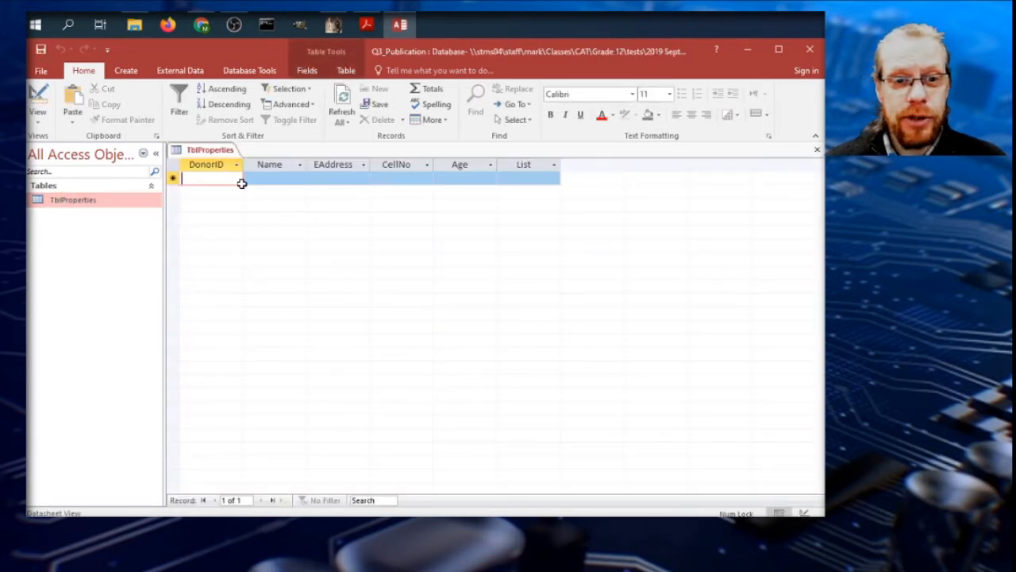
{"action": "mouse_move", "coordinate": [498, 171]}
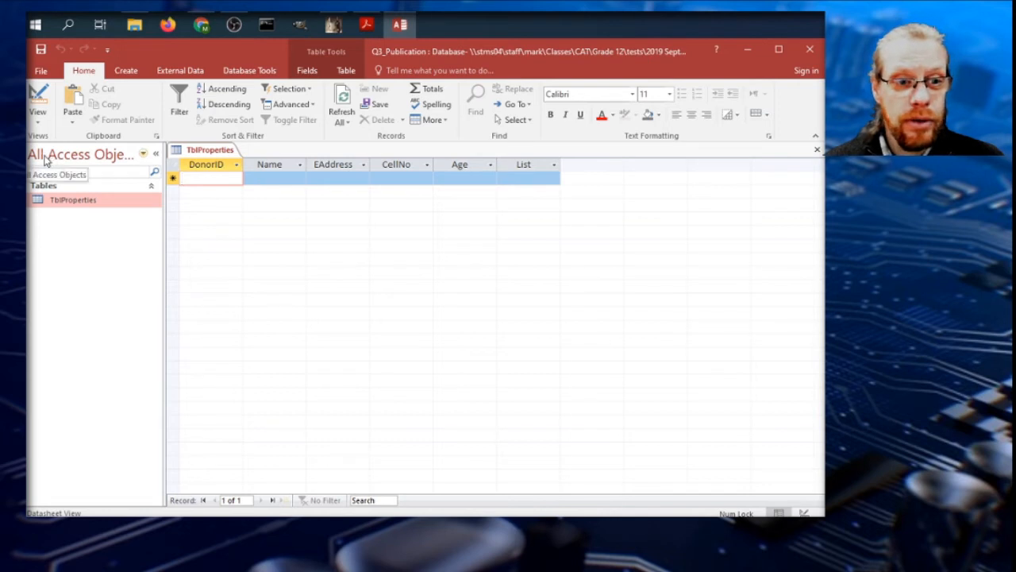
{"action": "left_click", "coordinate": [143, 154]}
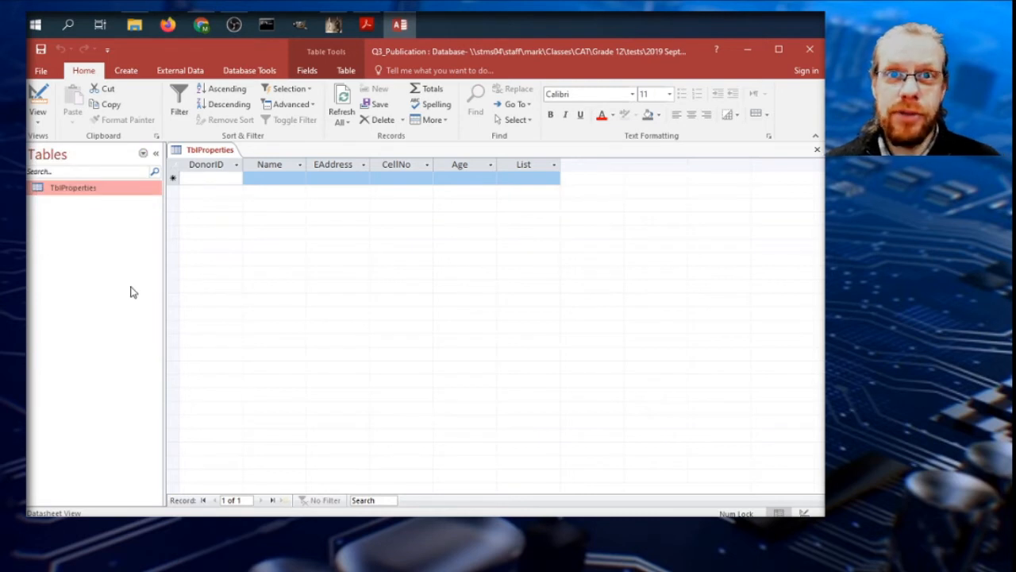
{"action": "left_click", "coordinate": [143, 152]}
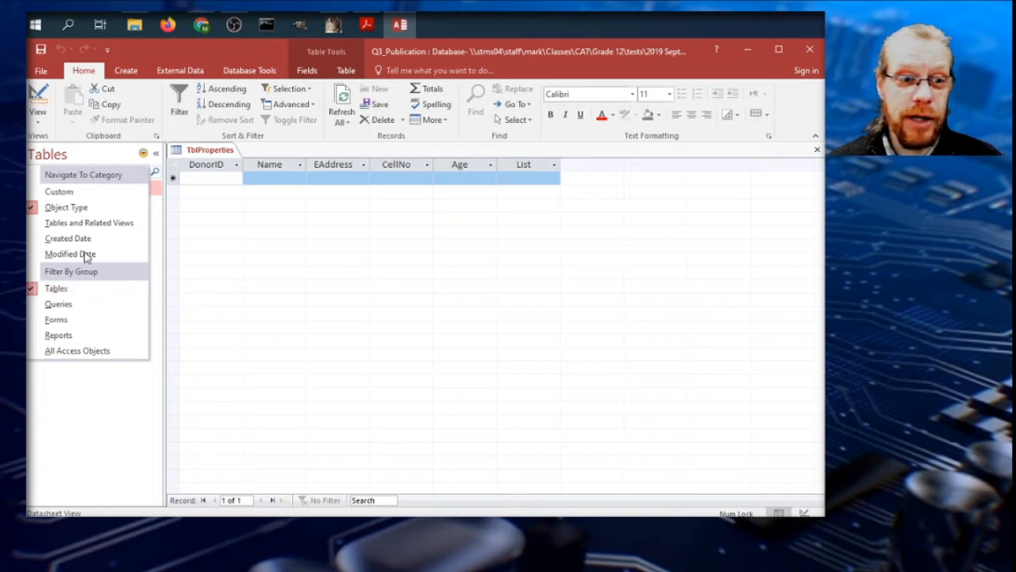
{"action": "mouse_move", "coordinate": [89, 222]}
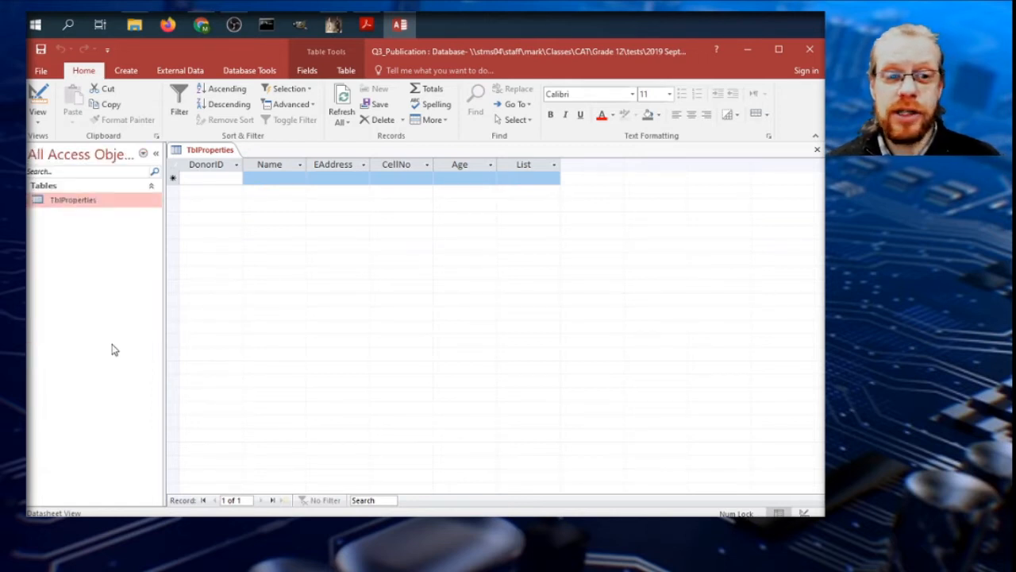
{"action": "mouse_move", "coordinate": [114, 319]}
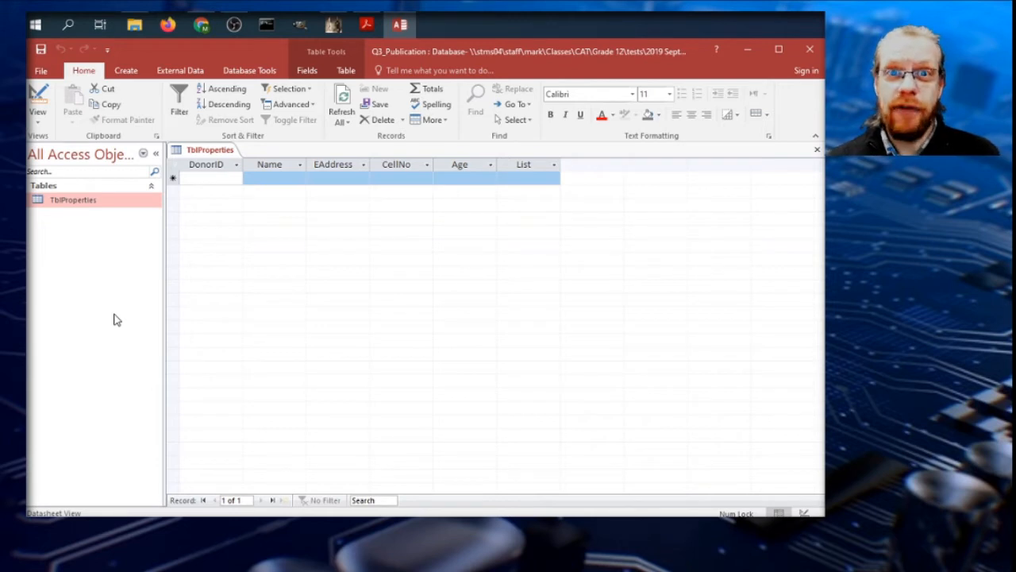
{"action": "mouse_move", "coordinate": [124, 288]}
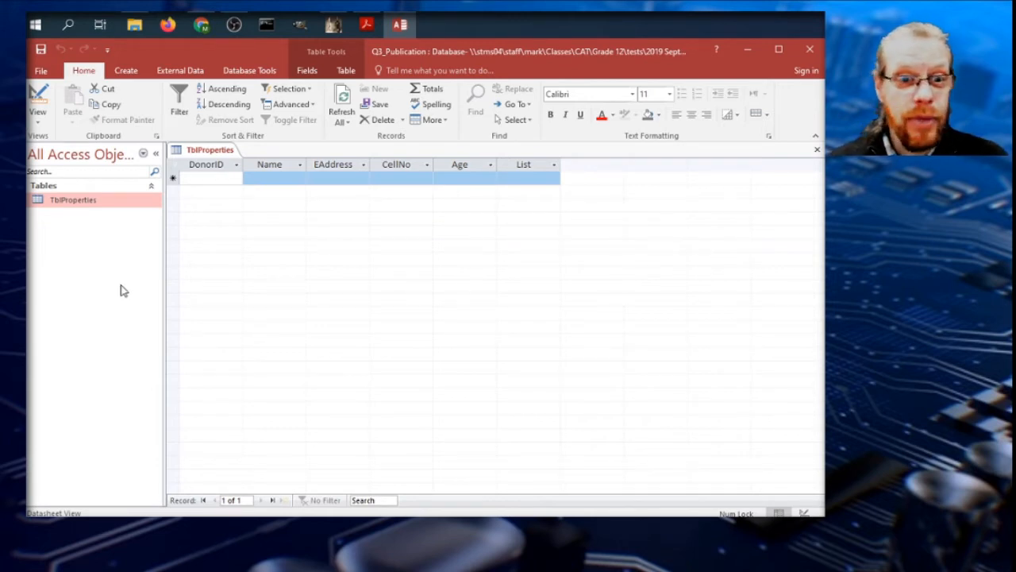
- After rechecking the task, open TblProperties in Design View and select its fields
{"action": "left_click", "coordinate": [366, 25]}
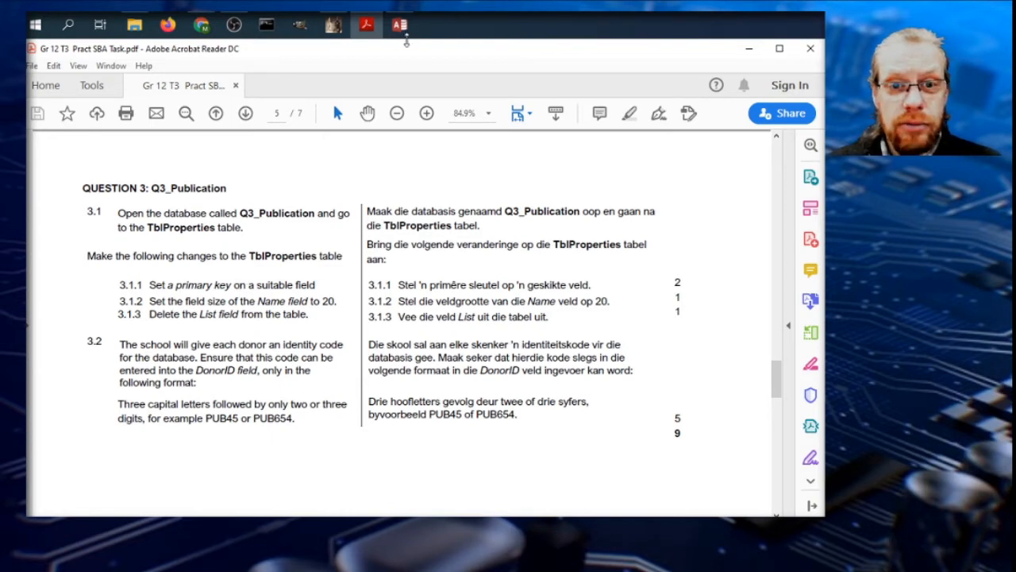
{"action": "left_click", "coordinate": [400, 26]}
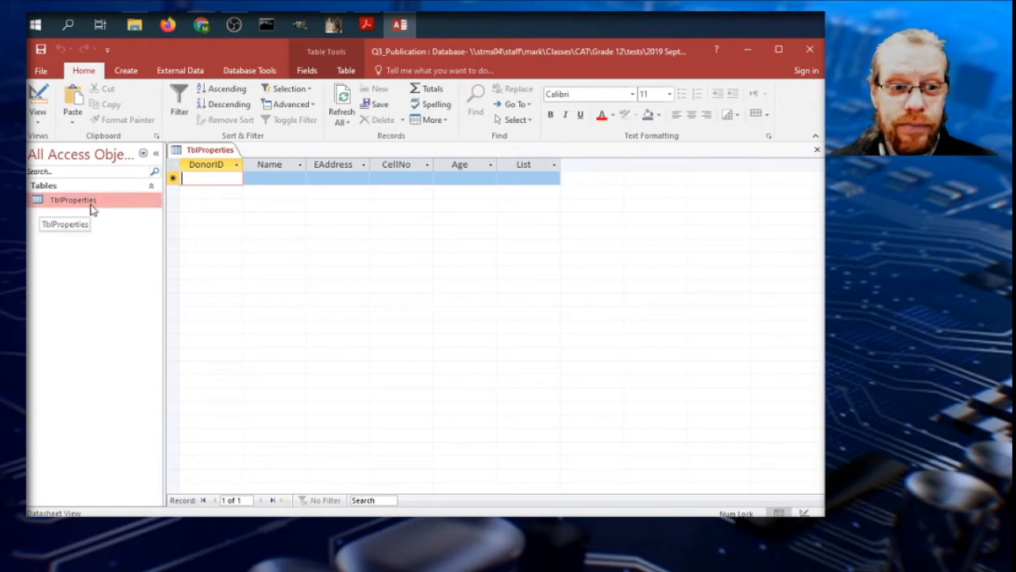
{"action": "mouse_move", "coordinate": [146, 216]}
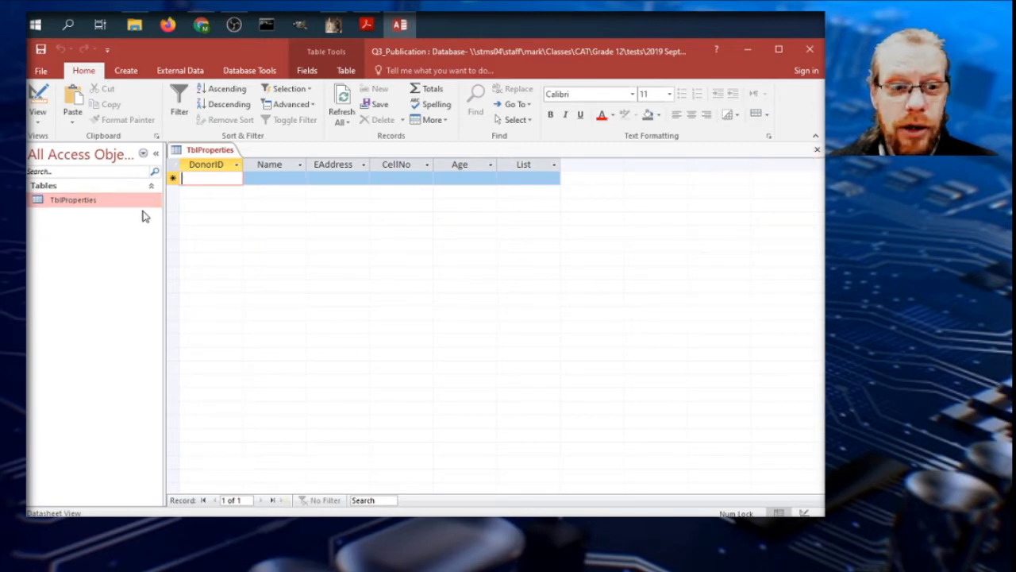
{"action": "right_click", "coordinate": [73, 200]}
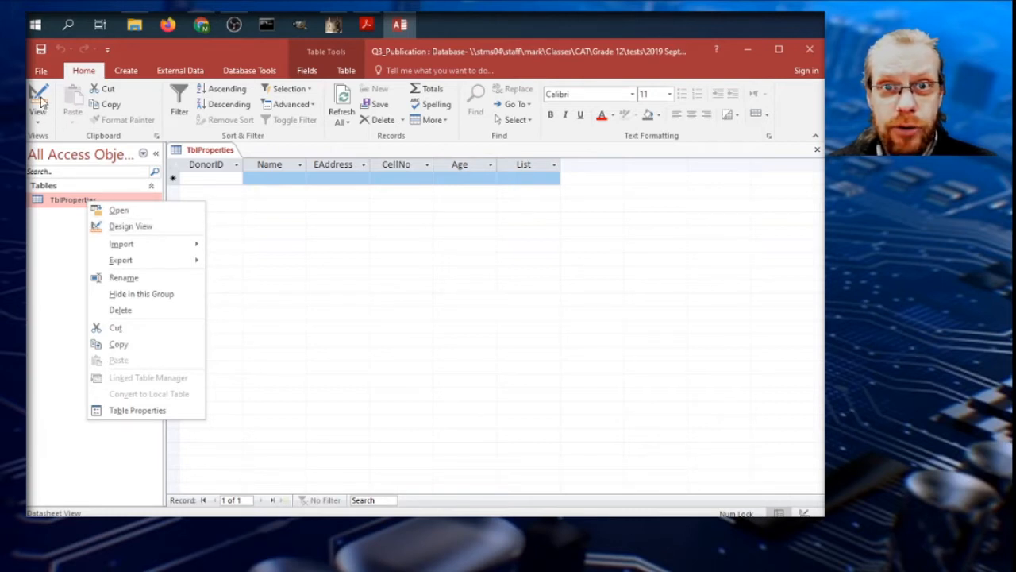
{"action": "left_click", "coordinate": [130, 226]}
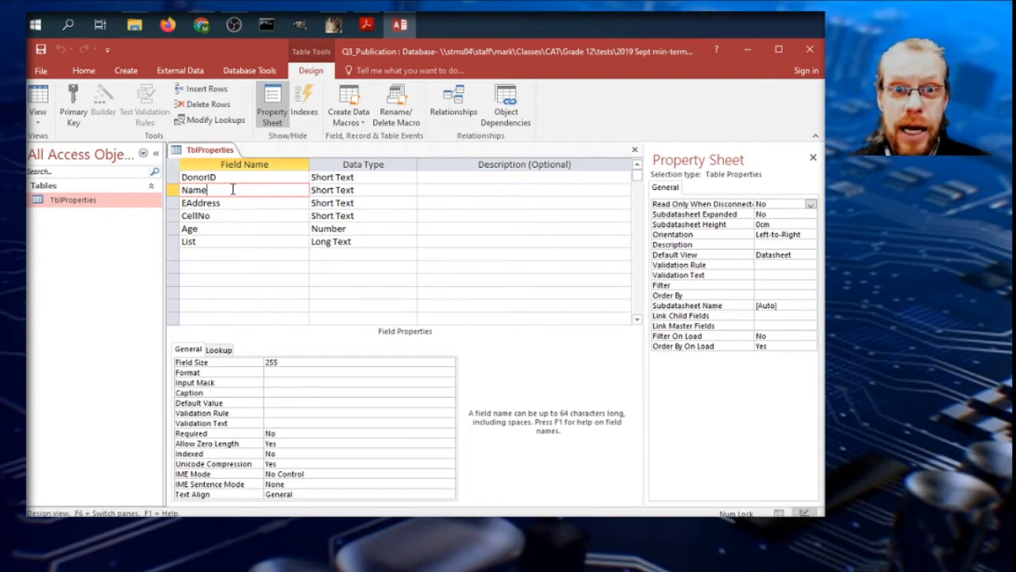
{"action": "left_click", "coordinate": [227, 209]}
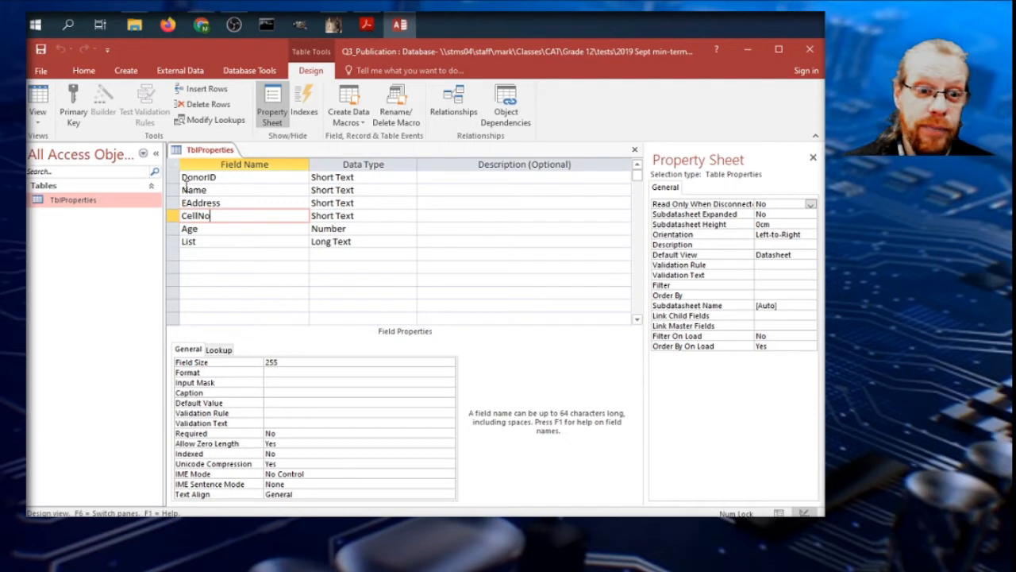
{"action": "left_click", "coordinate": [172, 178]}
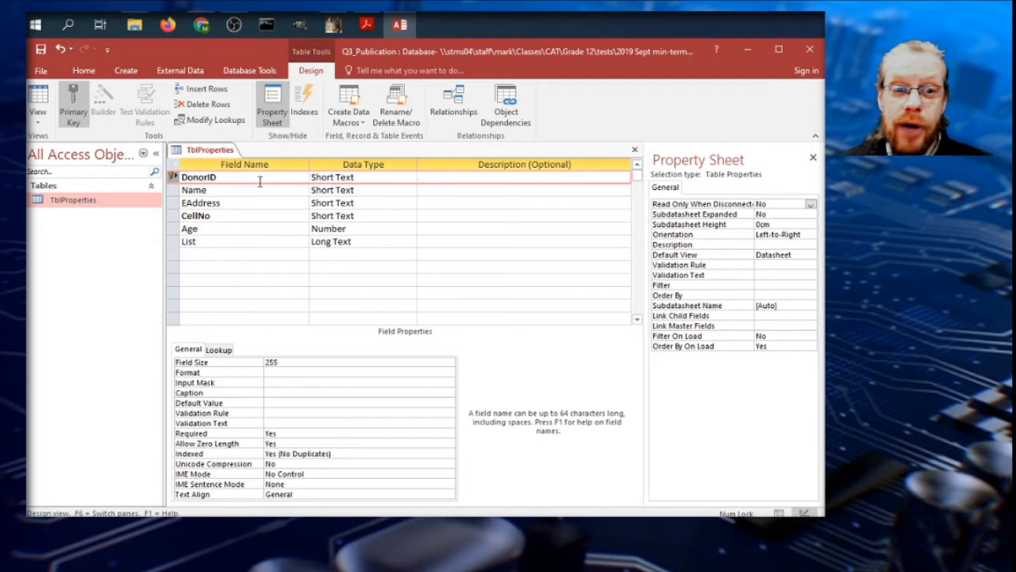
{"action": "mouse_move", "coordinate": [219, 251]}
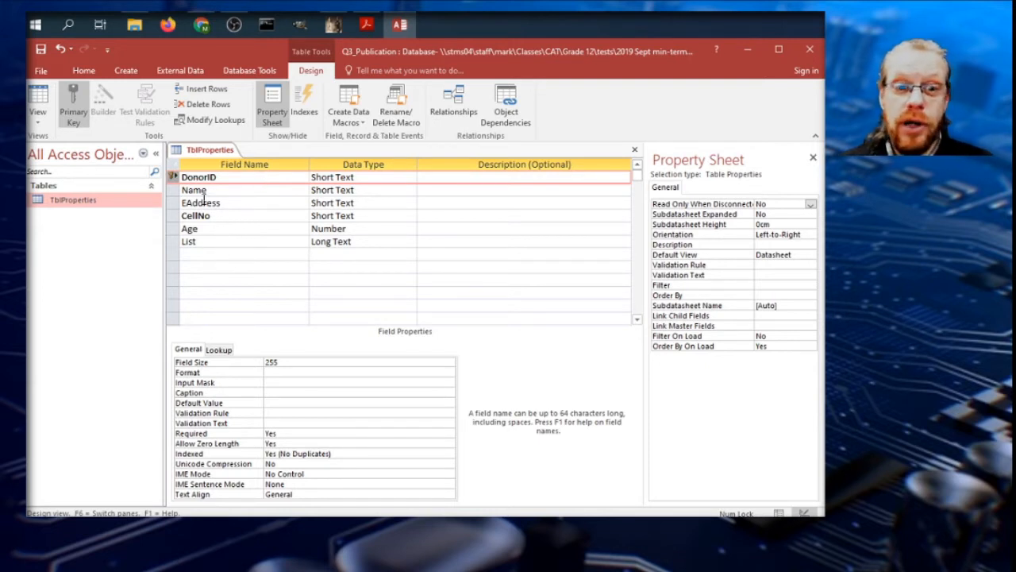
{"action": "left_click", "coordinate": [214, 215]}
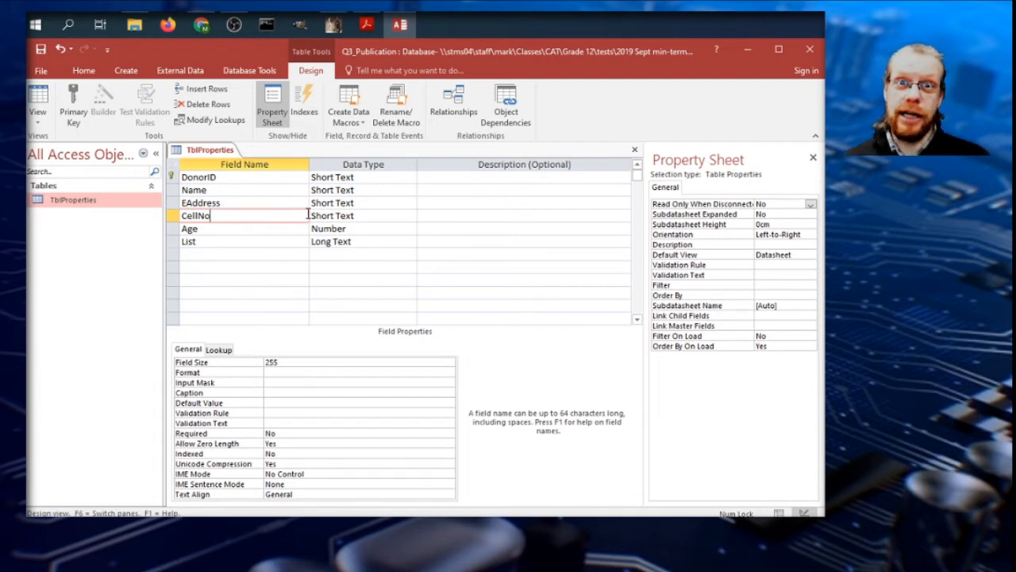
{"action": "mouse_move", "coordinate": [305, 210]}
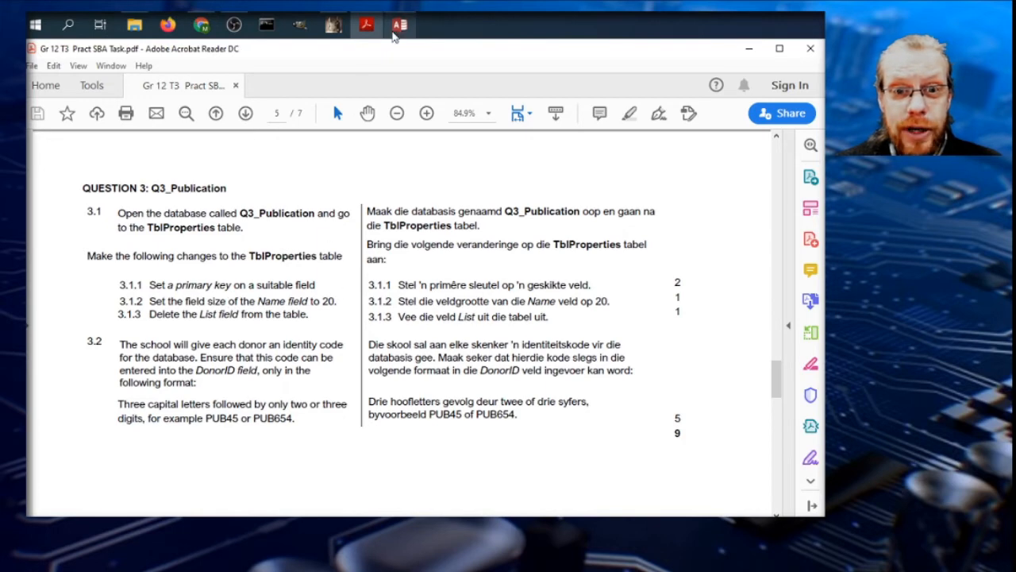
- Change the Name field's Field Size from 255 to 20
{"action": "left_click", "coordinate": [400, 26]}
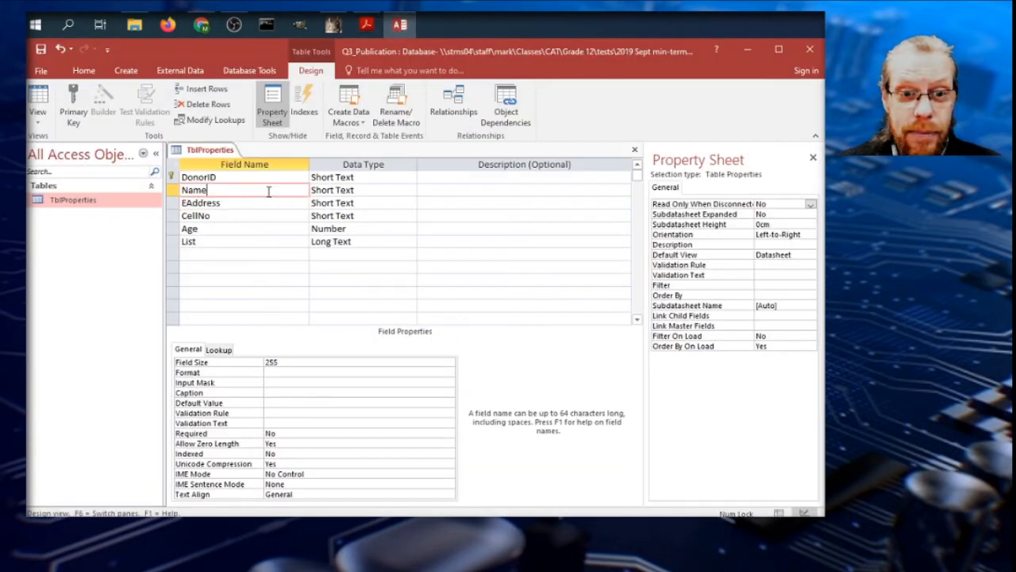
{"action": "left_click", "coordinate": [358, 191]}
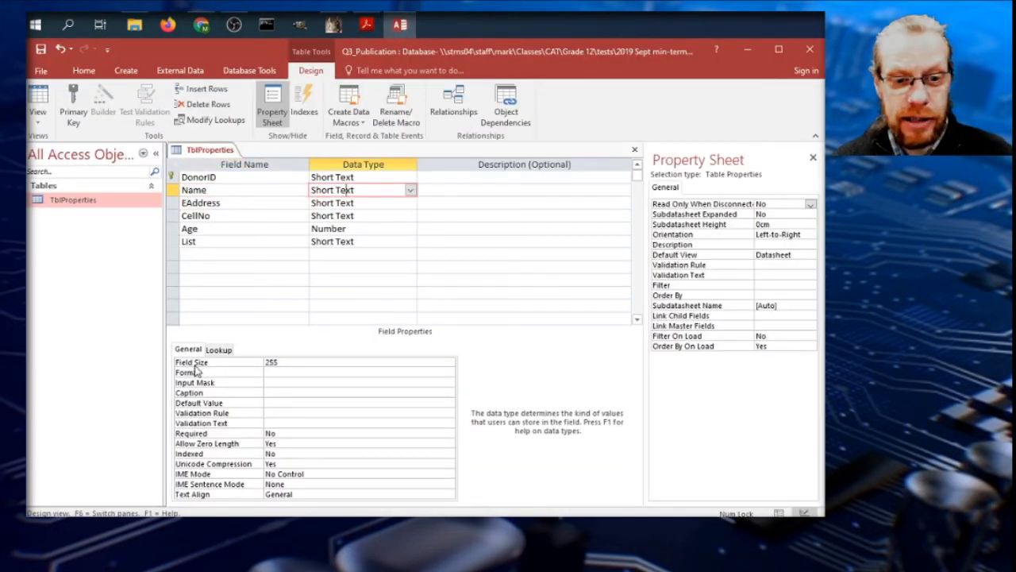
{"action": "left_click", "coordinate": [286, 362]}
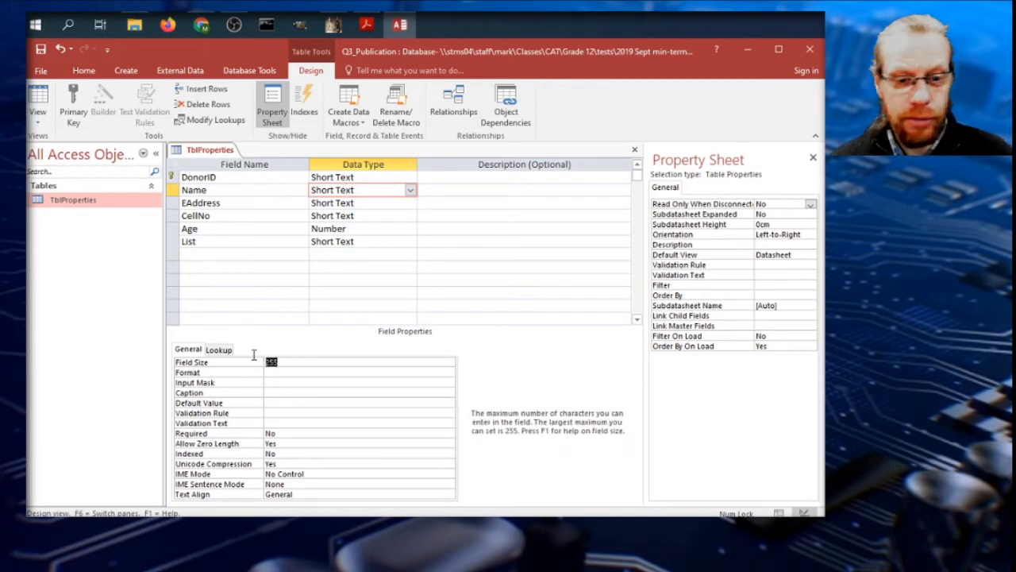
{"action": "type", "text": "20"}
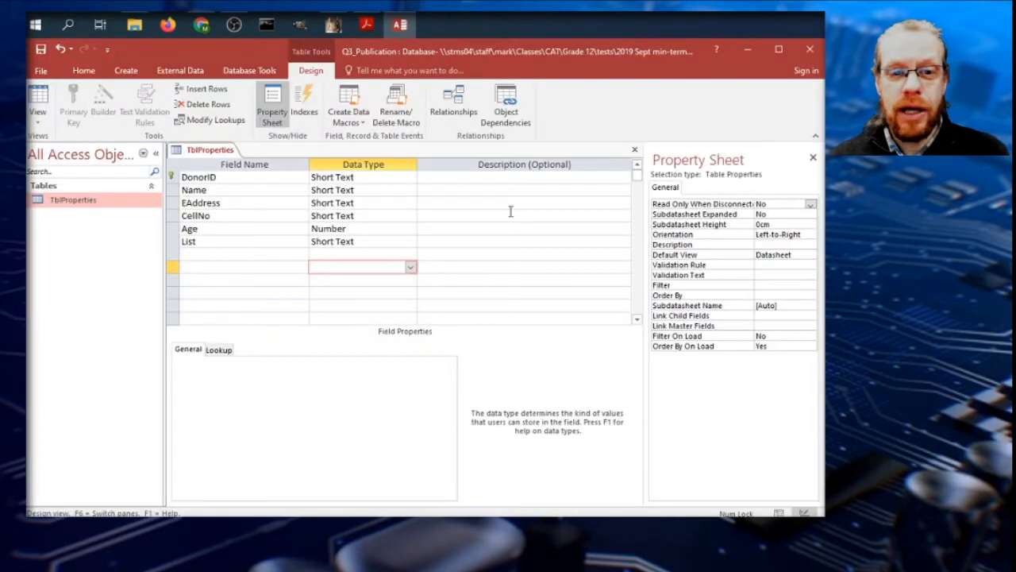
- Delete the List field, save the table via datasheet view, and return to question 3.2 in the PDF
{"action": "left_click", "coordinate": [189, 241]}
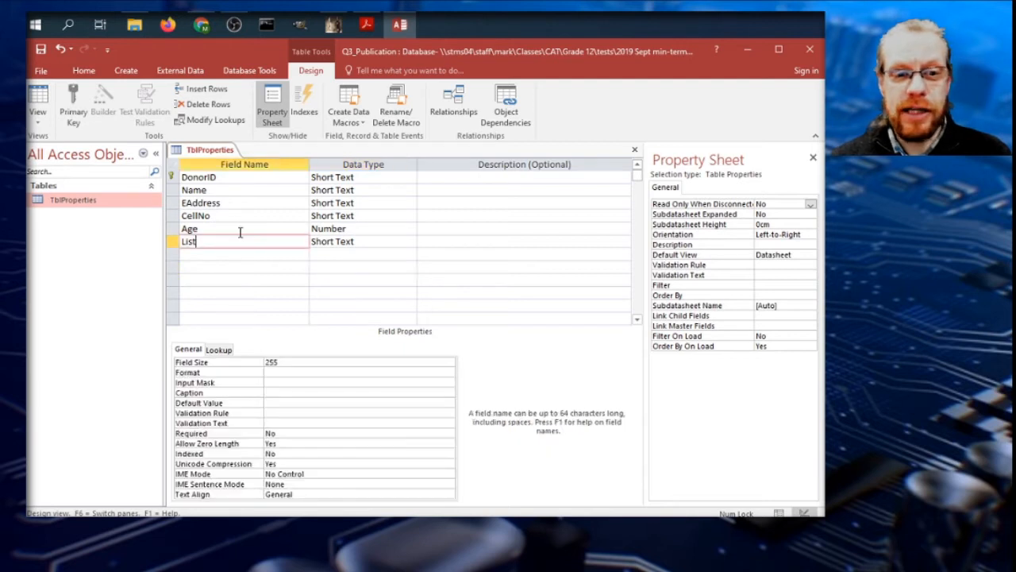
{"action": "right_click", "coordinate": [172, 241]}
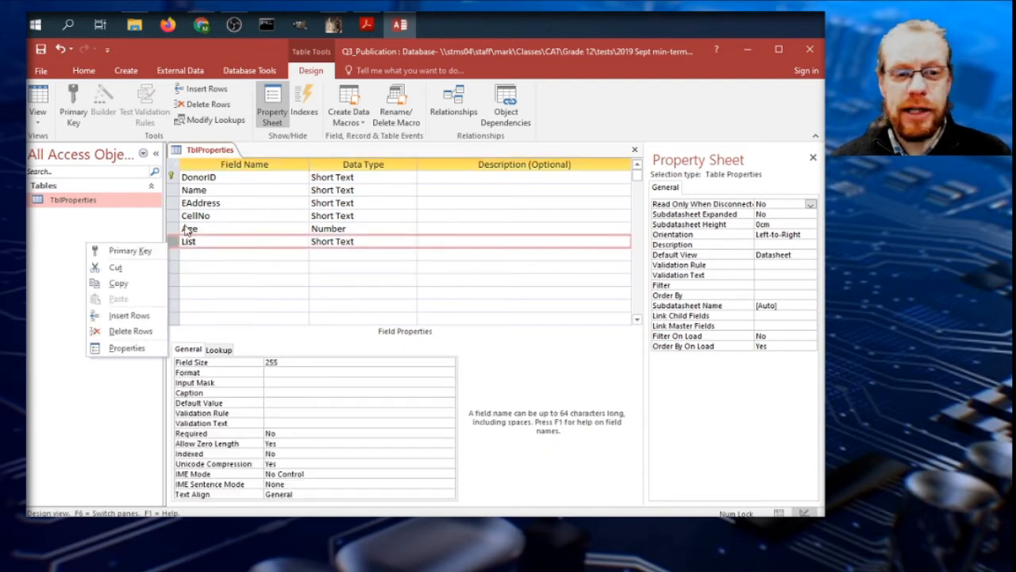
{"action": "left_click", "coordinate": [130, 332]}
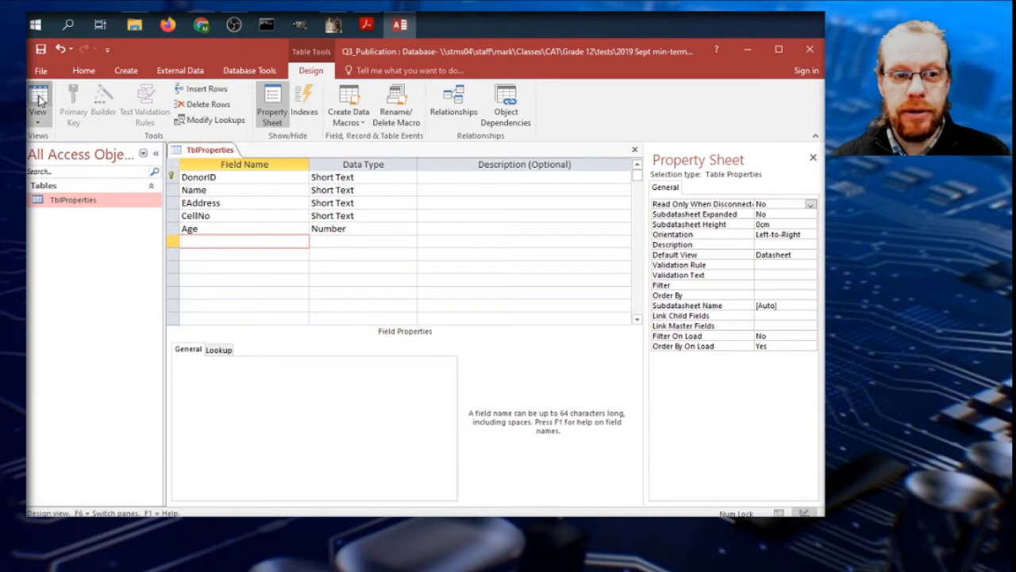
{"action": "left_click", "coordinate": [38, 96]}
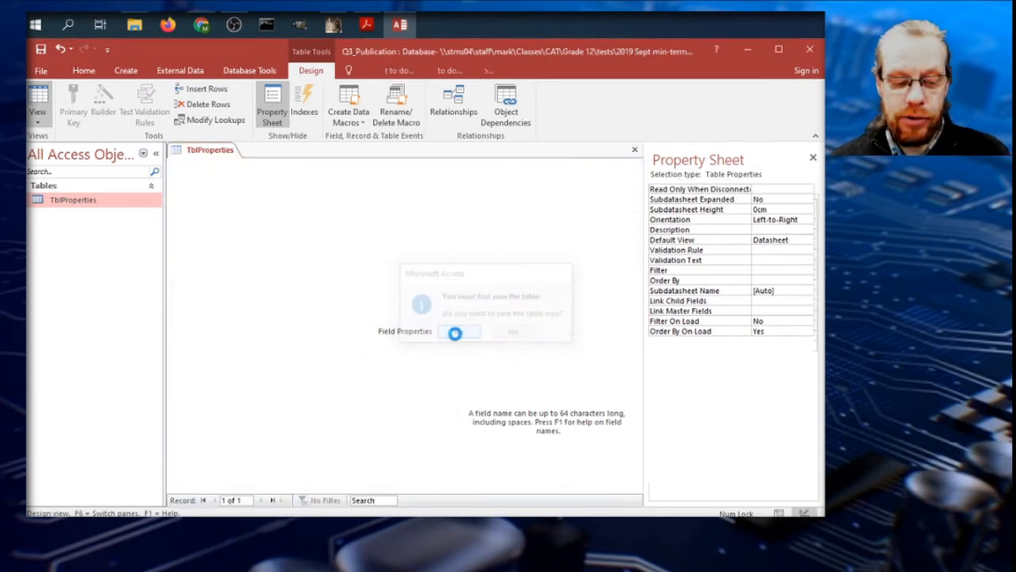
{"action": "left_click", "coordinate": [459, 332]}
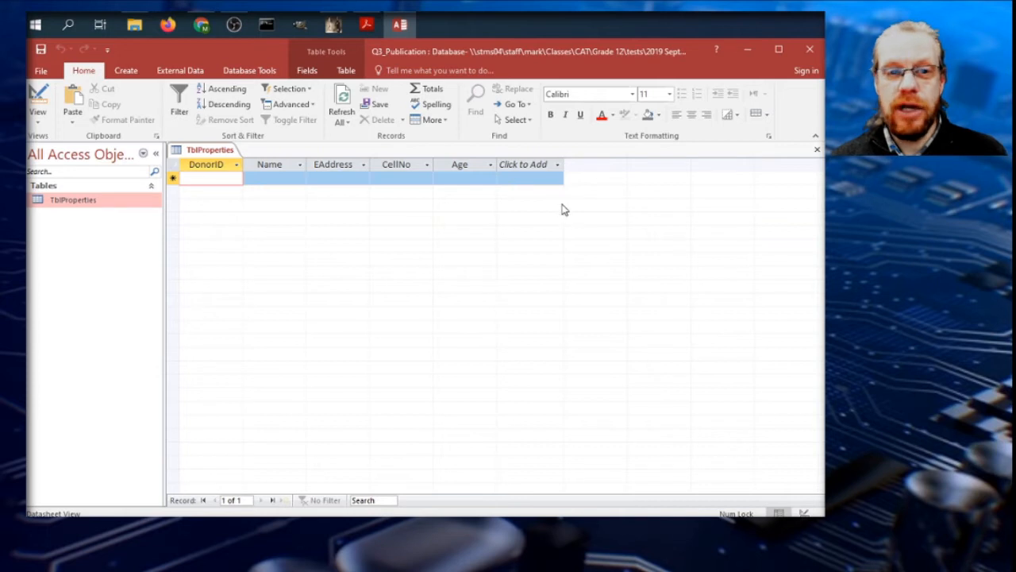
{"action": "left_click", "coordinate": [38, 95]}
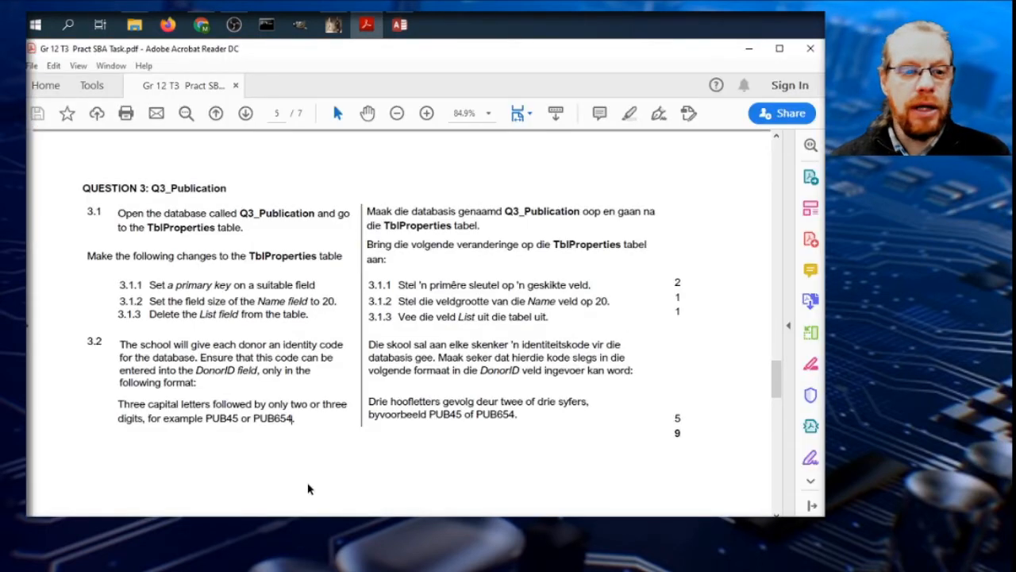
{"action": "scroll", "scroll_direction": "down", "scroll_amount": 3}
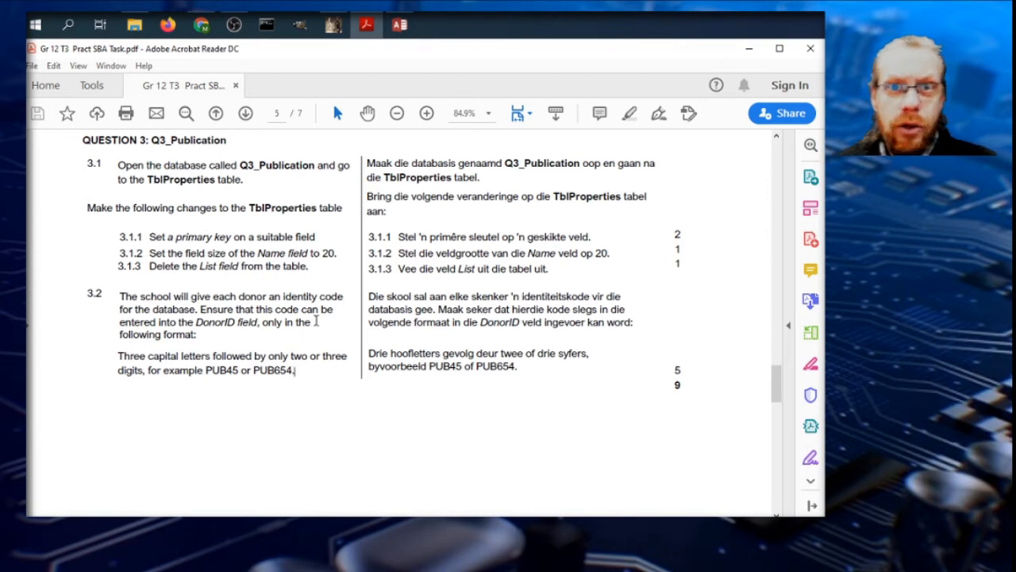
{"action": "mouse_move", "coordinate": [381, 136]}
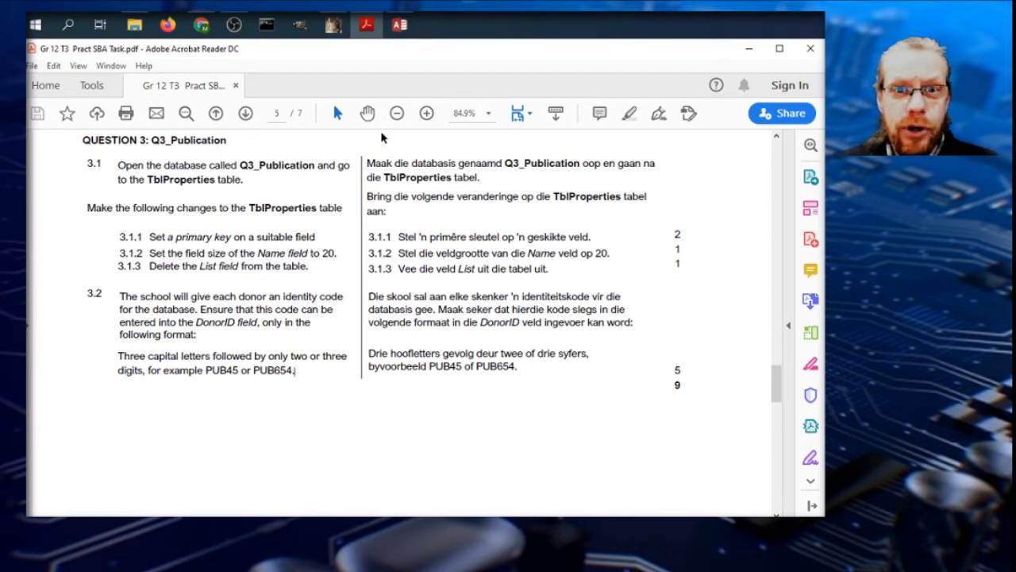
{"action": "mouse_move", "coordinate": [200, 26]}
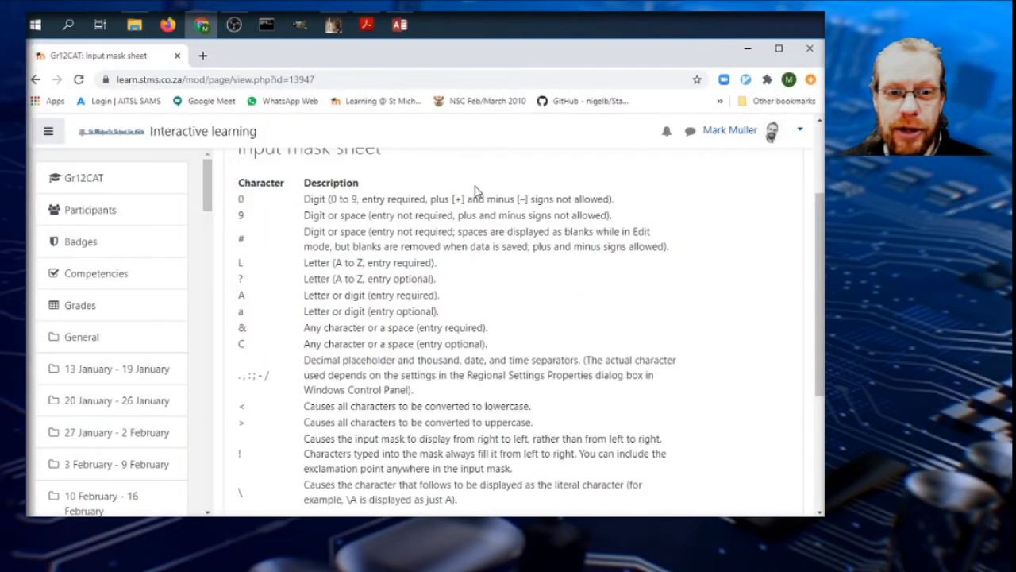
{"action": "mouse_move", "coordinate": [288, 270]}
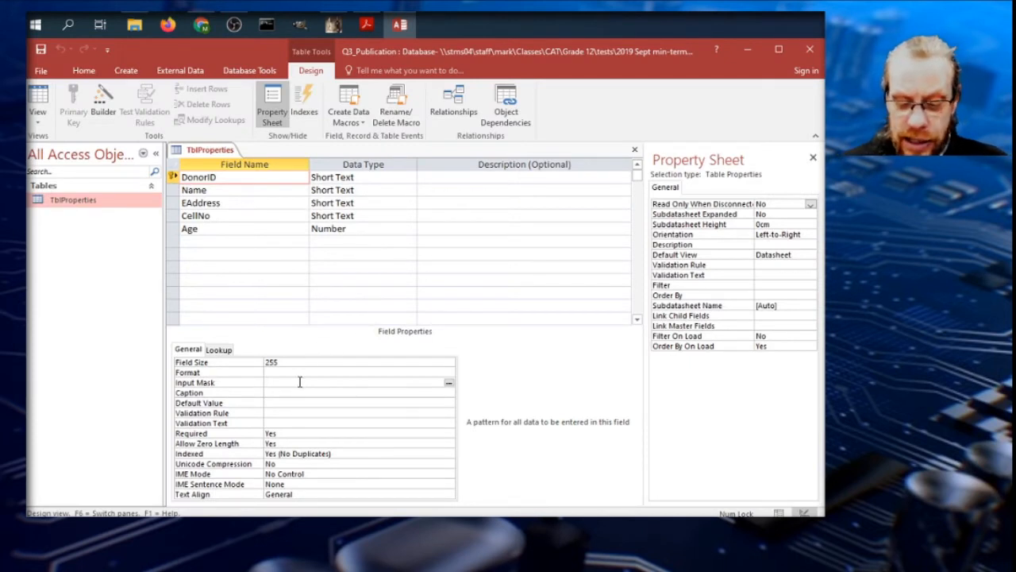
- Enter the DonorID input mask >LLL009, checking the code format in the task PDF
{"action": "type", "text": "LLL"}
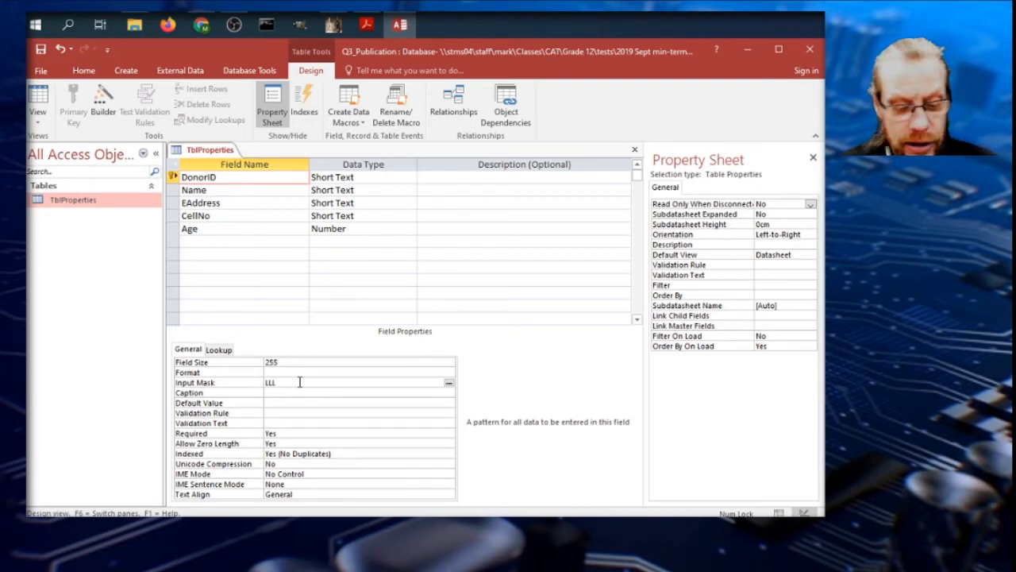
{"action": "type", "text": "009"}
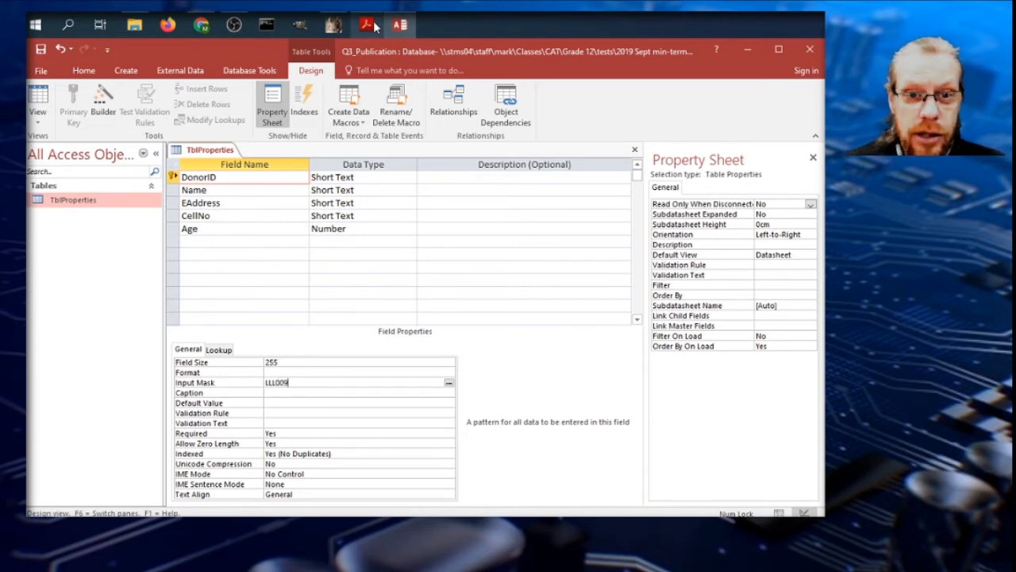
{"action": "left_click", "coordinate": [365, 26]}
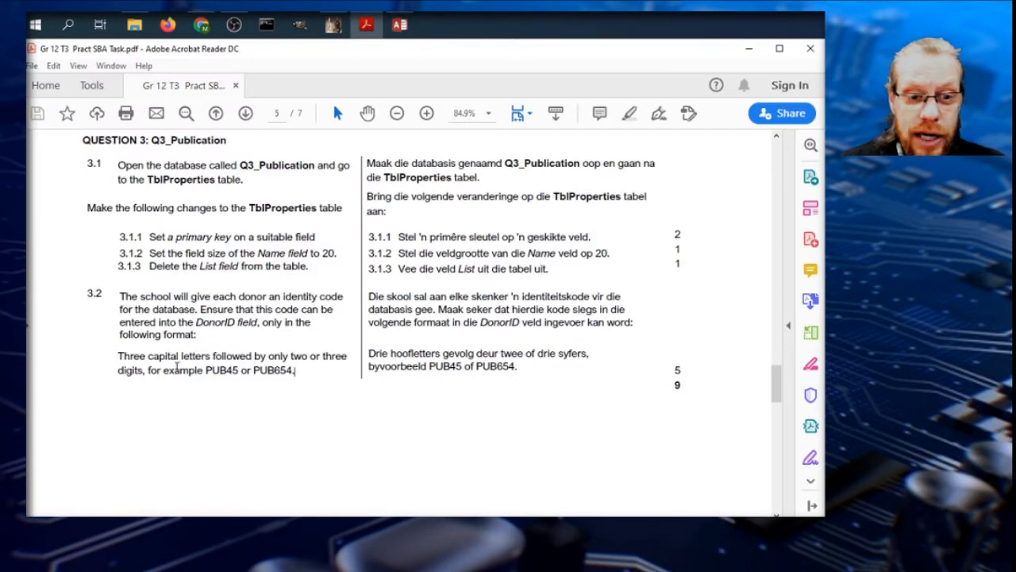
{"action": "left_click", "coordinate": [400, 25]}
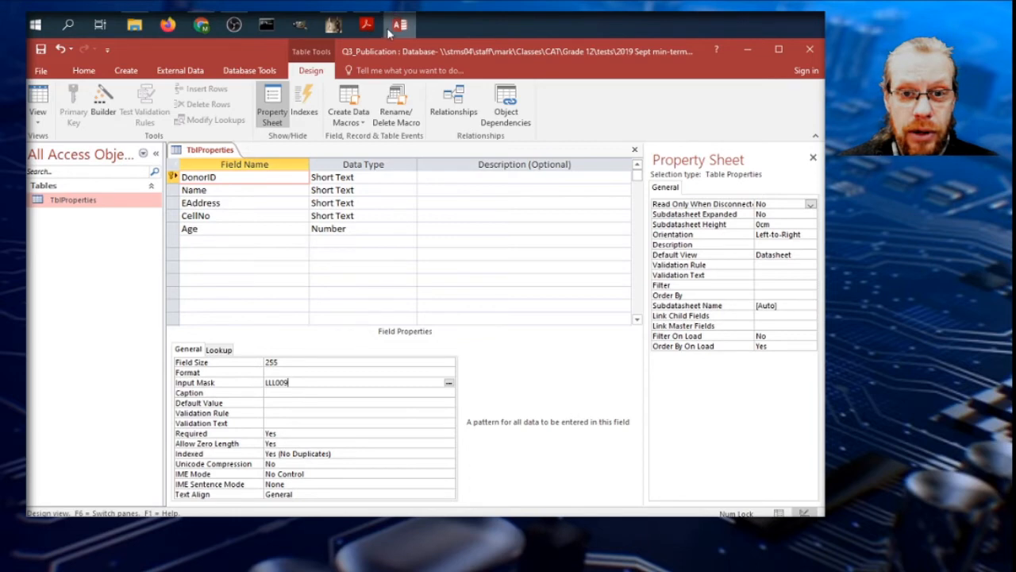
{"action": "left_click", "coordinate": [200, 25]}
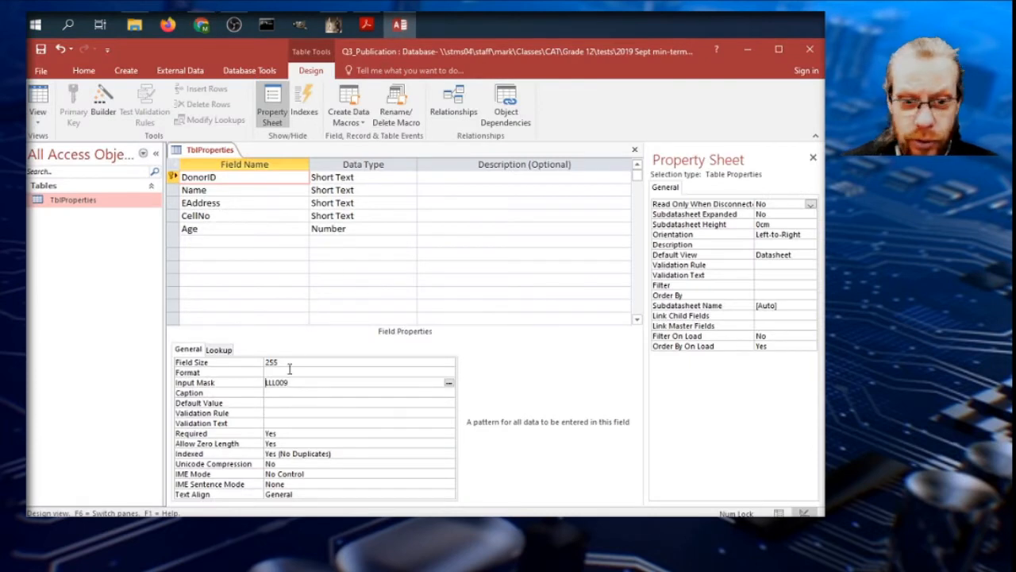
{"action": "type", "text": ">"}
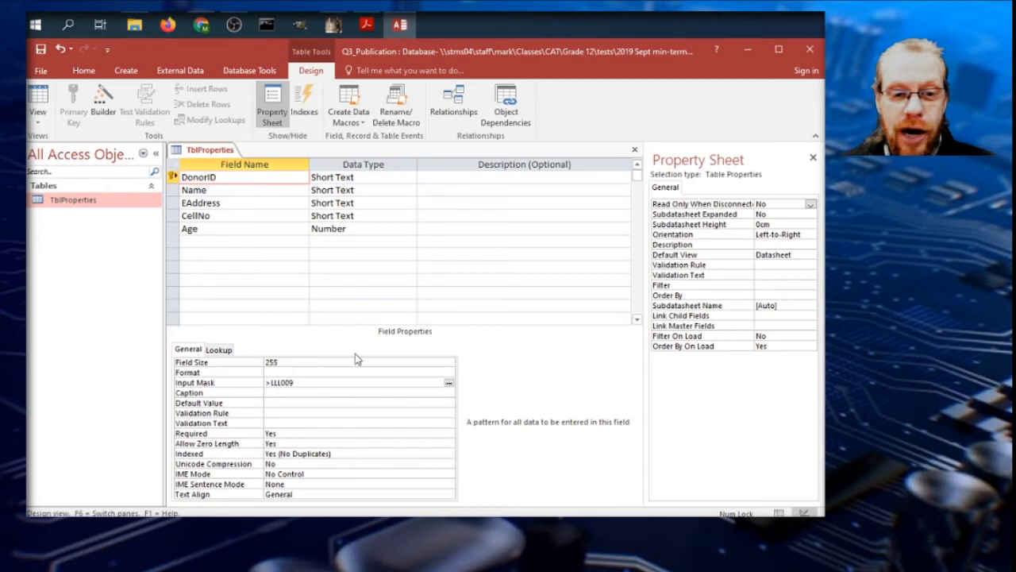
{"action": "mouse_move", "coordinate": [230, 121]}
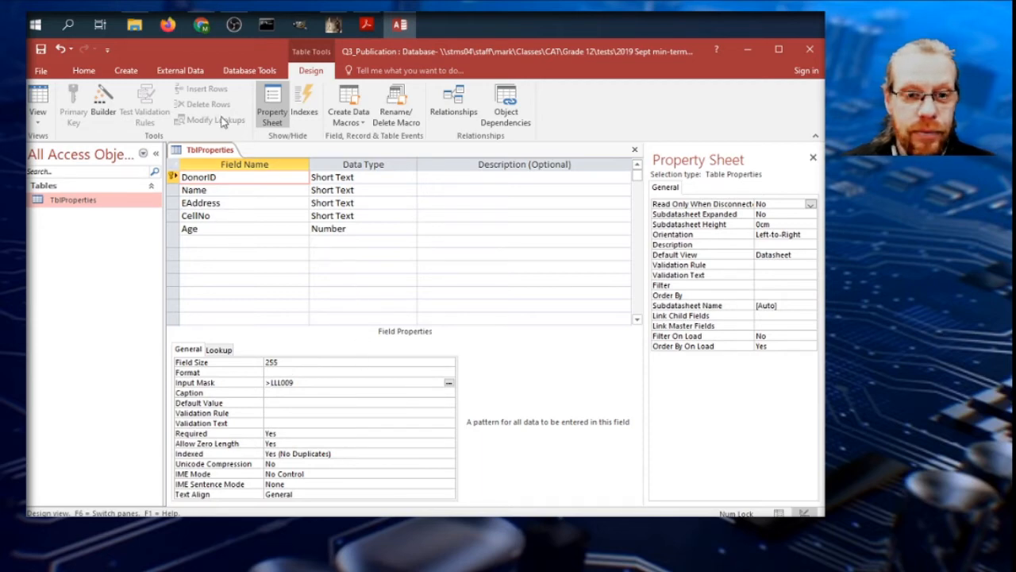
- Recheck the task, then close TblProperties saving the design changes
{"action": "left_click", "coordinate": [365, 26]}
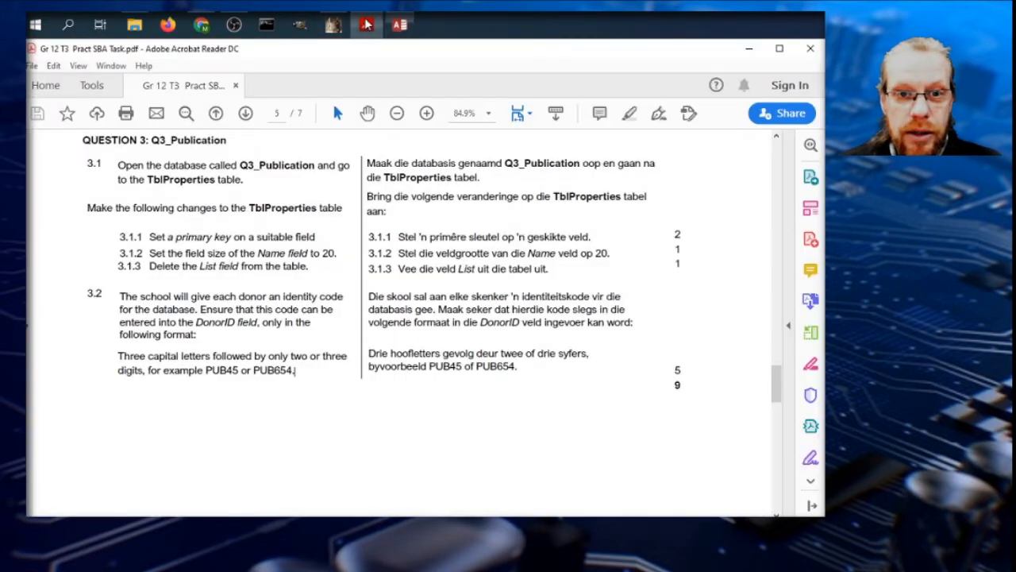
{"action": "scroll", "scroll_direction": "down", "scroll_amount": 3}
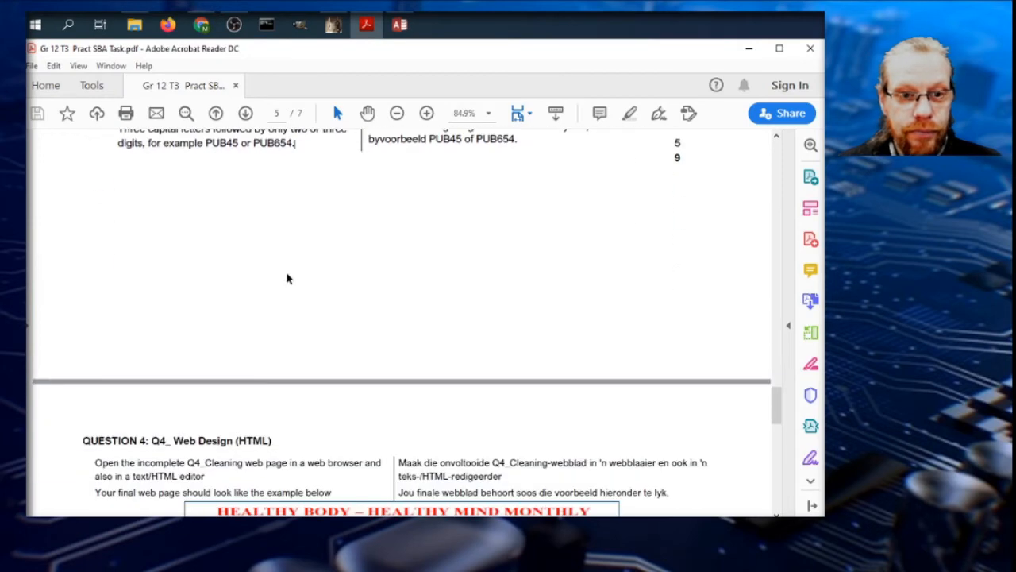
{"action": "left_click", "coordinate": [400, 25]}
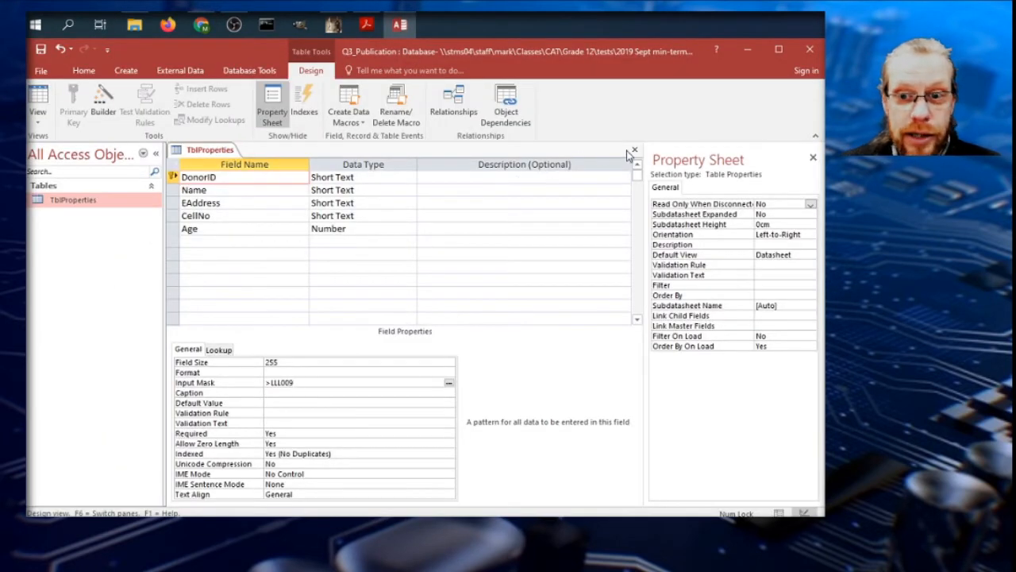
{"action": "left_click", "coordinate": [635, 150]}
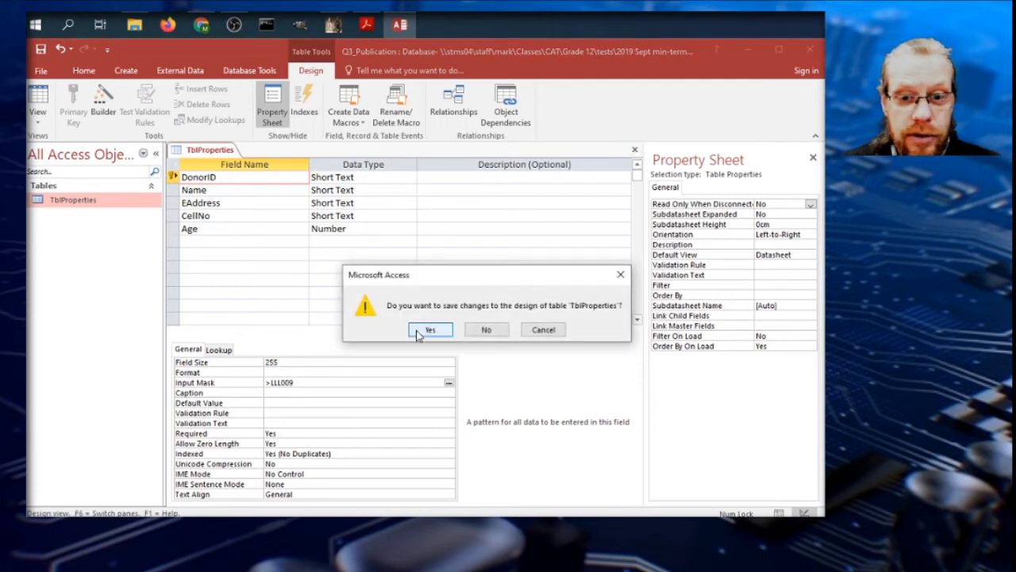
{"action": "left_click", "coordinate": [429, 328]}
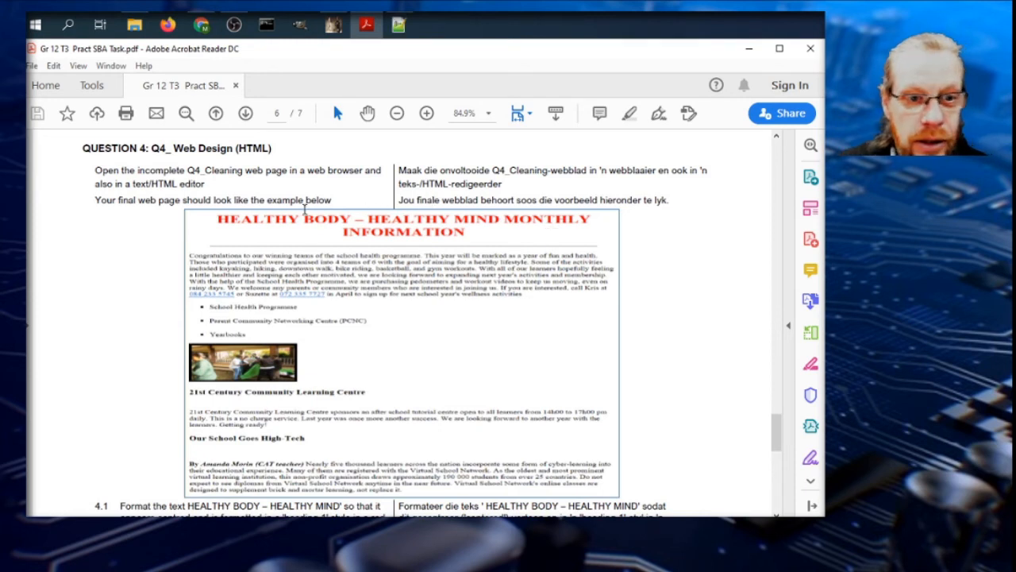
{"action": "mouse_move", "coordinate": [139, 170]}
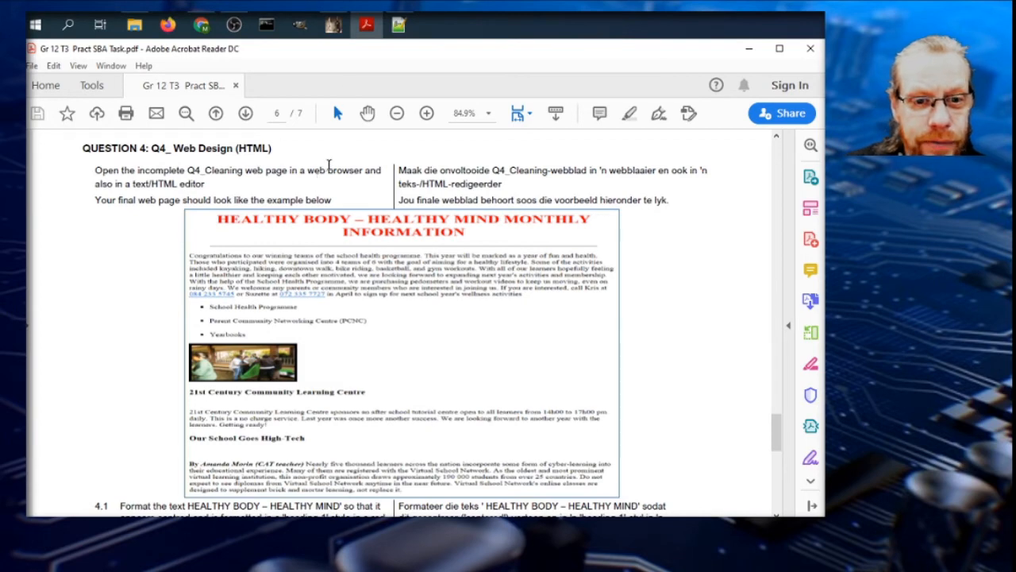
- Review Question 4.1 in the PDF and switch to the Q4_Cleaning.html source in Notepad++
{"action": "left_click", "coordinate": [397, 25]}
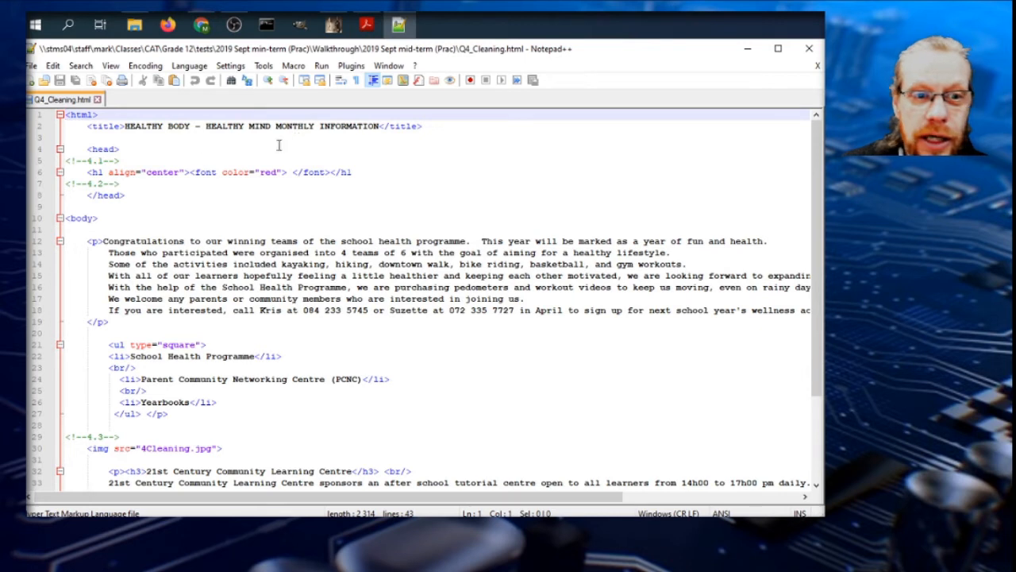
{"action": "left_click", "coordinate": [119, 149]}
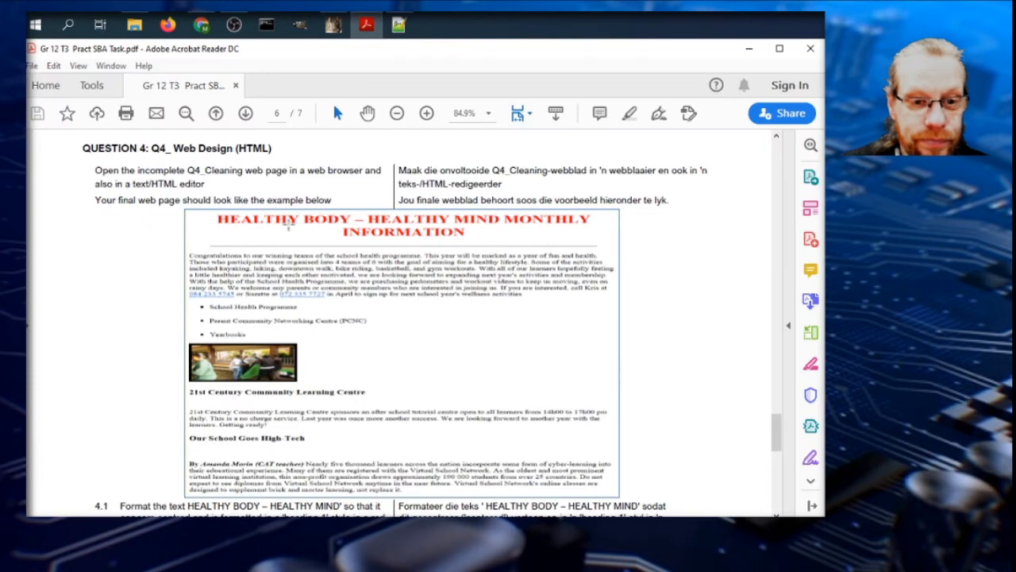
{"action": "scroll", "scroll_direction": "down", "scroll_amount": 3}
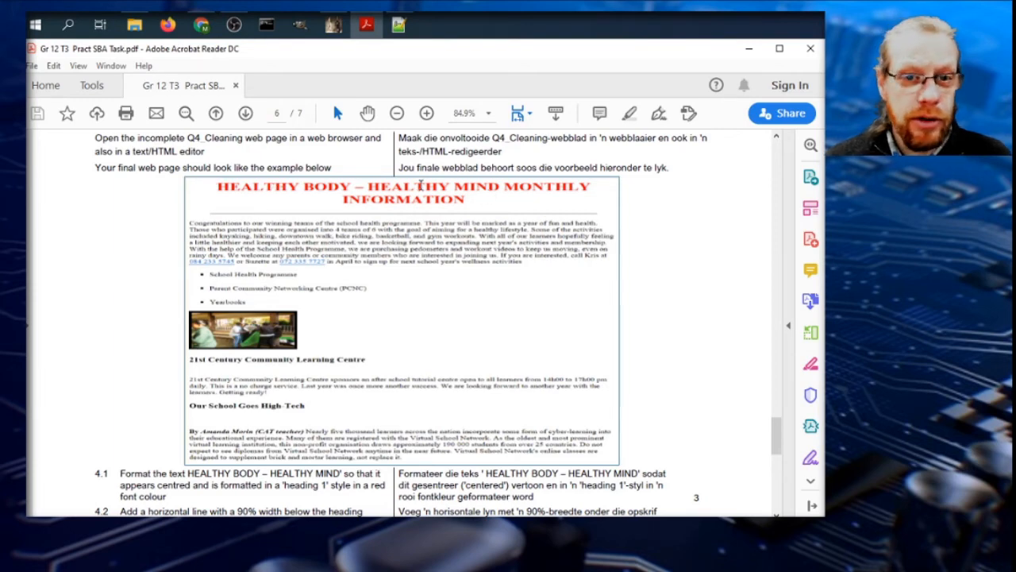
{"action": "left_click", "coordinate": [398, 26]}
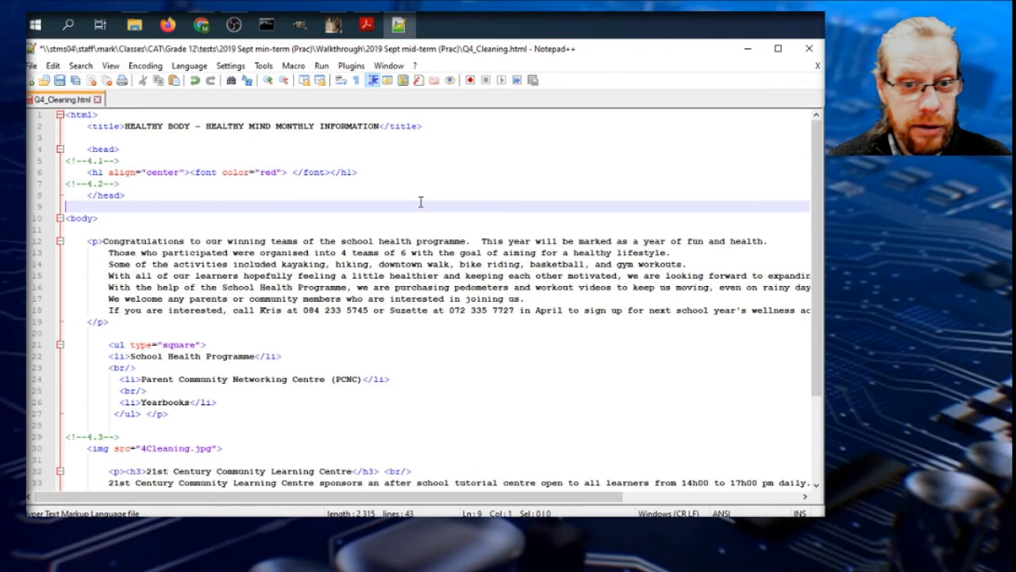
- Insert HEALTHY BODY - HEALTHY MIND inside the red font tags of the heading
{"action": "left_click", "coordinate": [126, 127]}
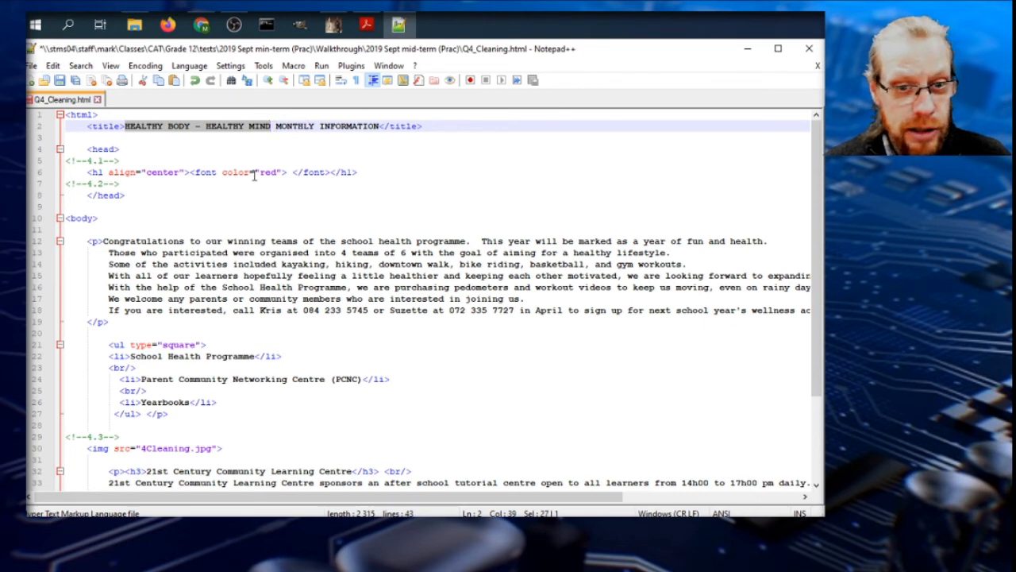
{"action": "left_click", "coordinate": [318, 171]}
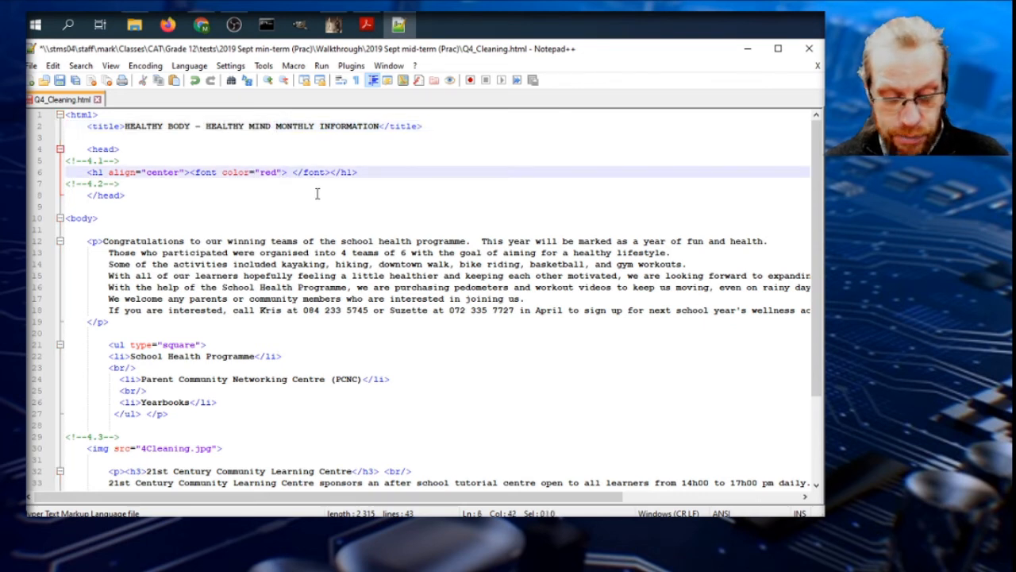
{"action": "type", "text": "HEALTHY BODY - HEALTHY MIND"}
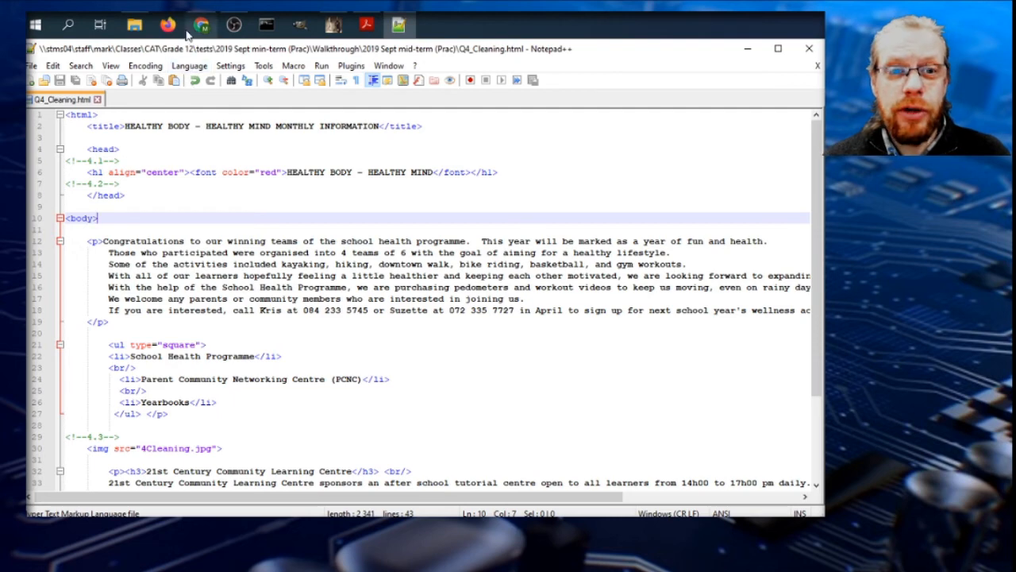
{"action": "mouse_move", "coordinate": [200, 25]}
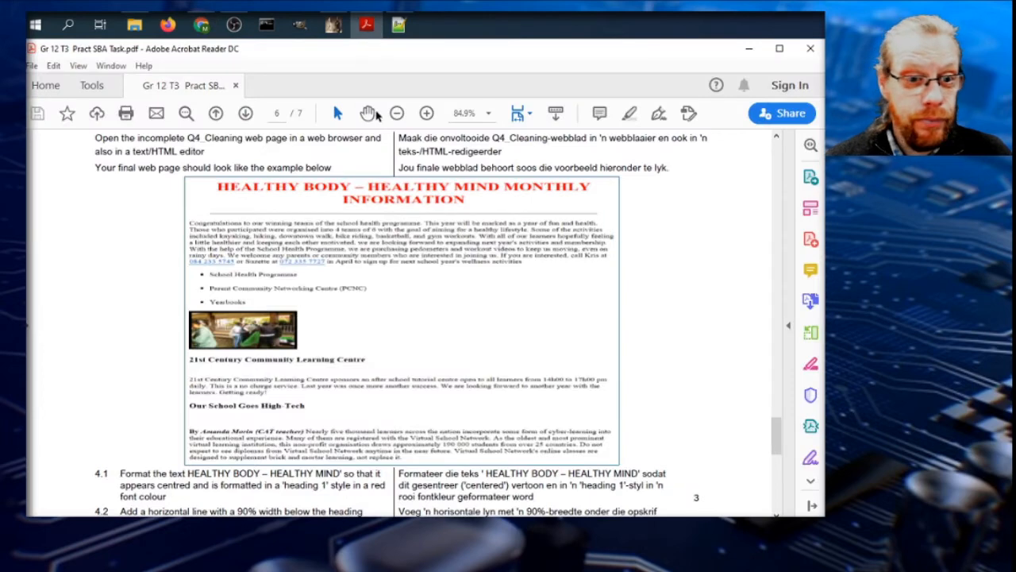
{"action": "scroll", "scroll_direction": "down", "scroll_amount": 3}
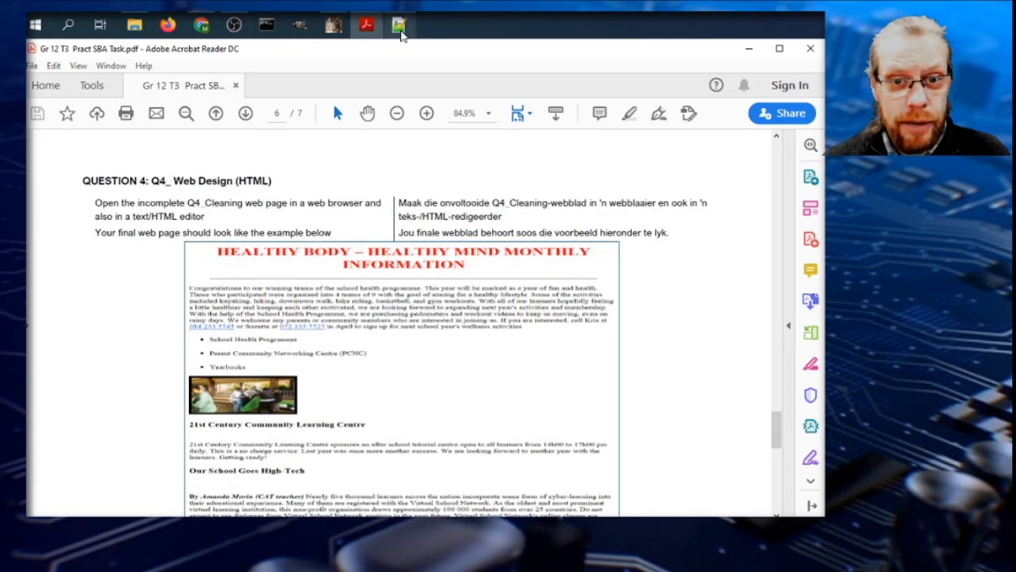
- Add the closing </head> tag and move the <h1> heading under <body>
{"action": "left_click", "coordinate": [400, 25]}
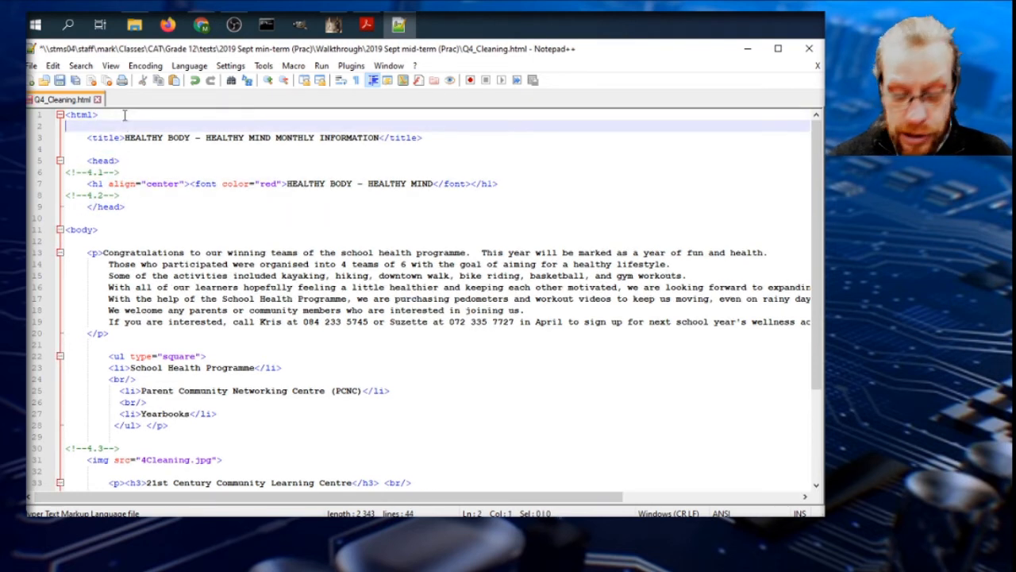
{"action": "type", "text": "<head>"}
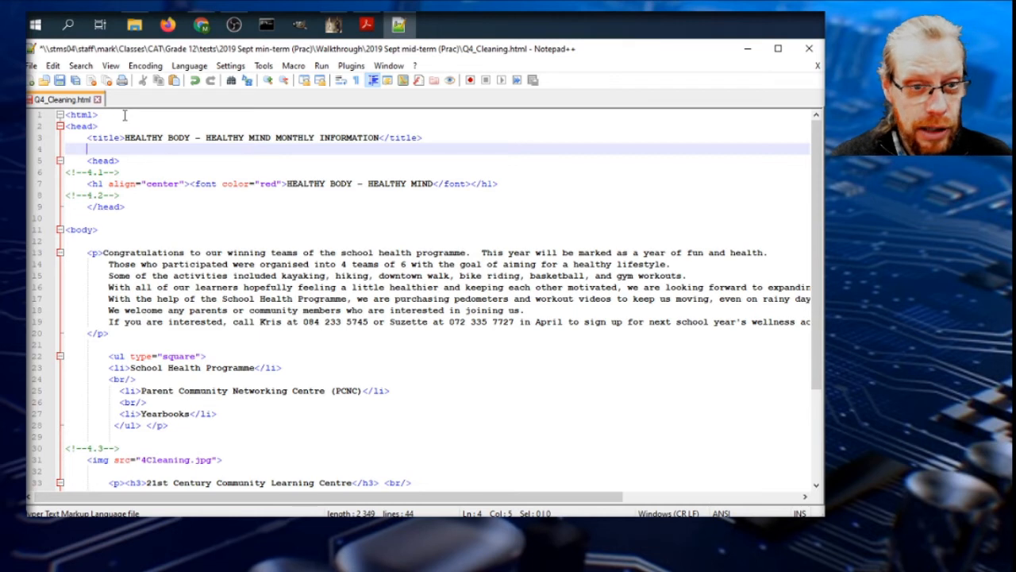
{"action": "type", "text": "</head>"}
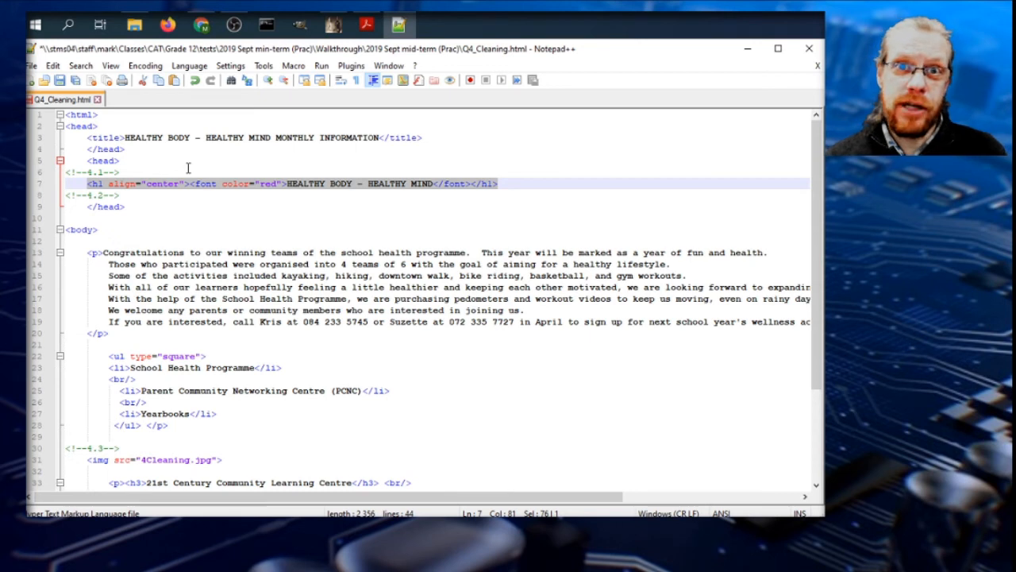
{"action": "mouse_move", "coordinate": [190, 167]}
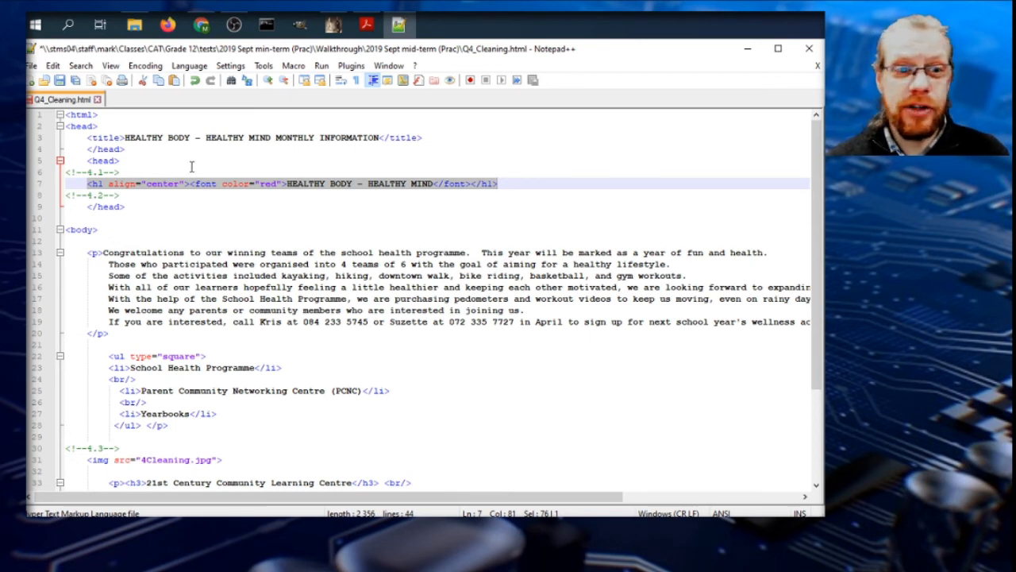
{"action": "left_click", "coordinate": [103, 137]}
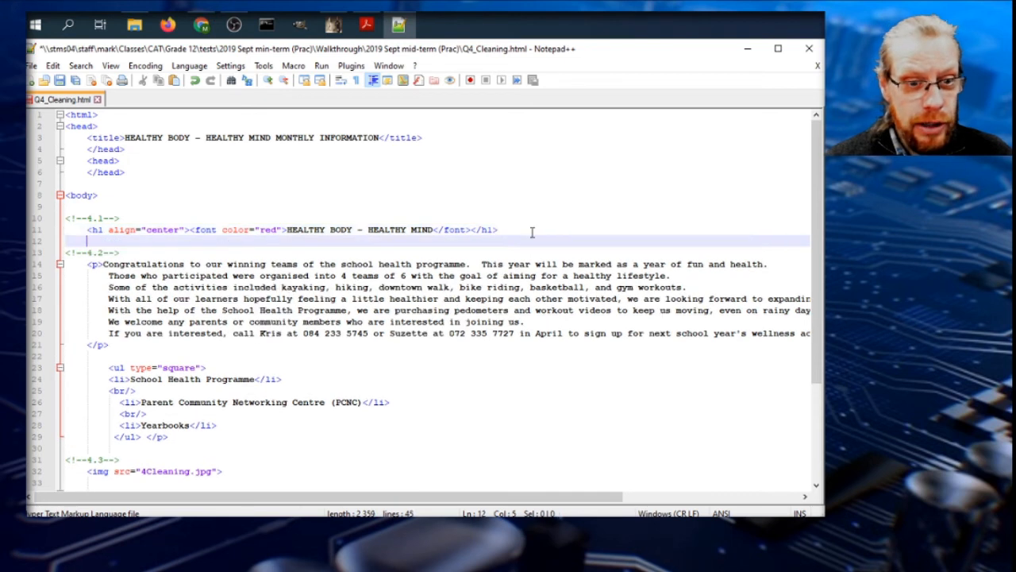
- Add <hr width=90%> beneath the heading and view the page in the browser
{"action": "type", "text": "<hr width="}
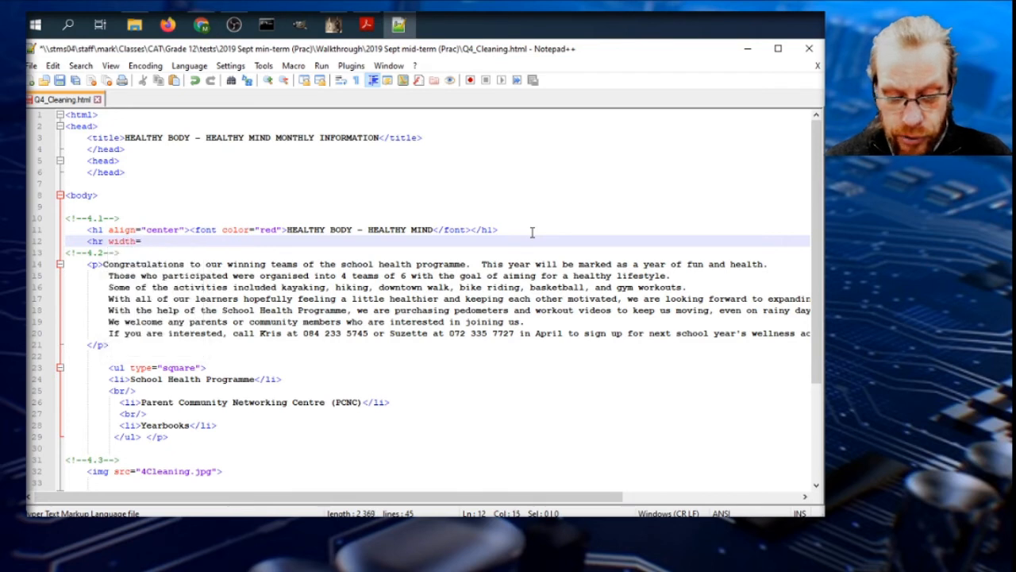
{"action": "type", "text": "90%>"}
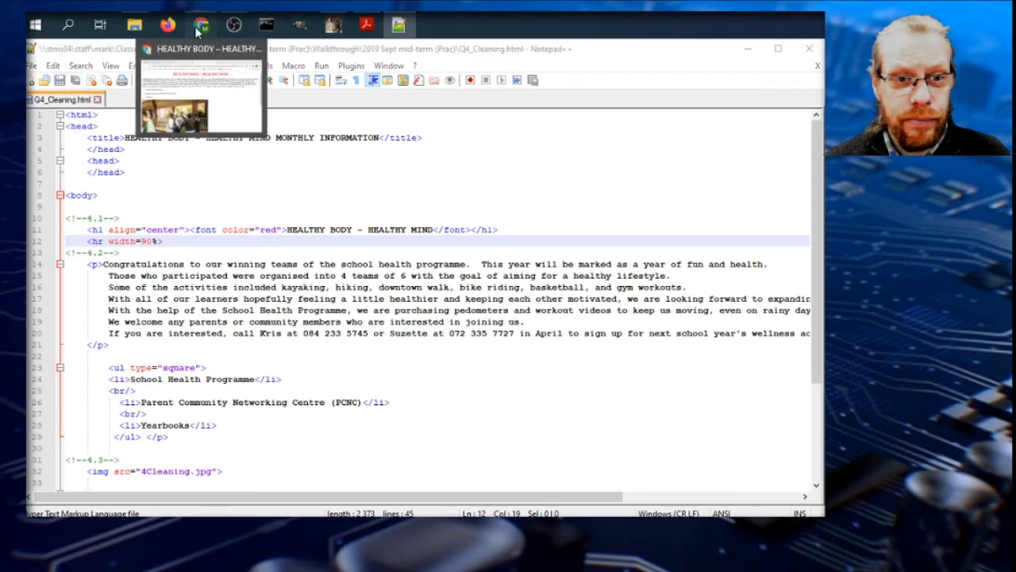
{"action": "left_click", "coordinate": [200, 26]}
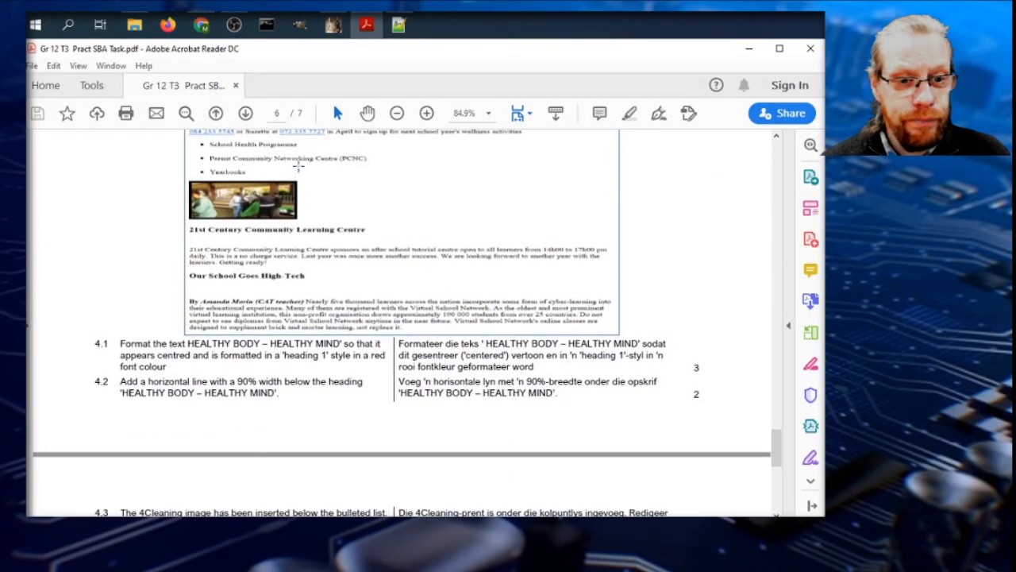
- After checking the page and task PDF, add width=200 to the 4Cleaning img tag
{"action": "scroll", "scroll_direction": "down", "scroll_amount": 3}
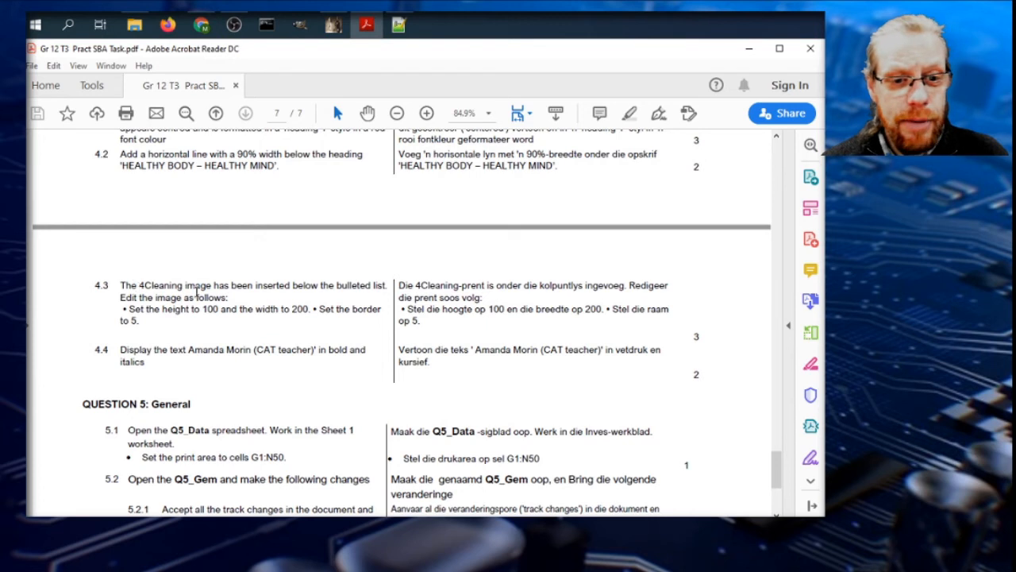
{"action": "mouse_move", "coordinate": [165, 321]}
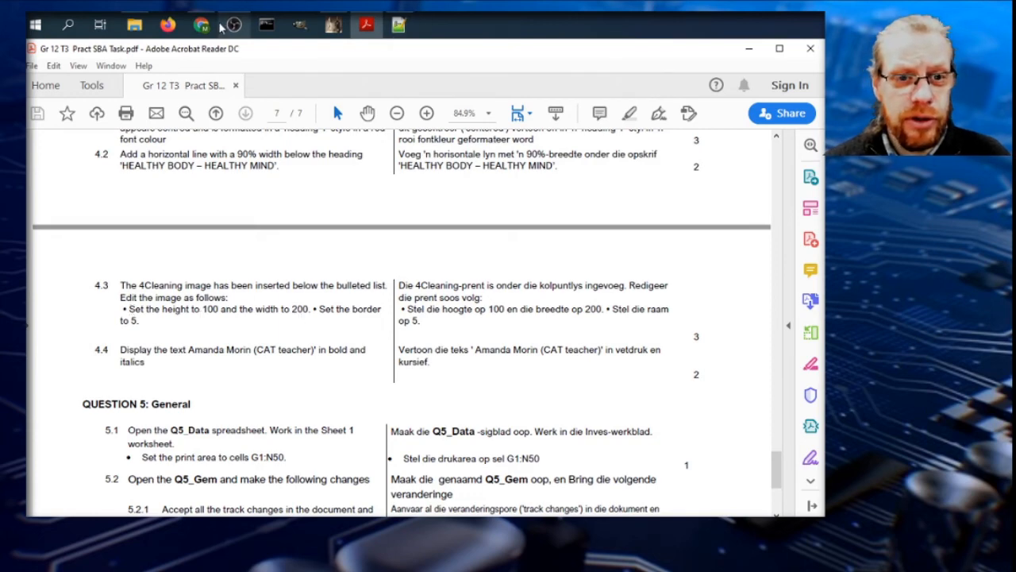
{"action": "left_click", "coordinate": [200, 25]}
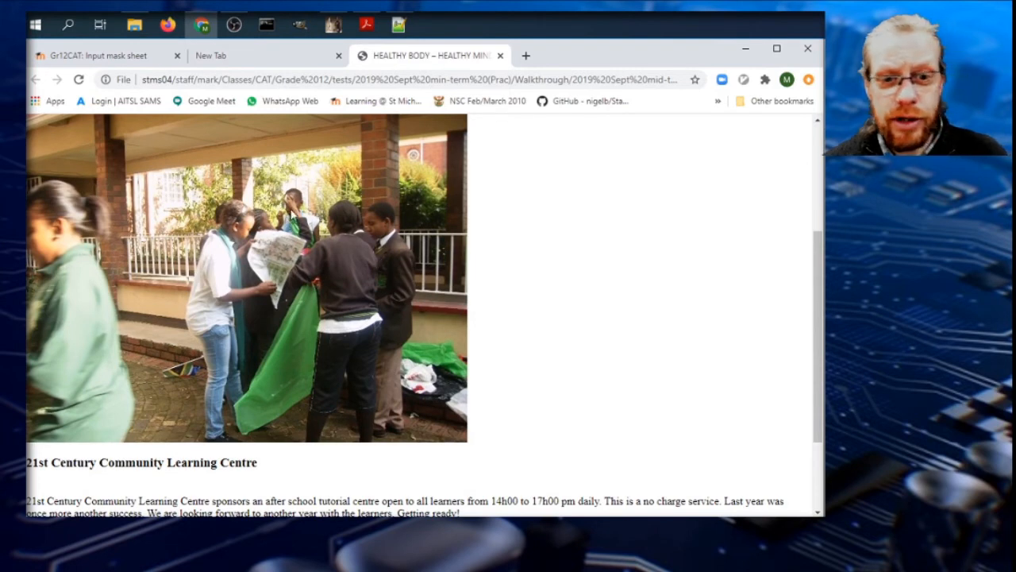
{"action": "left_click", "coordinate": [400, 24]}
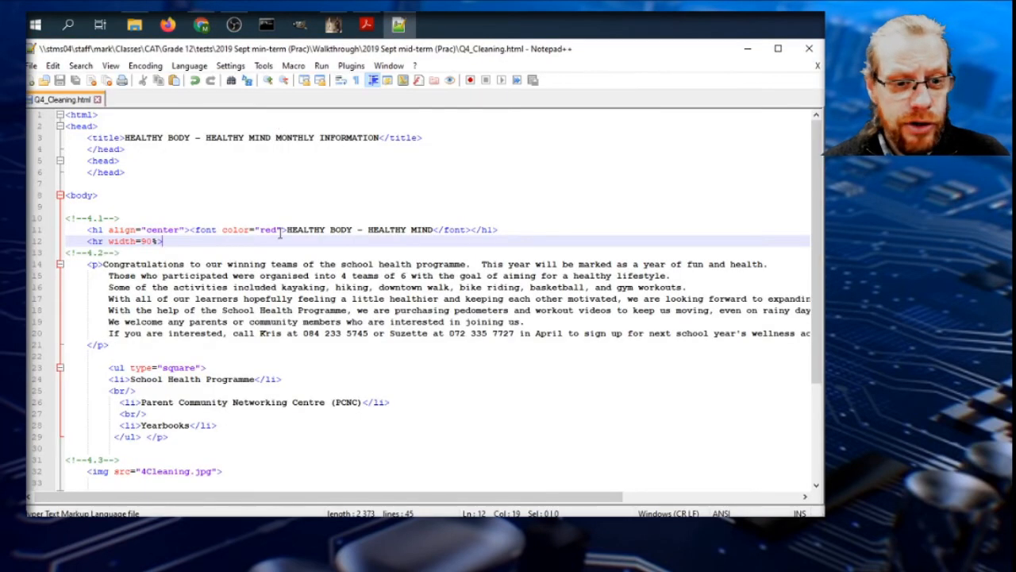
{"action": "scroll", "scroll_direction": "down", "scroll_amount": 3}
{"action": "type", "text": " heigth"}
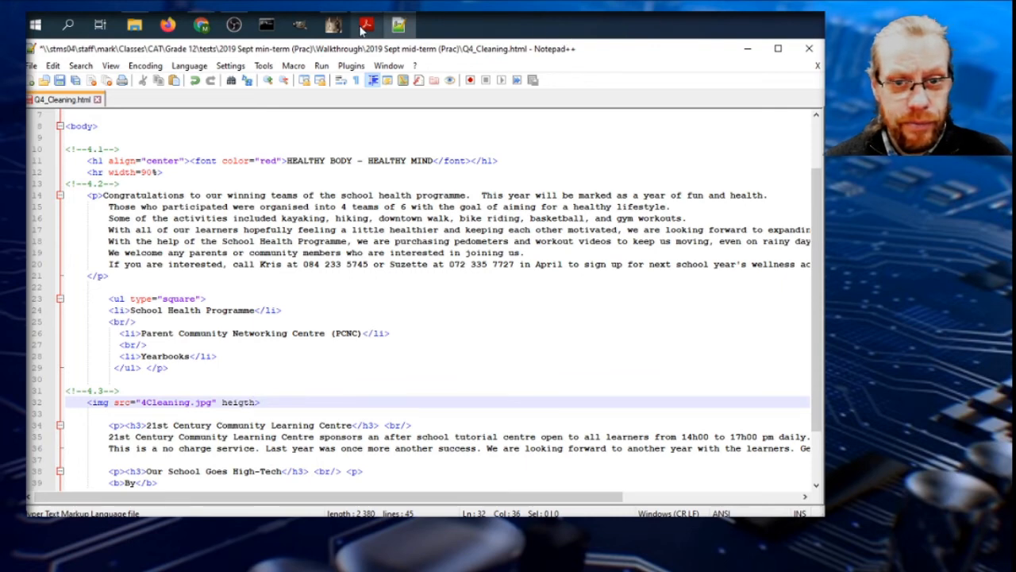
{"action": "left_click", "coordinate": [365, 26]}
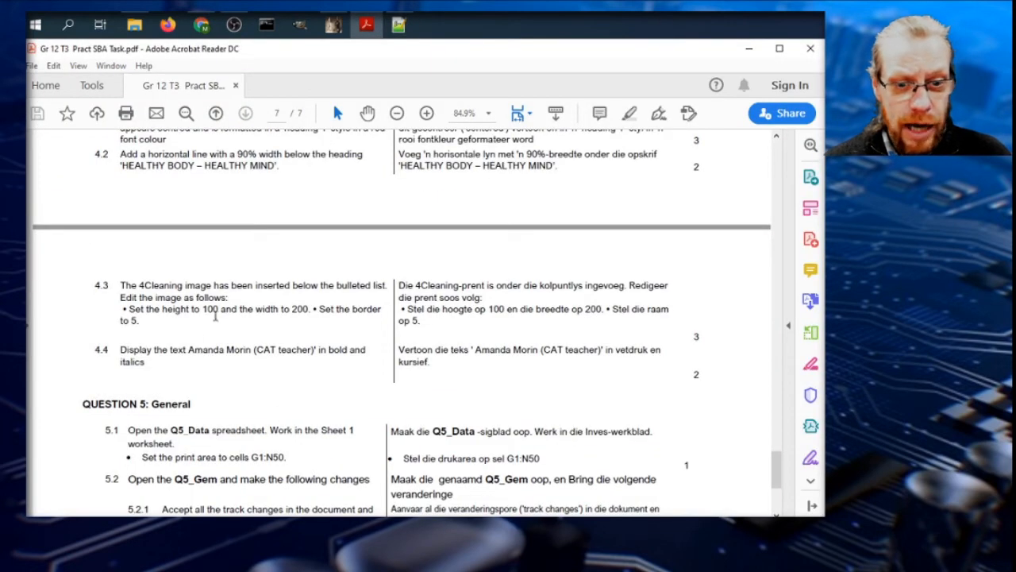
{"action": "left_click", "coordinate": [398, 26]}
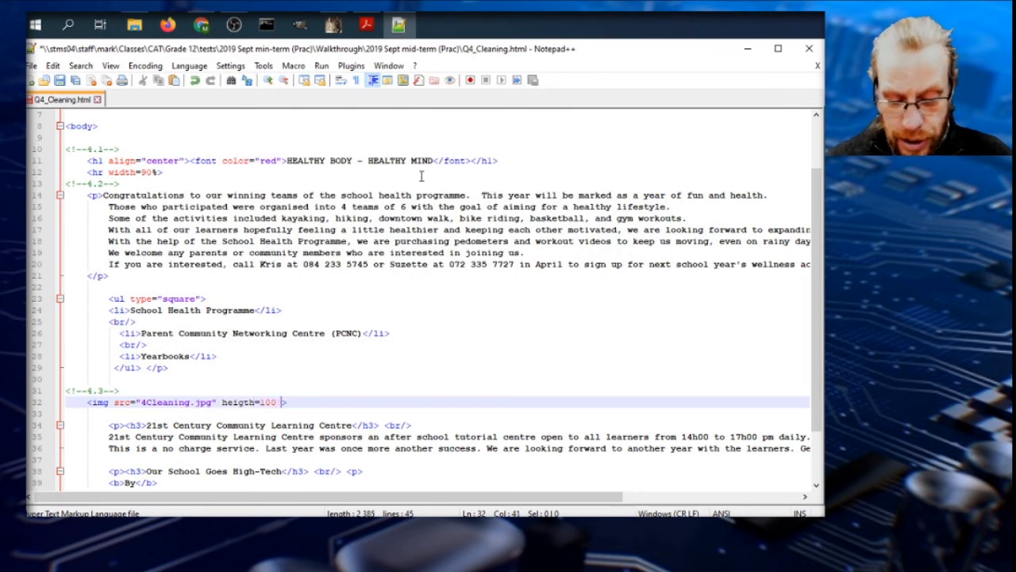
{"action": "type", "text": "width=2"}
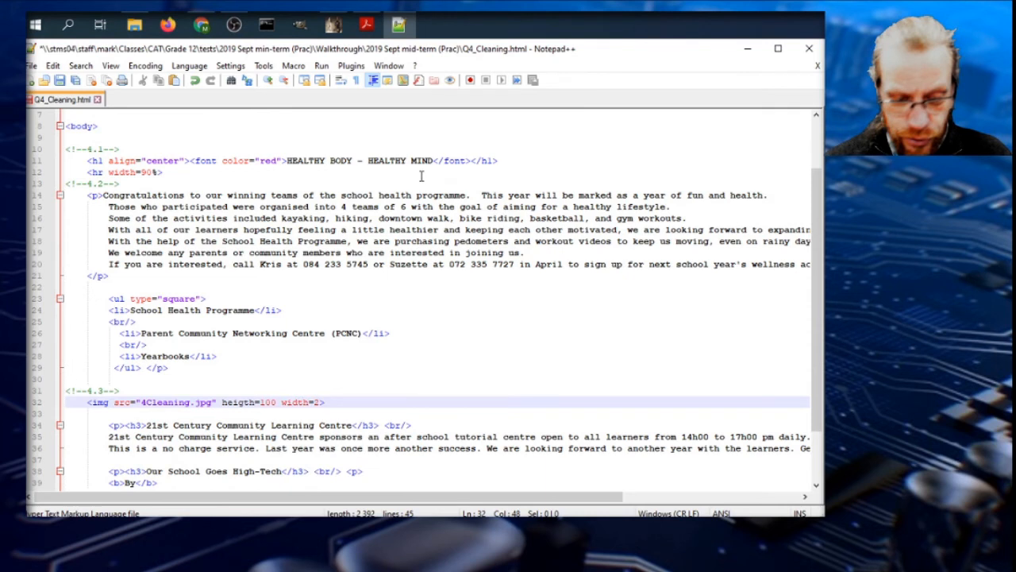
{"action": "type", "text": "00"}
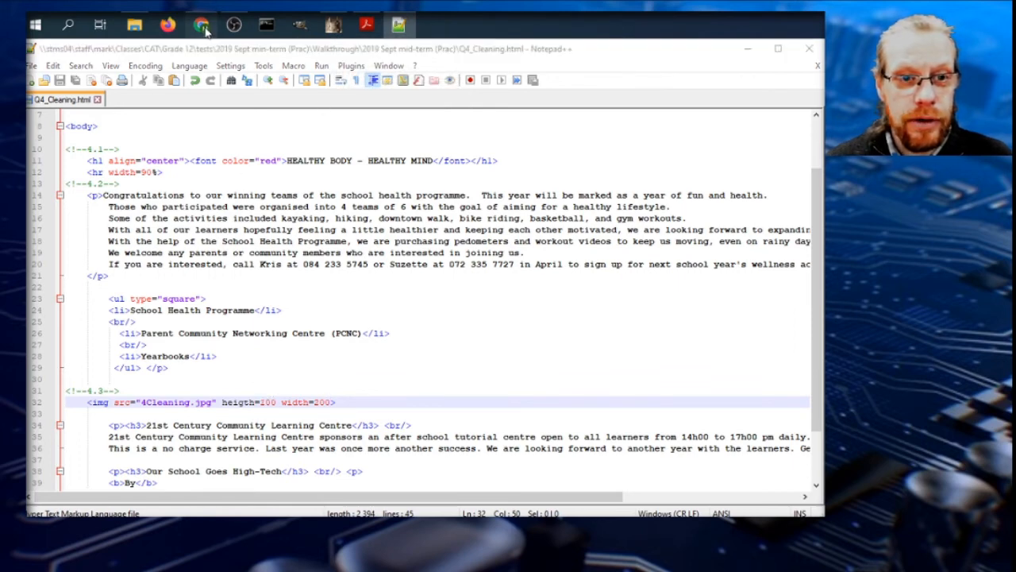
- Add border=5 to the 4Cleaning image and preview the resized bordered picture in the browser
{"action": "left_click", "coordinate": [200, 26]}
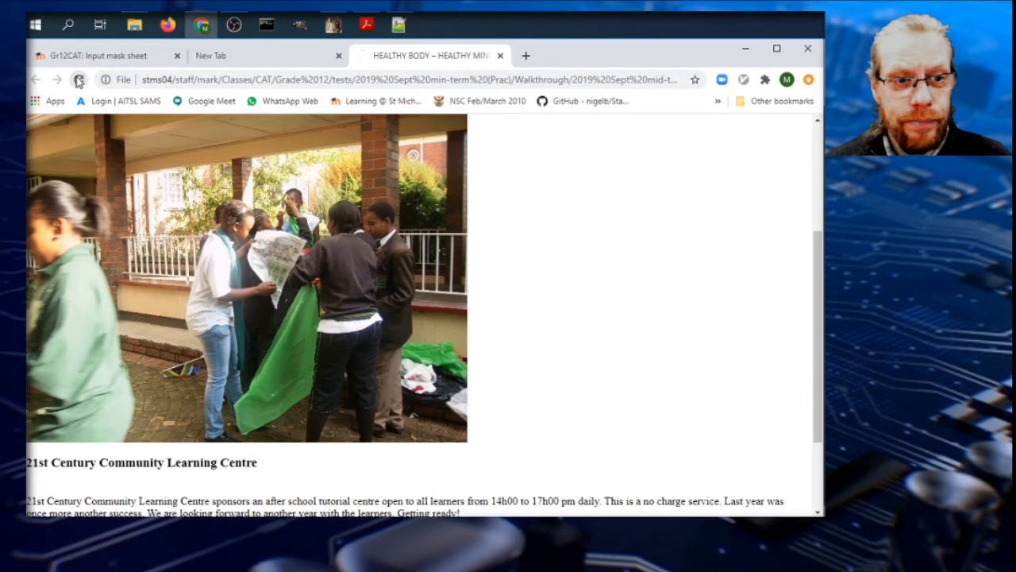
{"action": "scroll", "scroll_direction": "down", "scroll_amount": 3}
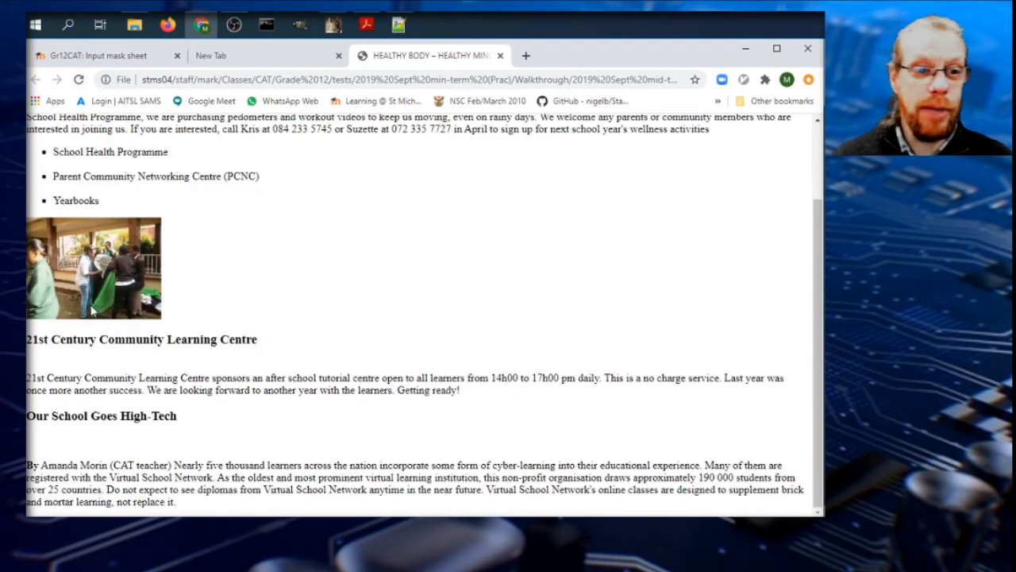
{"action": "mouse_move", "coordinate": [381, 25]}
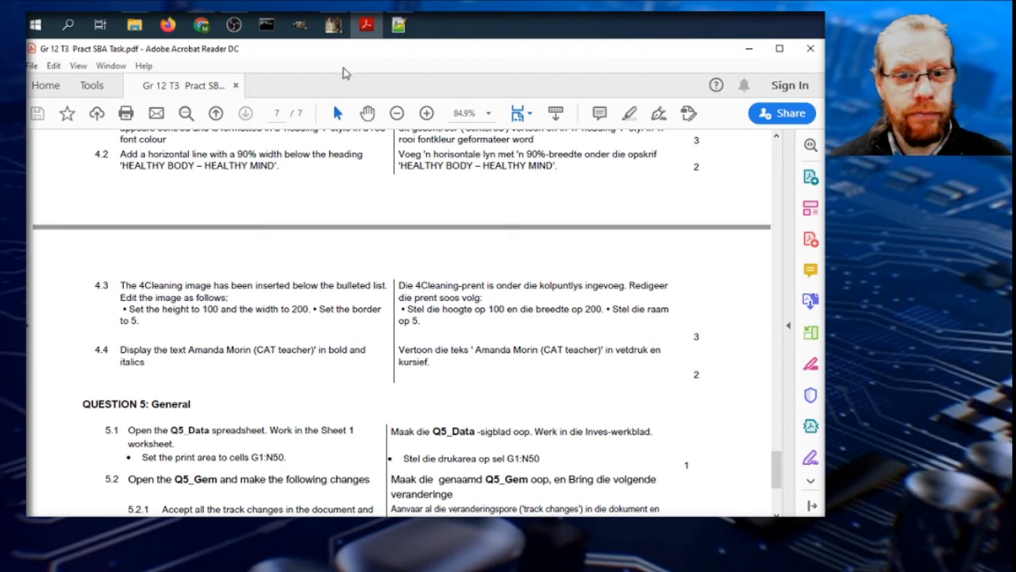
{"action": "left_click", "coordinate": [397, 25]}
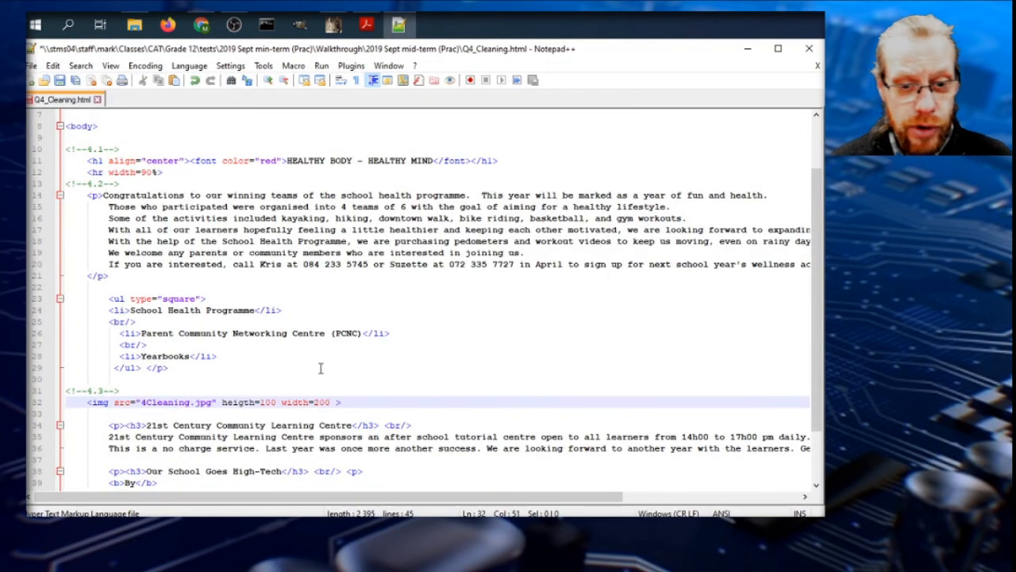
{"action": "type", "text": "boprder"}
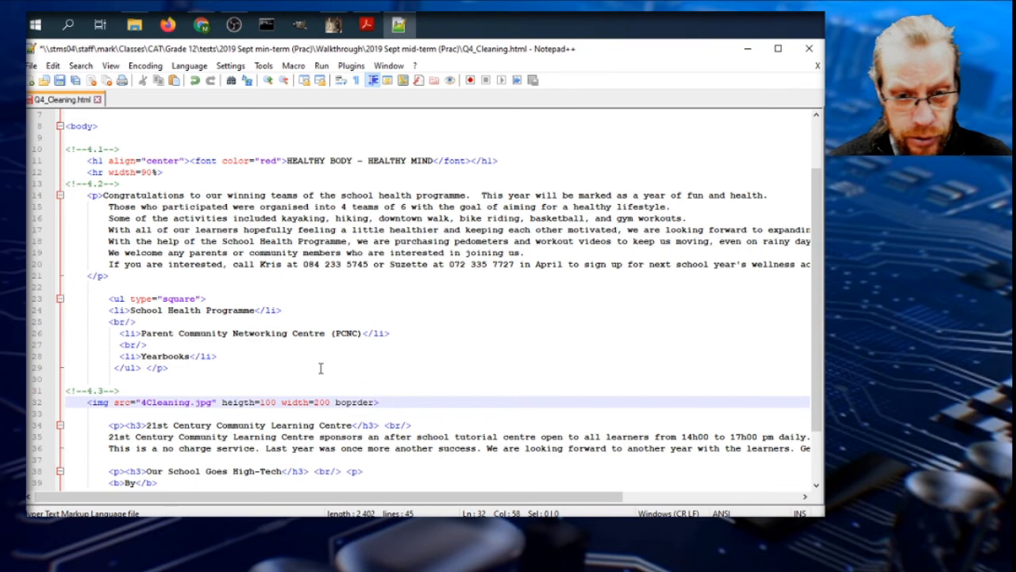
{"action": "type", "text": "5"}
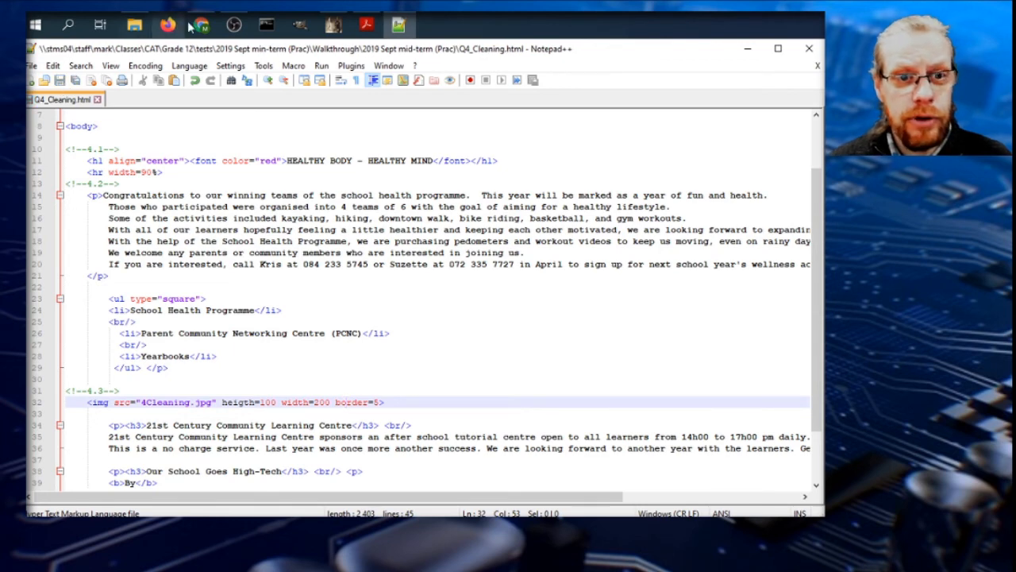
{"action": "left_click", "coordinate": [200, 25]}
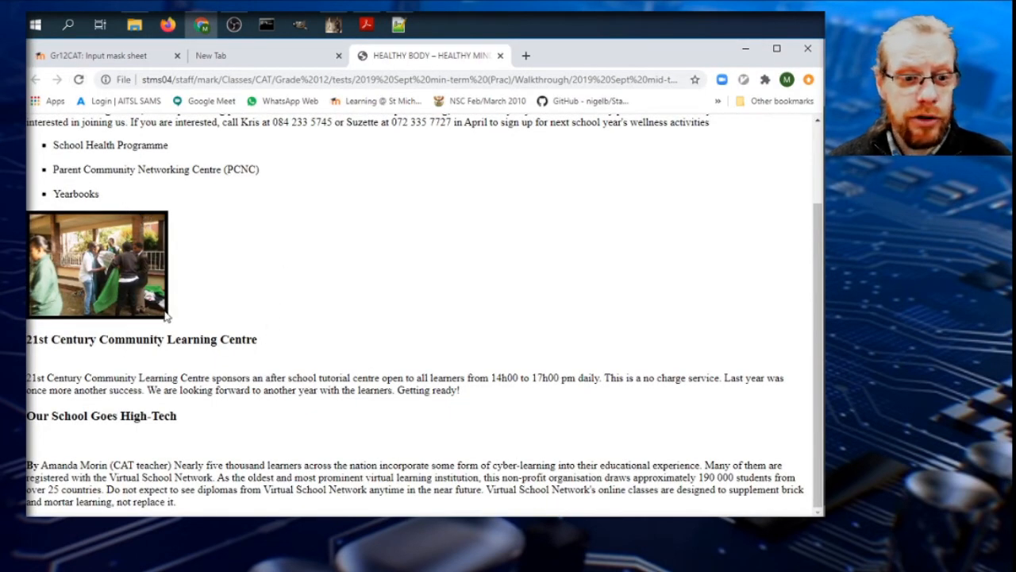
{"action": "left_click", "coordinate": [365, 25]}
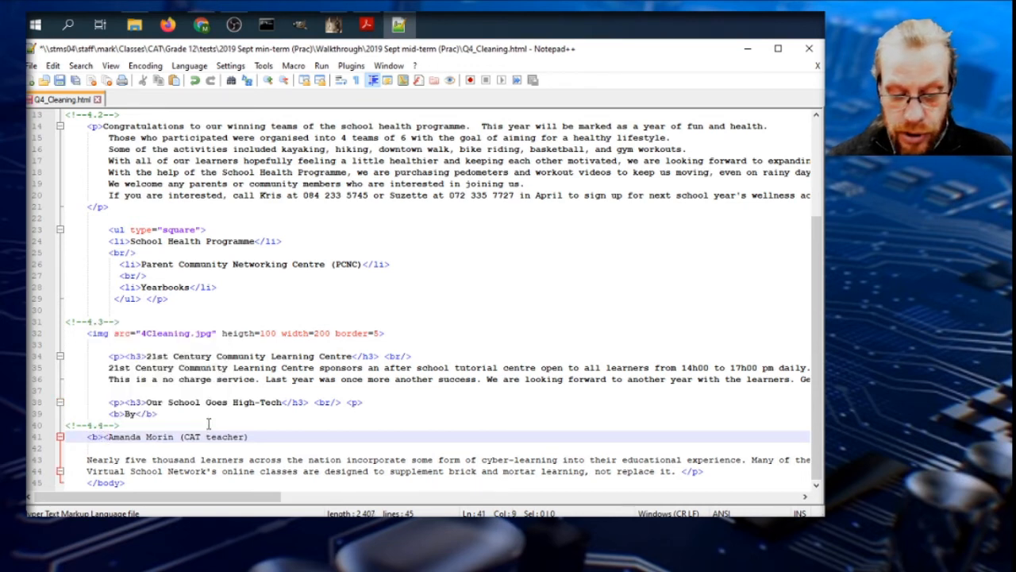
{"action": "type", "text": "<i>"}
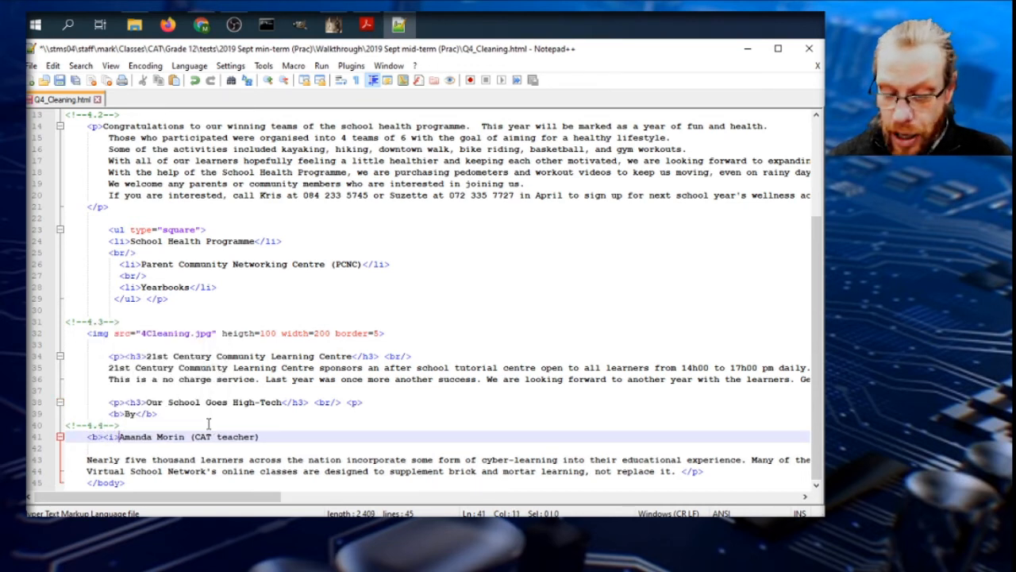
{"action": "type", "text": "</i></b>"}
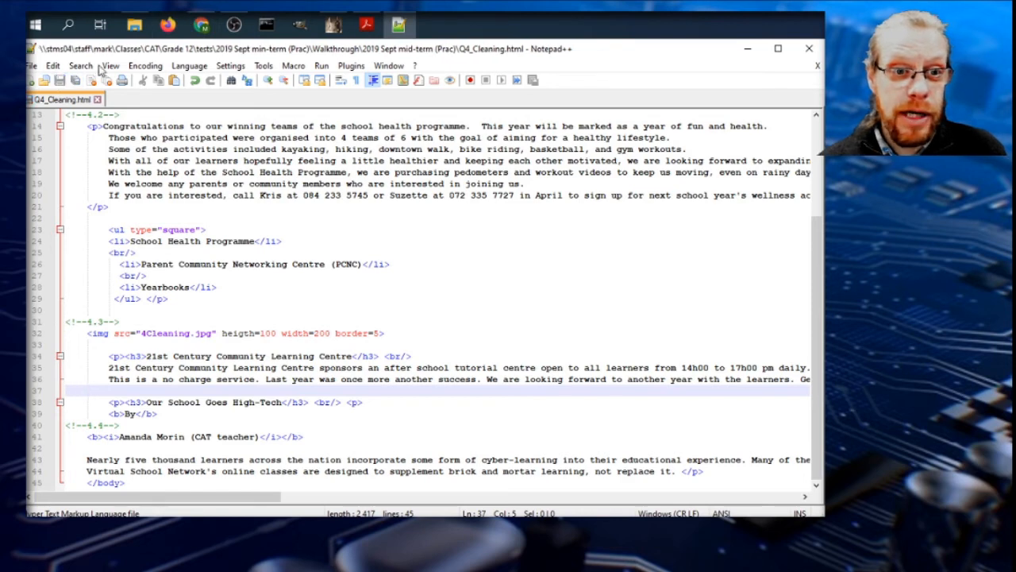
{"action": "left_click", "coordinate": [200, 25]}
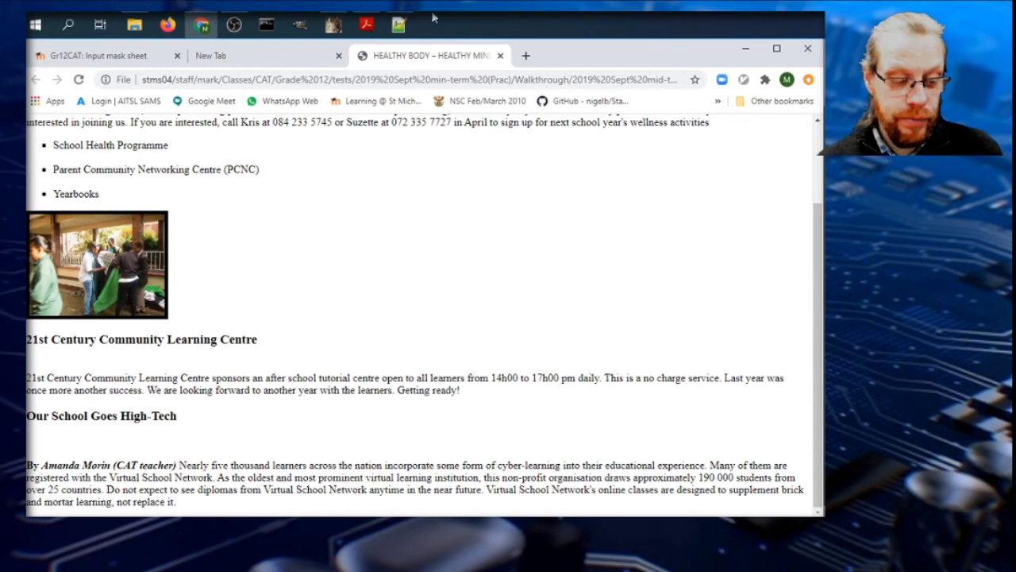
{"action": "left_click", "coordinate": [365, 24]}
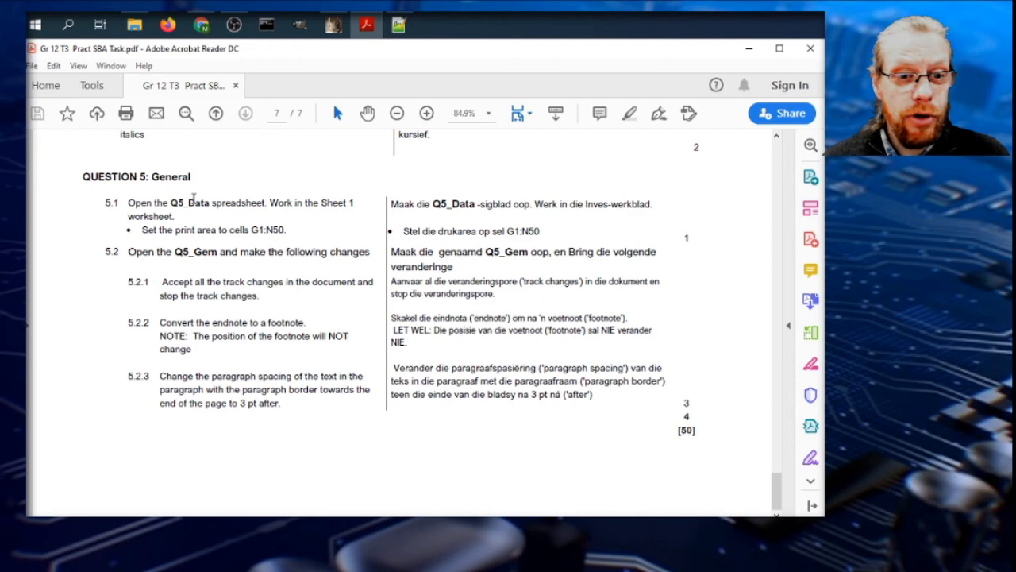
- Open the Q5_Data workbook from the task folder and reread question 5.1 in the question paper
{"action": "left_click", "coordinate": [133, 25]}
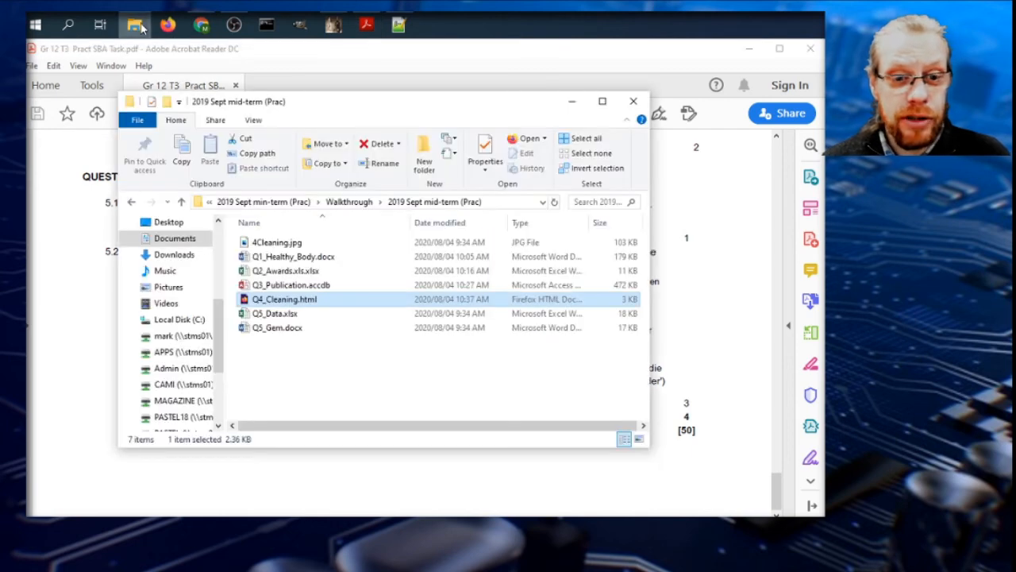
{"action": "left_click", "coordinate": [276, 313]}
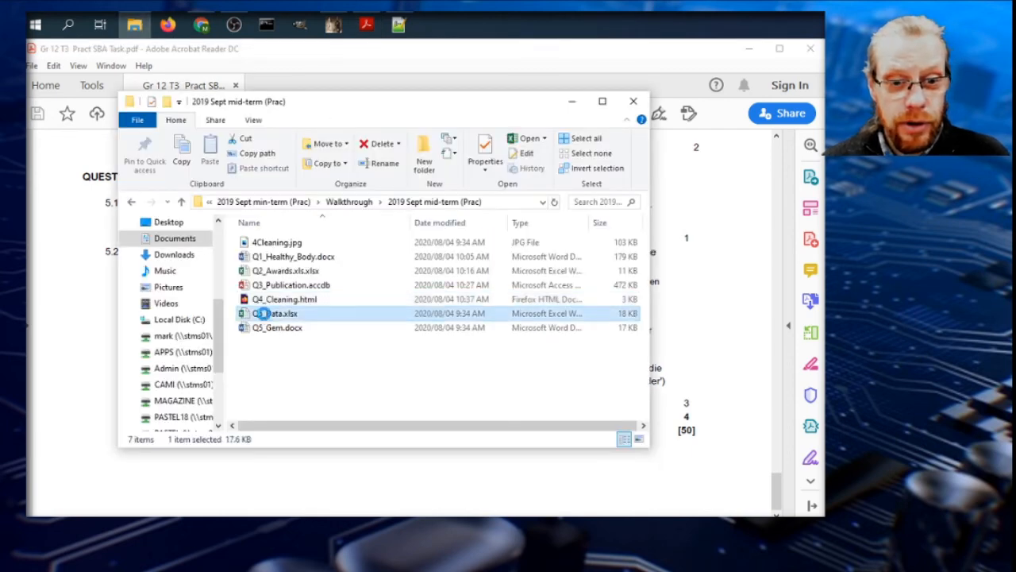
{"action": "double_click", "coordinate": [278, 313]}
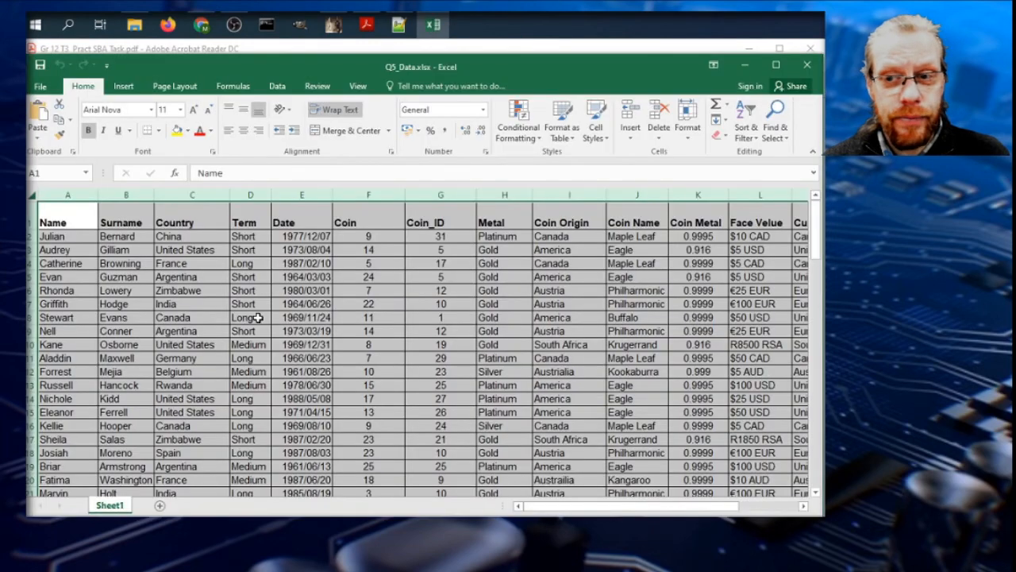
{"action": "scroll", "scroll_direction": "down", "scroll_amount": 3}
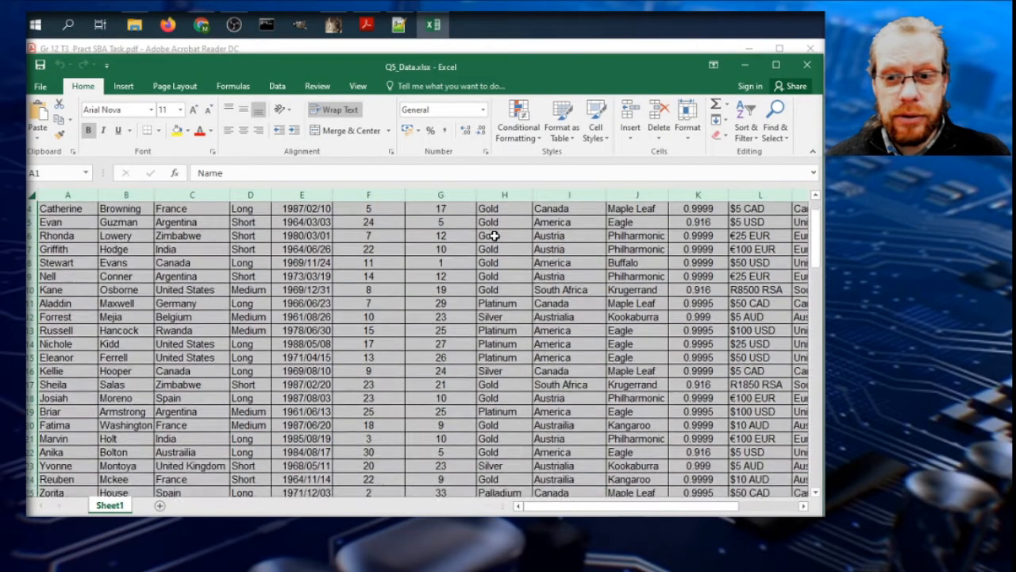
{"action": "left_click", "coordinate": [365, 26]}
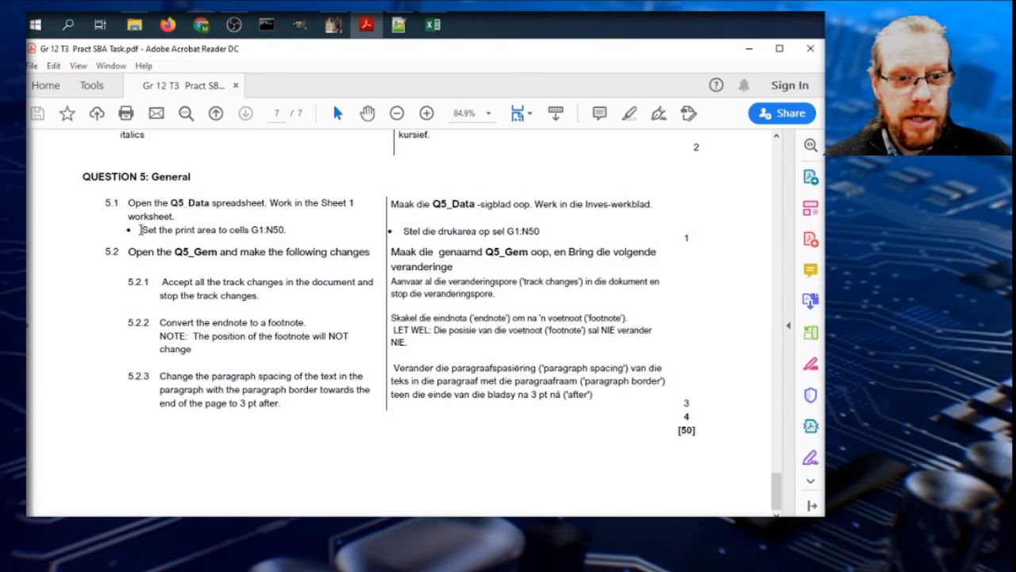
{"action": "mouse_move", "coordinate": [254, 237]}
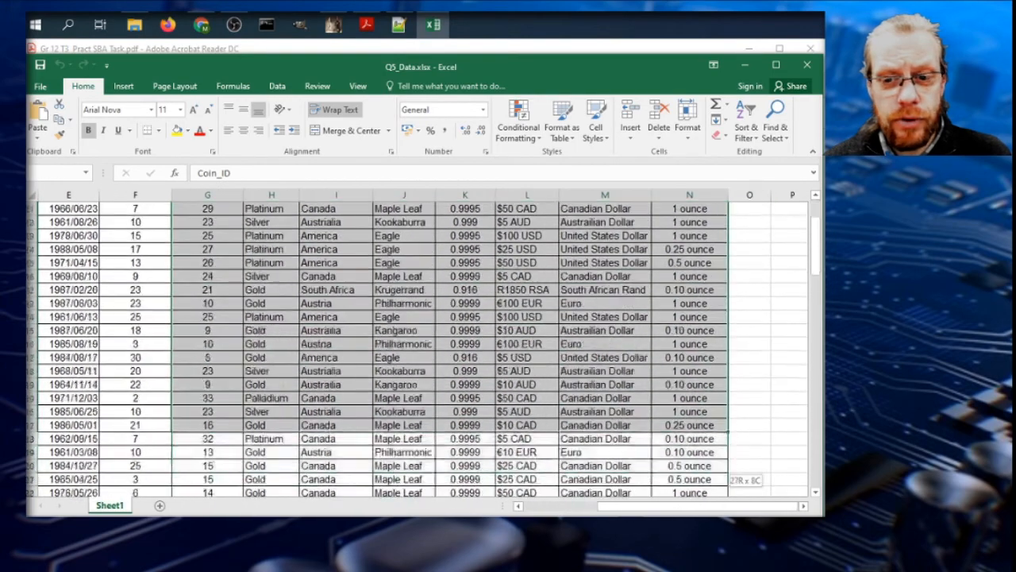
{"action": "scroll", "scroll_direction": "down", "scroll_amount": 3}
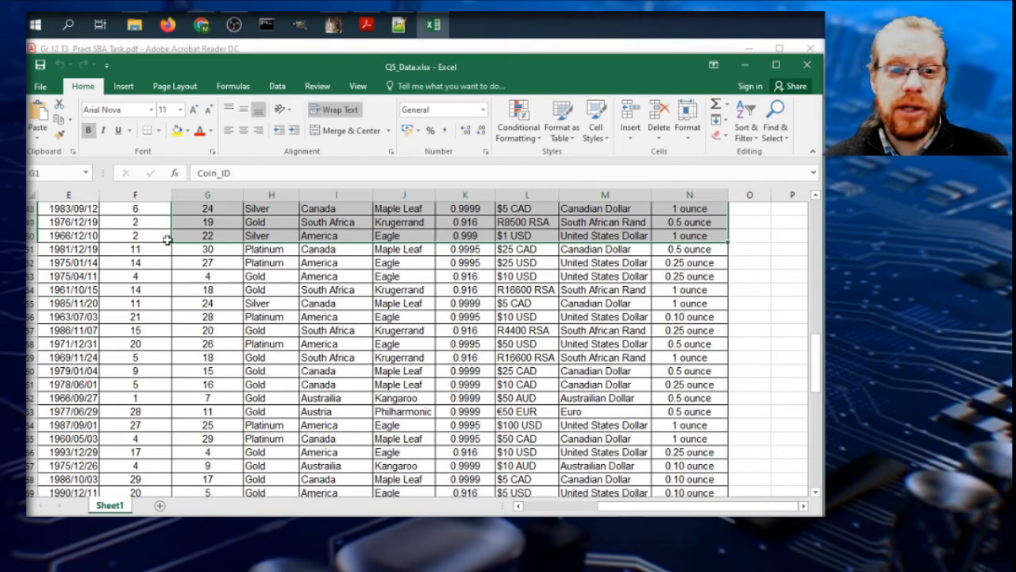
{"action": "mouse_move", "coordinate": [157, 223]}
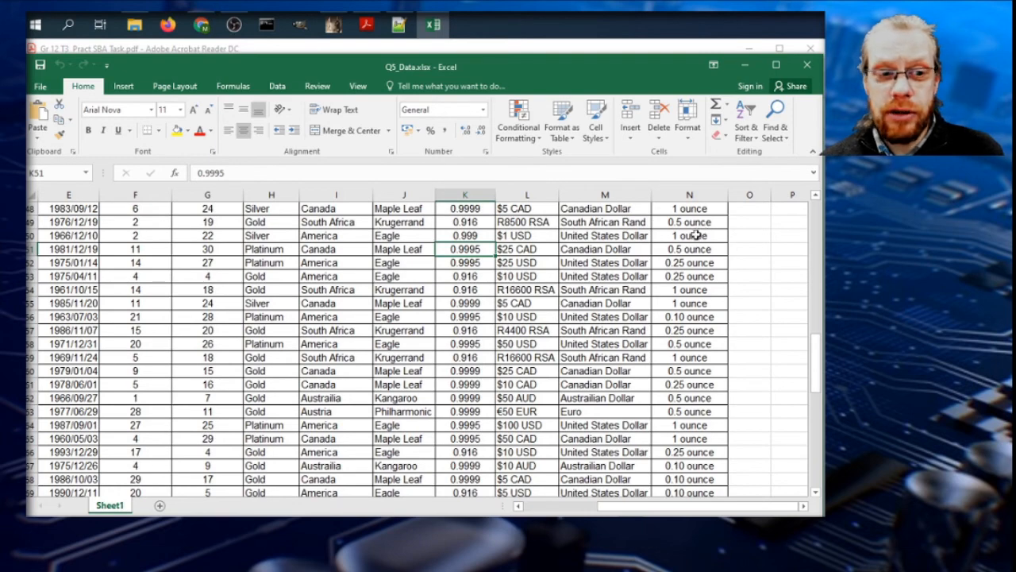
- Set cells G1:N50 of Sheet1 as the print area and check it in print preview
{"action": "left_click", "coordinate": [689, 235]}
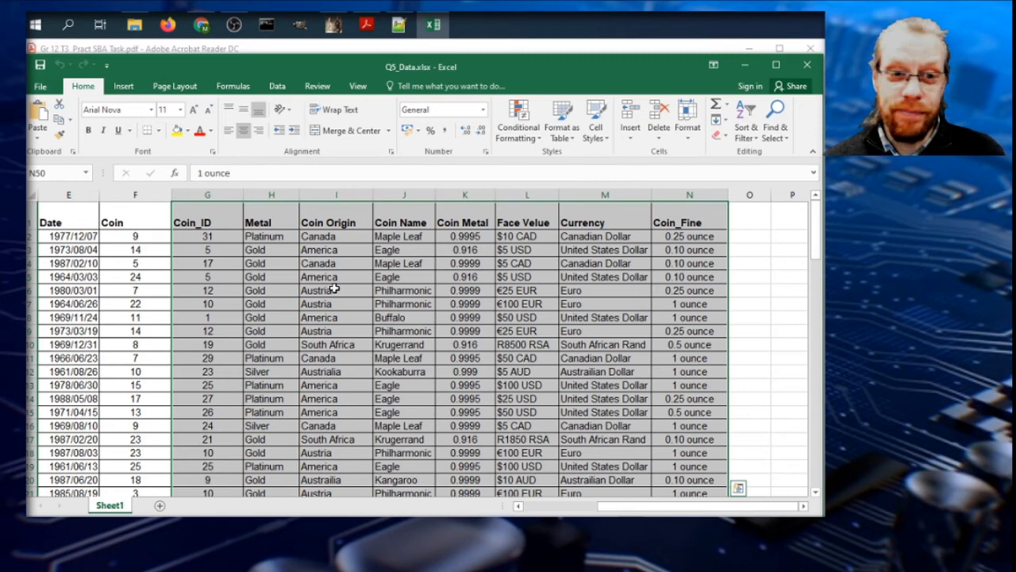
{"action": "mouse_move", "coordinate": [333, 289]}
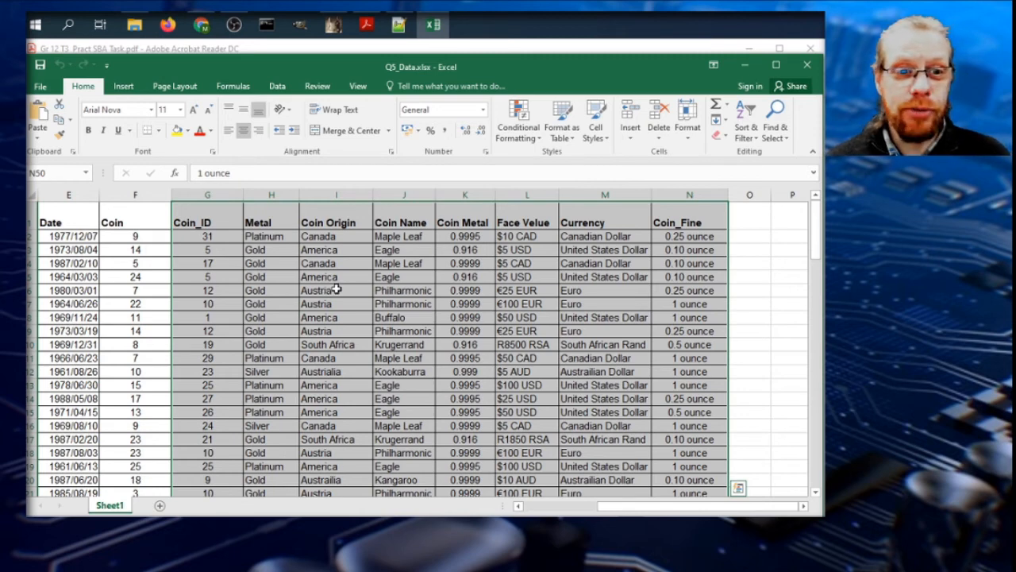
{"action": "left_click", "coordinate": [175, 86]}
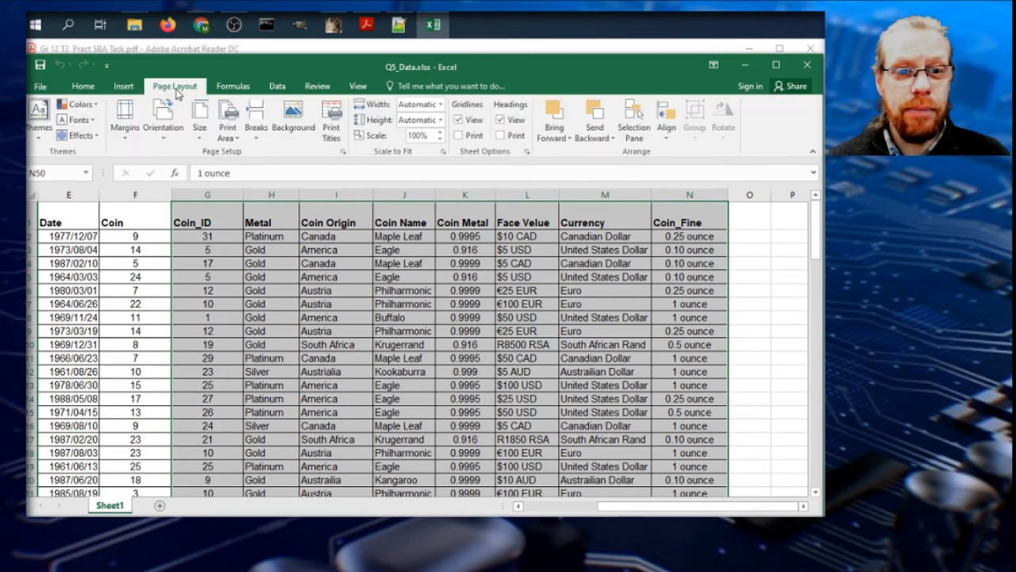
{"action": "left_click", "coordinate": [229, 119]}
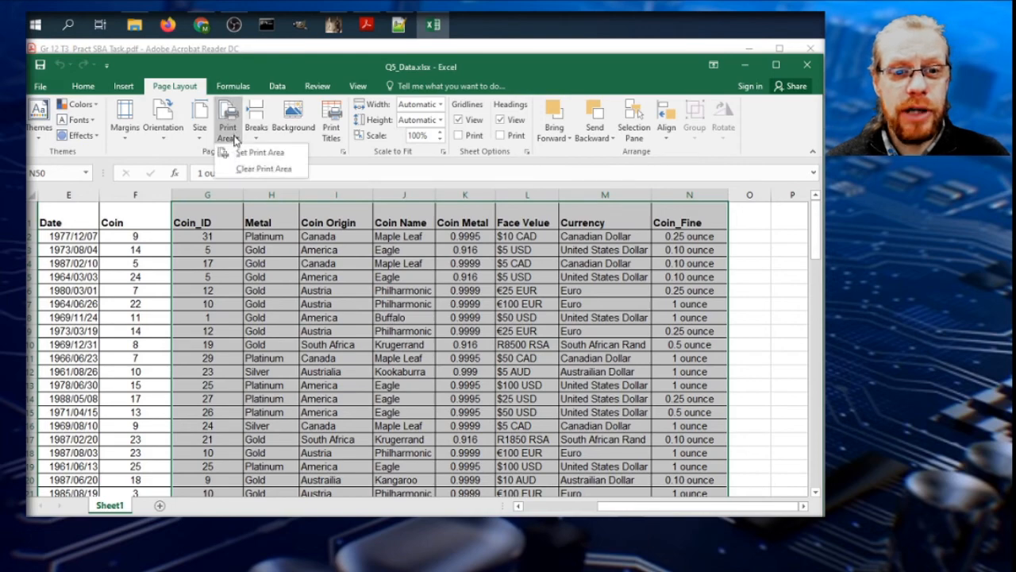
{"action": "left_click", "coordinate": [260, 153]}
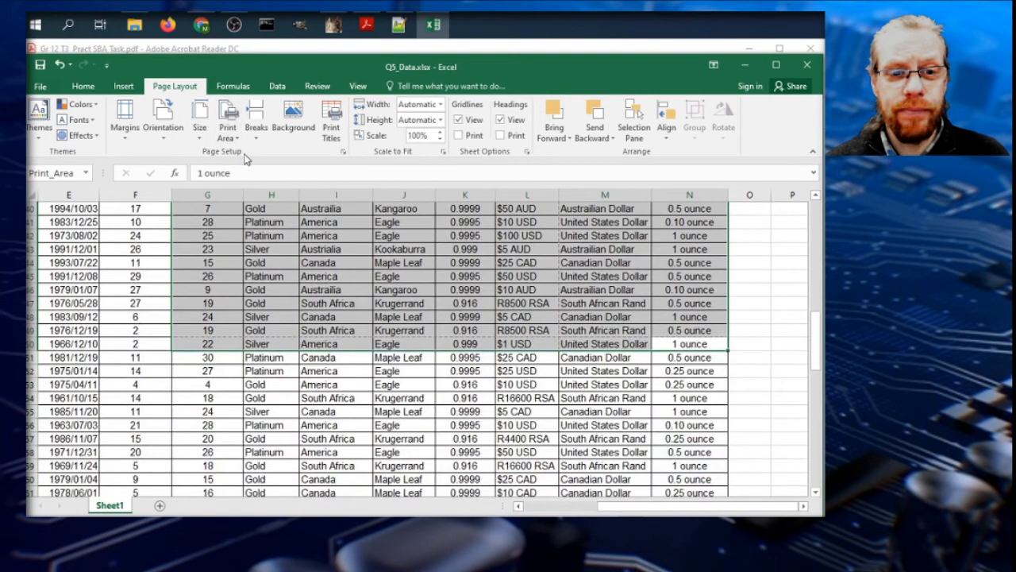
{"action": "left_click", "coordinate": [40, 86]}
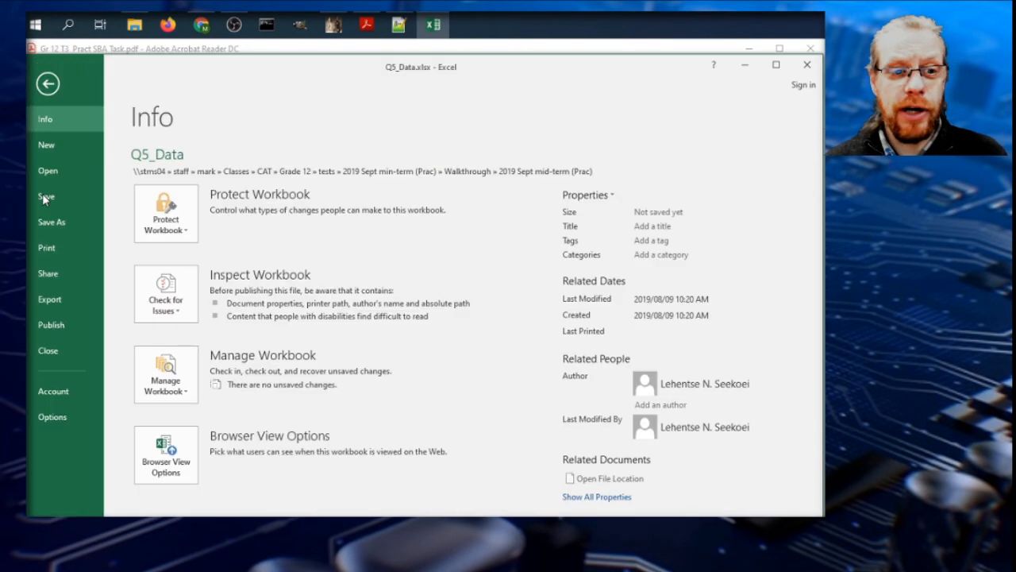
{"action": "left_click", "coordinate": [46, 248]}
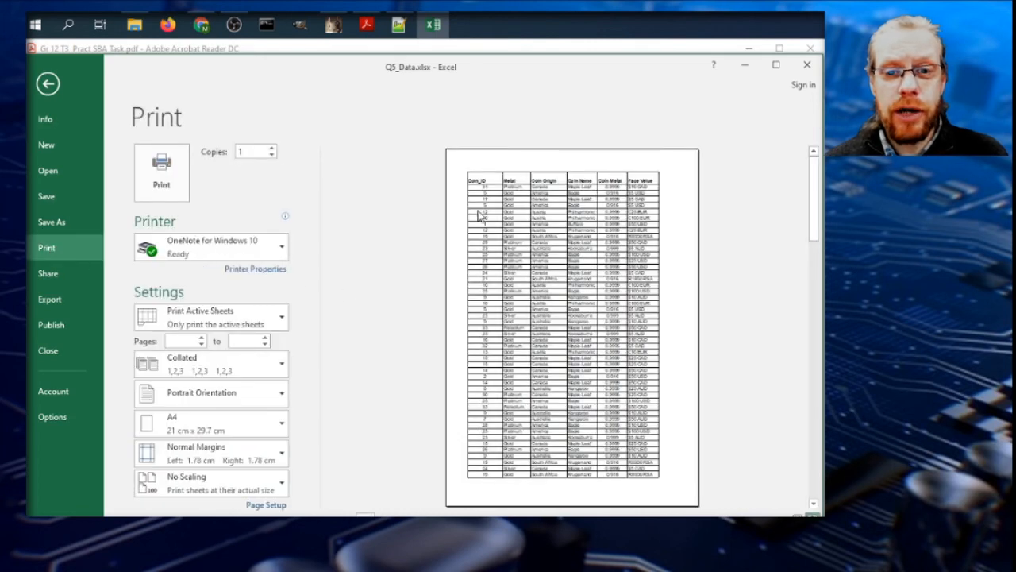
{"action": "mouse_move", "coordinate": [589, 175]}
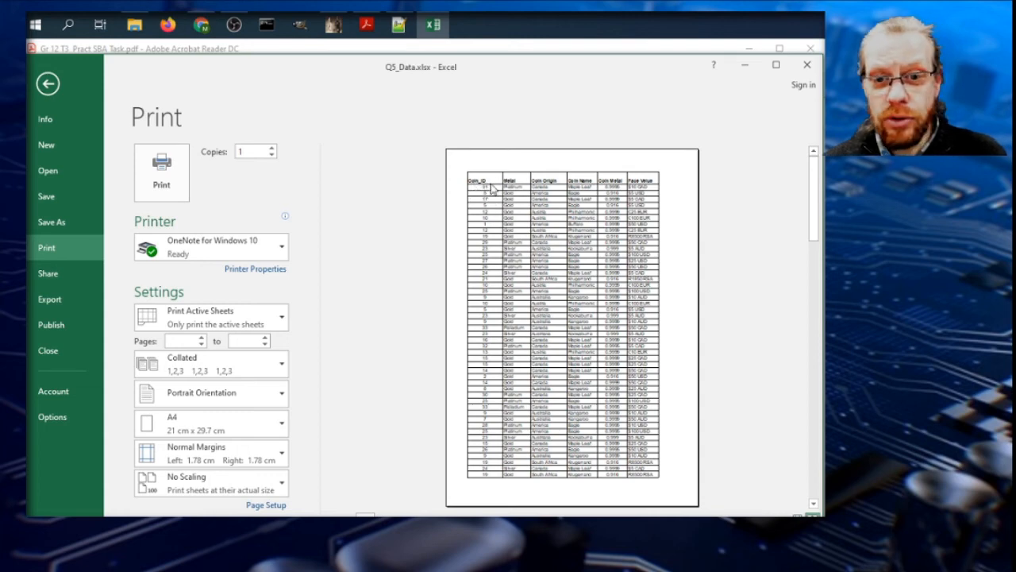
{"action": "left_click", "coordinate": [48, 83]}
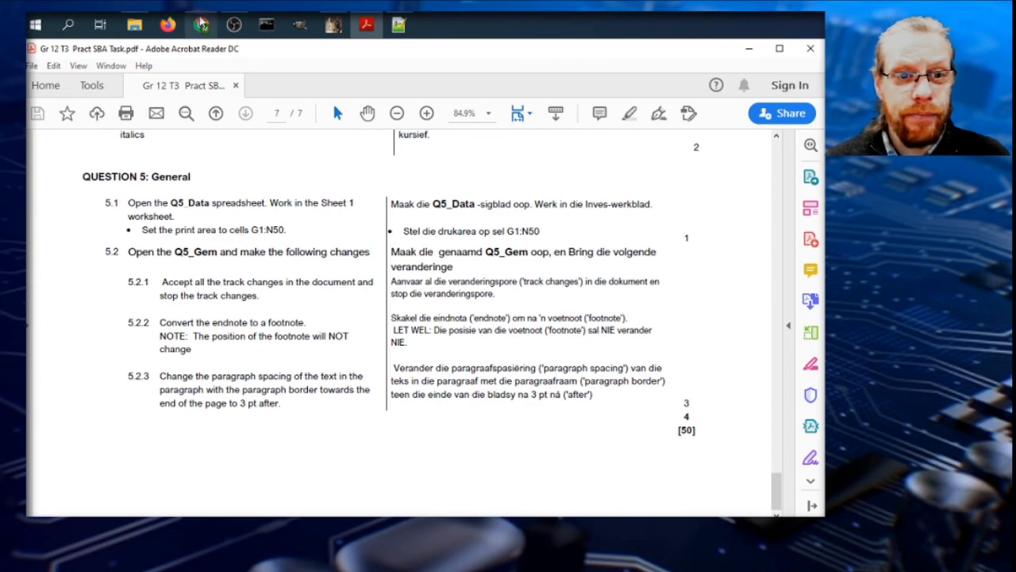
- Open Q5_Gem.docx from the task folder and enable editing on the protected document
{"action": "left_click", "coordinate": [134, 25]}
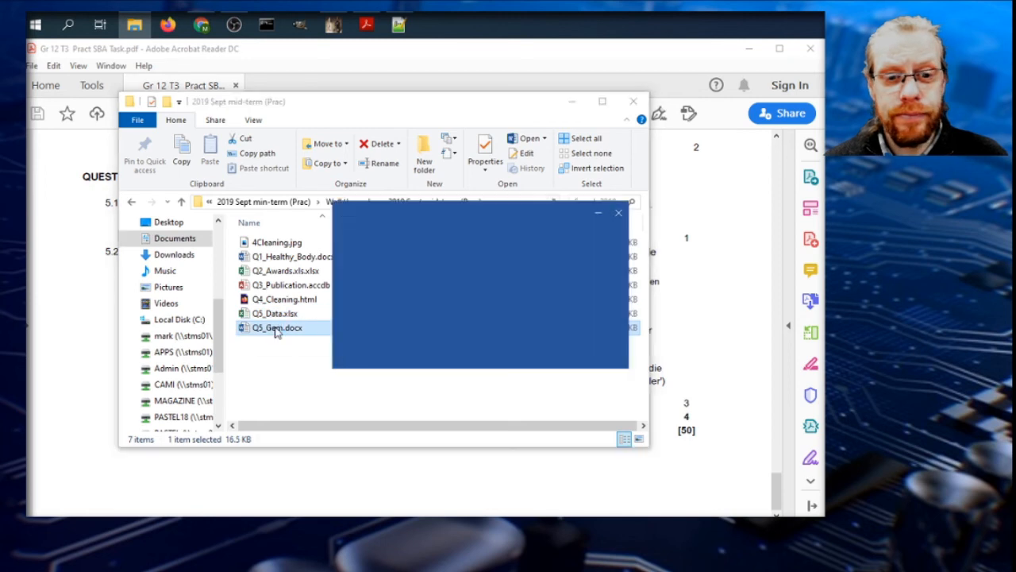
{"action": "double_click", "coordinate": [277, 327]}
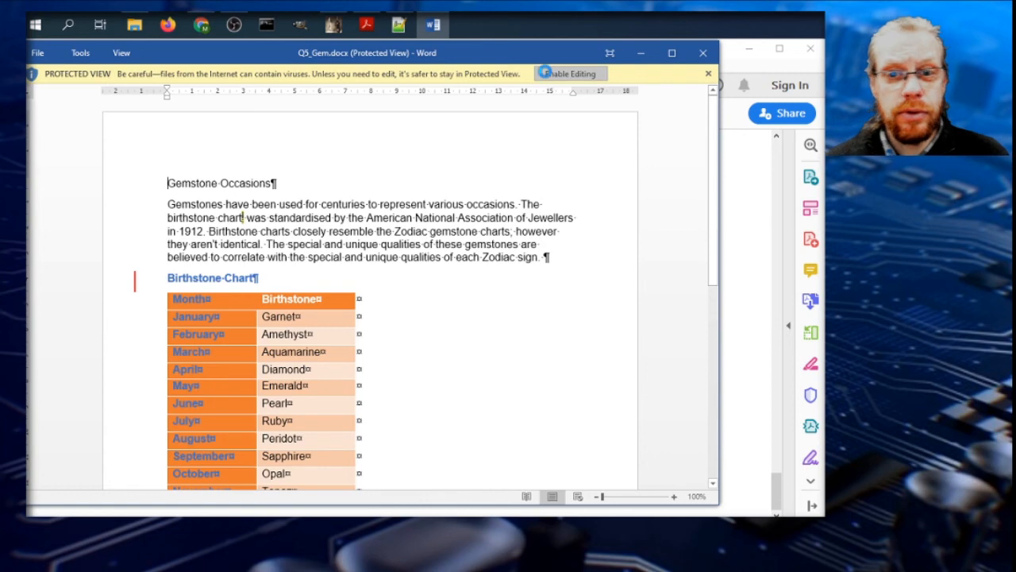
{"action": "left_click", "coordinate": [570, 73]}
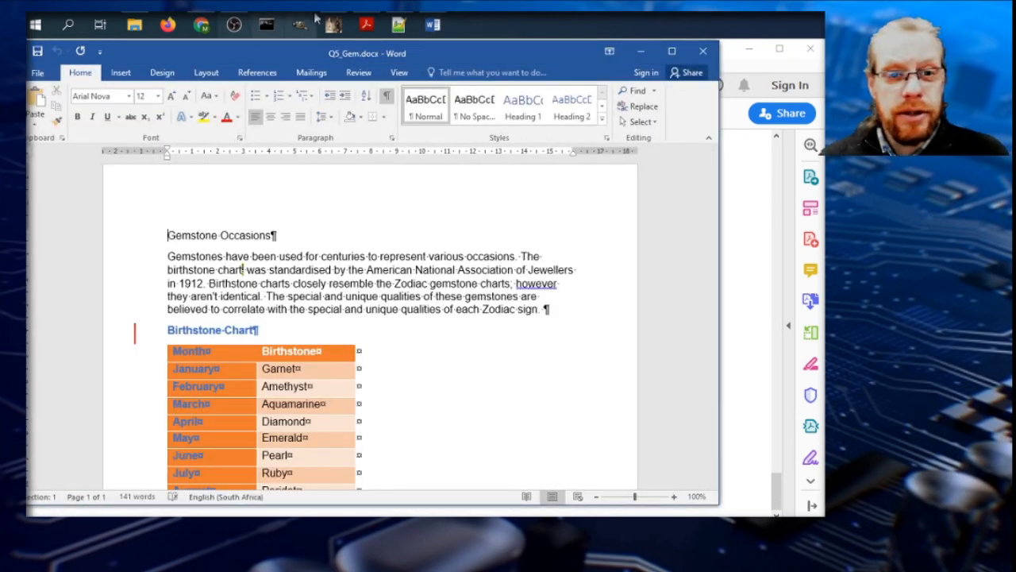
{"action": "mouse_move", "coordinate": [203, 25]}
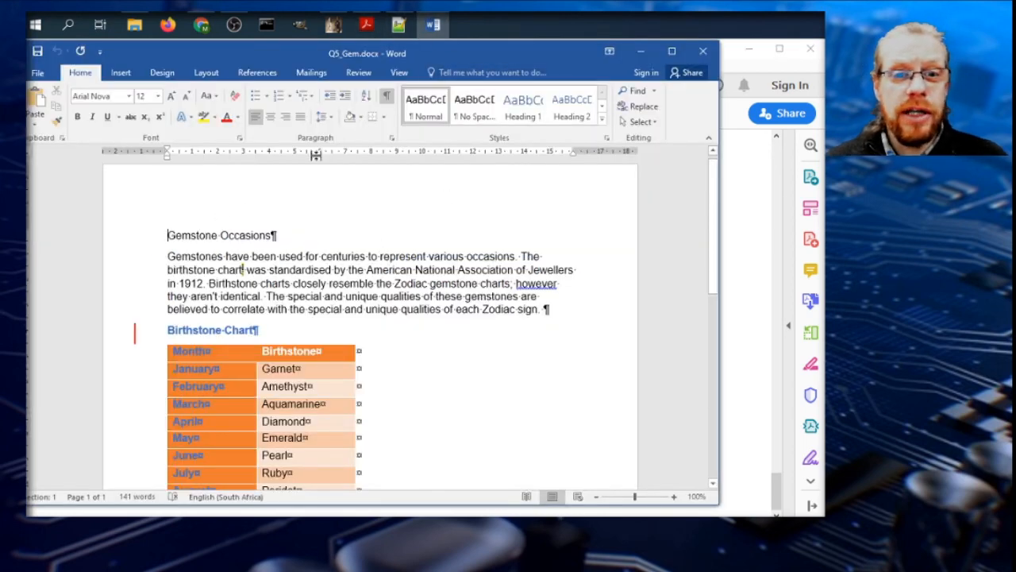
{"action": "left_click", "coordinate": [359, 73]}
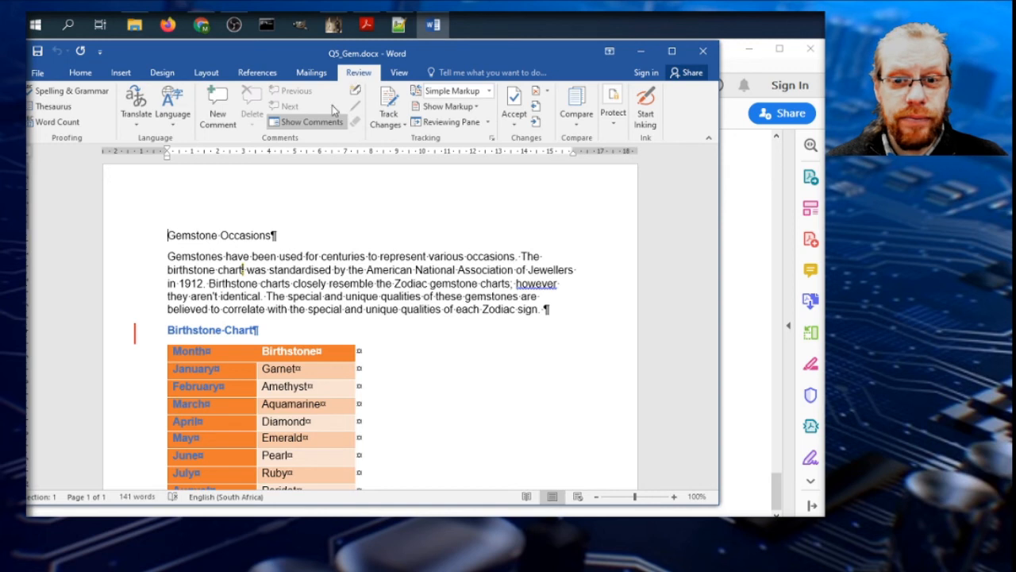
{"action": "mouse_move", "coordinate": [388, 103]}
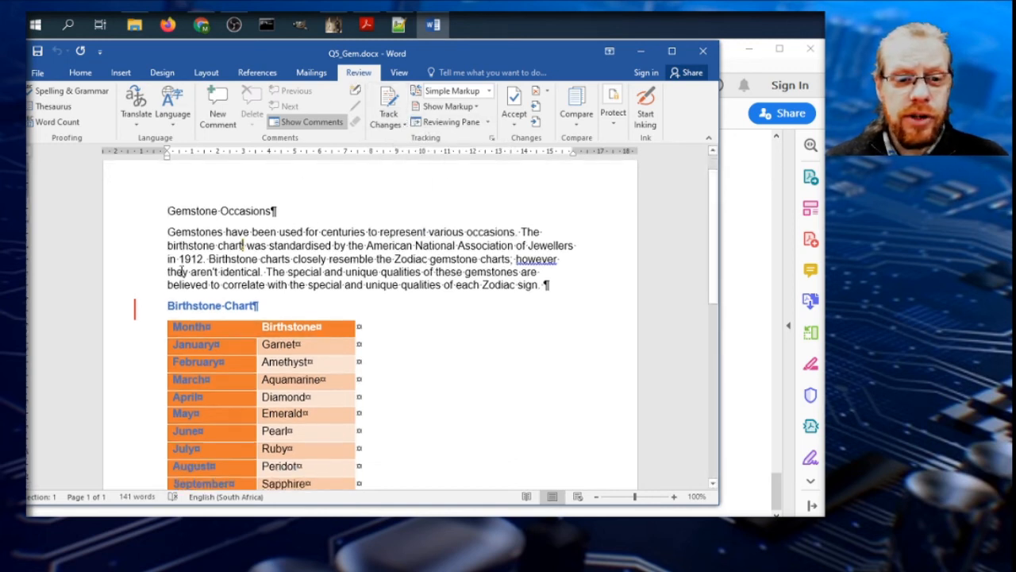
{"action": "scroll", "scroll_direction": "down", "scroll_amount": 3}
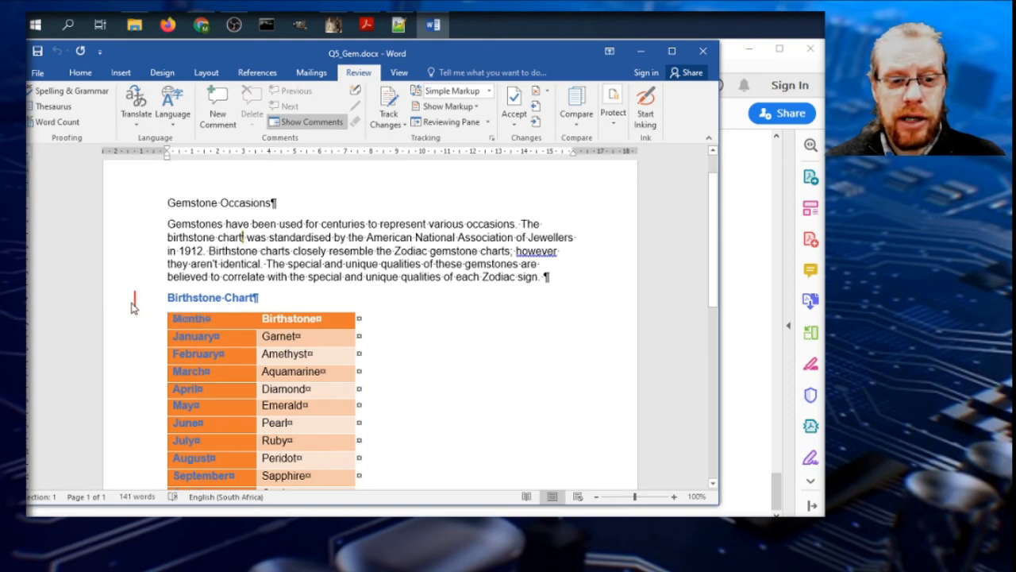
{"action": "scroll", "scroll_direction": "down", "scroll_amount": 3}
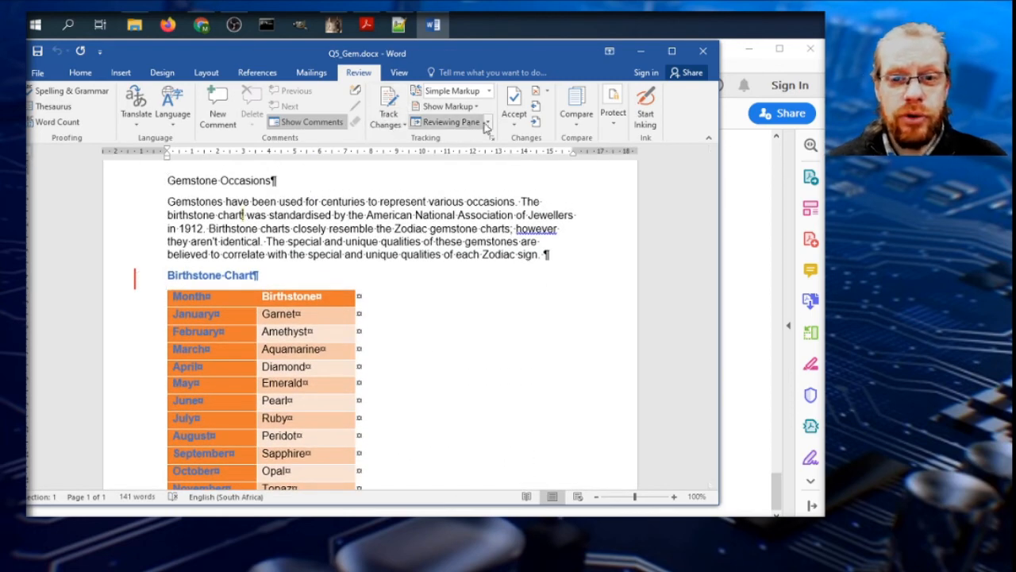
{"action": "left_click", "coordinate": [514, 103]}
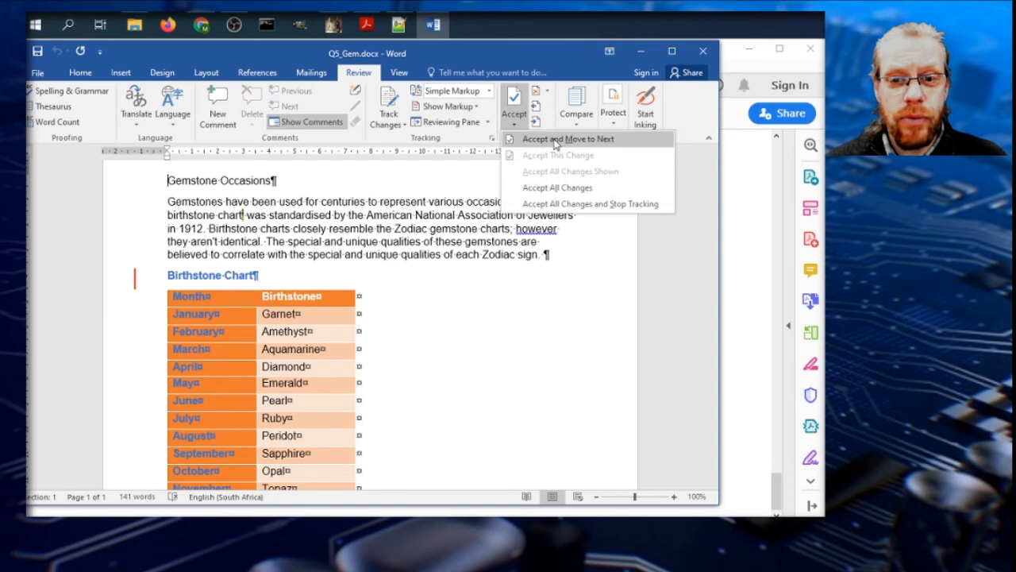
{"action": "mouse_move", "coordinate": [575, 187]}
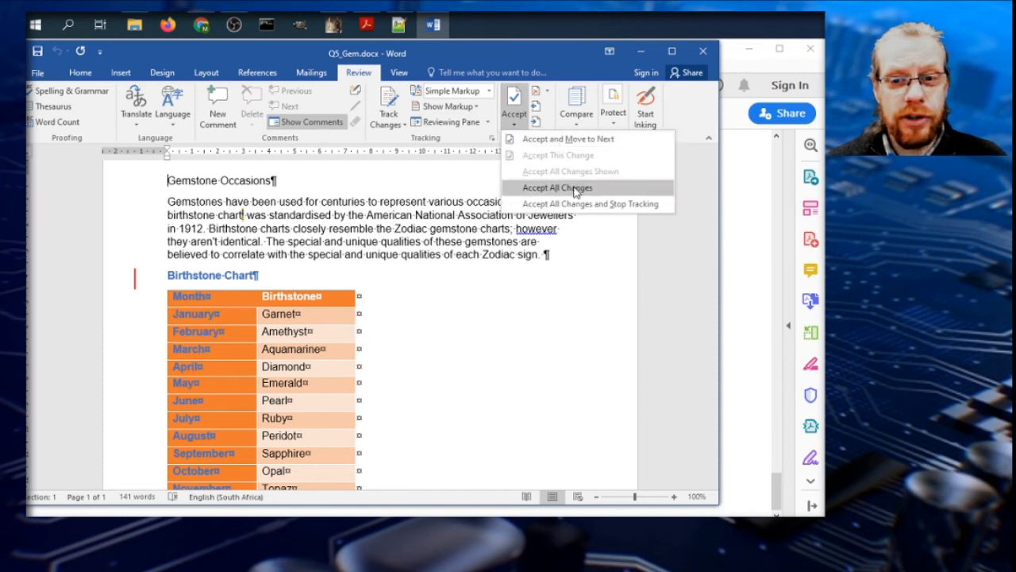
{"action": "left_click", "coordinate": [558, 188]}
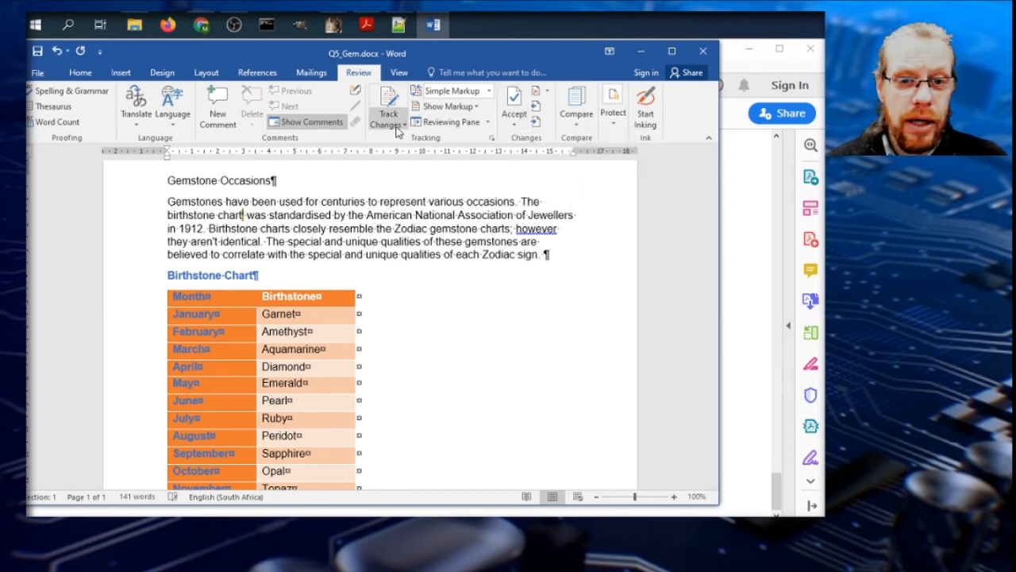
{"action": "left_click", "coordinate": [403, 124]}
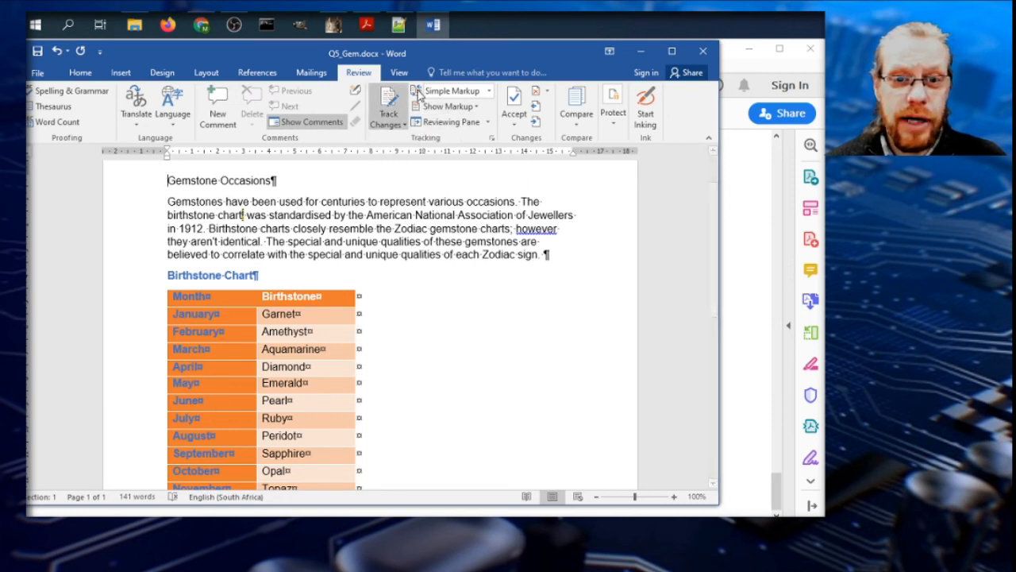
{"action": "mouse_move", "coordinate": [362, 197]}
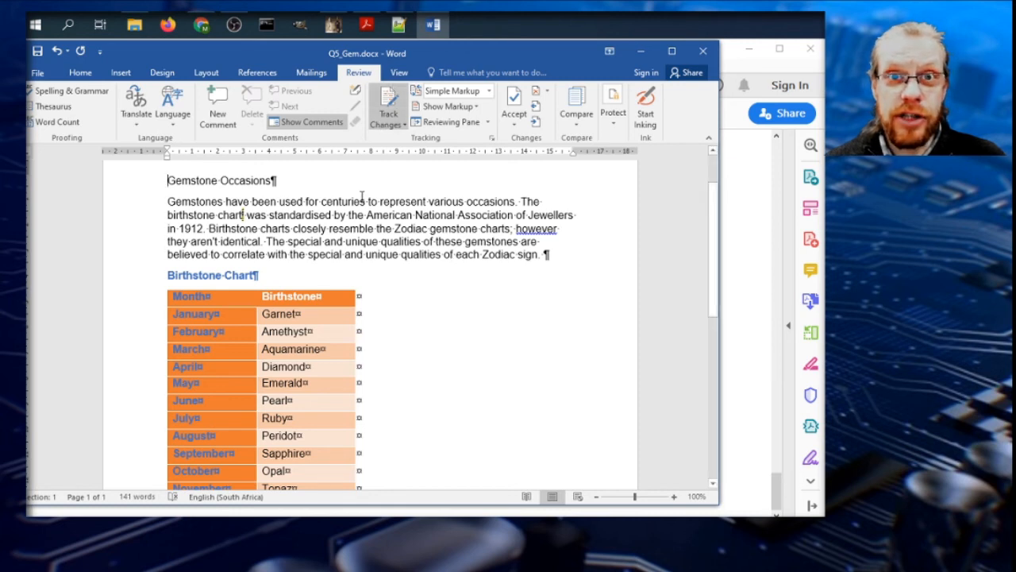
{"action": "mouse_move", "coordinate": [324, 200]}
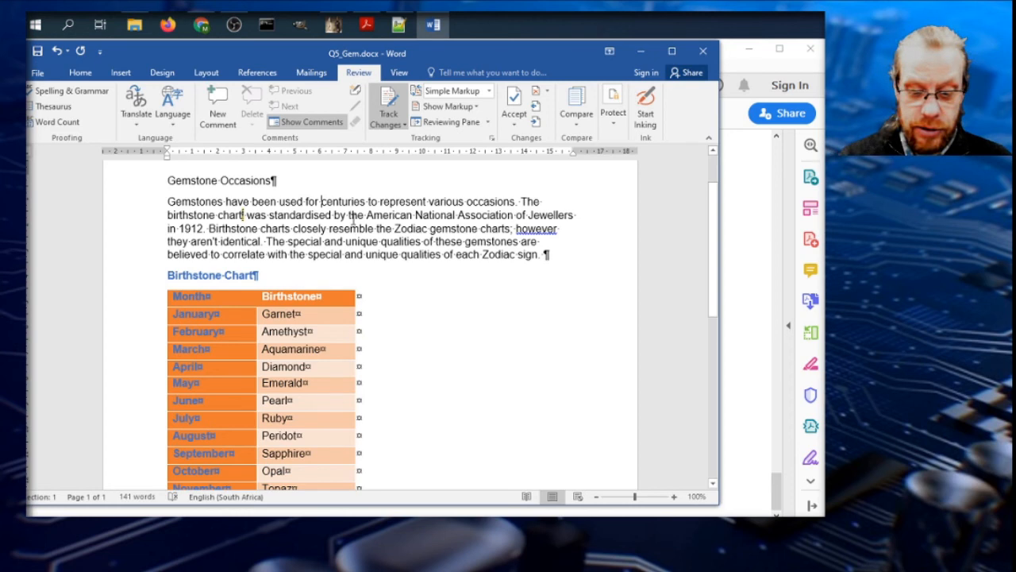
{"action": "type", "text": "hh"}
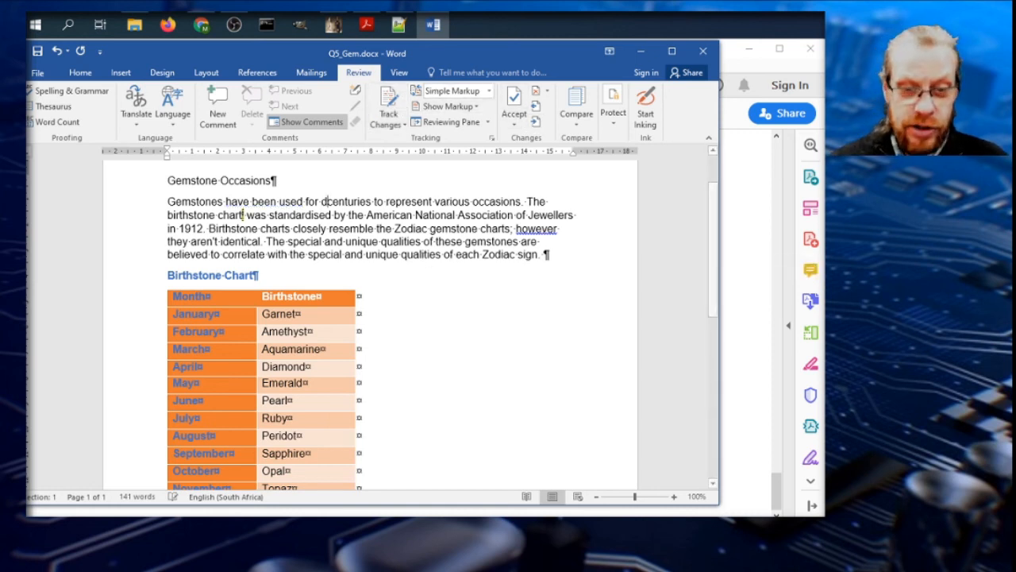
{"action": "type", "text": "d"}
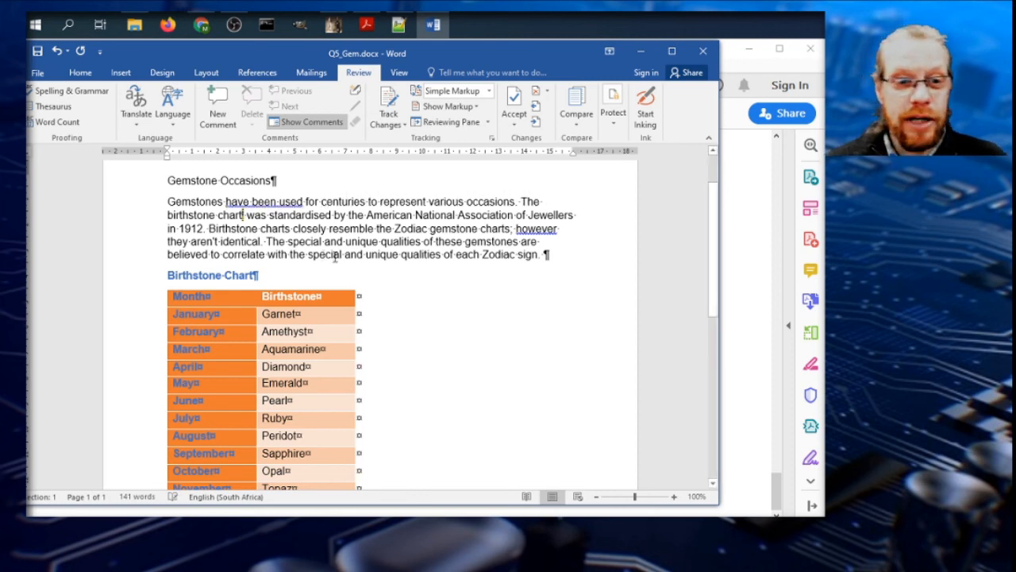
{"action": "mouse_move", "coordinate": [365, 25]}
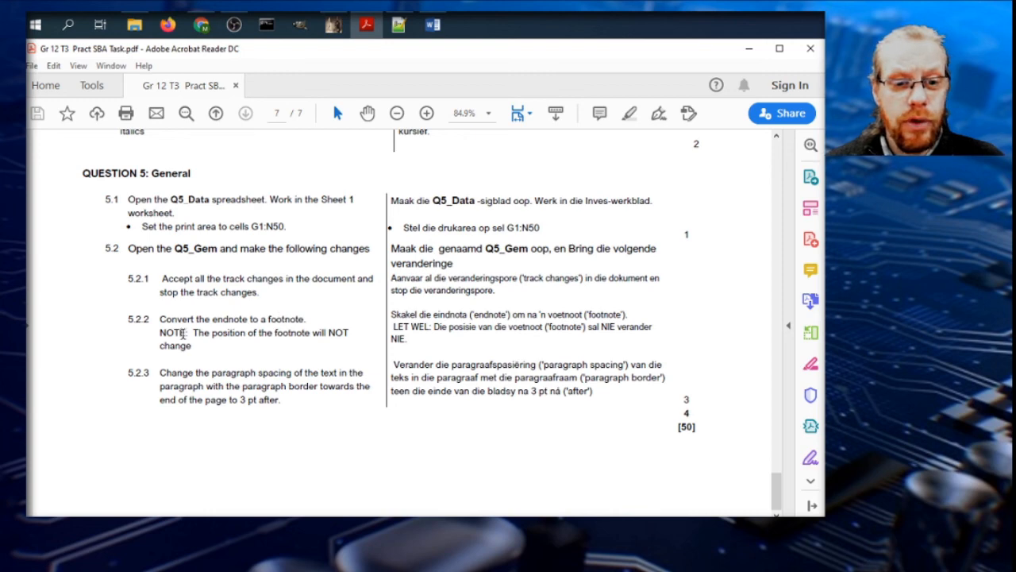
{"action": "mouse_move", "coordinate": [340, 339]}
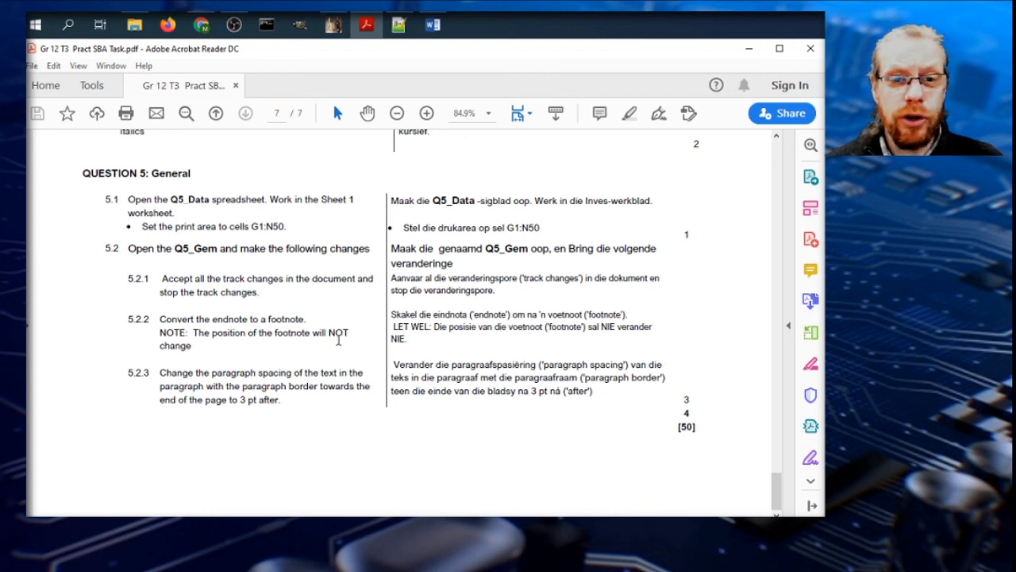
- Convert the birthstone chart endnote to a footnote and return to the task instructions PDF
{"action": "left_click", "coordinate": [432, 26]}
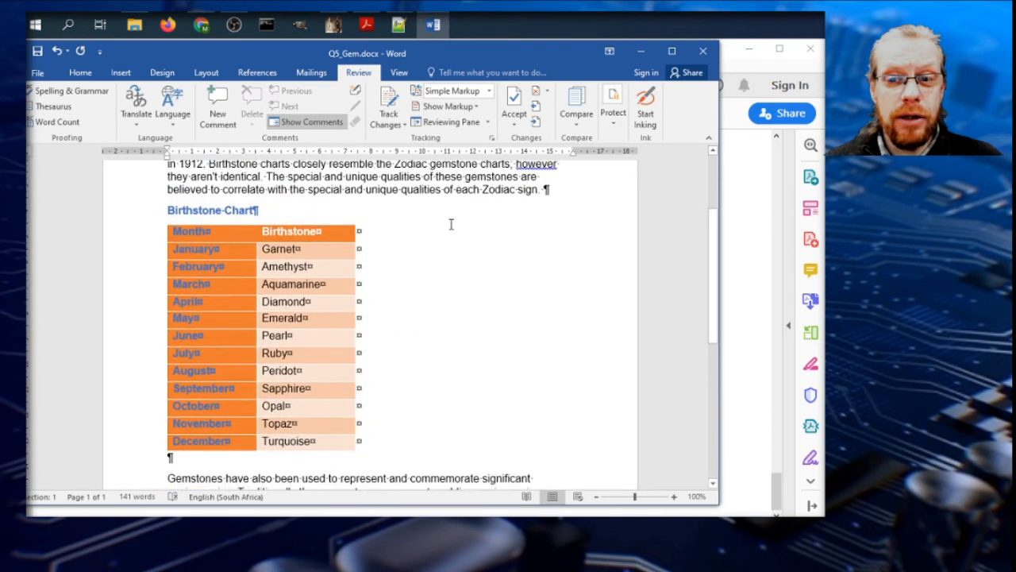
{"action": "scroll", "scroll_direction": "down", "scroll_amount": 3}
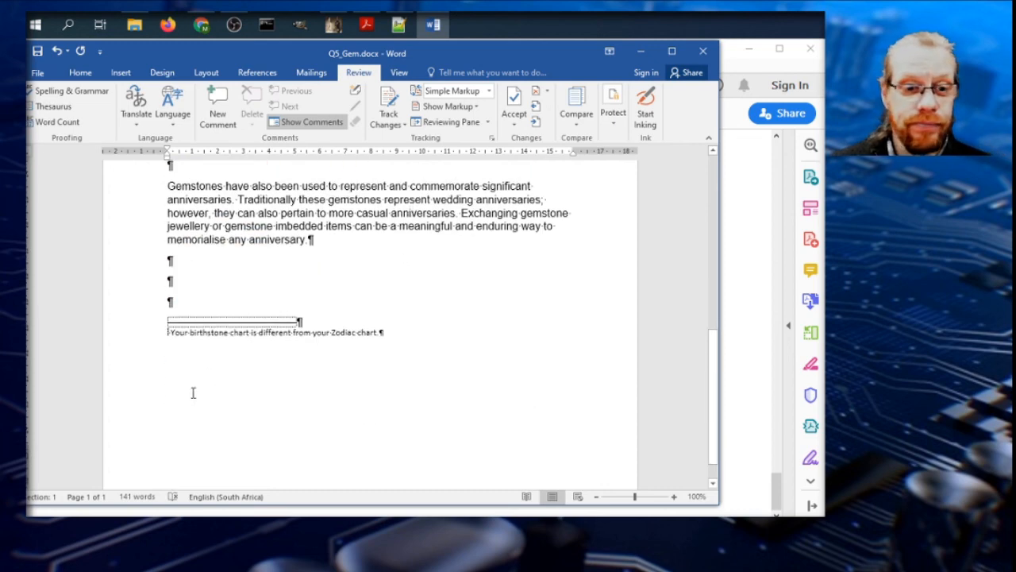
{"action": "mouse_move", "coordinate": [338, 389]}
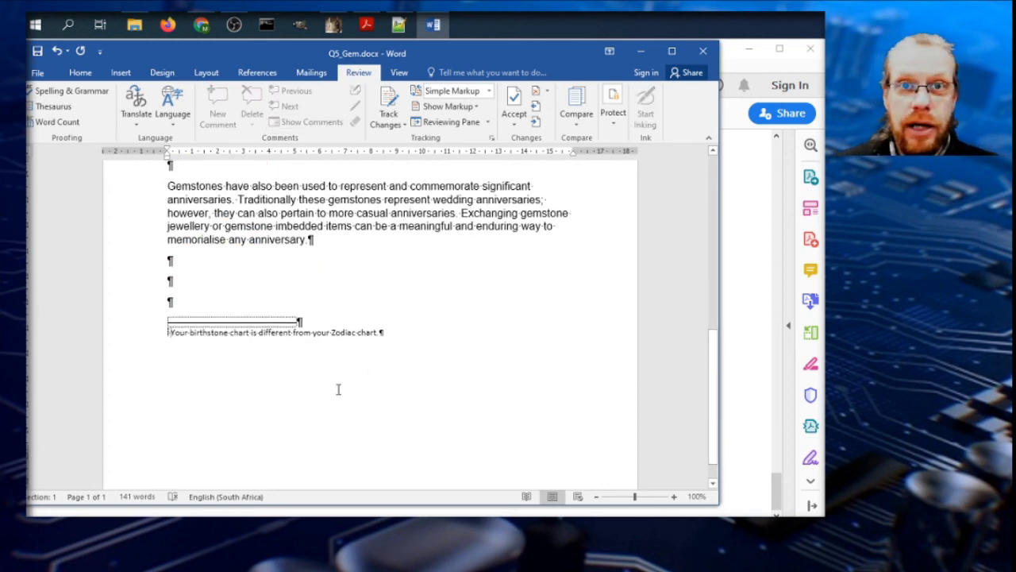
{"action": "right_click", "coordinate": [183, 332]}
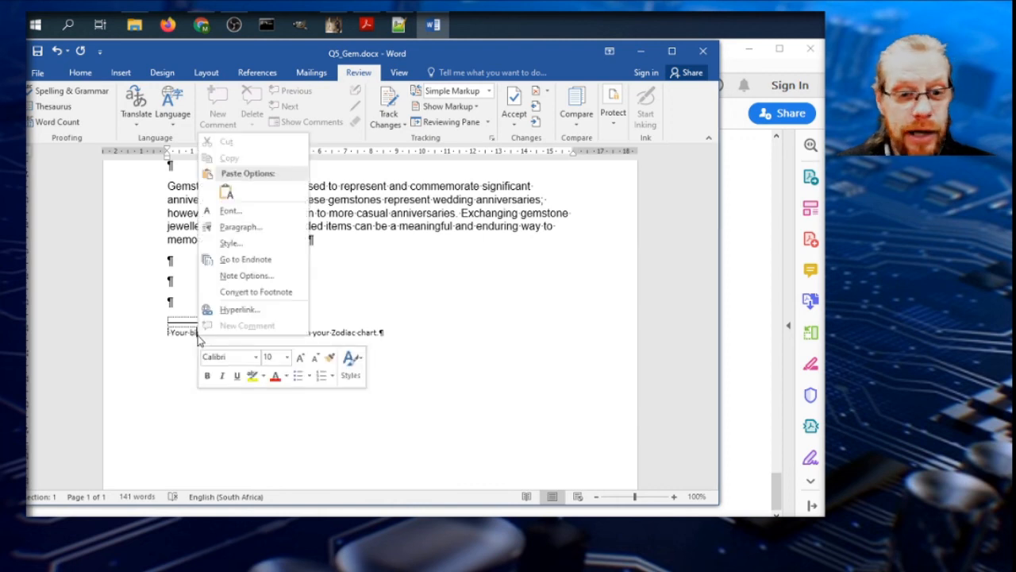
{"action": "mouse_move", "coordinate": [235, 292]}
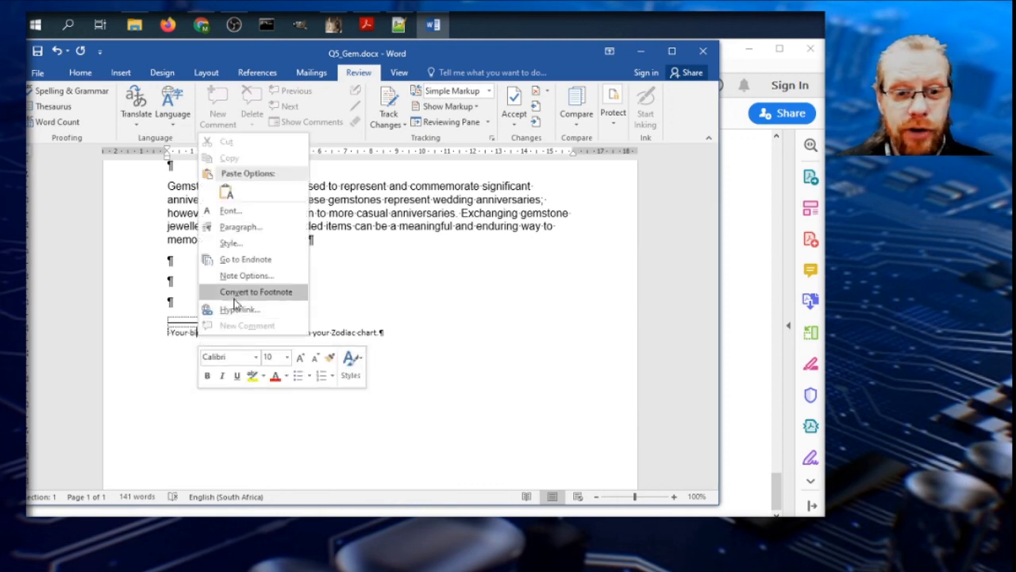
{"action": "mouse_move", "coordinate": [245, 260]}
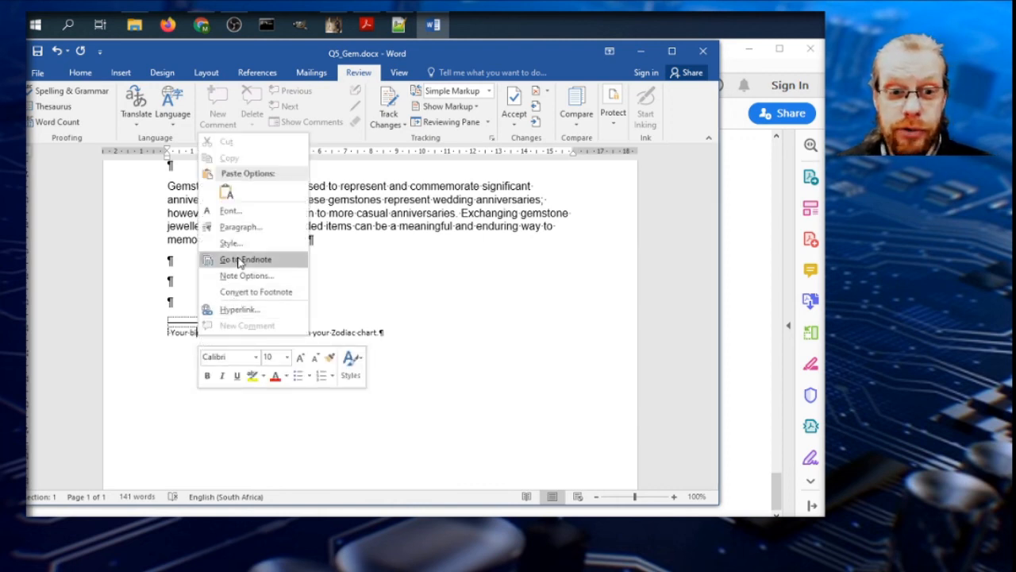
{"action": "mouse_move", "coordinate": [251, 292]}
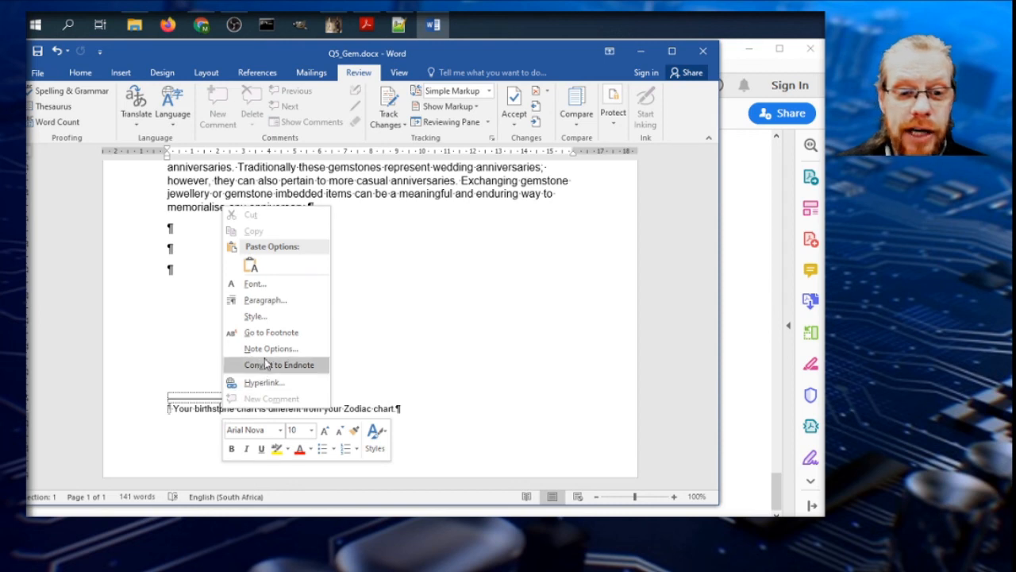
{"action": "mouse_move", "coordinate": [267, 367]}
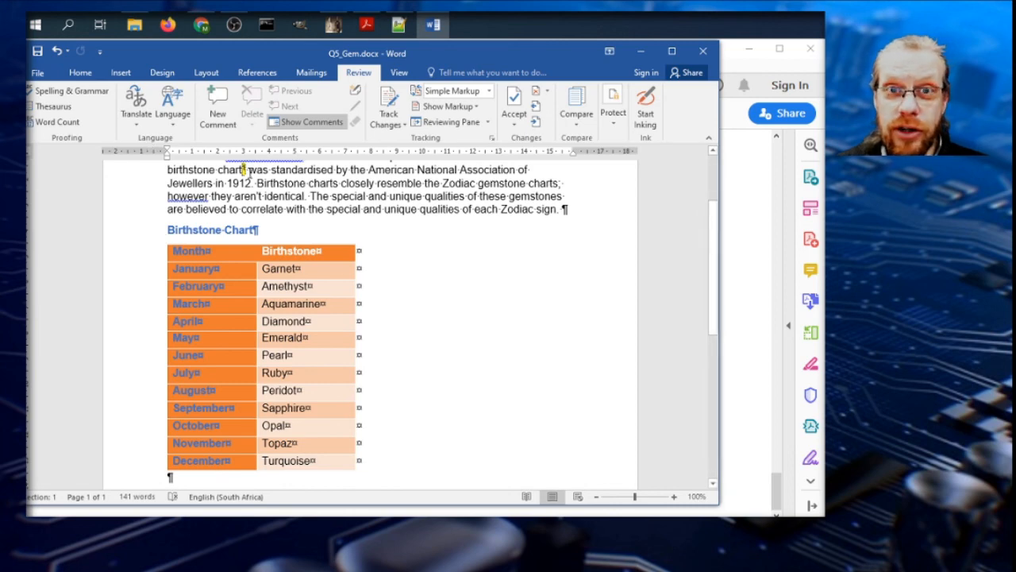
{"action": "left_click", "coordinate": [366, 25]}
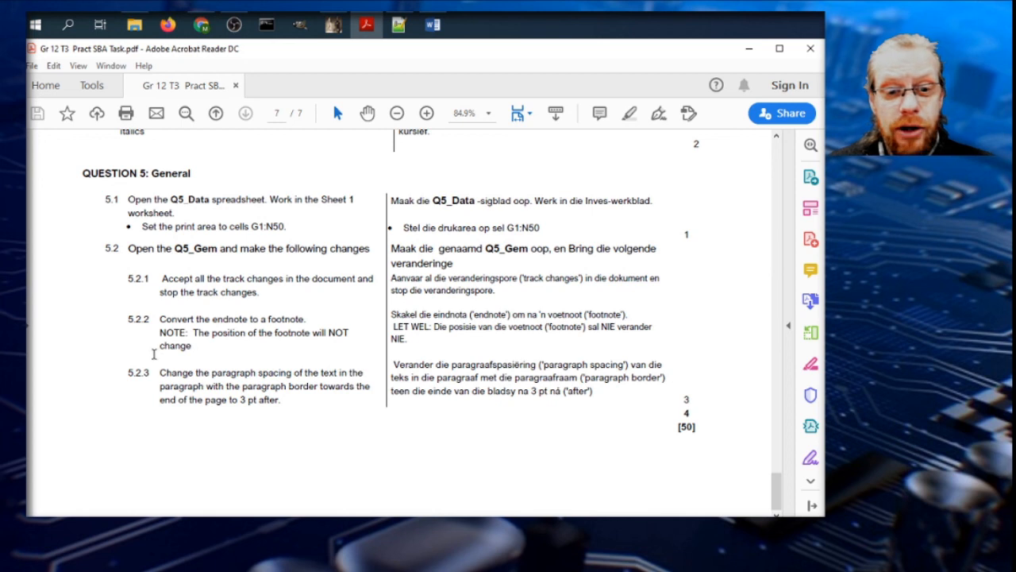
{"action": "mouse_move", "coordinate": [149, 394]}
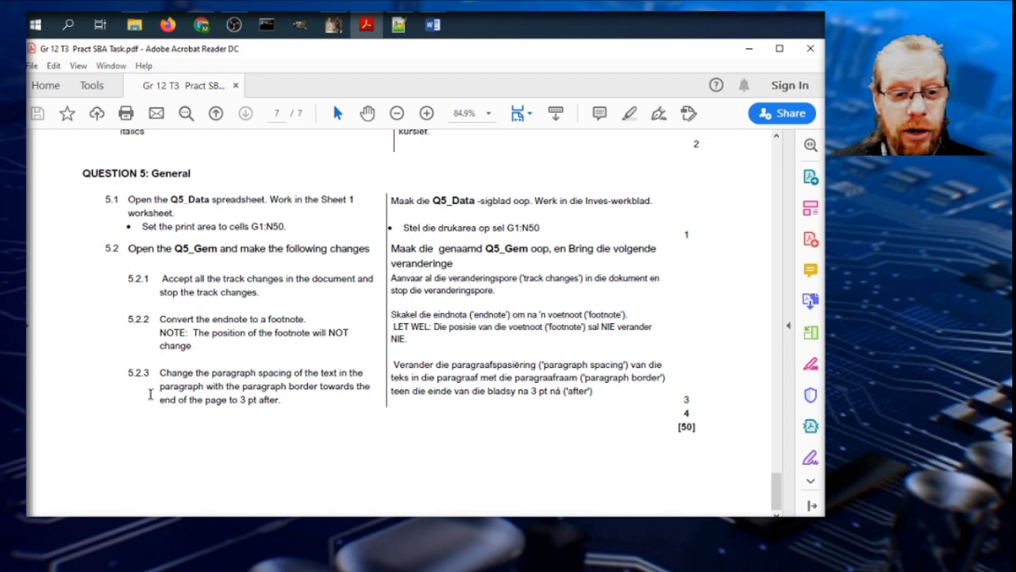
{"action": "mouse_move", "coordinate": [348, 389]}
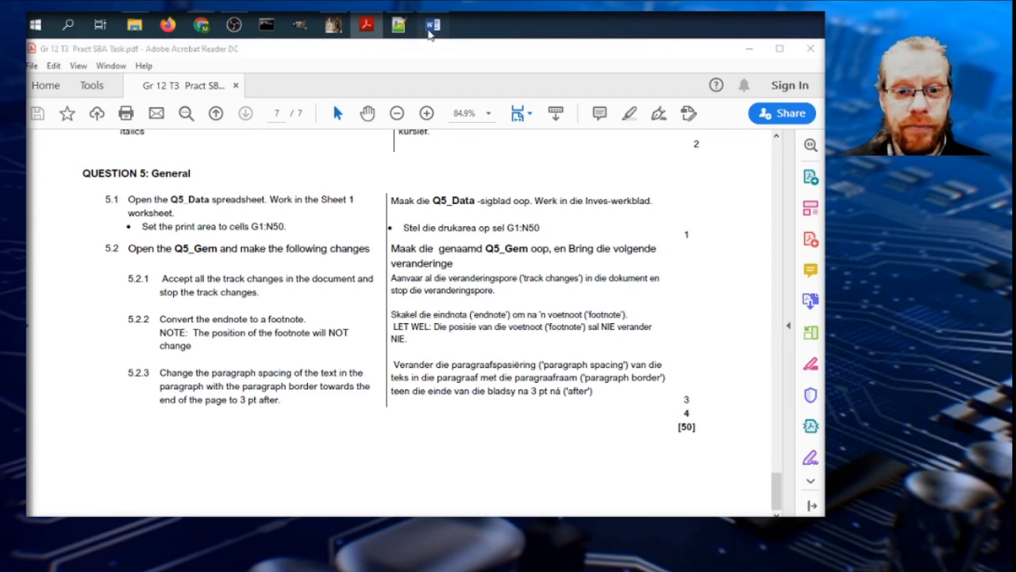
- Give the anniversaries paragraph near the page end 3 pt spacing after
{"action": "left_click", "coordinate": [432, 26]}
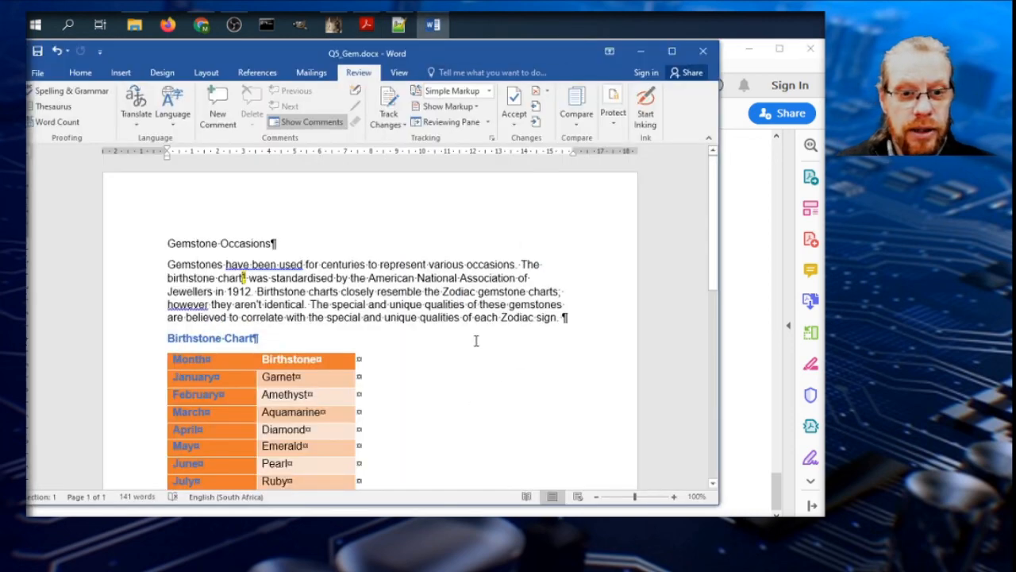
{"action": "scroll", "scroll_direction": "down", "scroll_amount": 3}
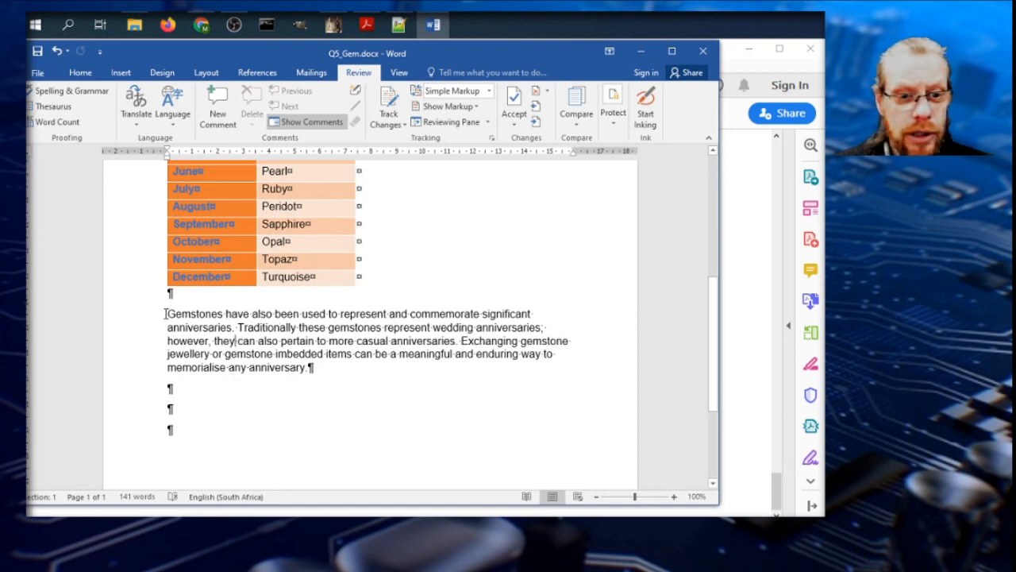
{"action": "scroll", "scroll_direction": "down", "scroll_amount": 3}
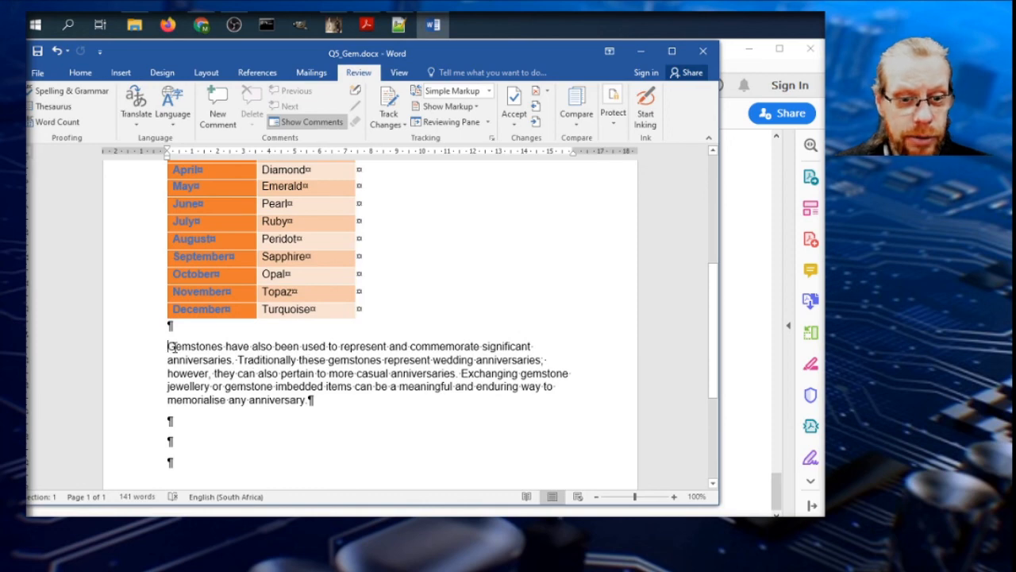
{"action": "right_click", "coordinate": [168, 346]}
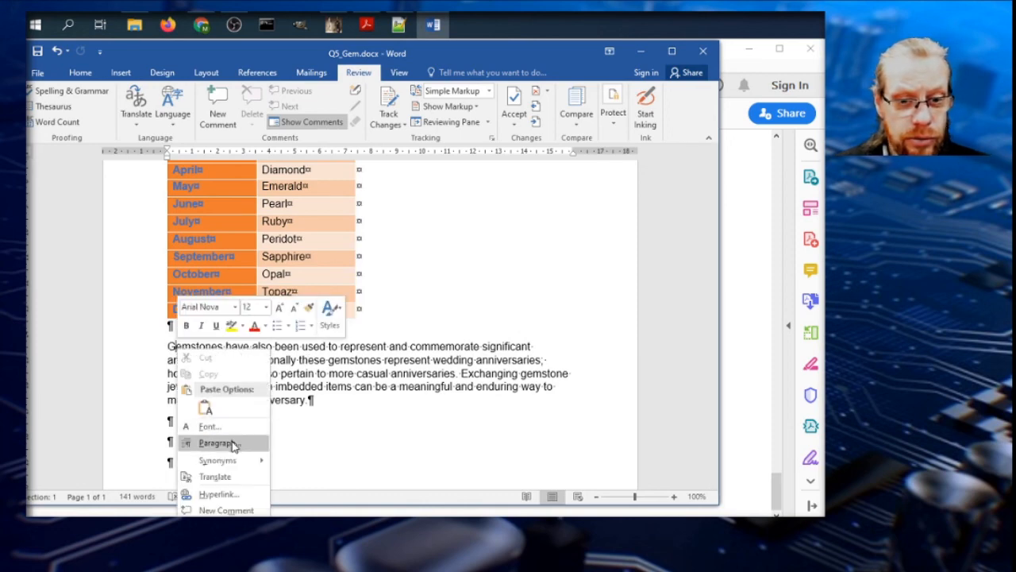
{"action": "left_click", "coordinate": [216, 443]}
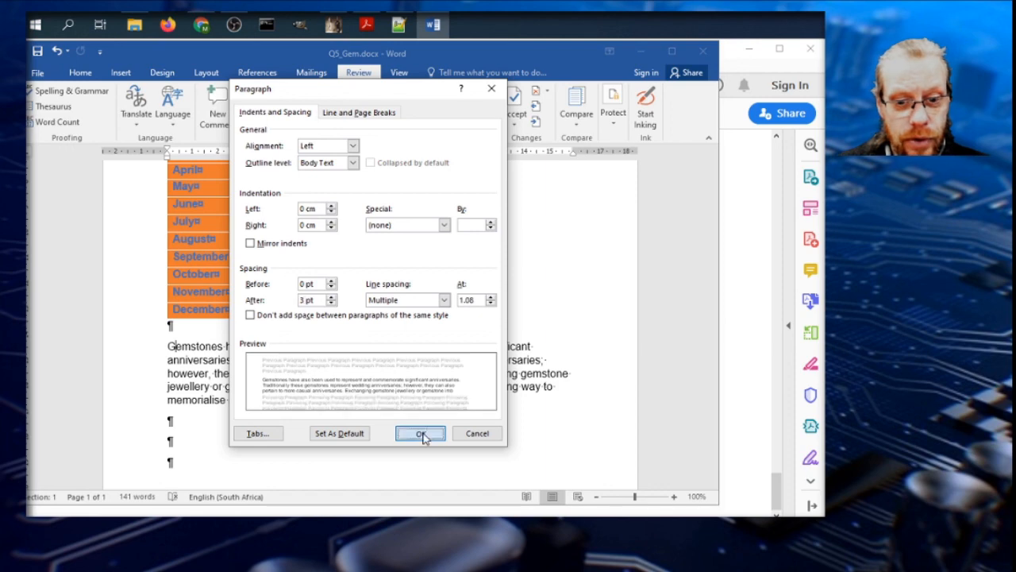
{"action": "left_click", "coordinate": [419, 432]}
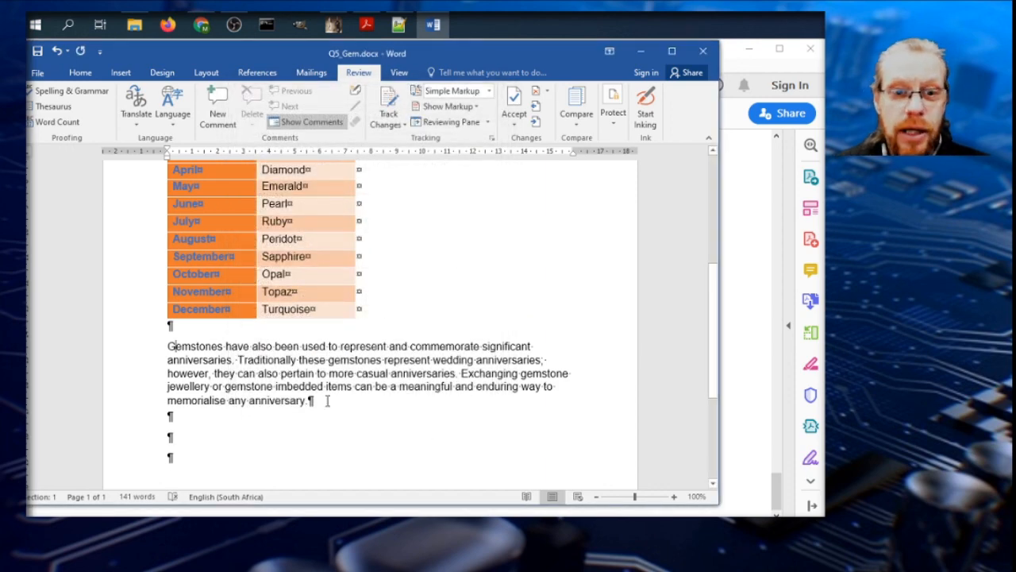
{"action": "mouse_move", "coordinate": [334, 407]}
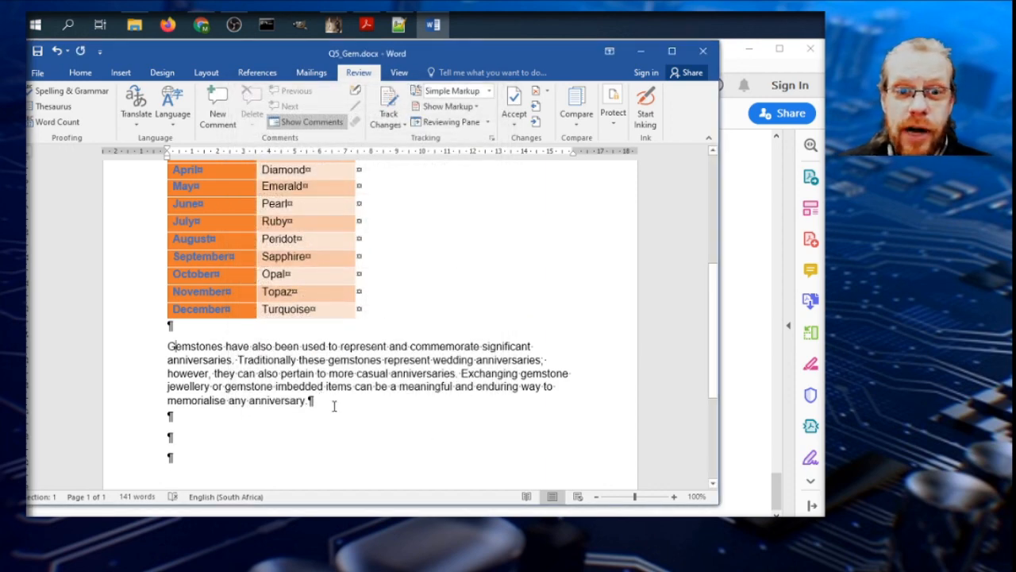
- Recheck the paragraph spacing settings, then close the Q5_Gem document
{"action": "right_click", "coordinate": [209, 388]}
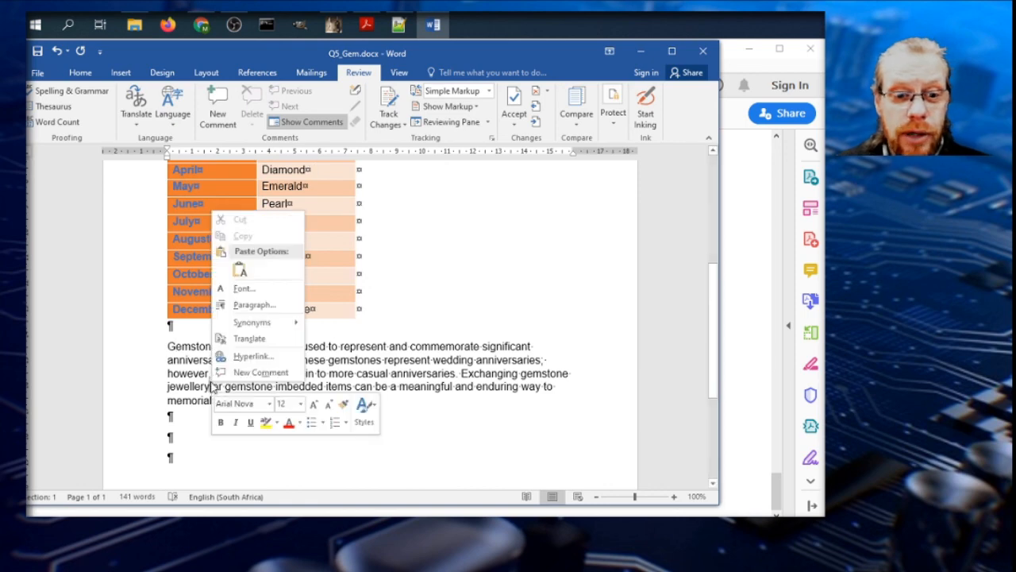
{"action": "left_click", "coordinate": [254, 305]}
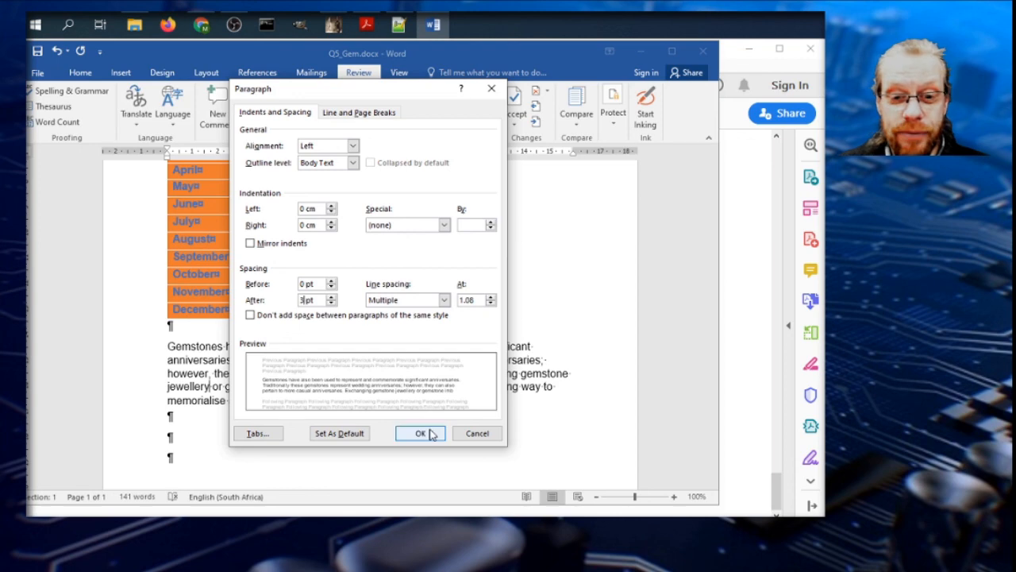
{"action": "left_click", "coordinate": [421, 432]}
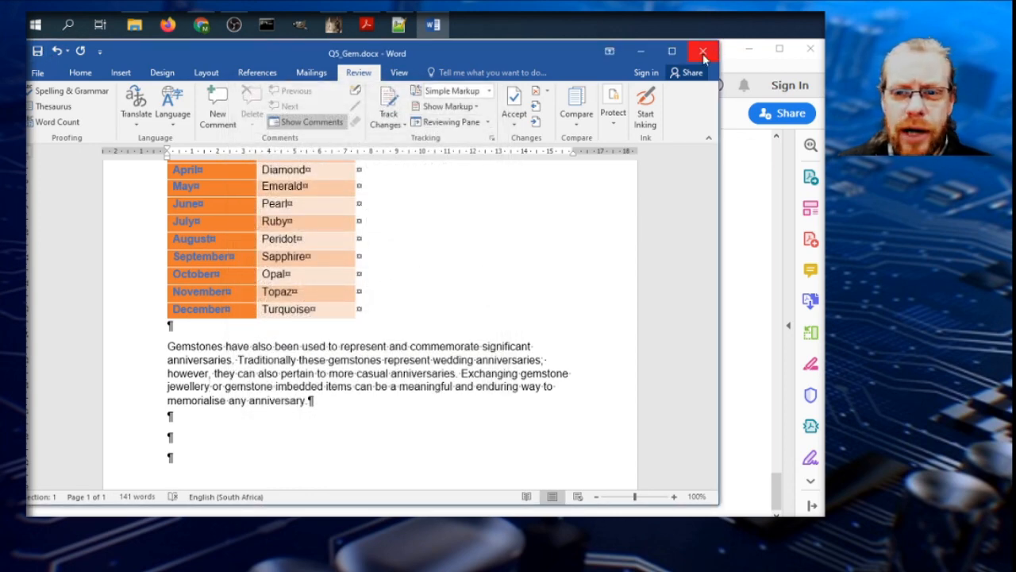
{"action": "left_click", "coordinate": [701, 51]}
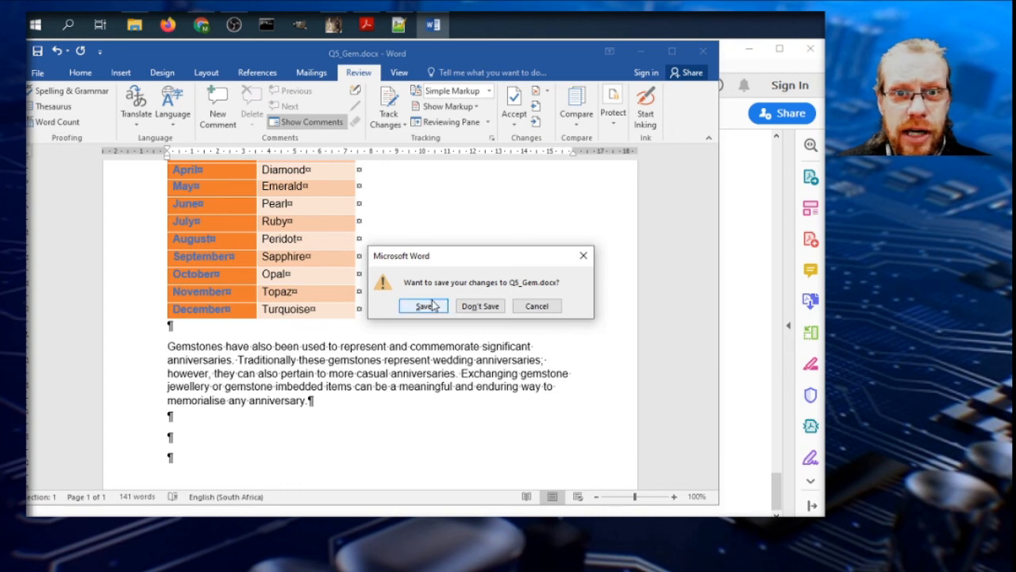